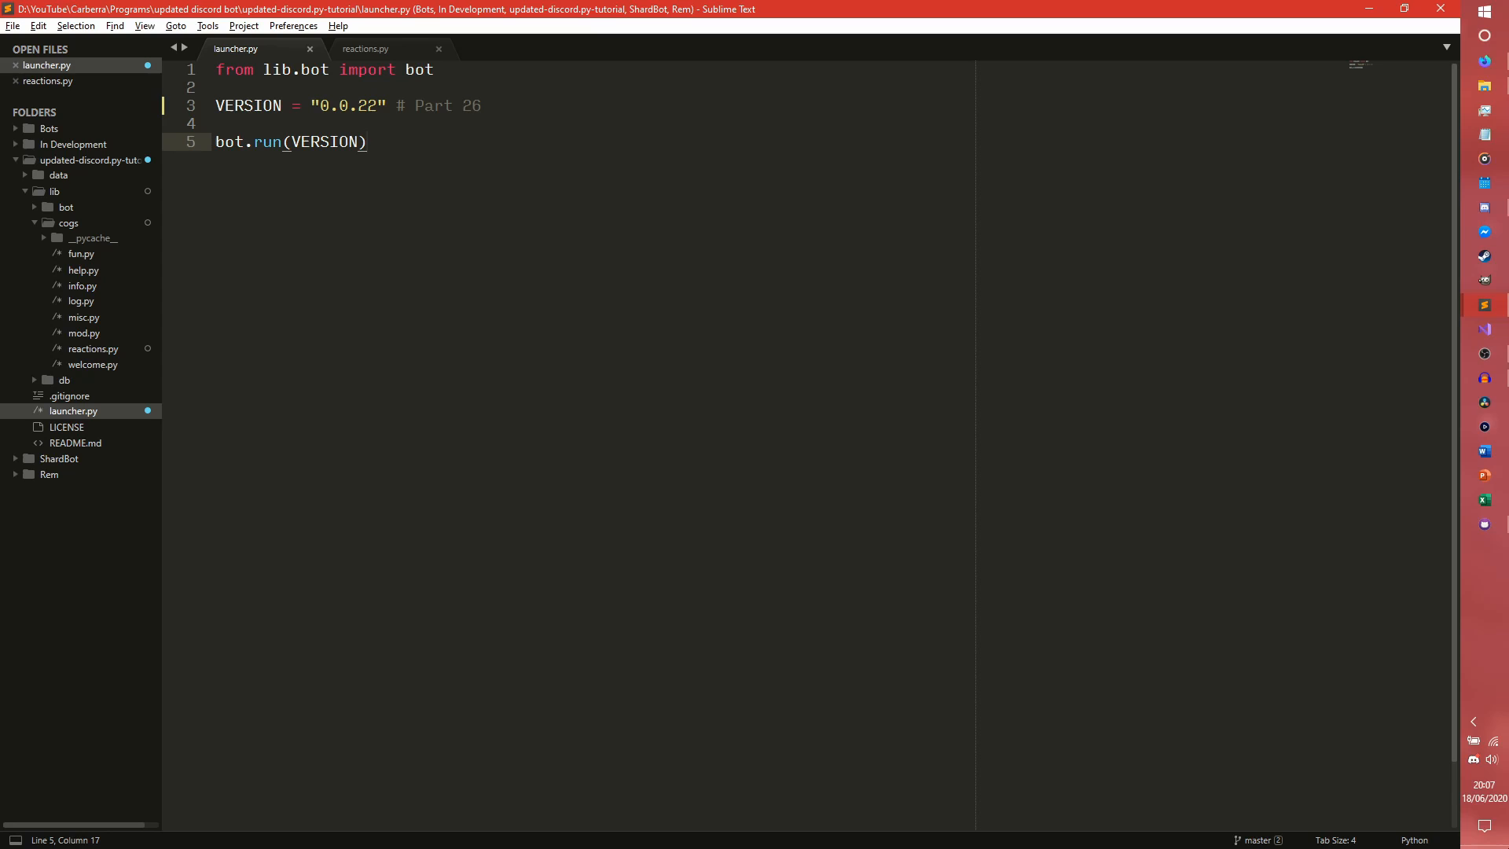
- Switch to reactions.py, add a blank line after the import and save
left_click(366, 142)
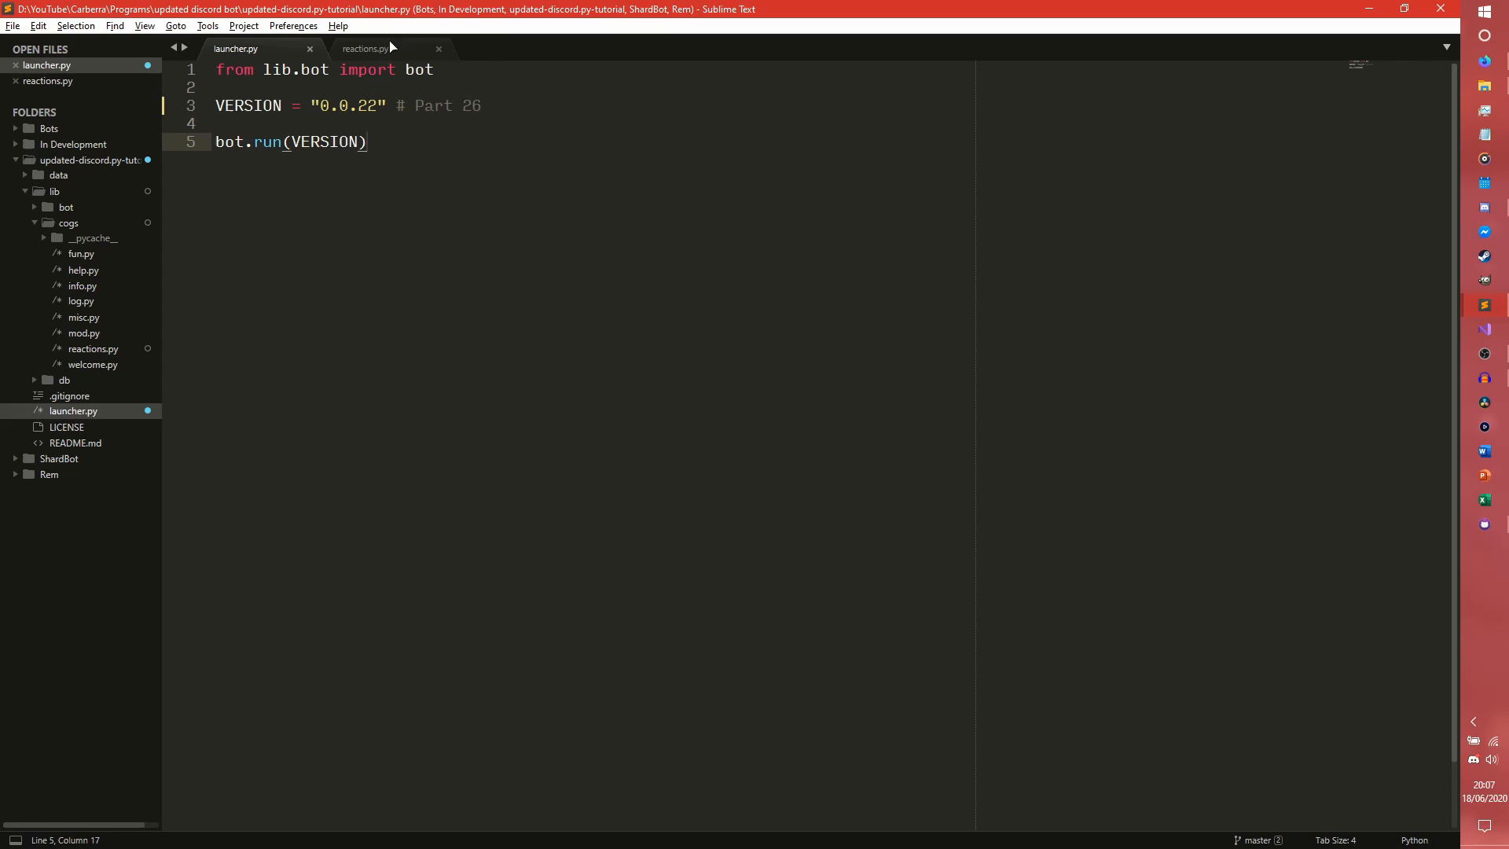
left_click(366, 48)
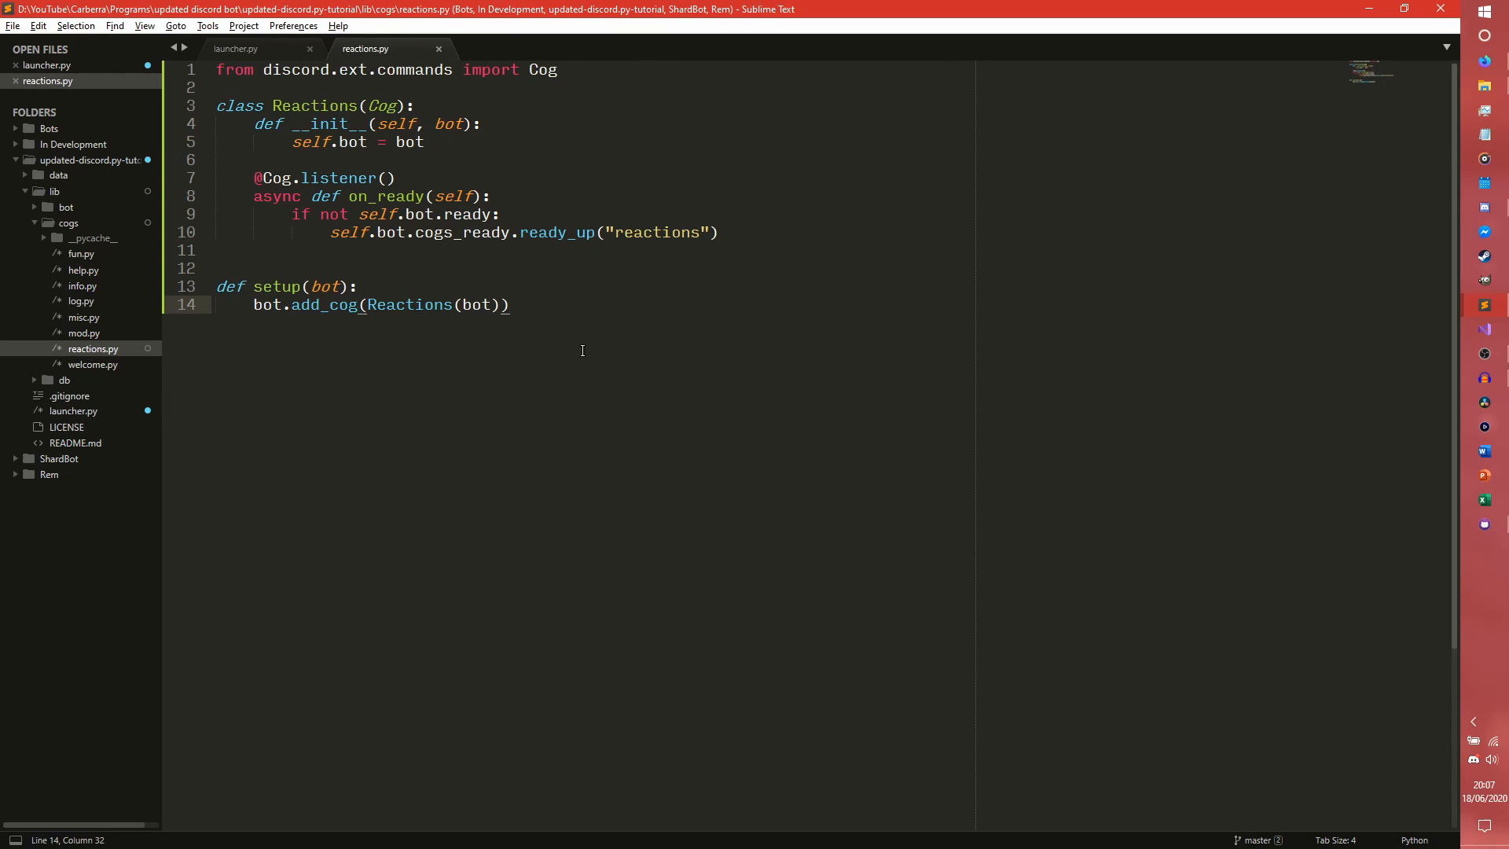
mouse_move(642, 337)
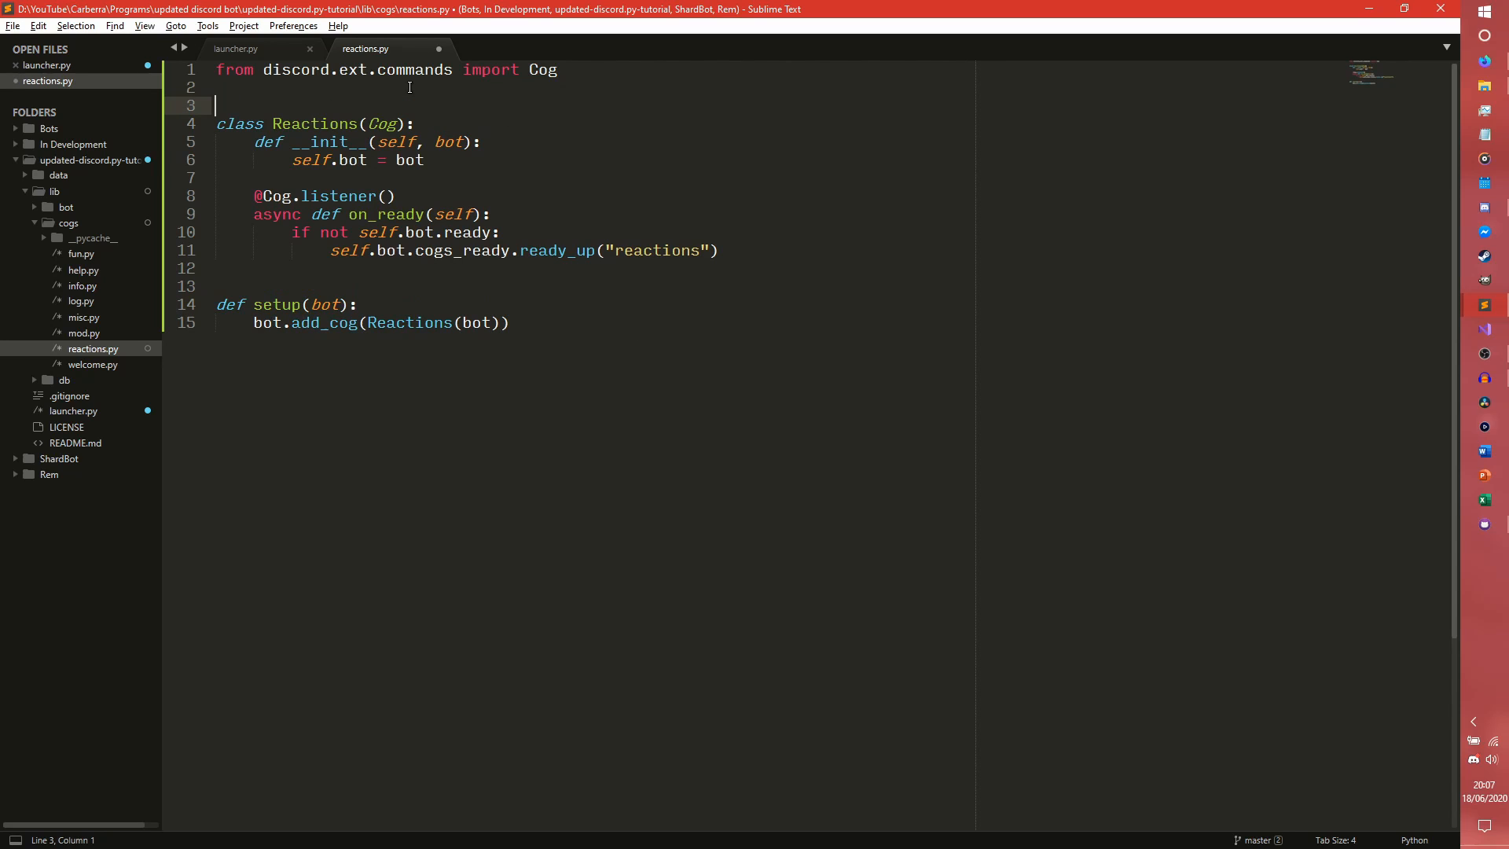
key("ctrl+s")
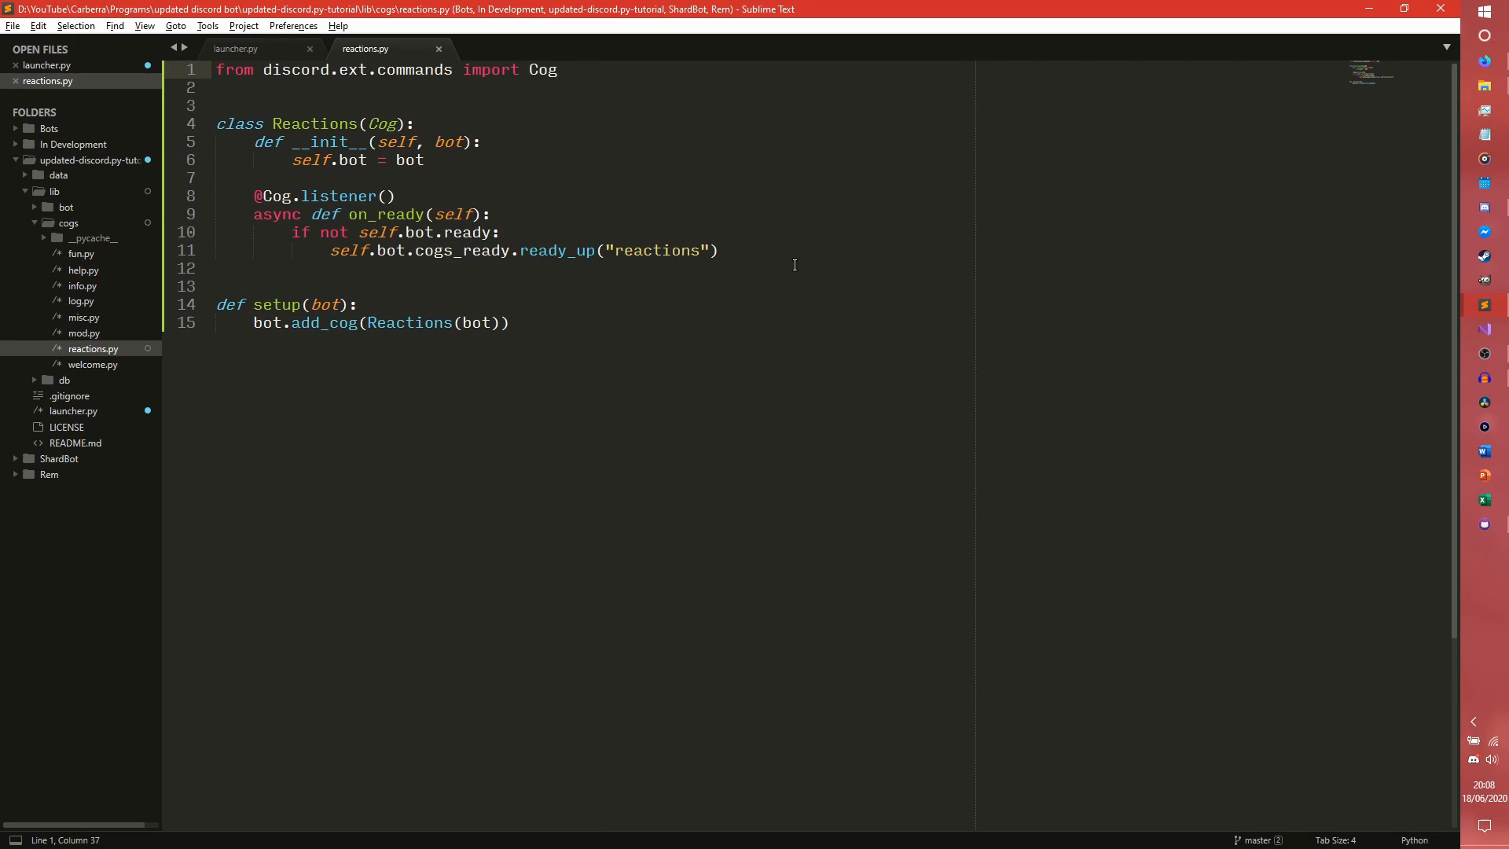
mouse_move(767, 337)
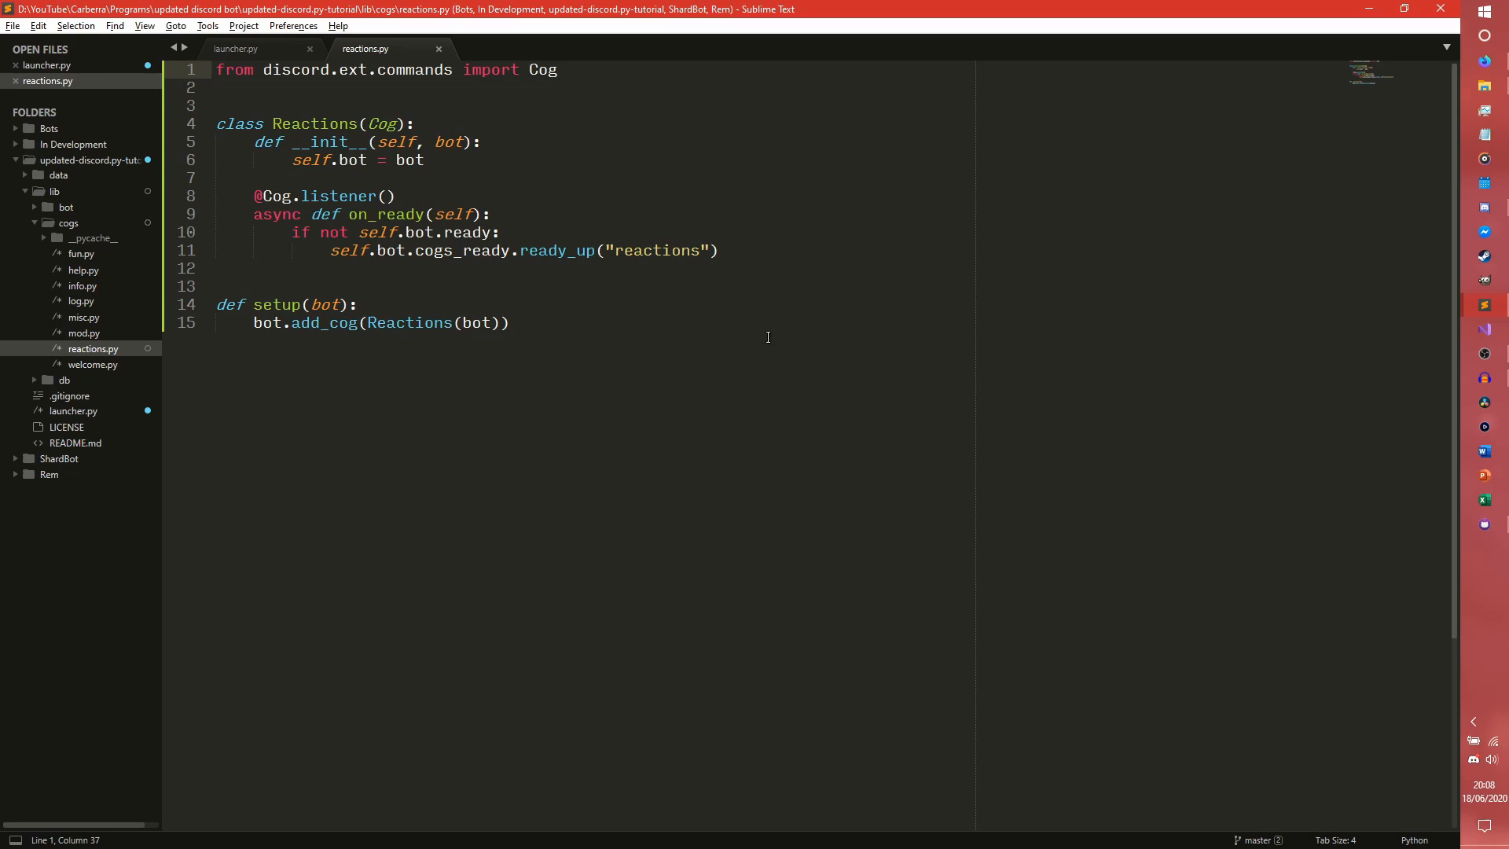
- Select the class and setup code and place the caret below on_ready for new listeners
left_click_drag(217, 105, 508, 323)
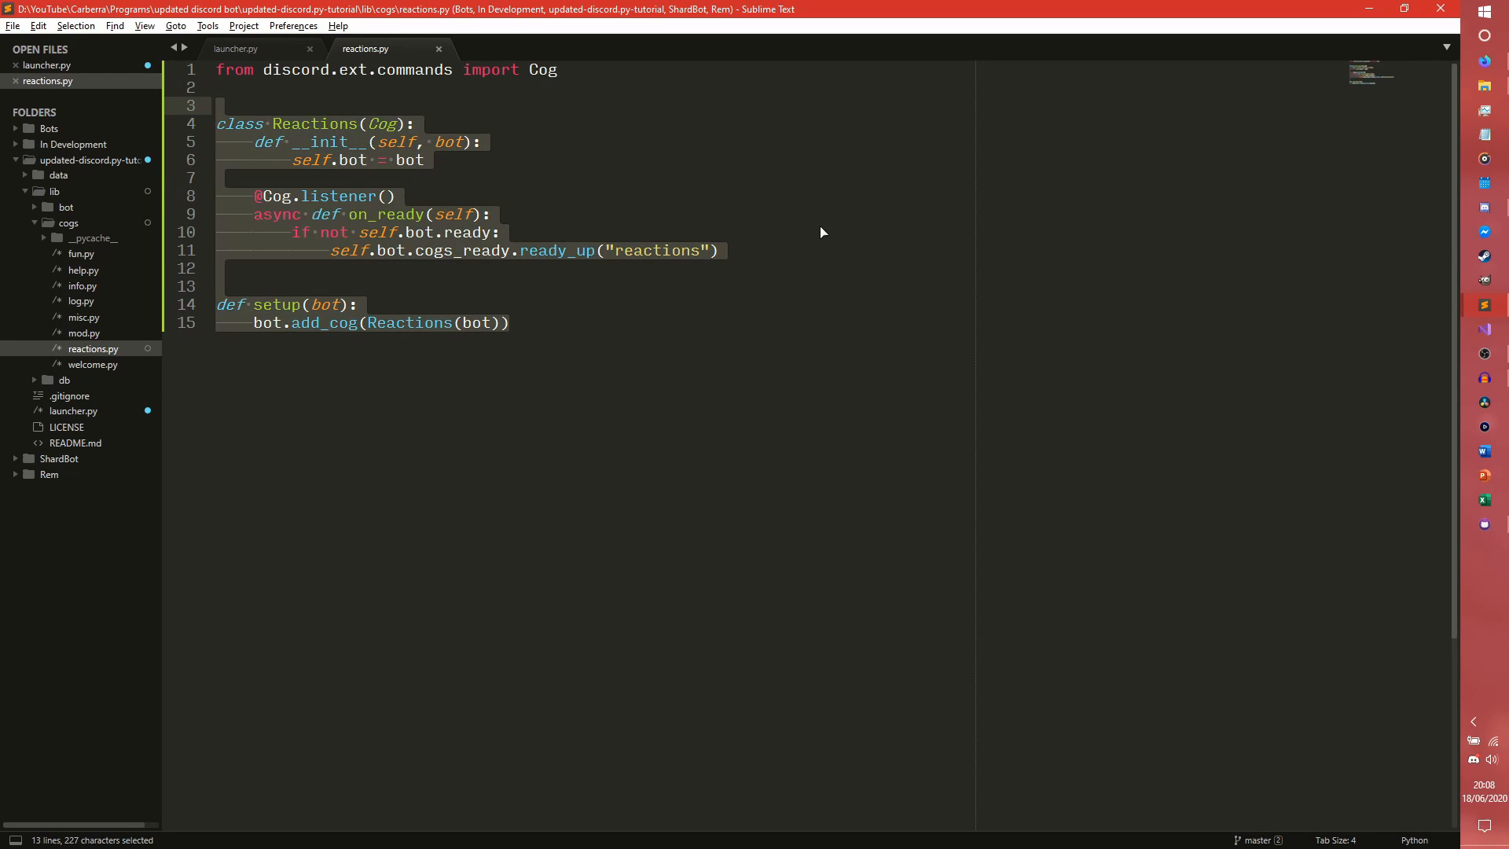
left_click(718, 250)
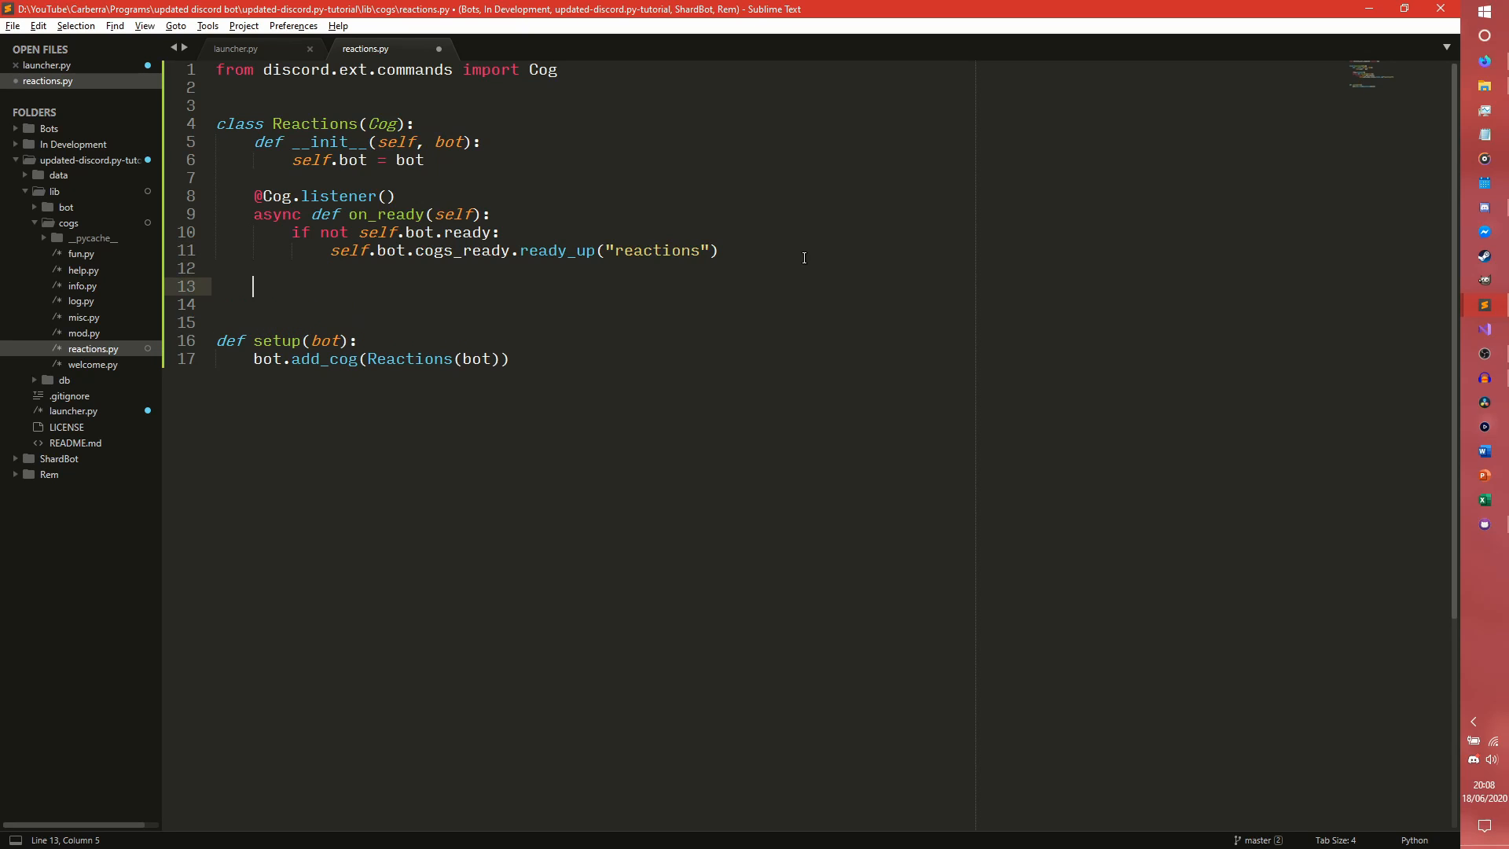
- Add on_reaction_add and on_reaction_remove listeners taking reaction and user, with pass bodies
type("@Cog.lsi")
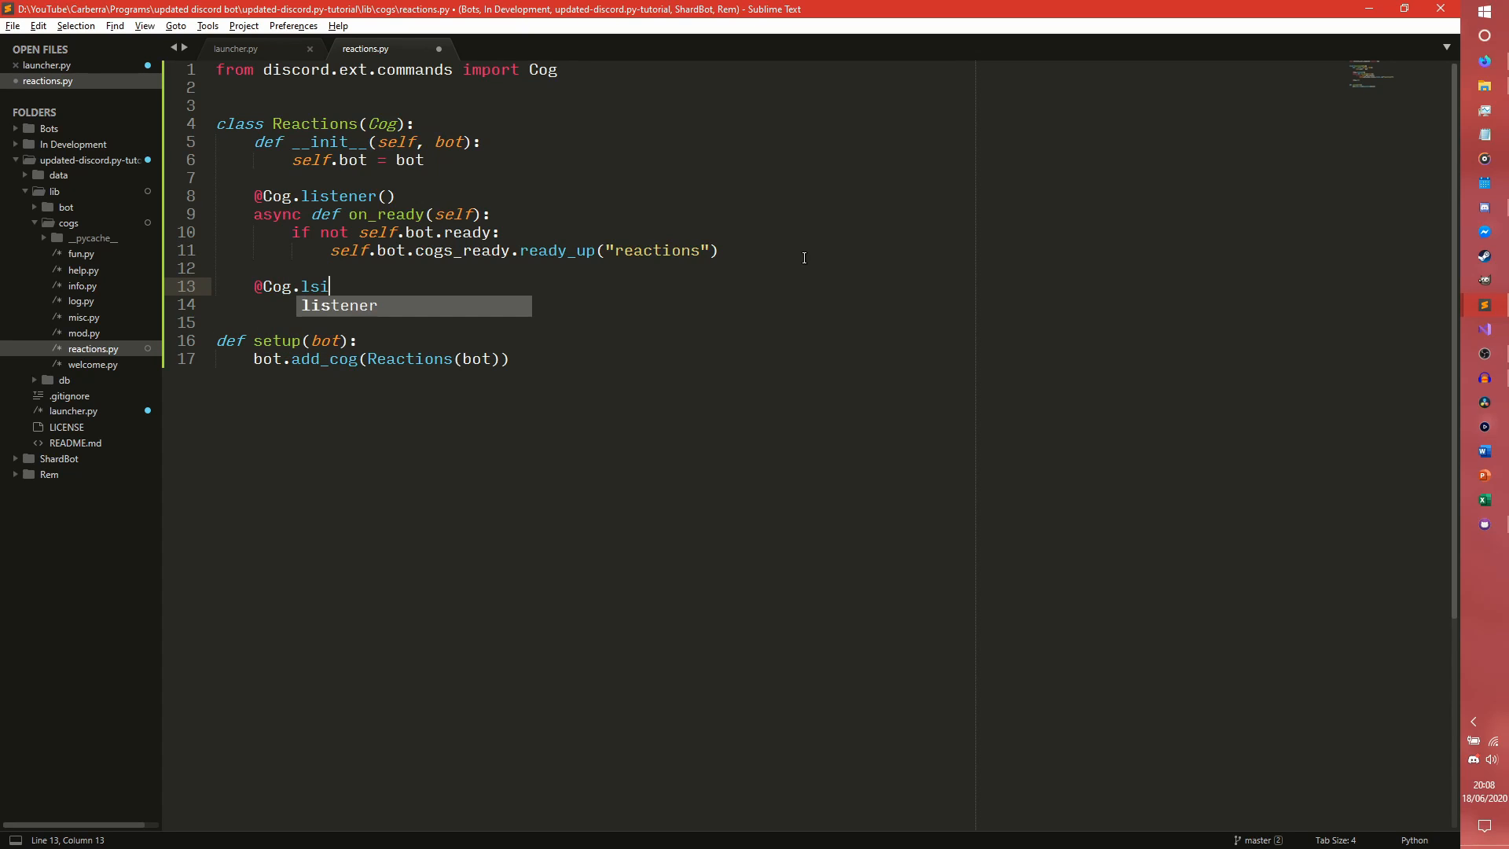
type("te")
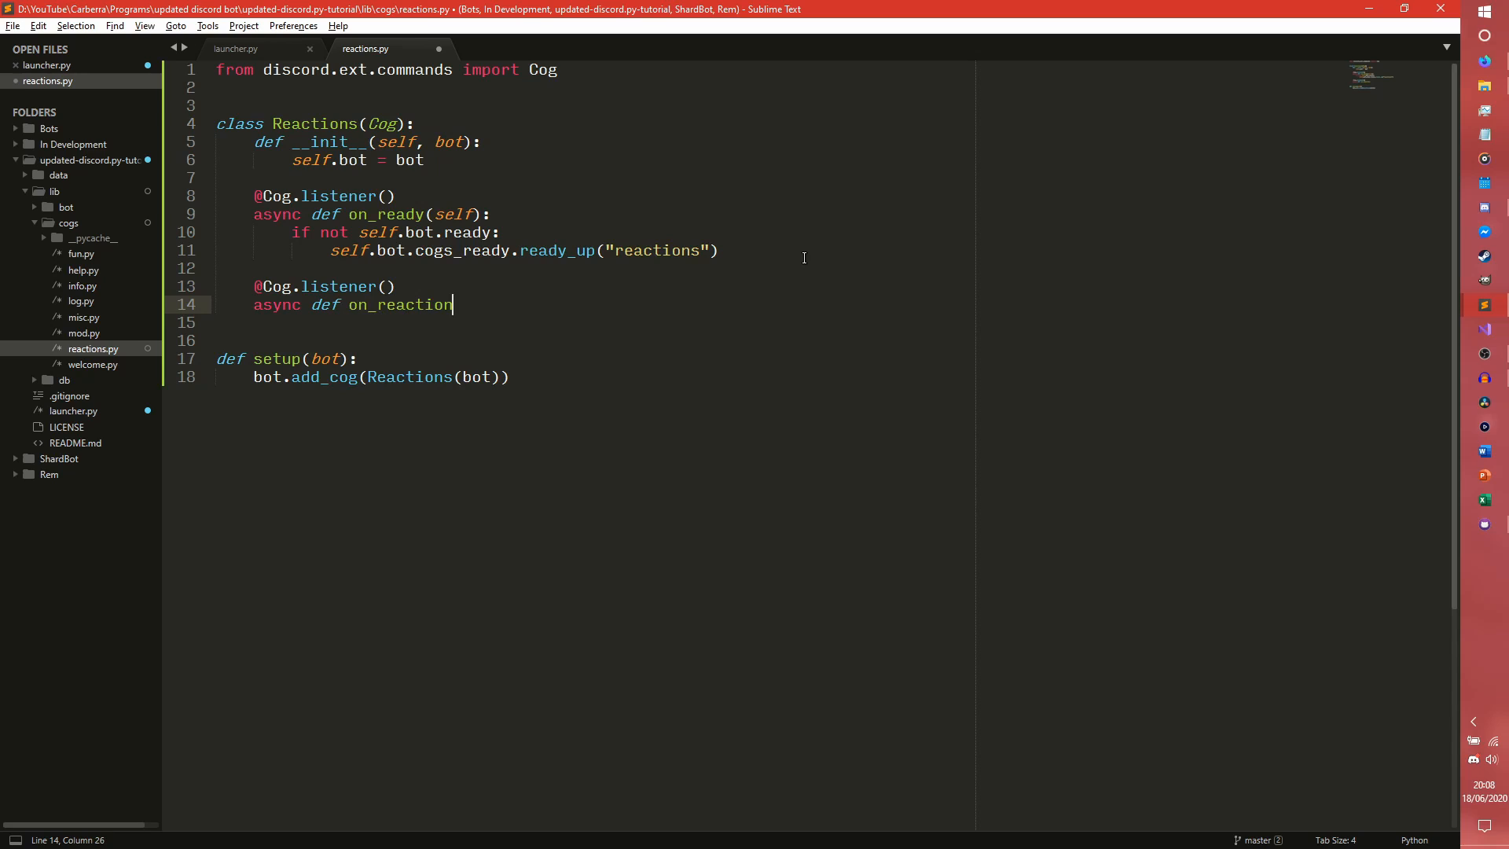
type("-add")
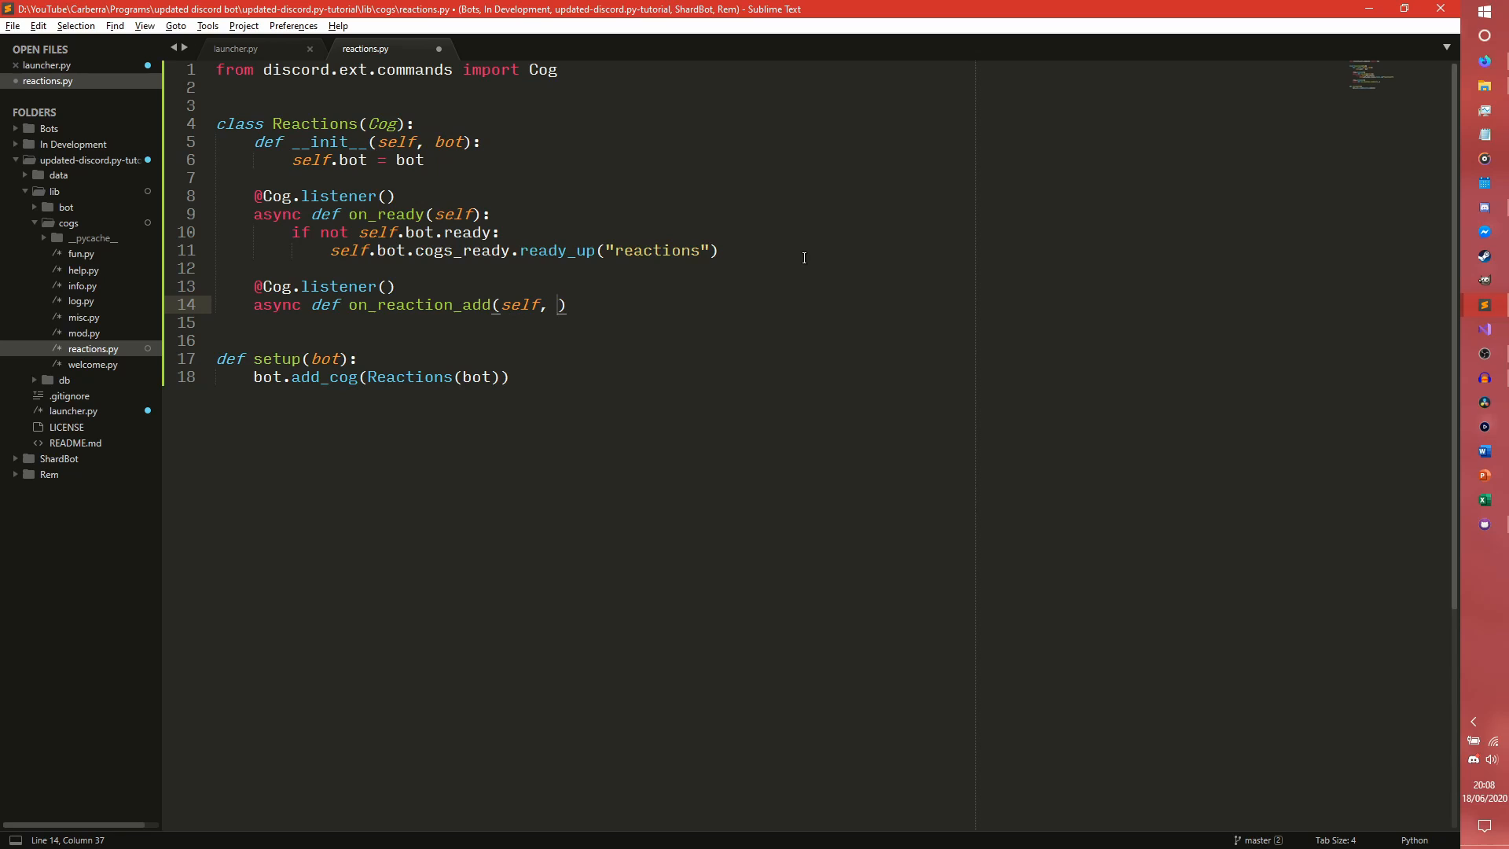
type("reaction, uys")
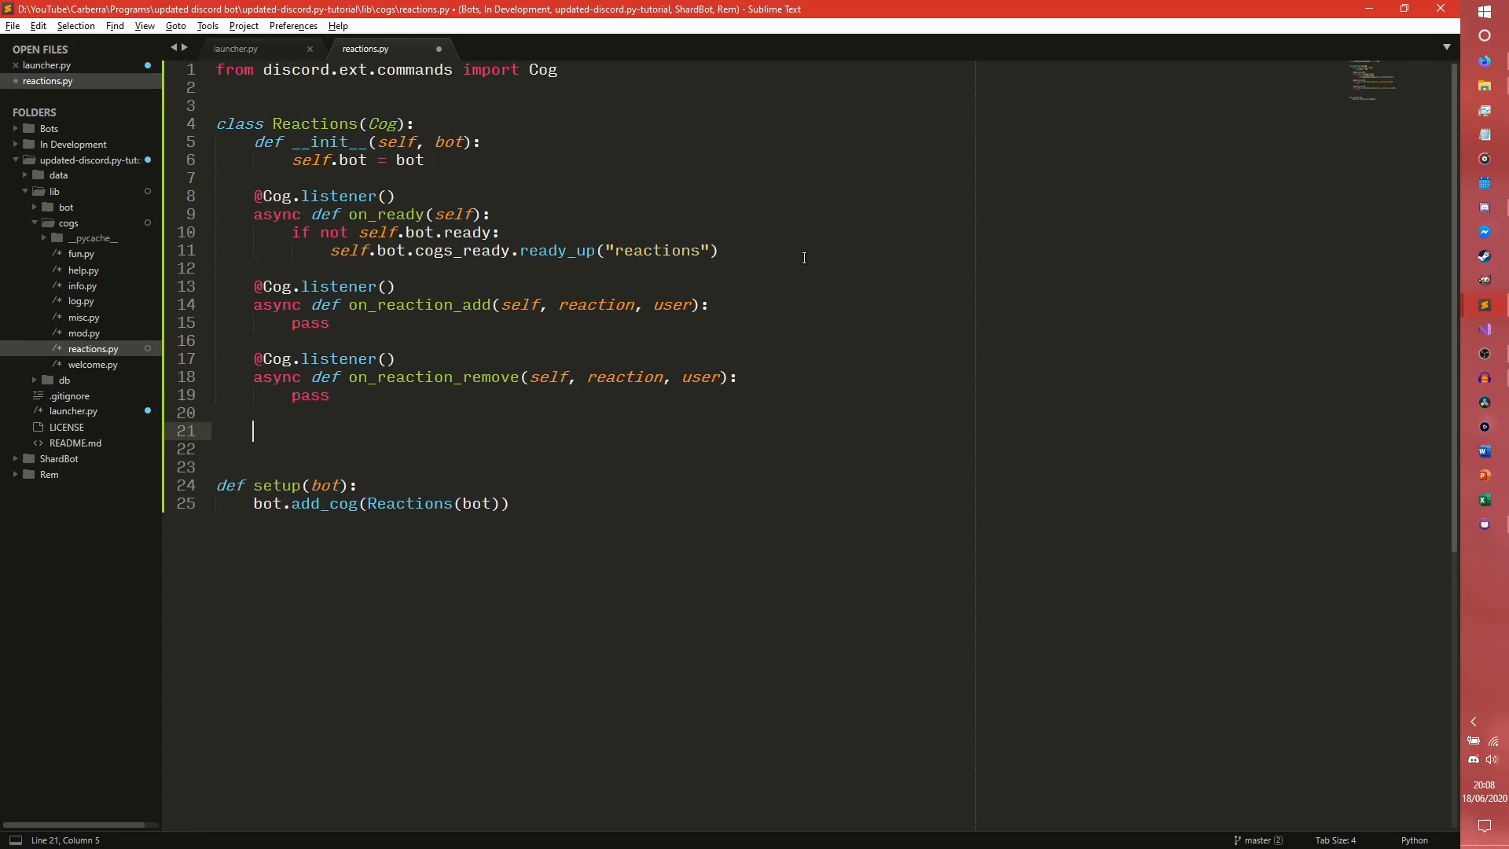
- Add on_raw_reaction_add and on_raw_reaction_remove listeners taking payload, with pass bodies
type("@Cog.listener()")
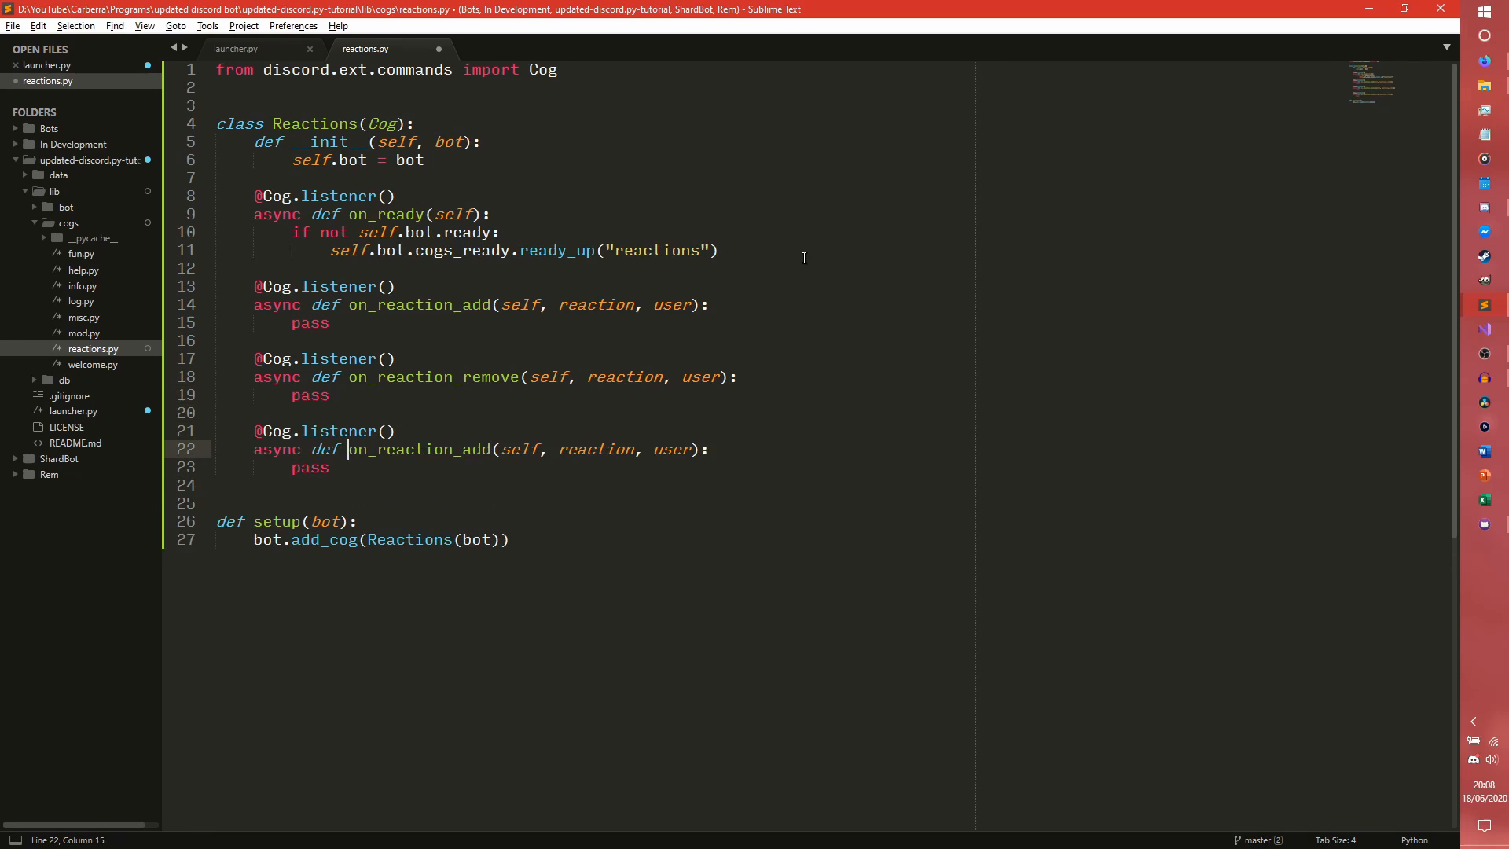
type("raw_")
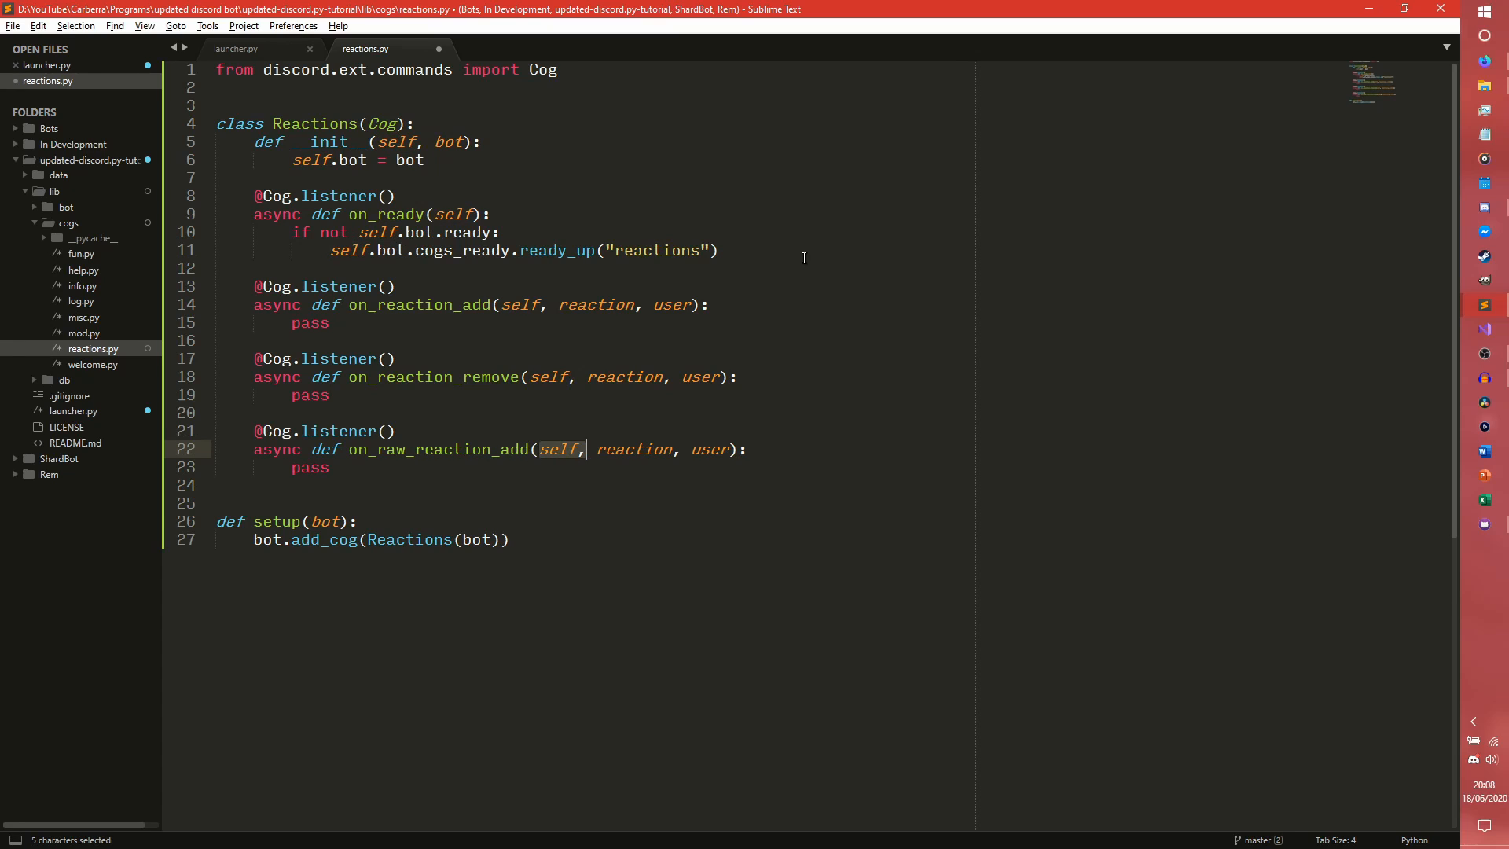
type("payload")
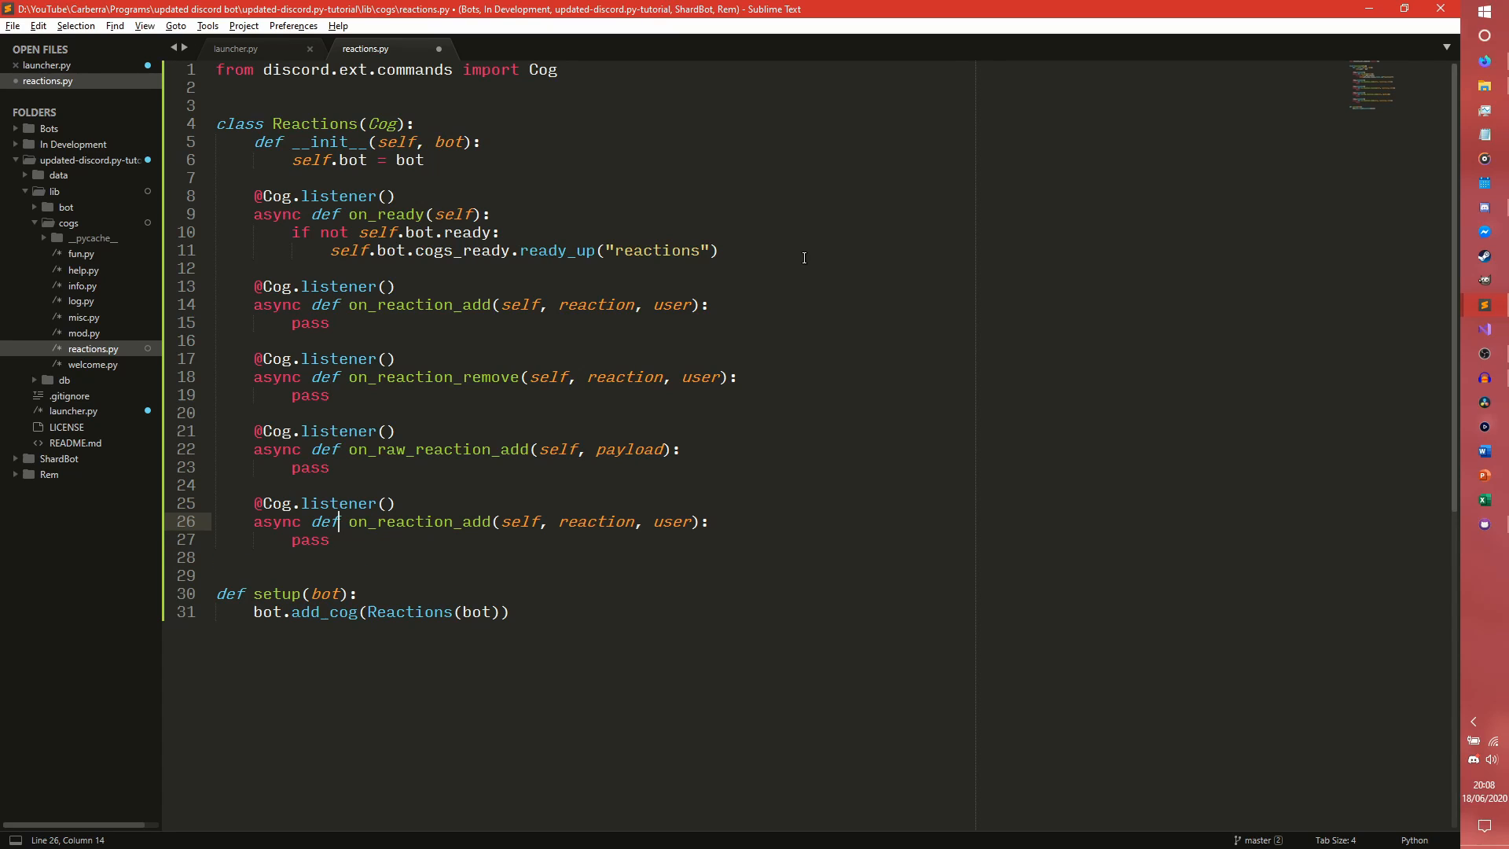
type("raw_r")
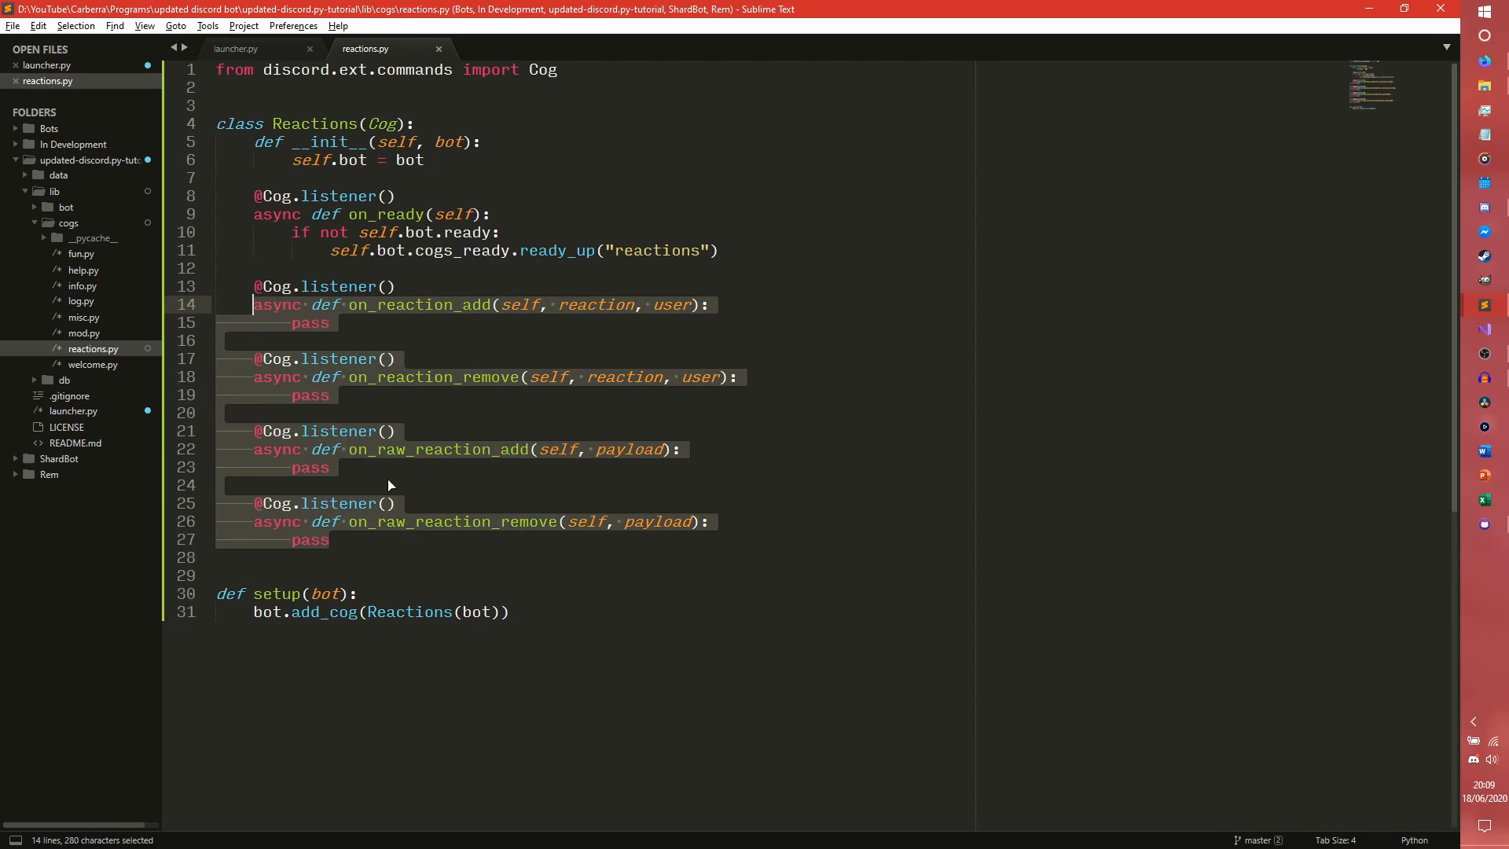
left_click(434, 485)
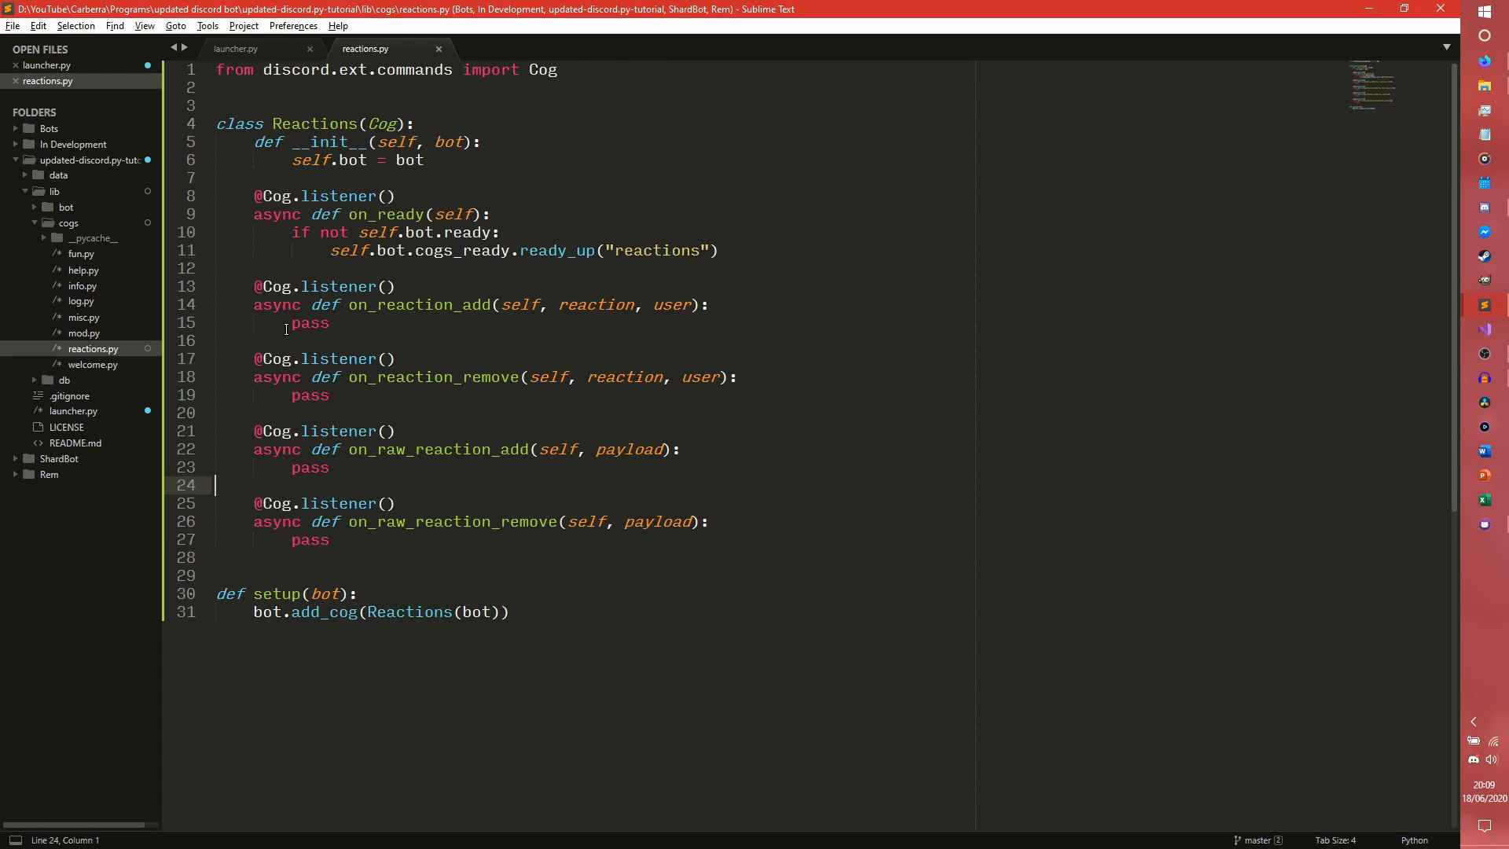
left_click(255, 286)
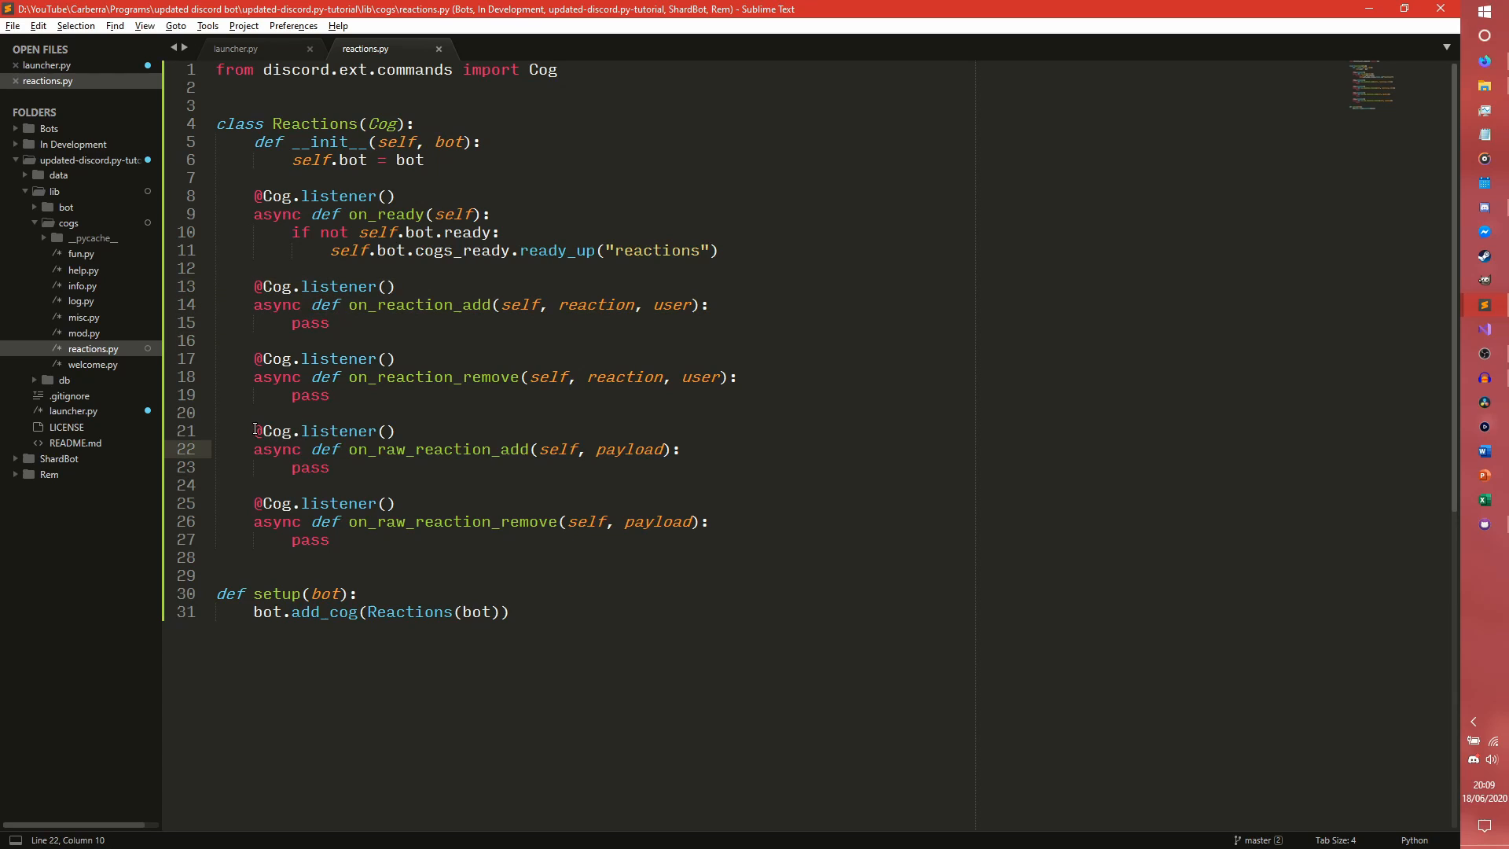
left_click(387, 457)
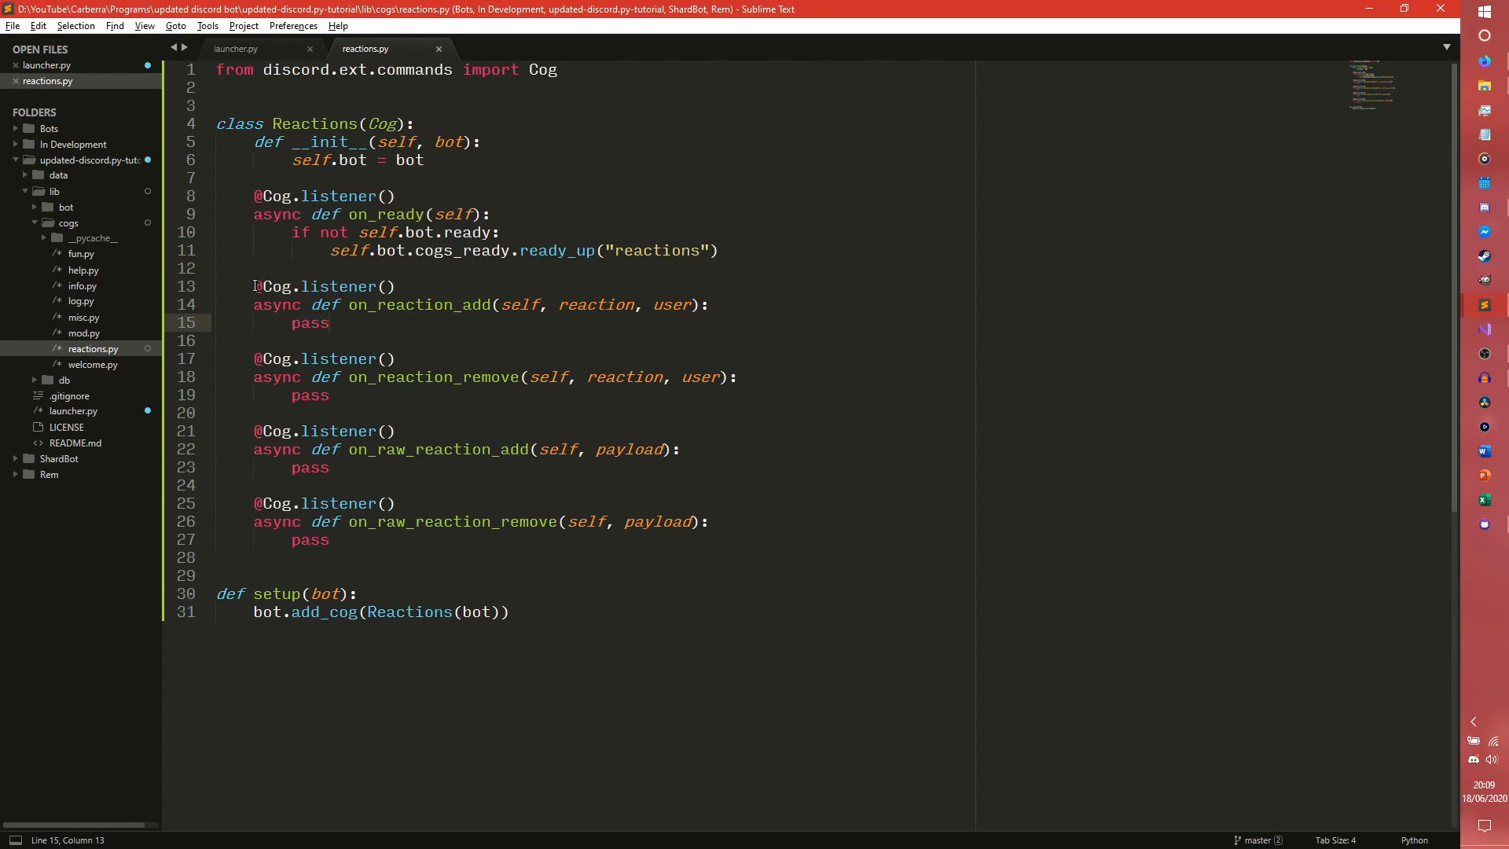
left_click_drag(253, 286, 329, 322)
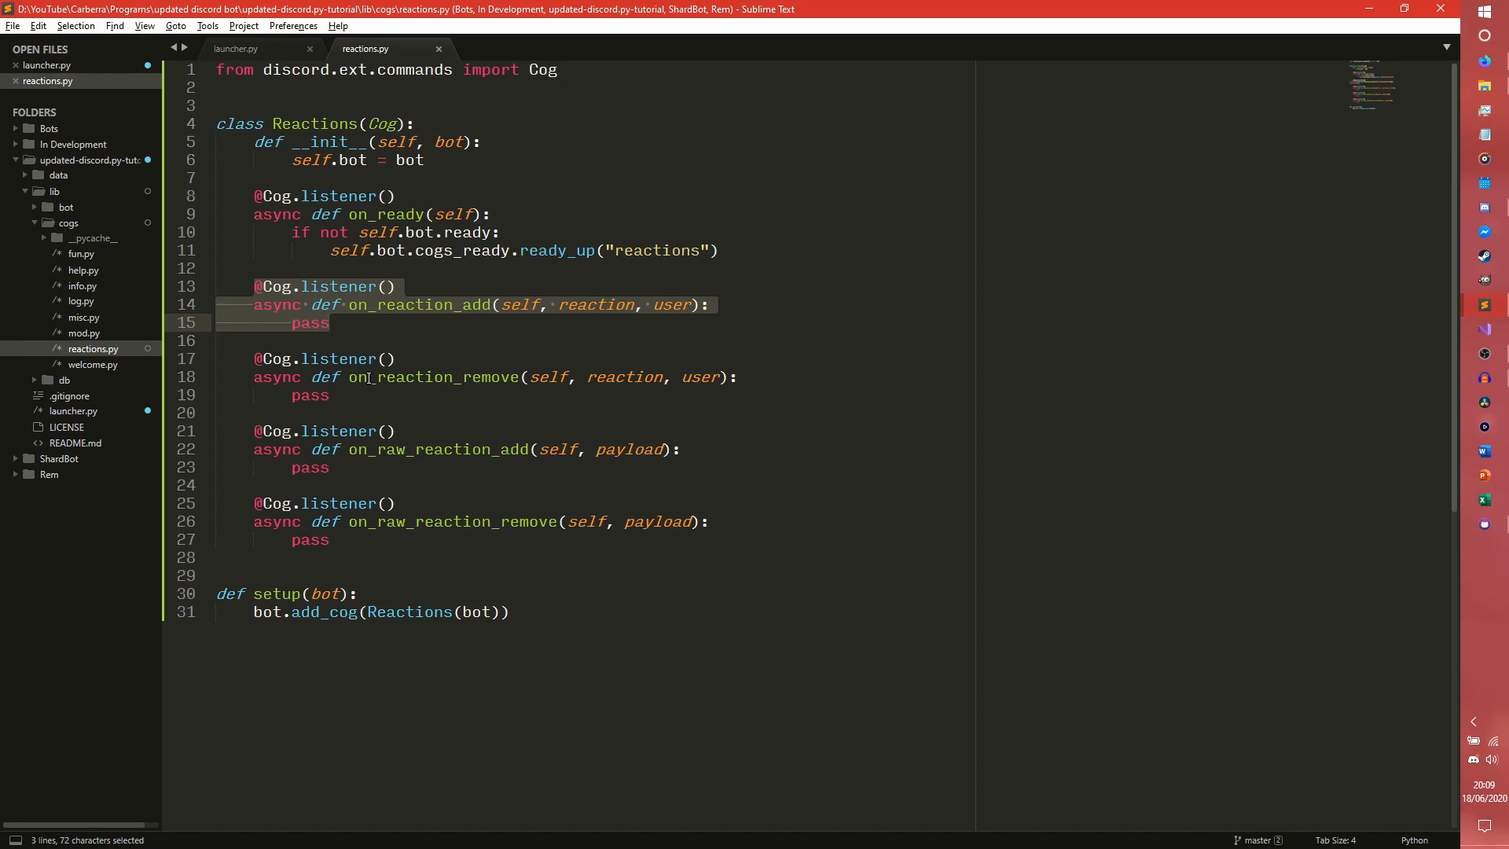
left_click(330, 396)
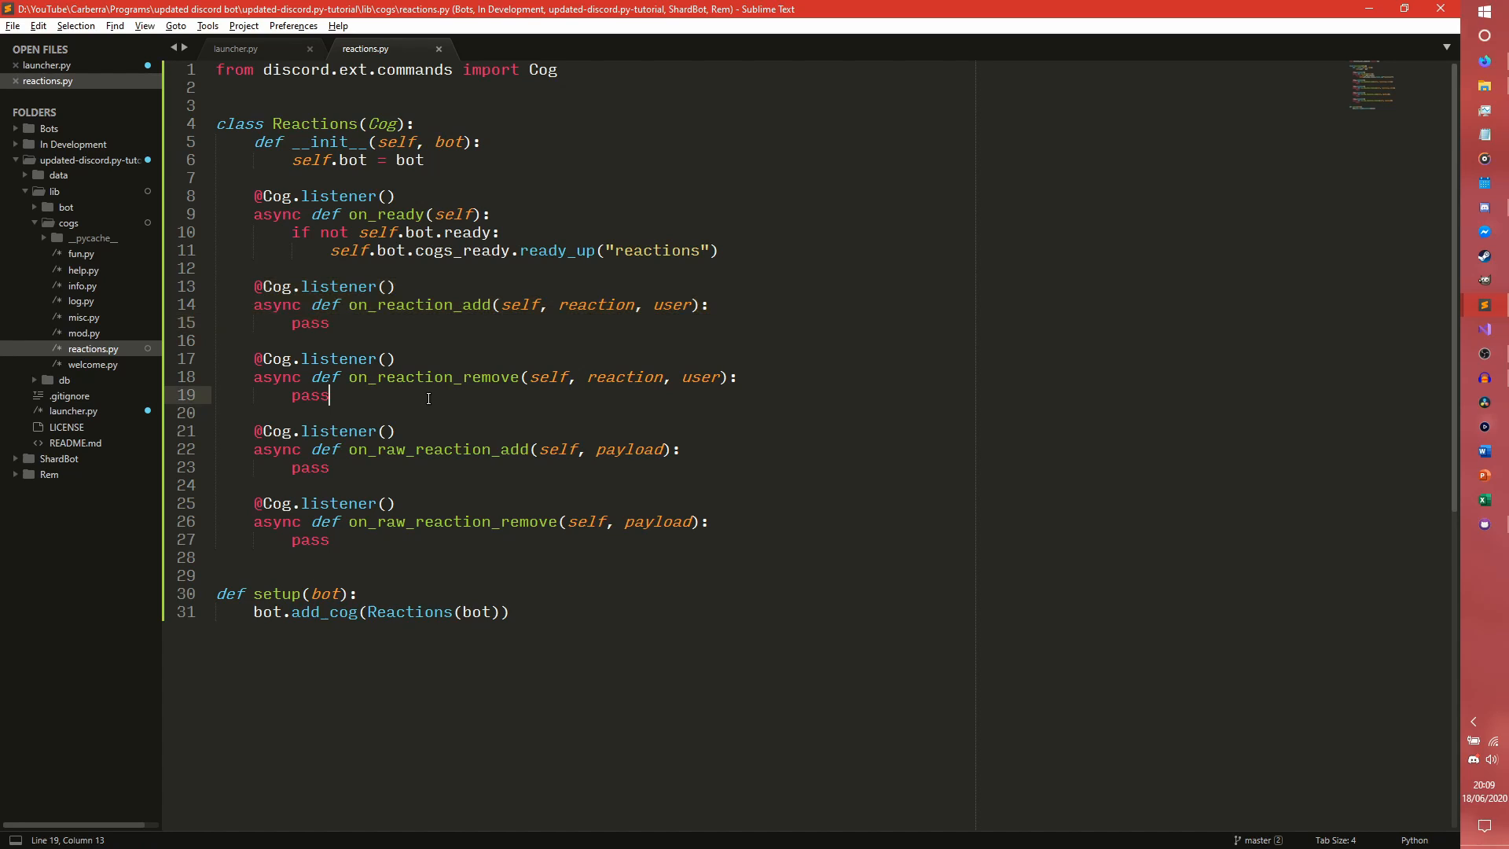
mouse_move(732, 347)
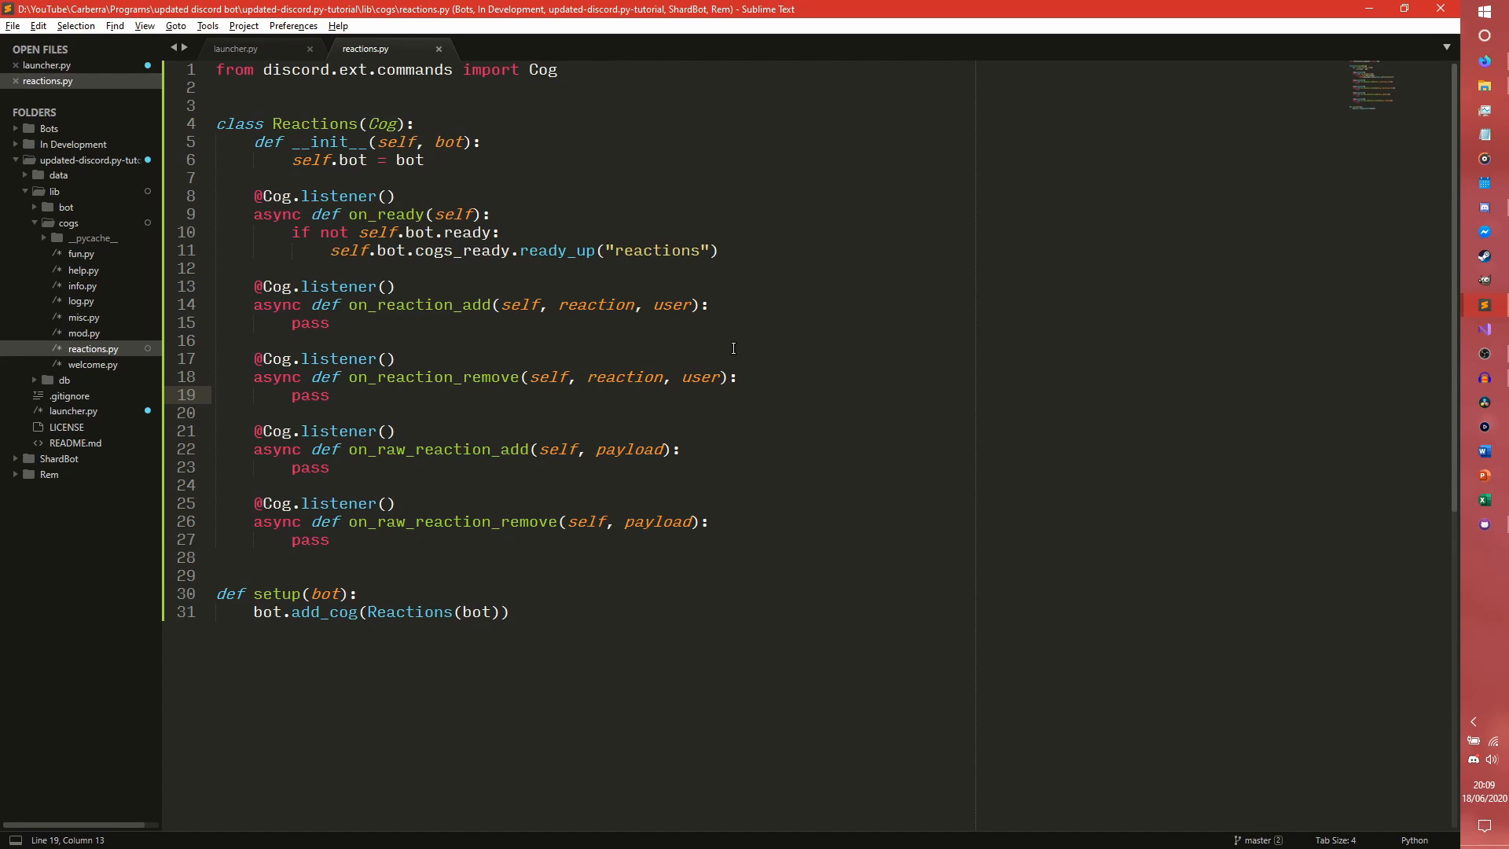
left_click(330, 322)
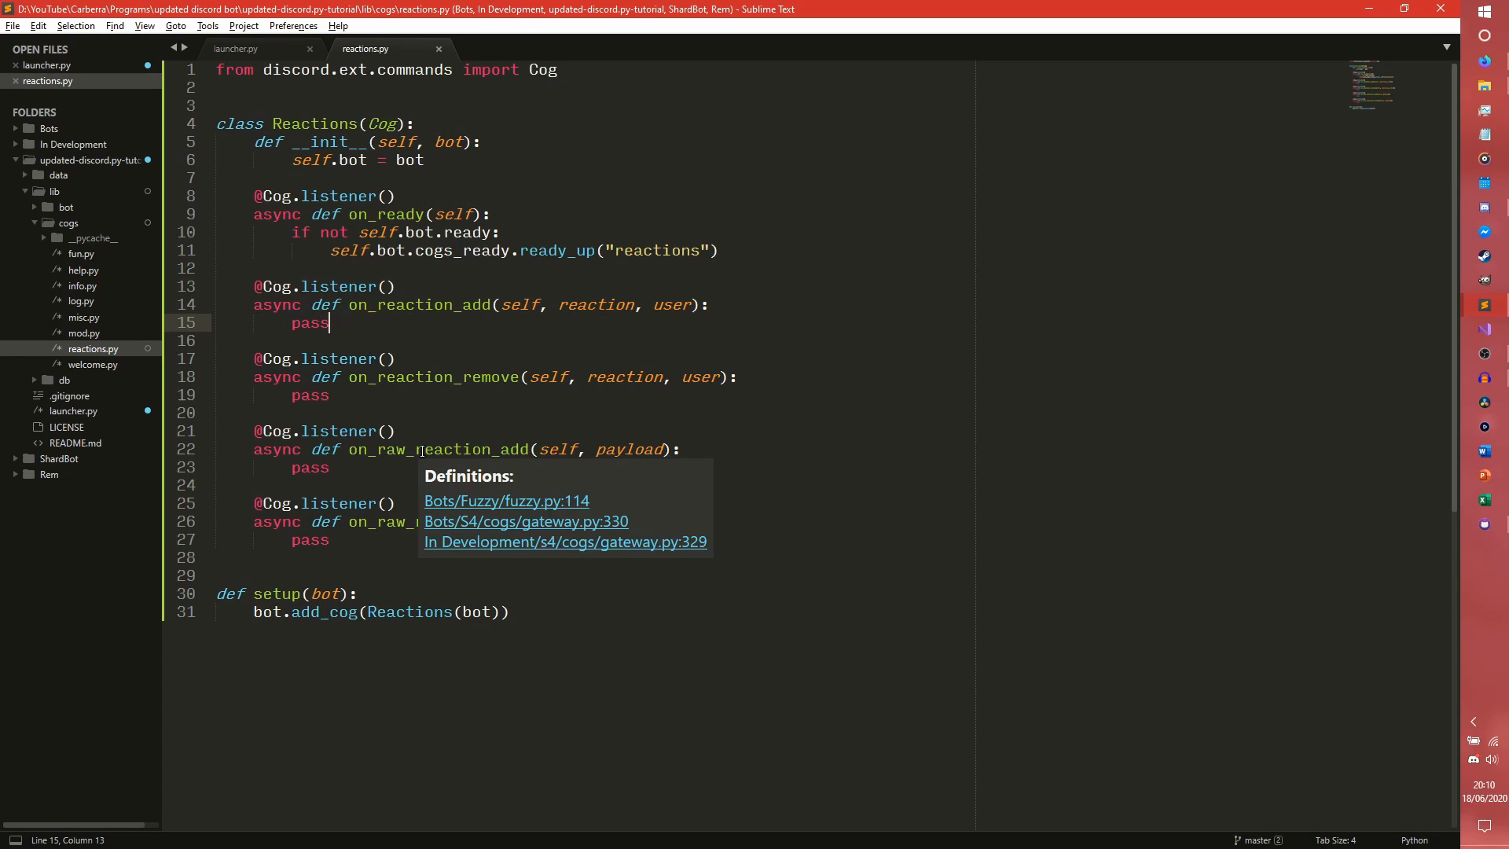
left_click_drag(255, 431, 330, 467)
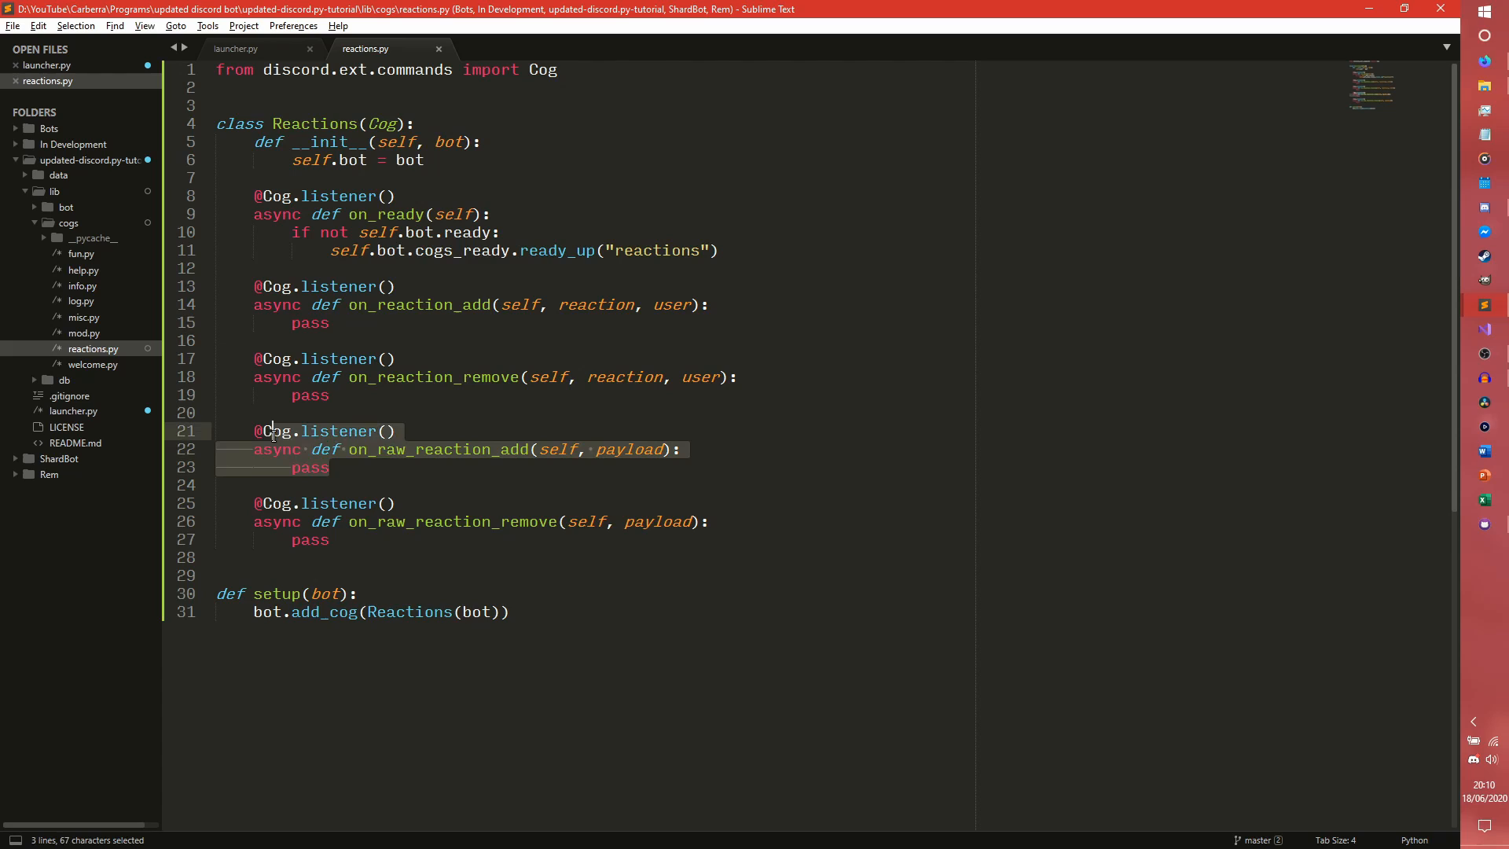
left_click(357, 469)
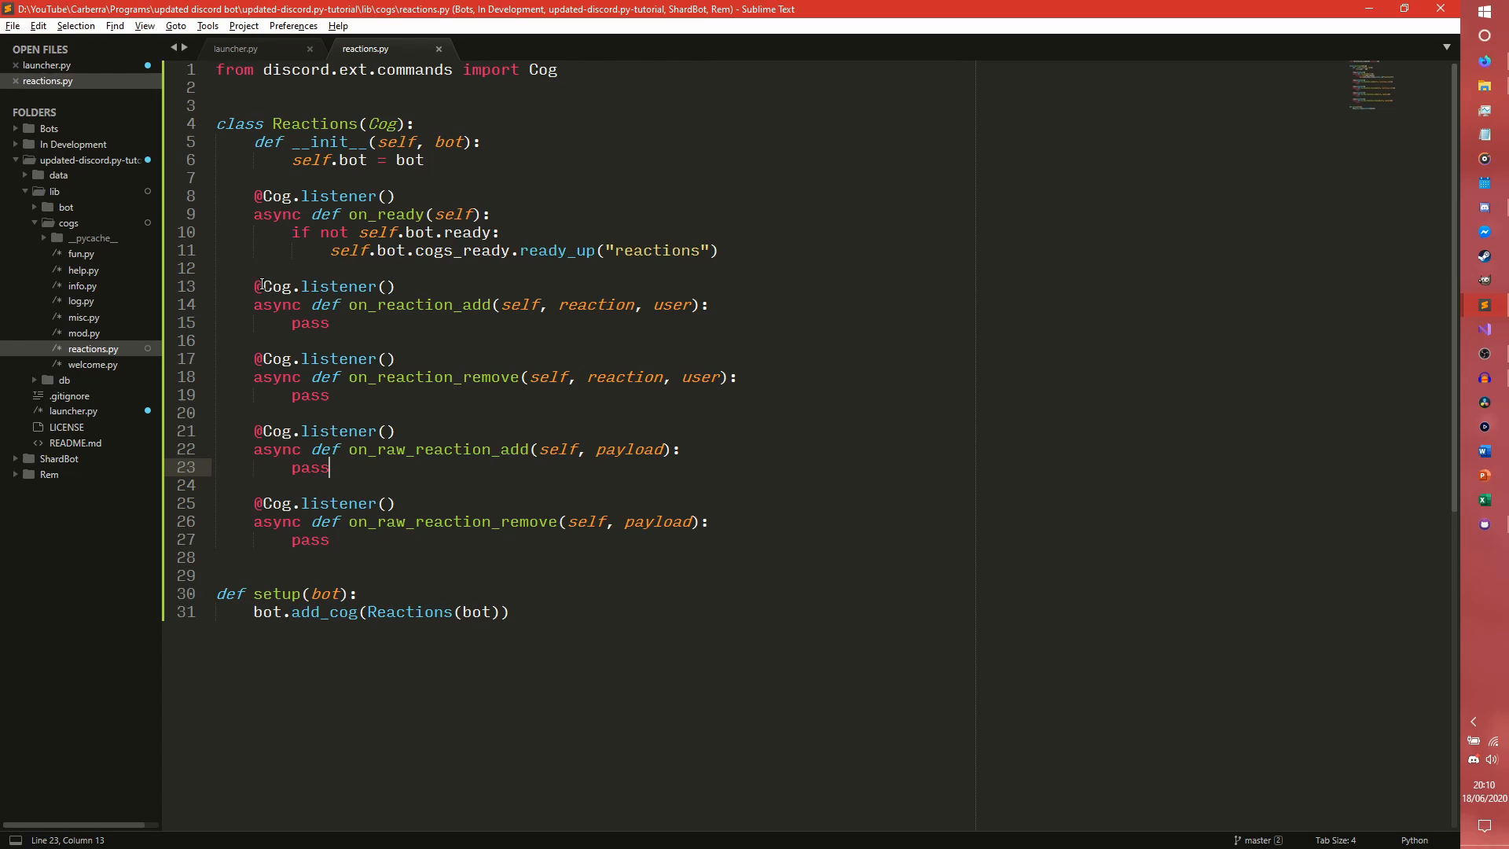
left_click_drag(253, 286, 423, 522)
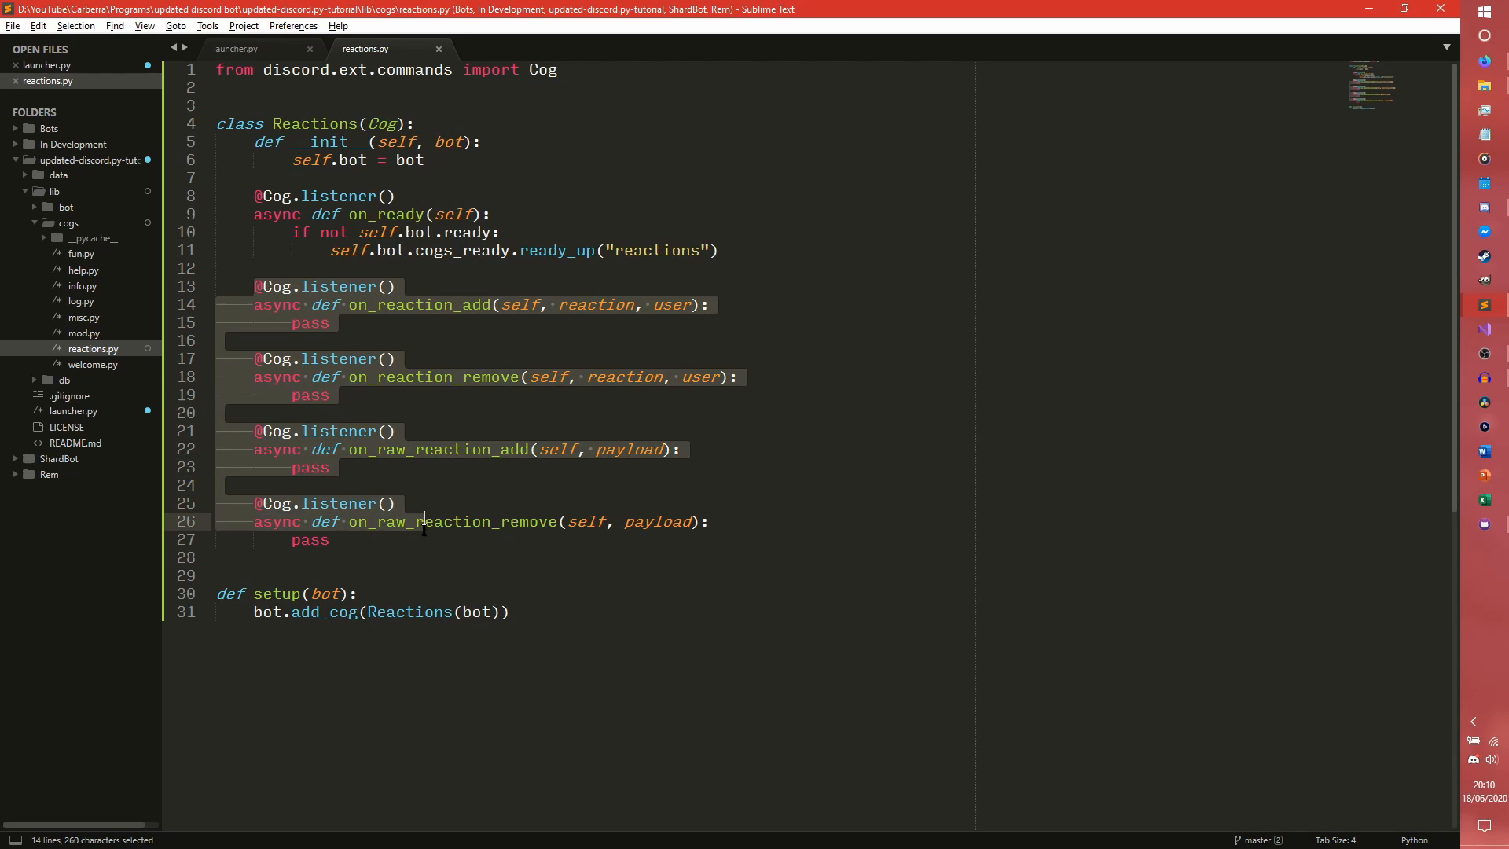
left_click(470, 561)
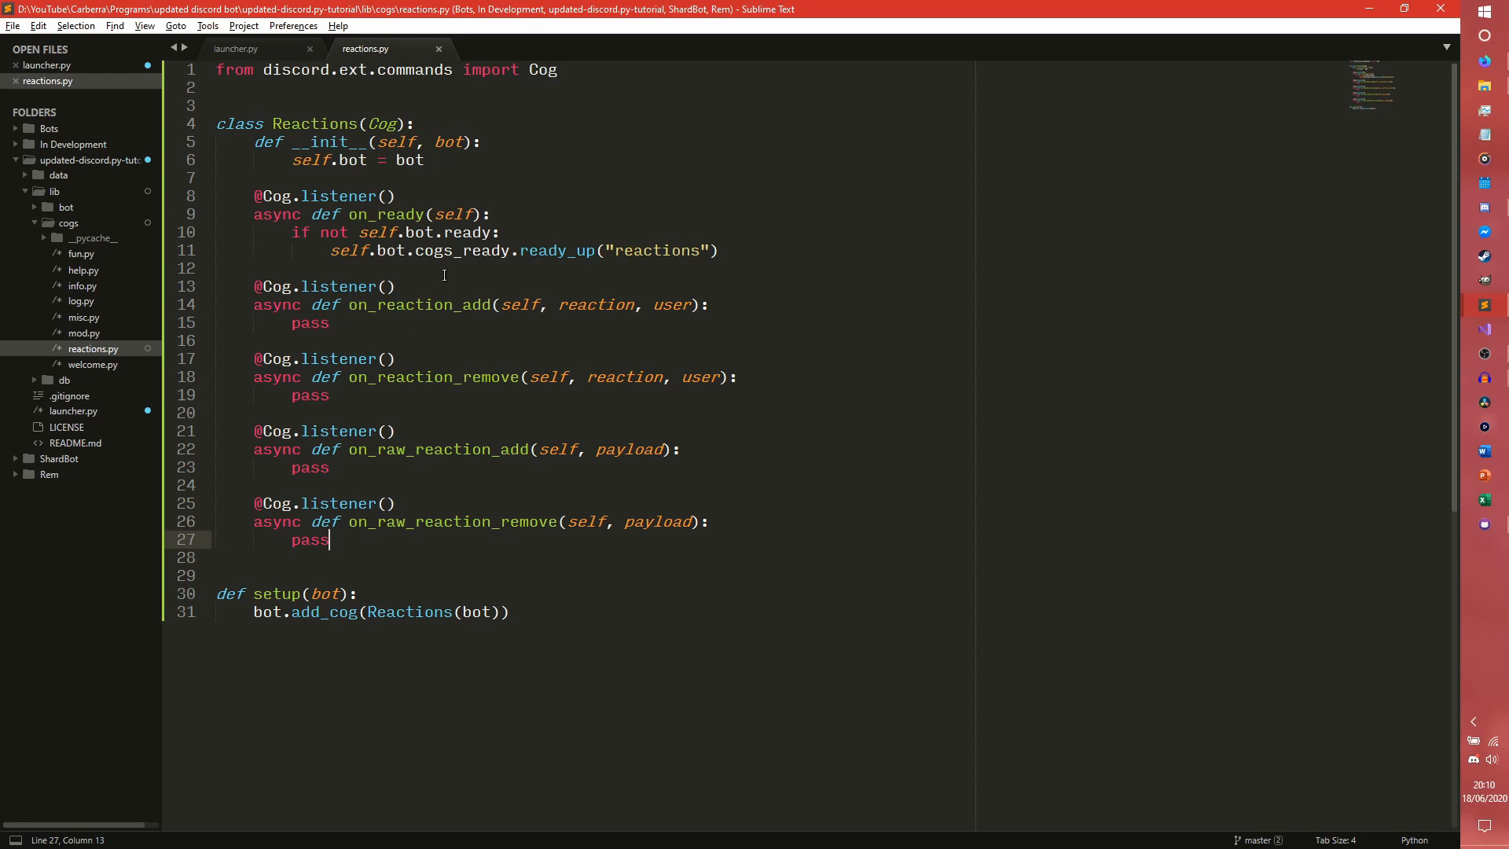
mouse_move(492, 359)
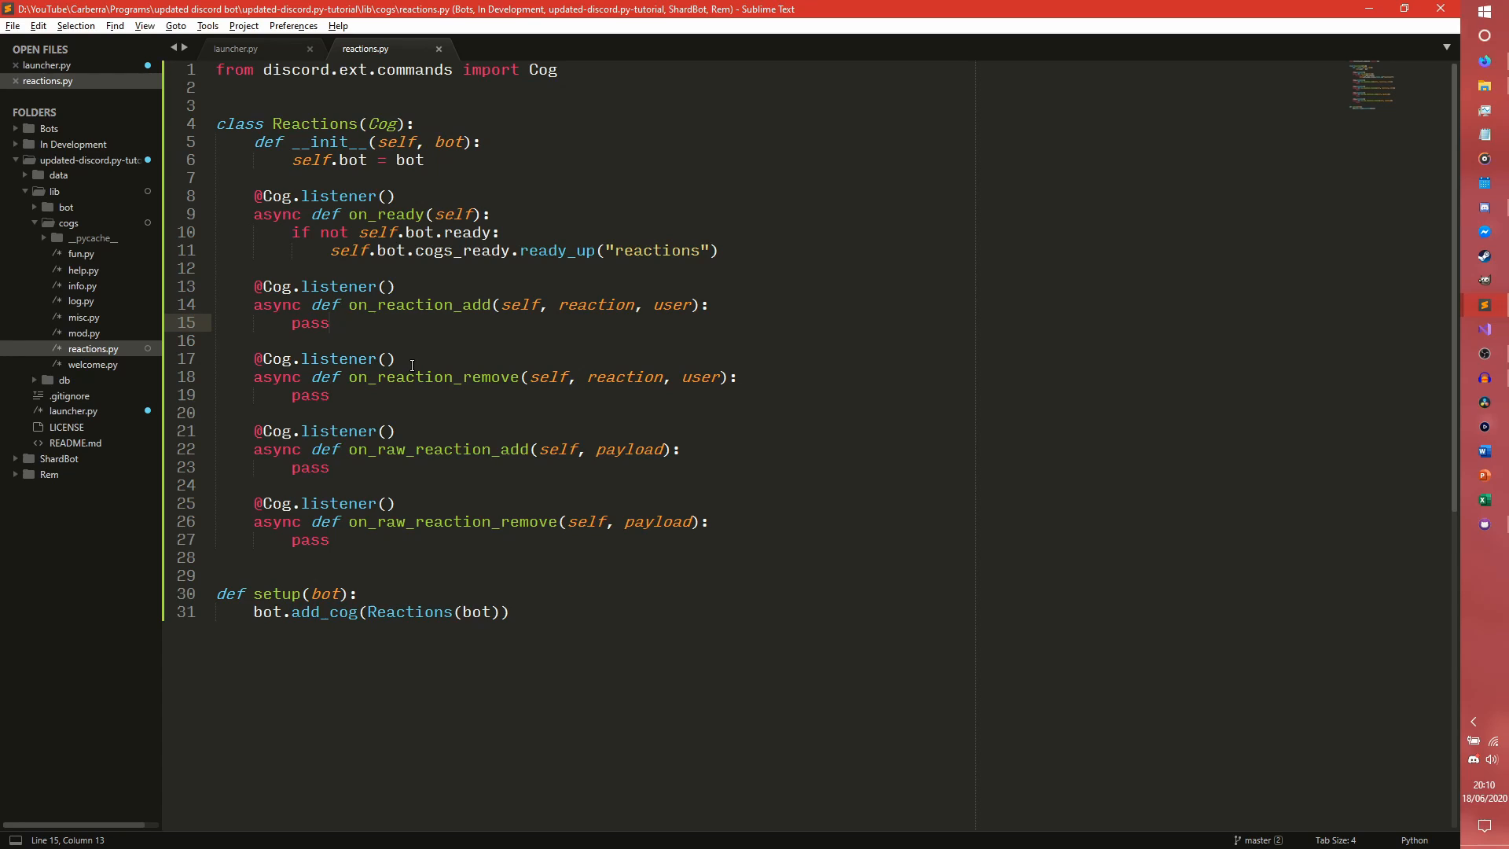
- Replace pass with print(f"{user.display_name} reacted with {reaction.emoji.name}") in on_reaction_add
key("Backspace")
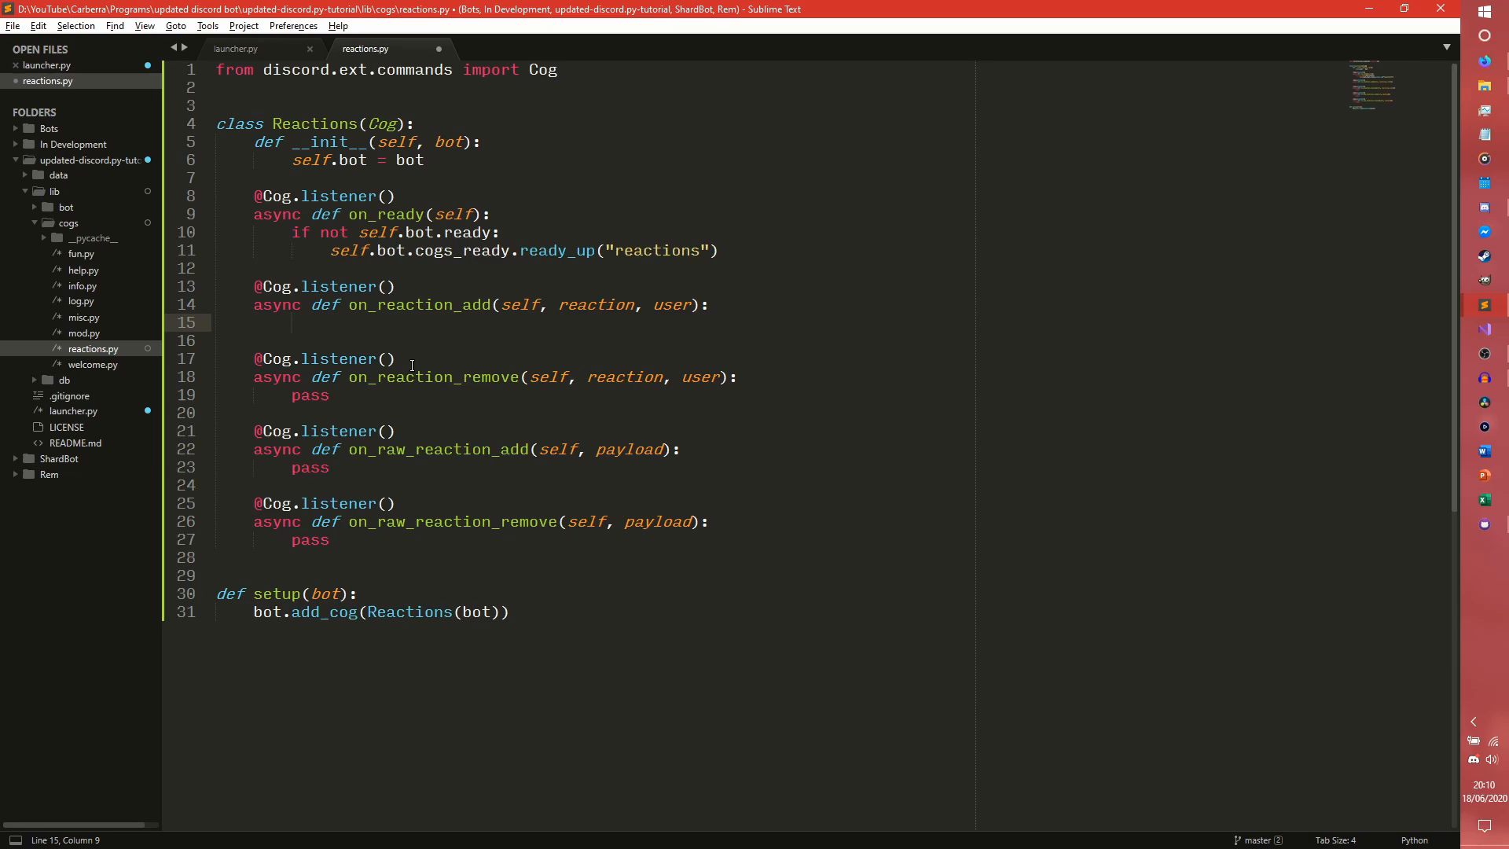
type("print()")
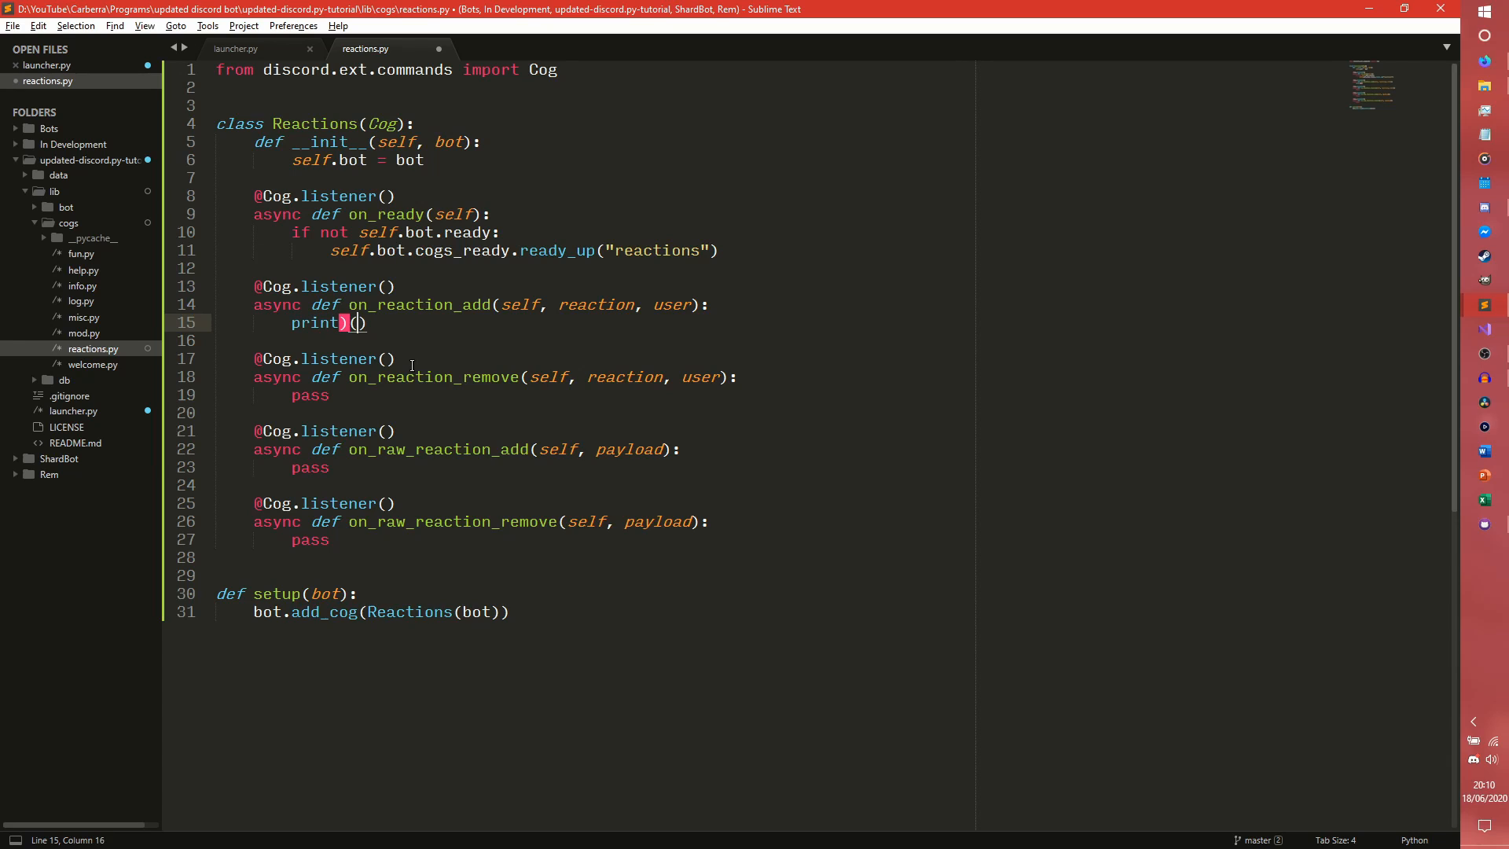
type("\"\"")
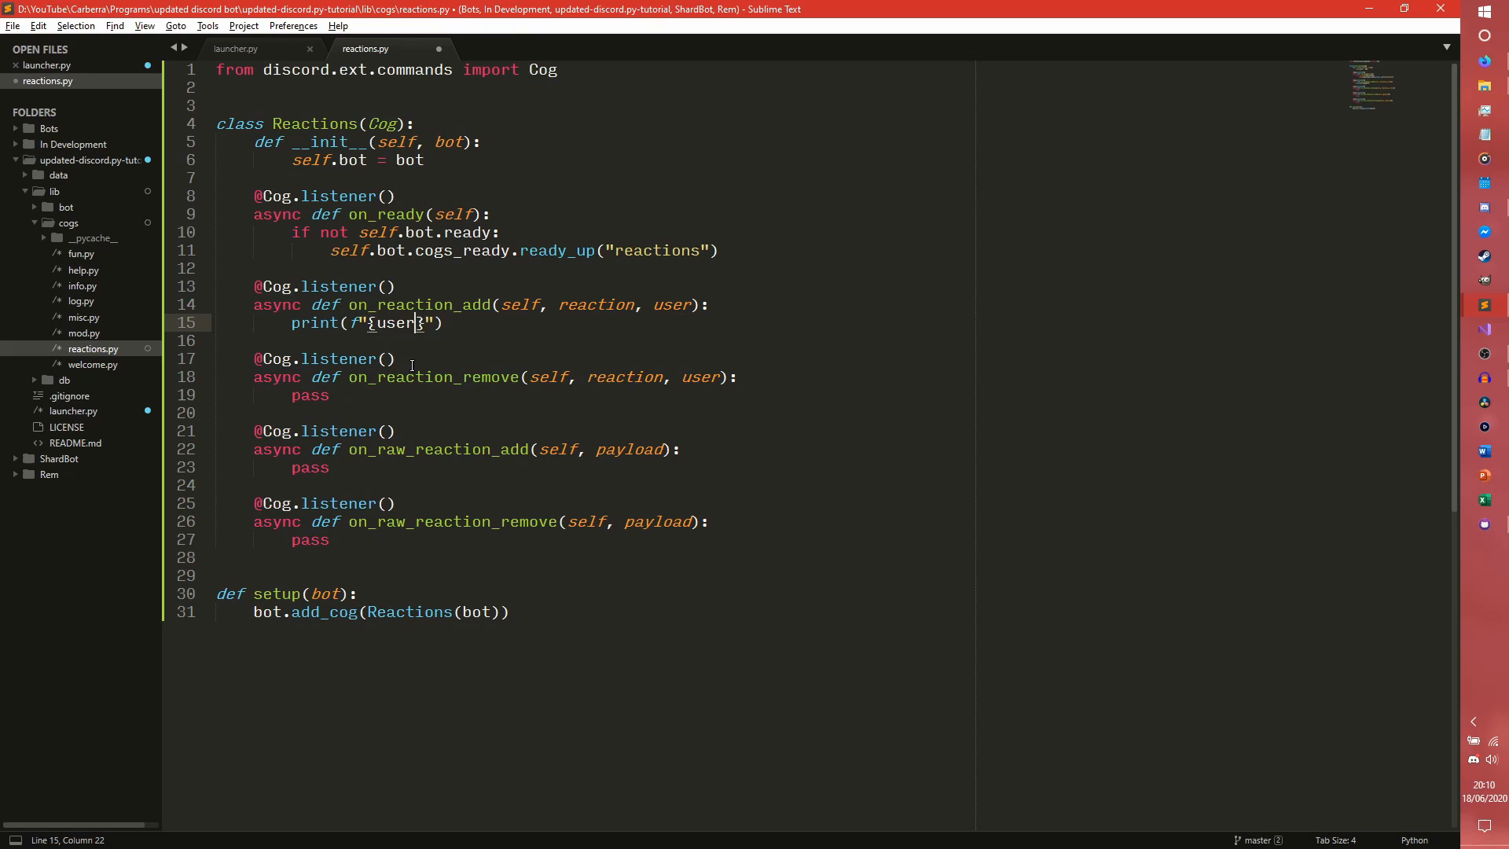
type(".name")
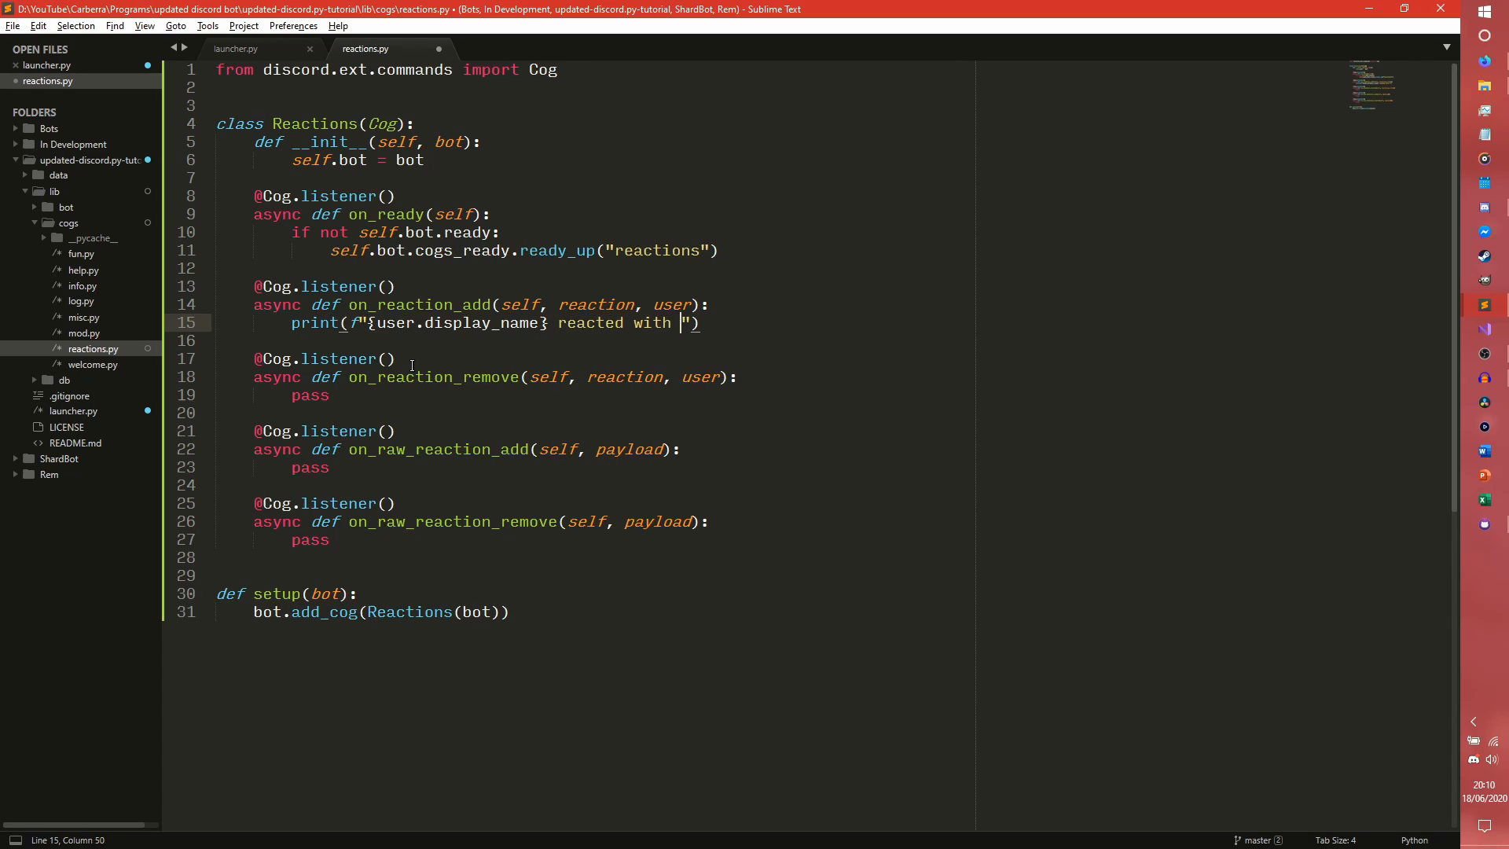
type("(")
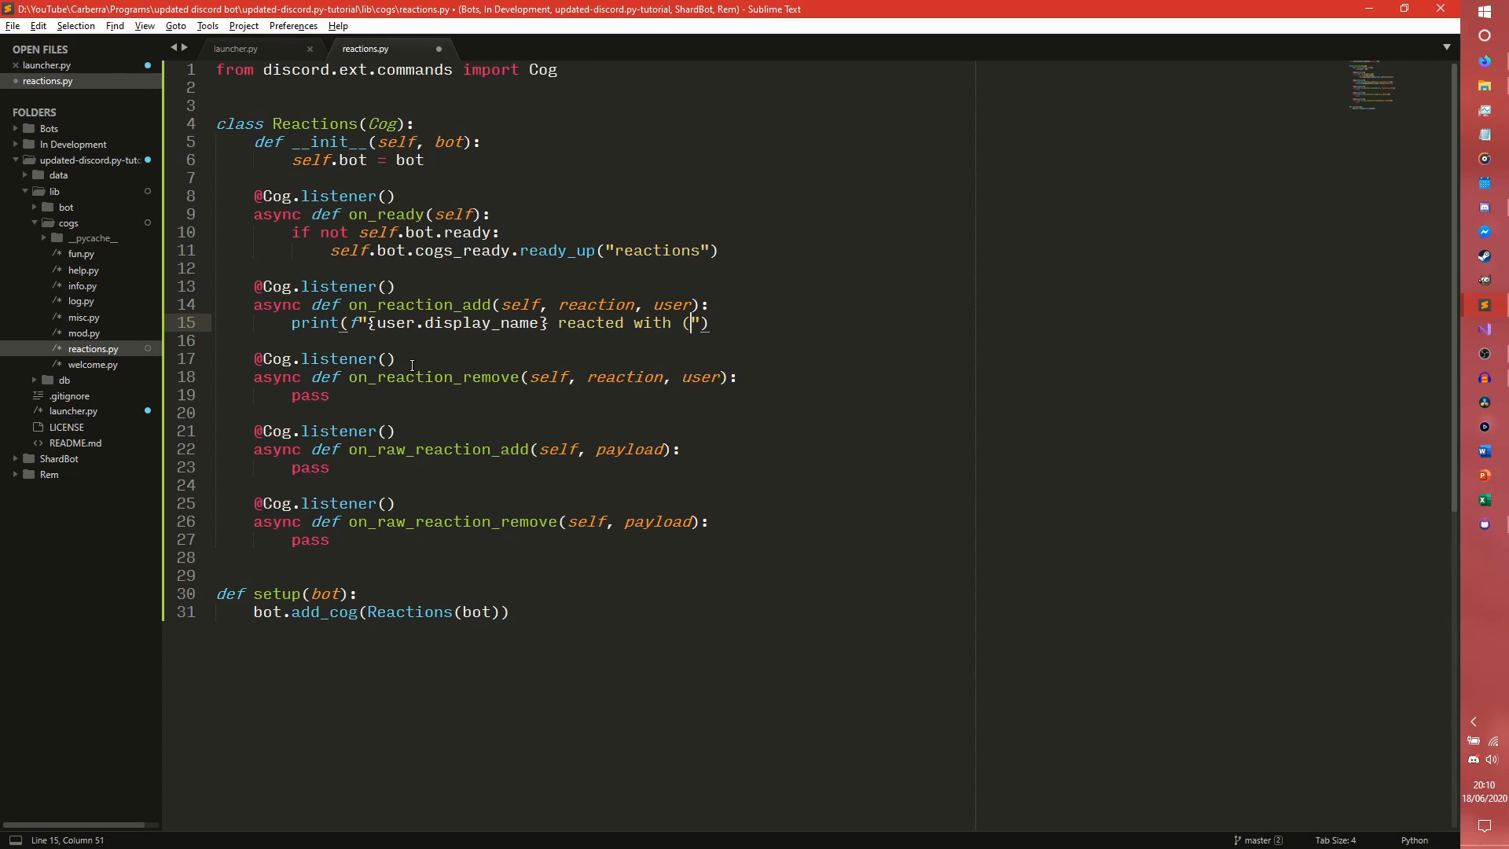
type("reaction")
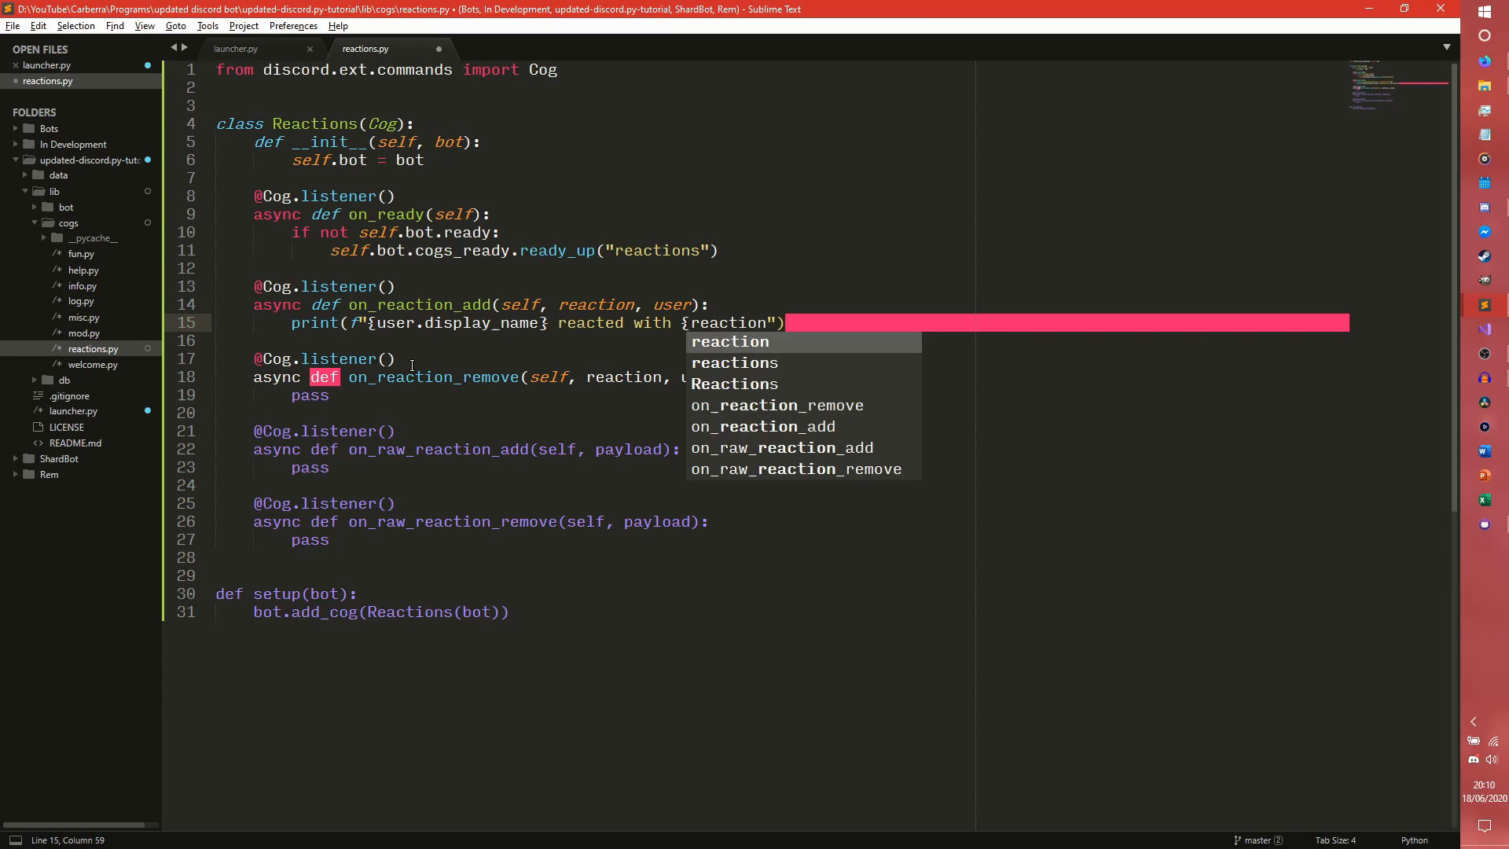
type(".emoji")
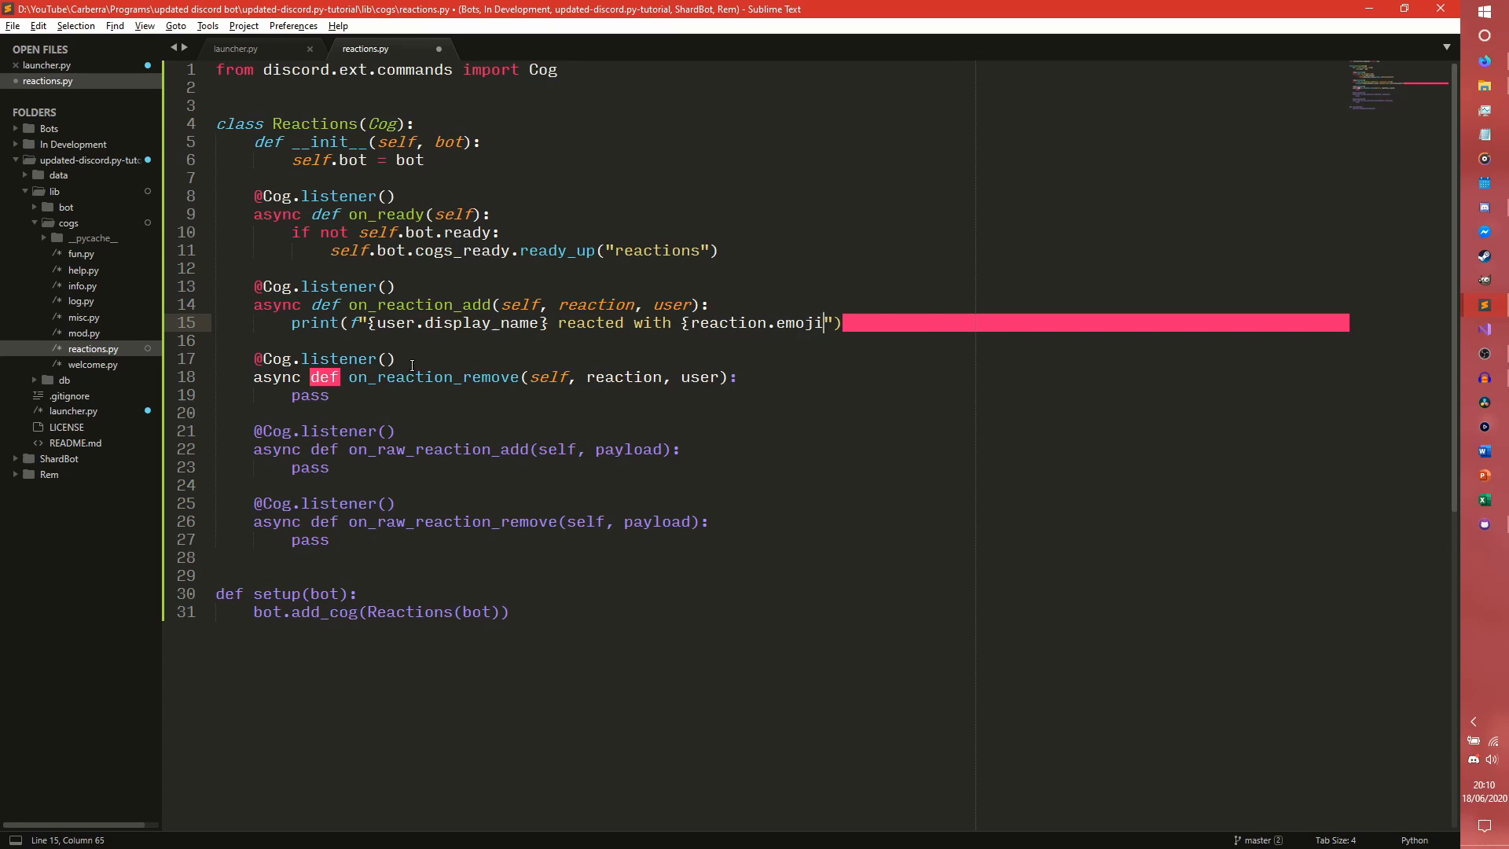
type(".name")
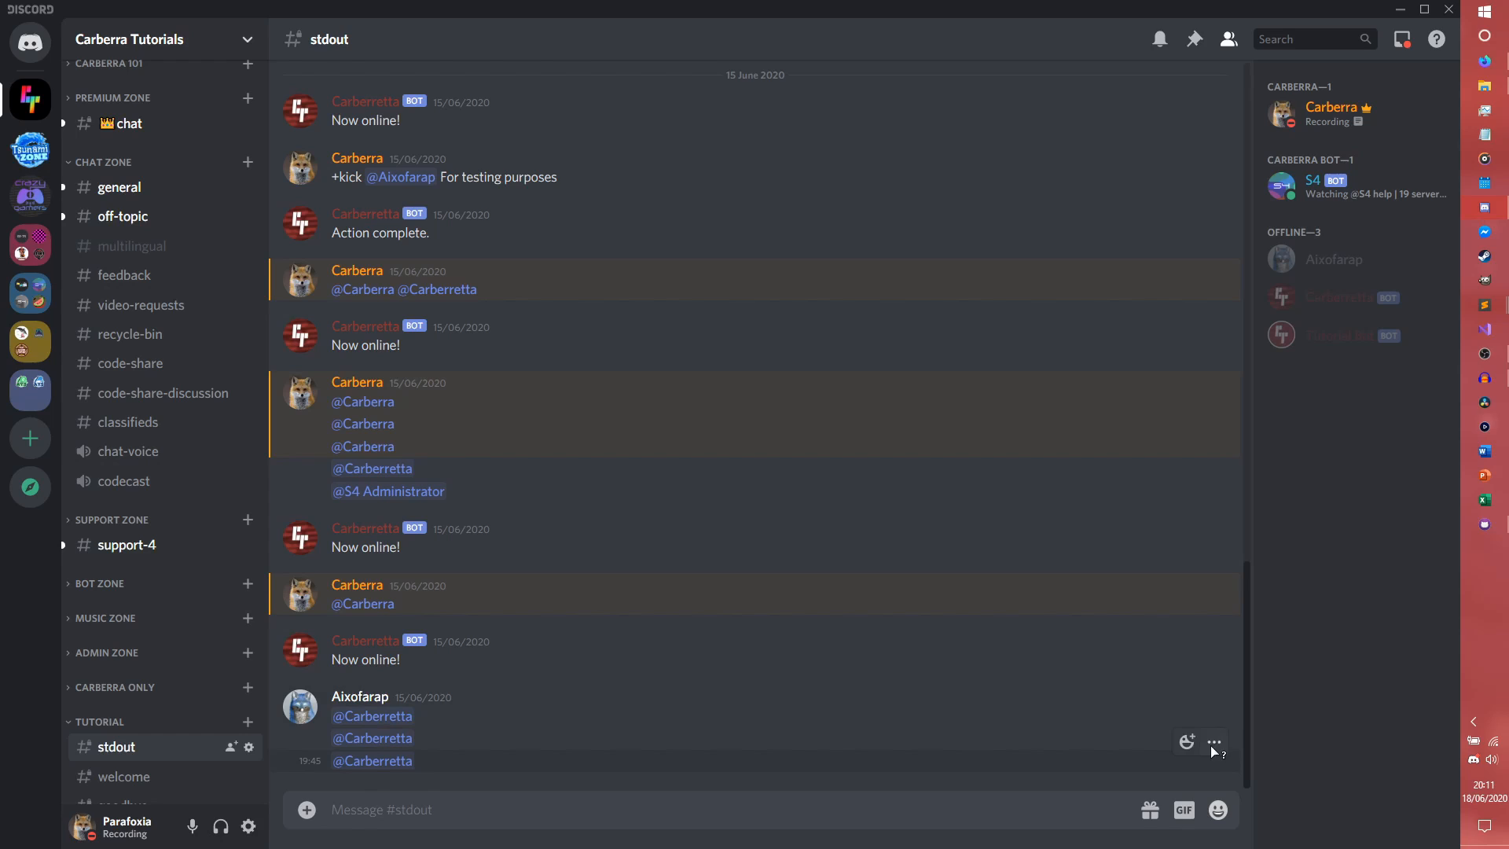
- React to the last Discord message with the mouse emoji and restart the bot
left_click(1216, 809)
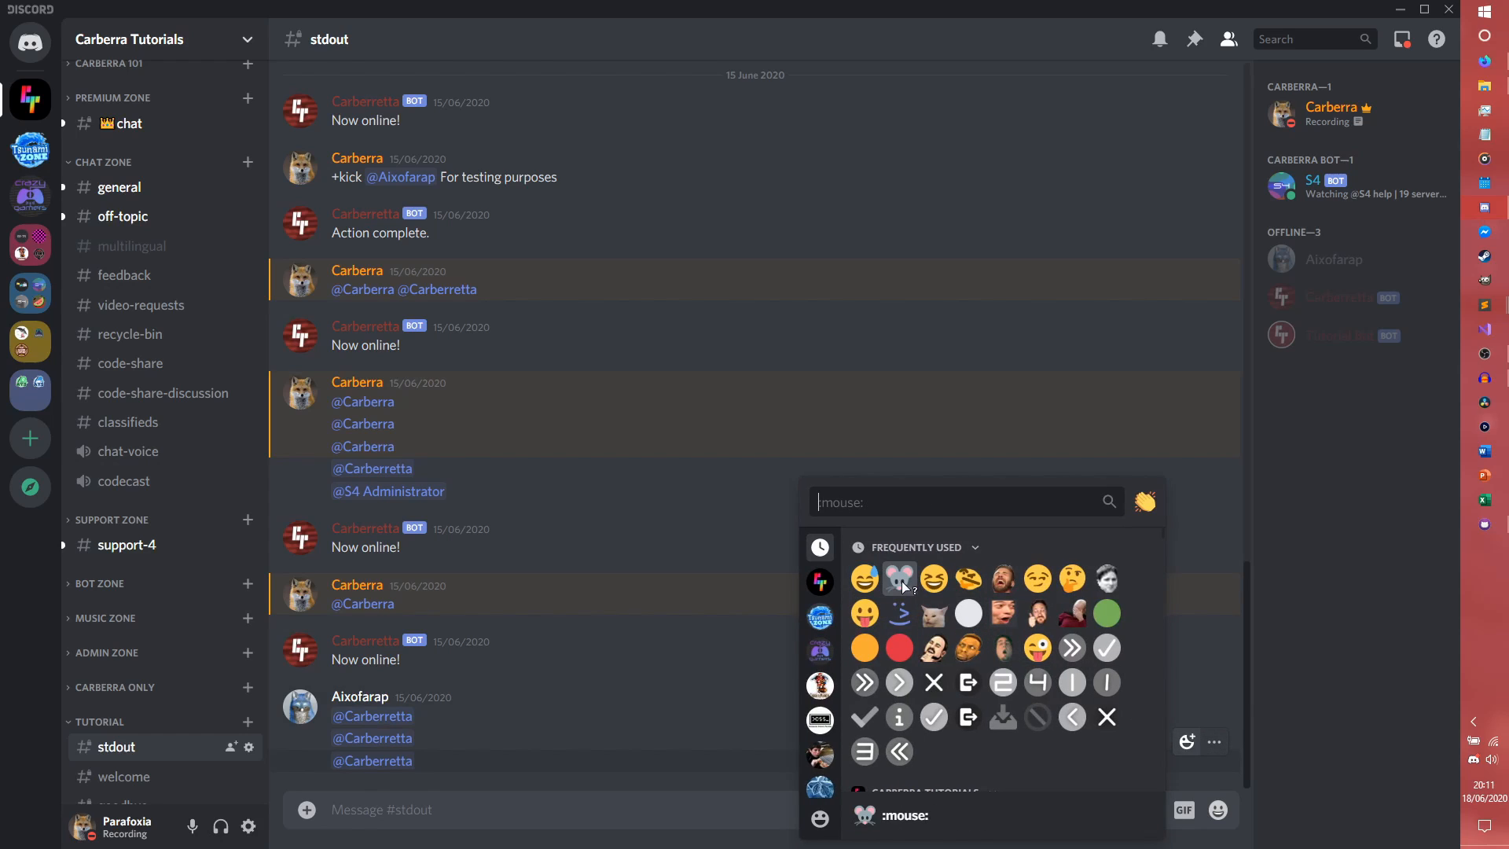
left_click(899, 579)
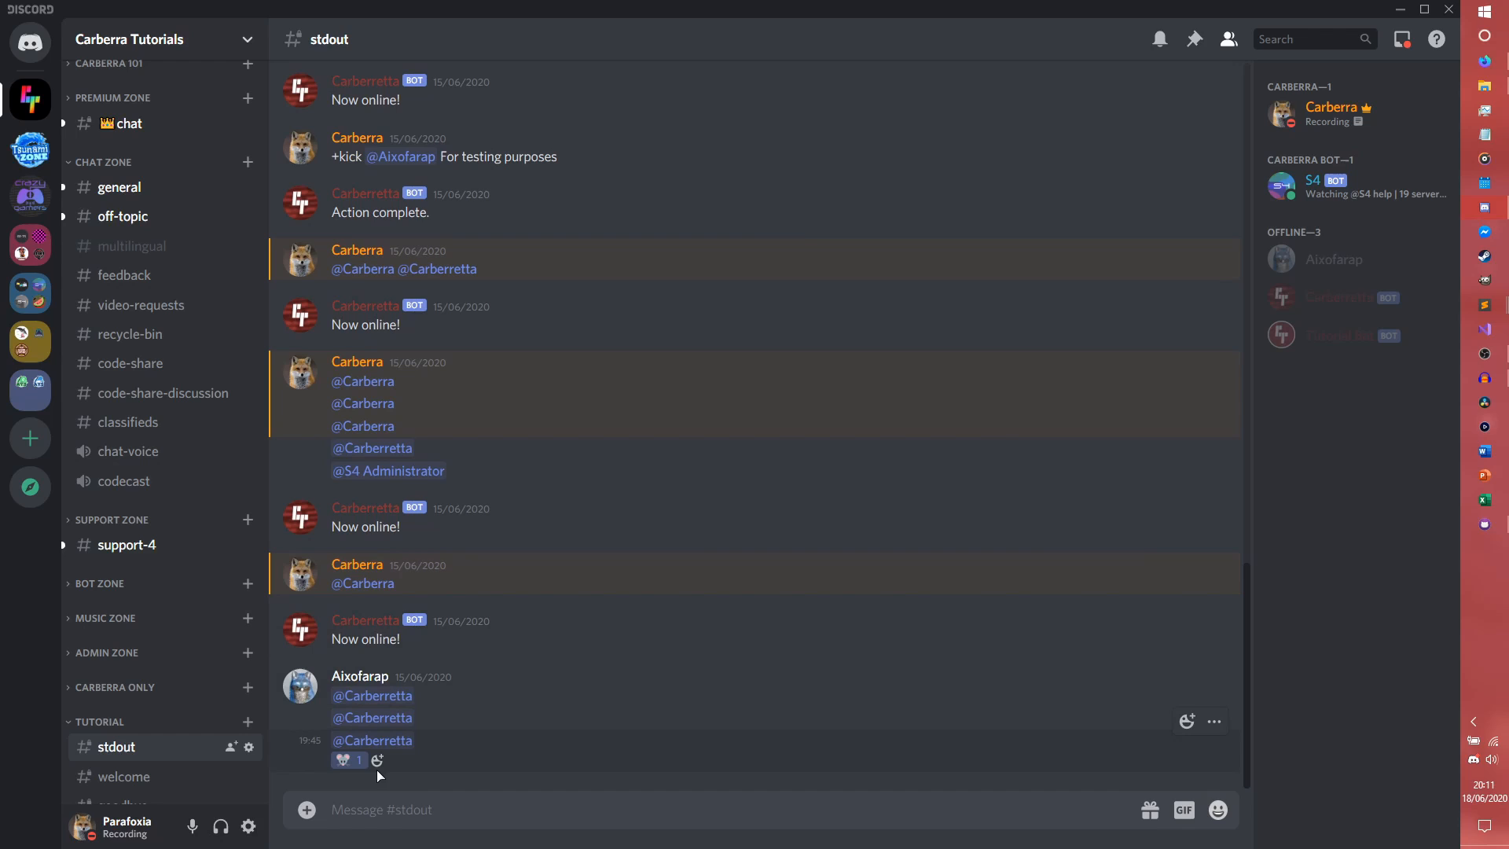
mouse_move(341, 760)
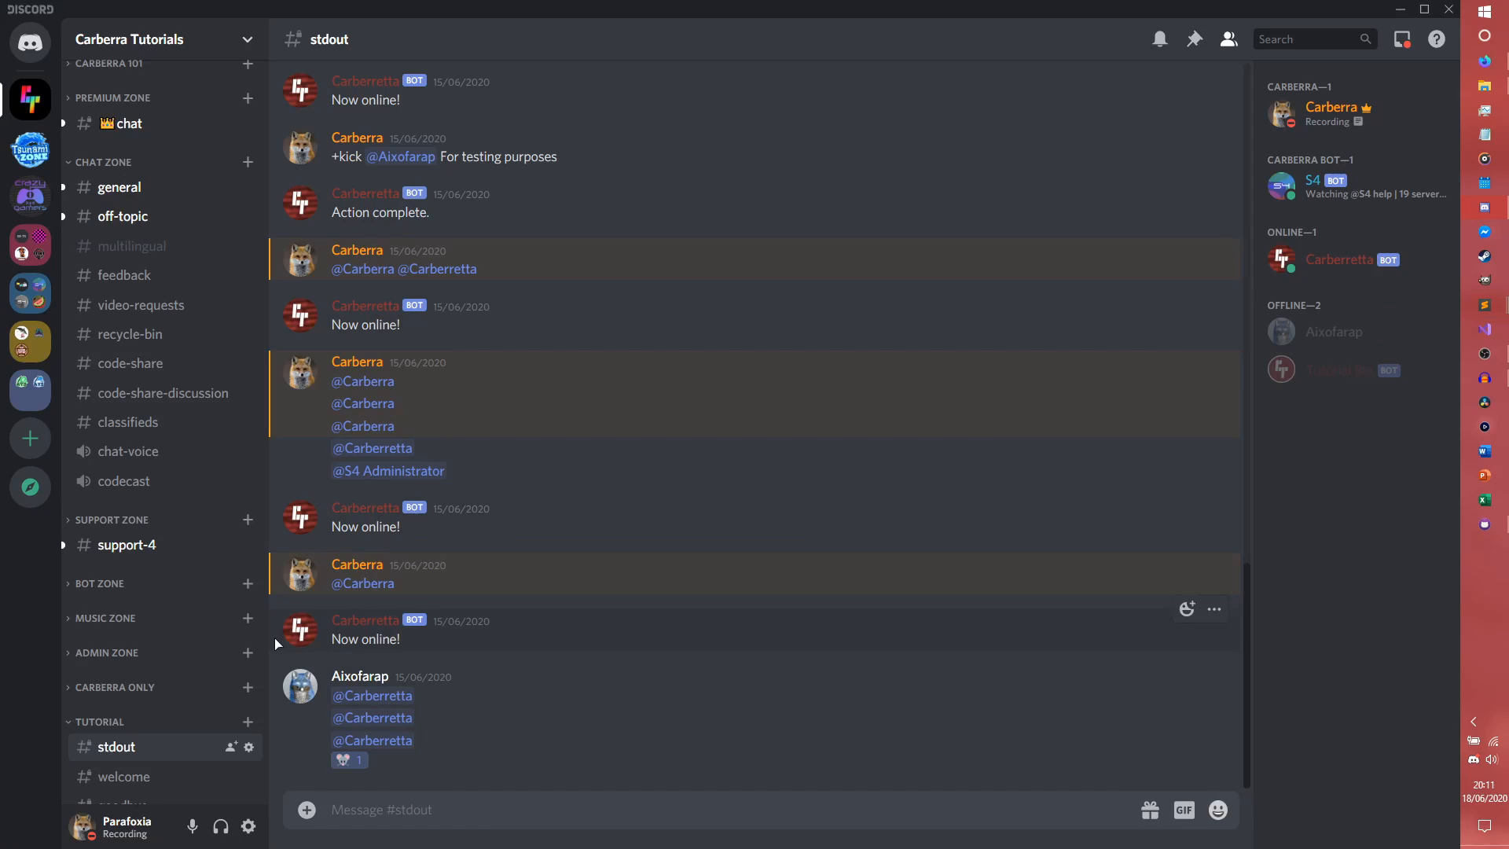
scroll("down", 3)
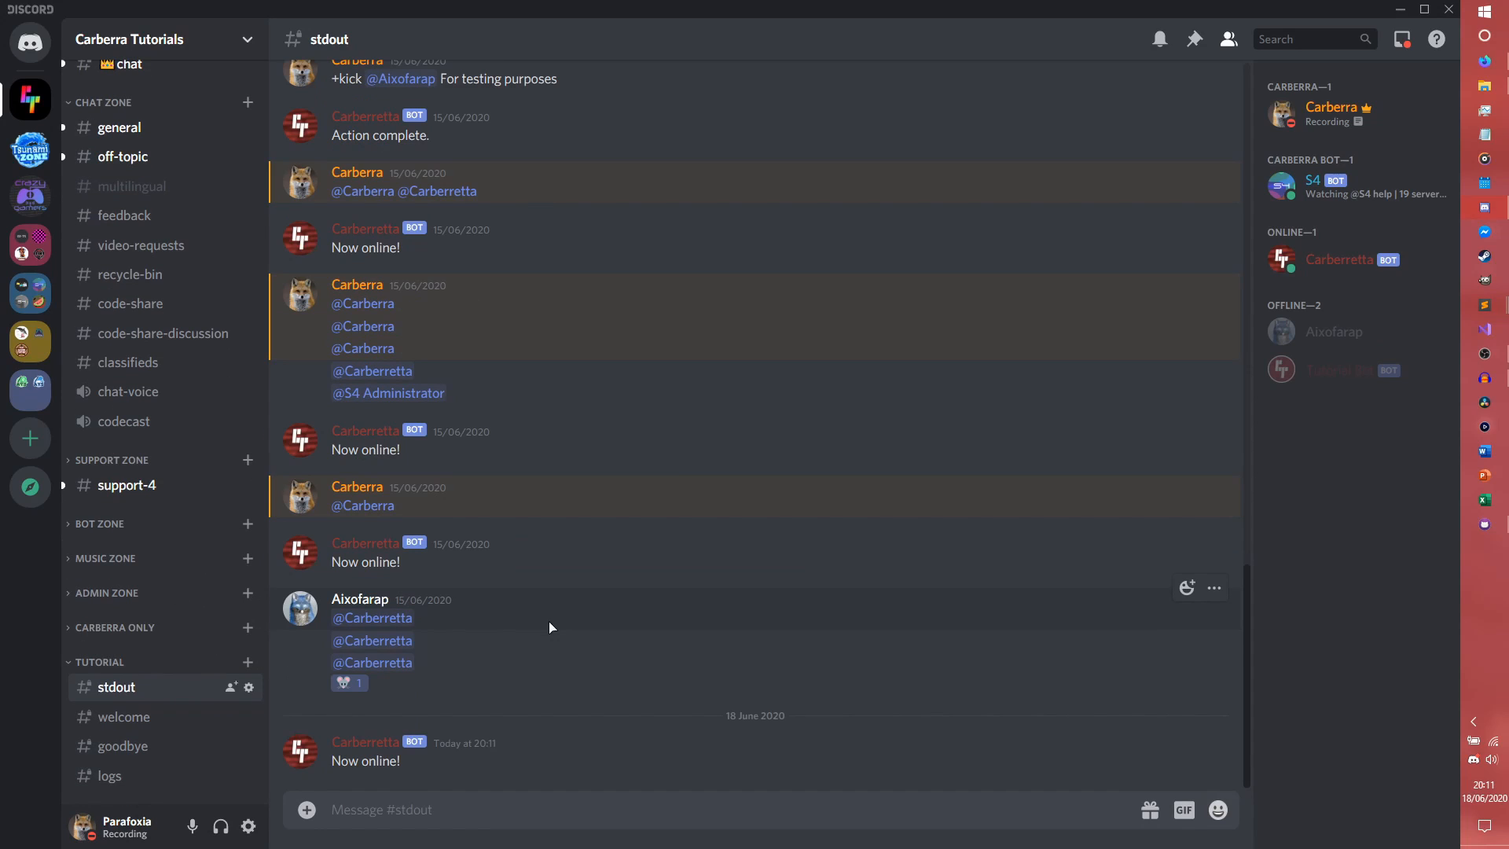
mouse_move(1164, 679)
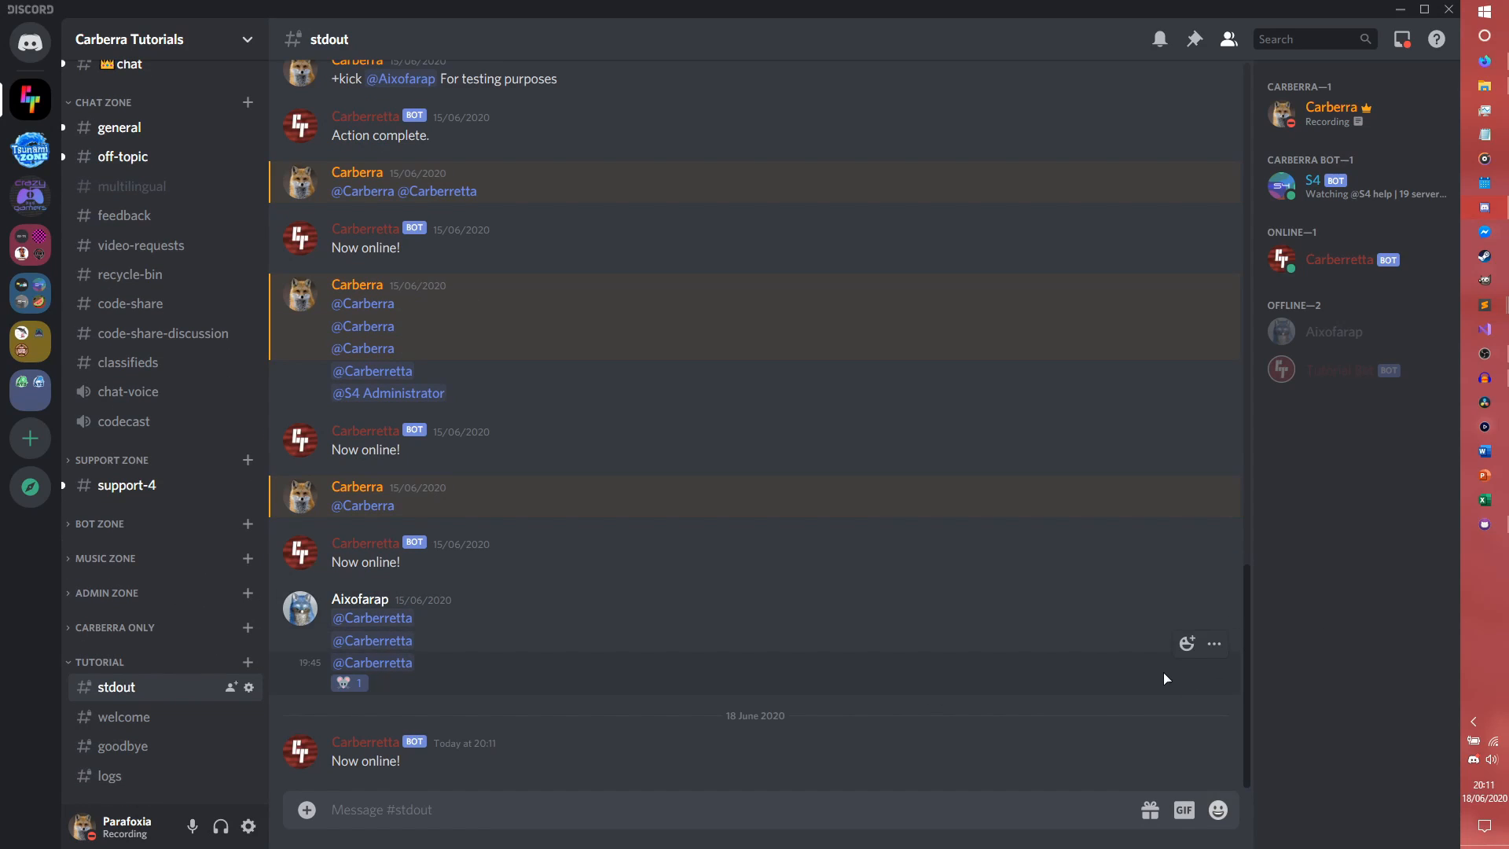
left_click(1216, 810)
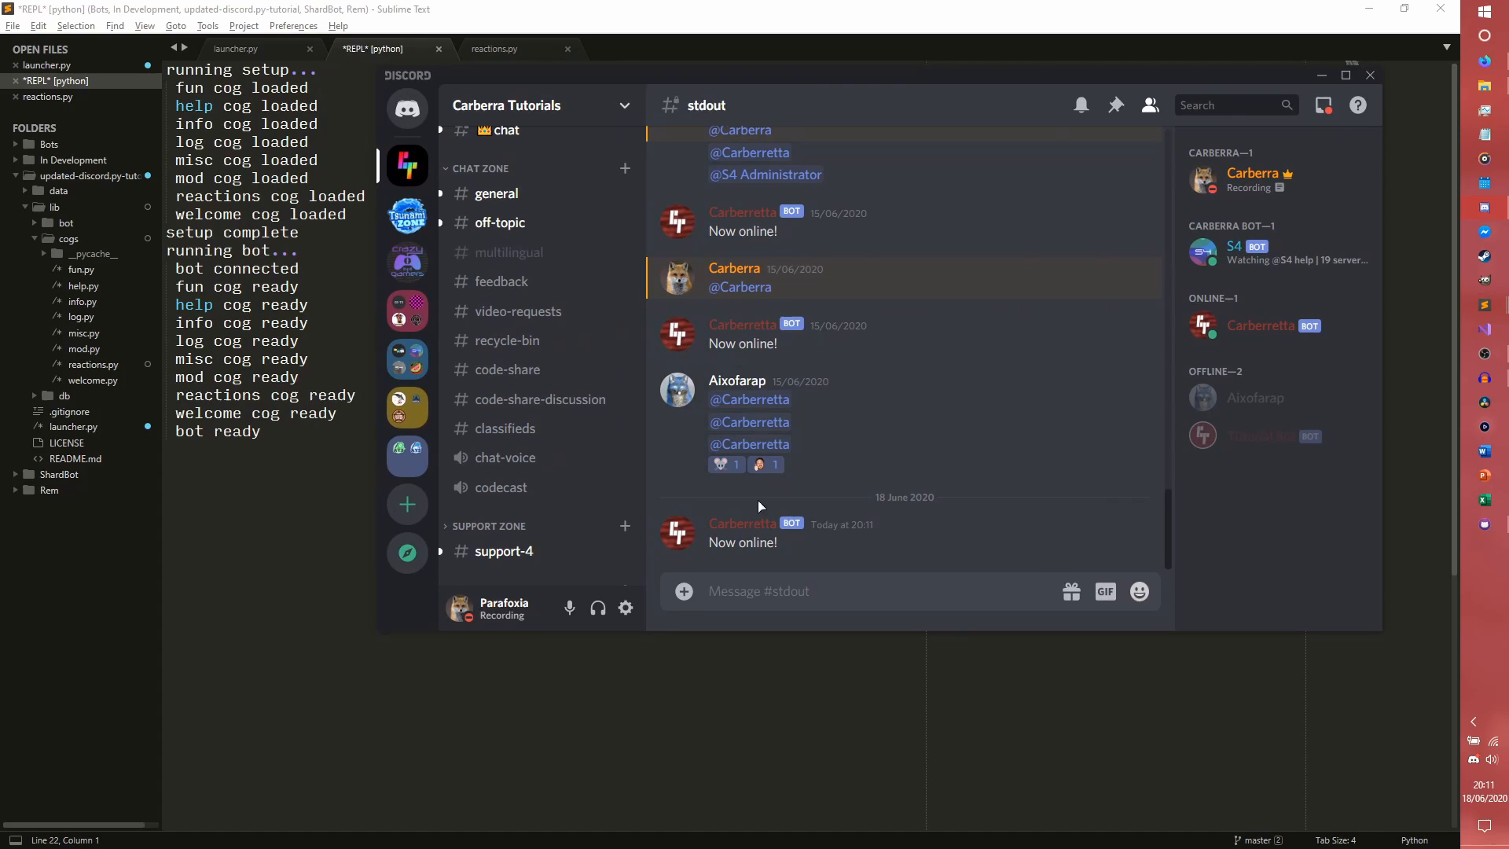
- React again with a custom server emoji and check the console line saying who reacted with kap
left_click(1138, 591)
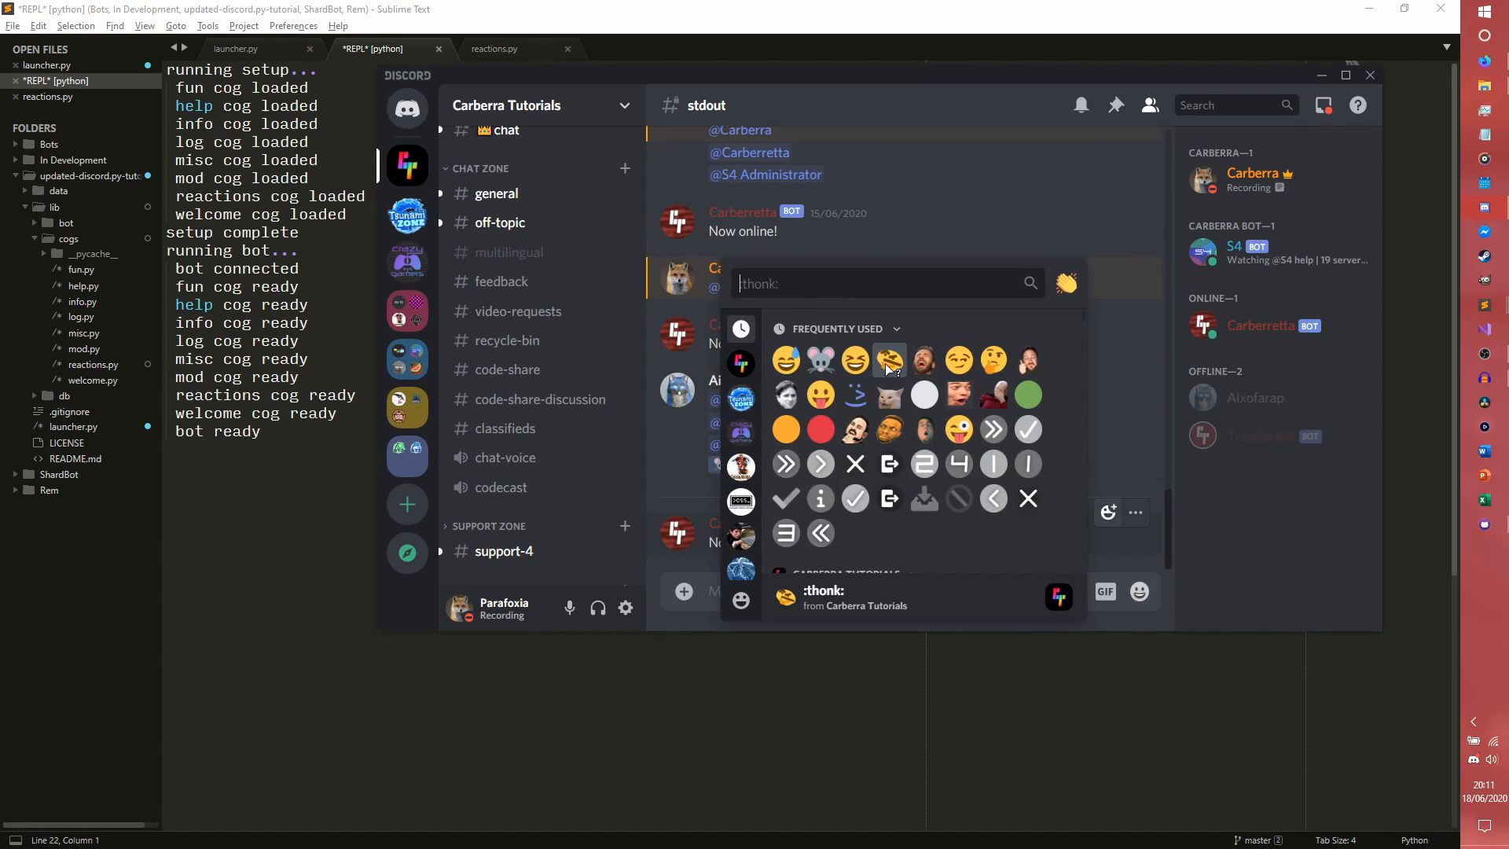
left_click(888, 358)
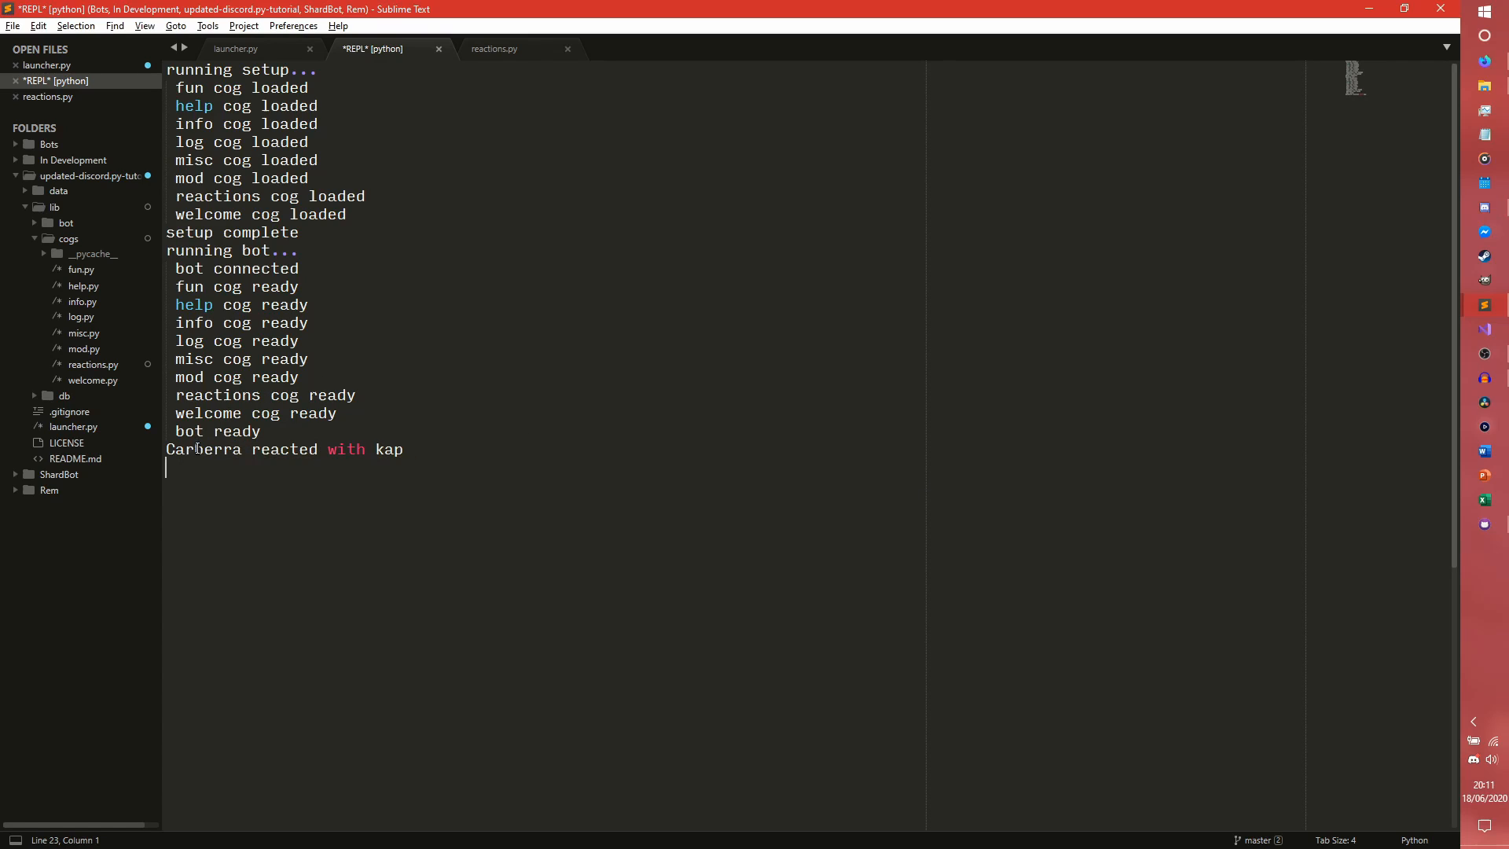
left_click_drag(167, 468, 391, 448)
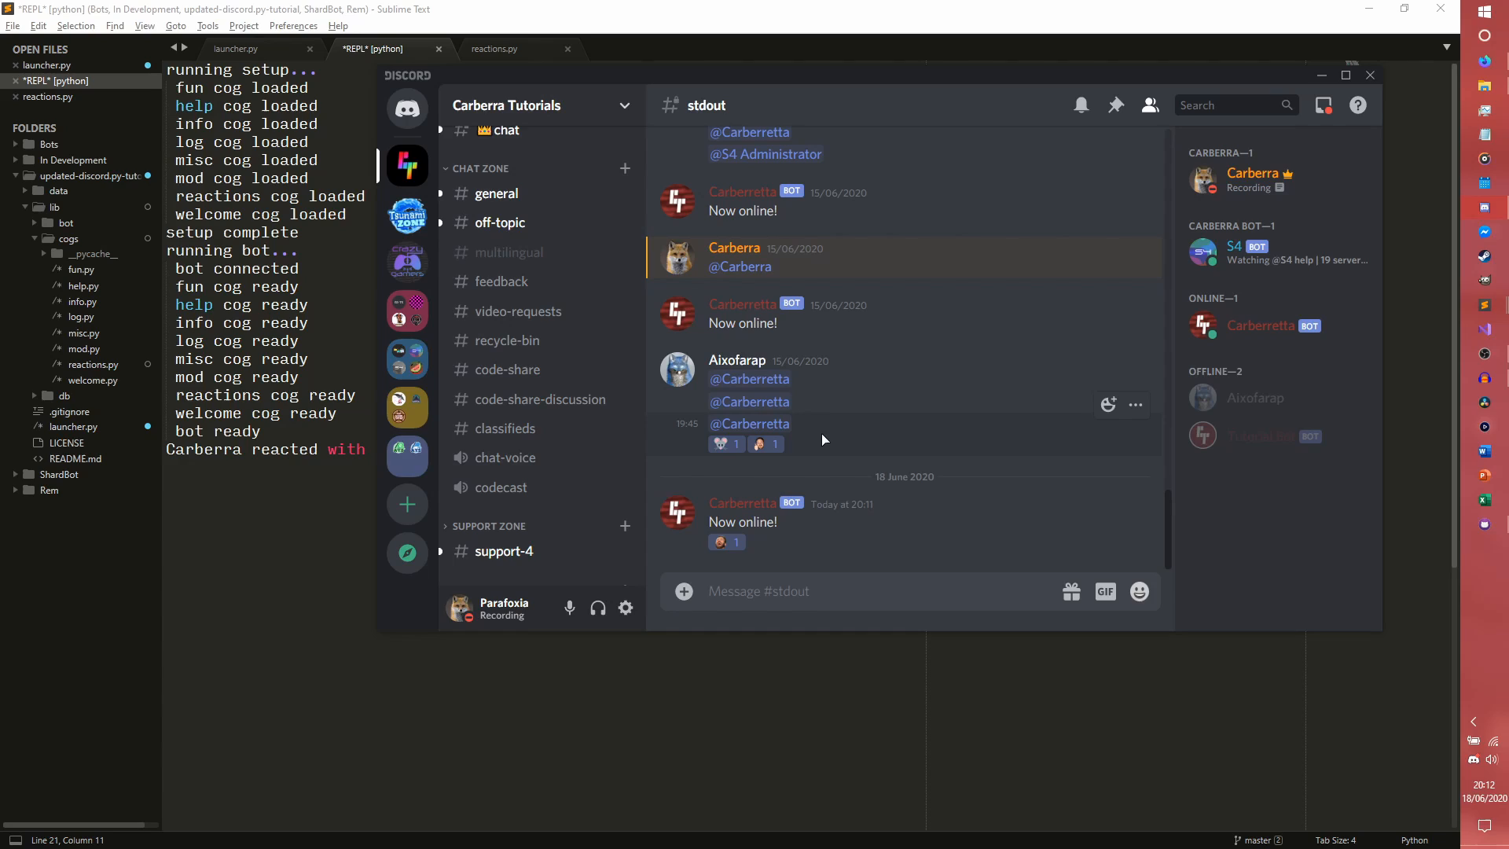
mouse_move(833, 465)
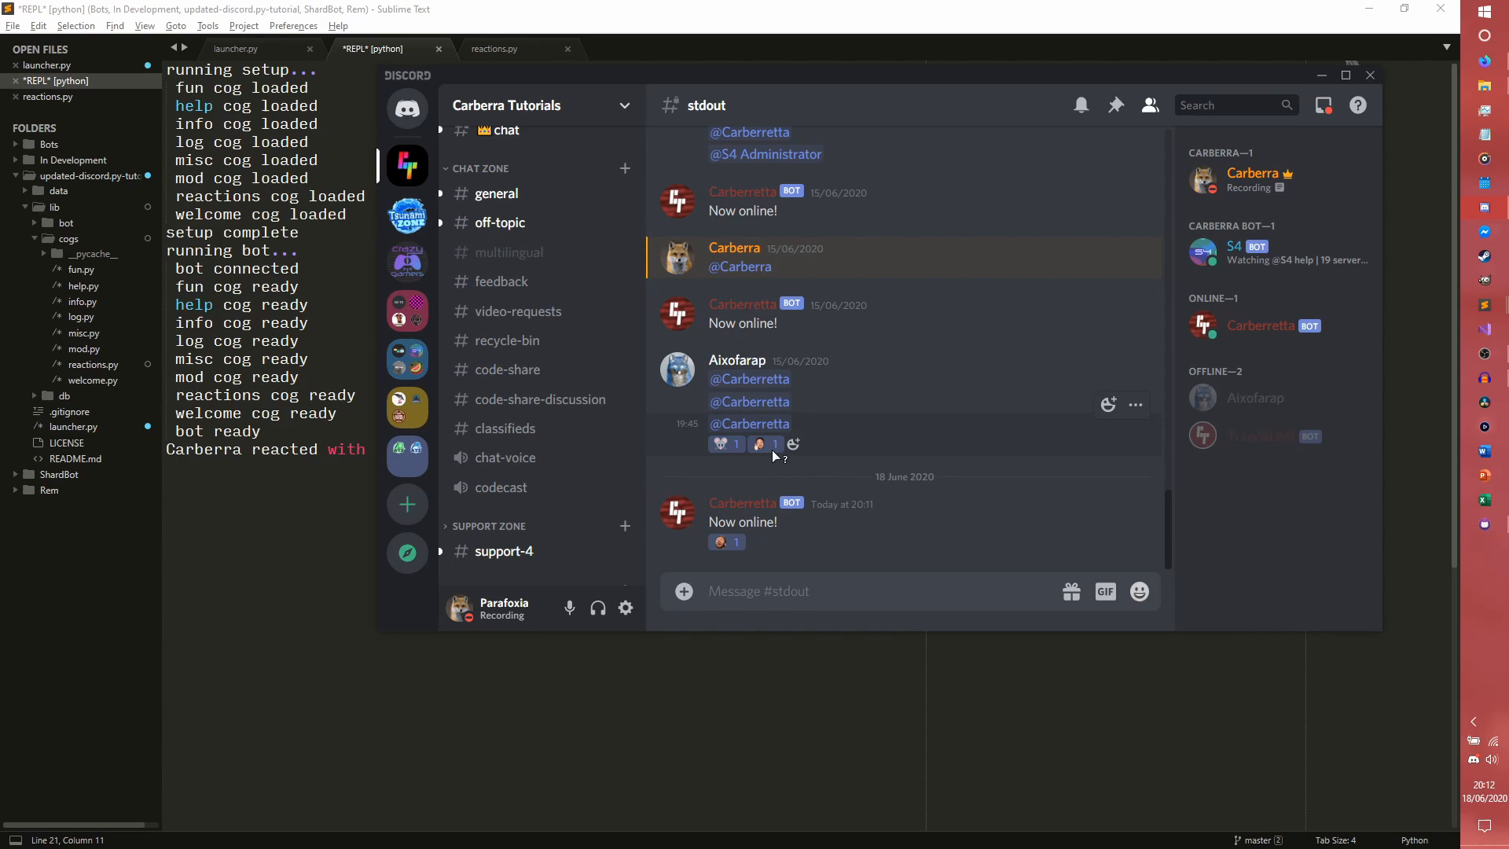
mouse_move(759, 444)
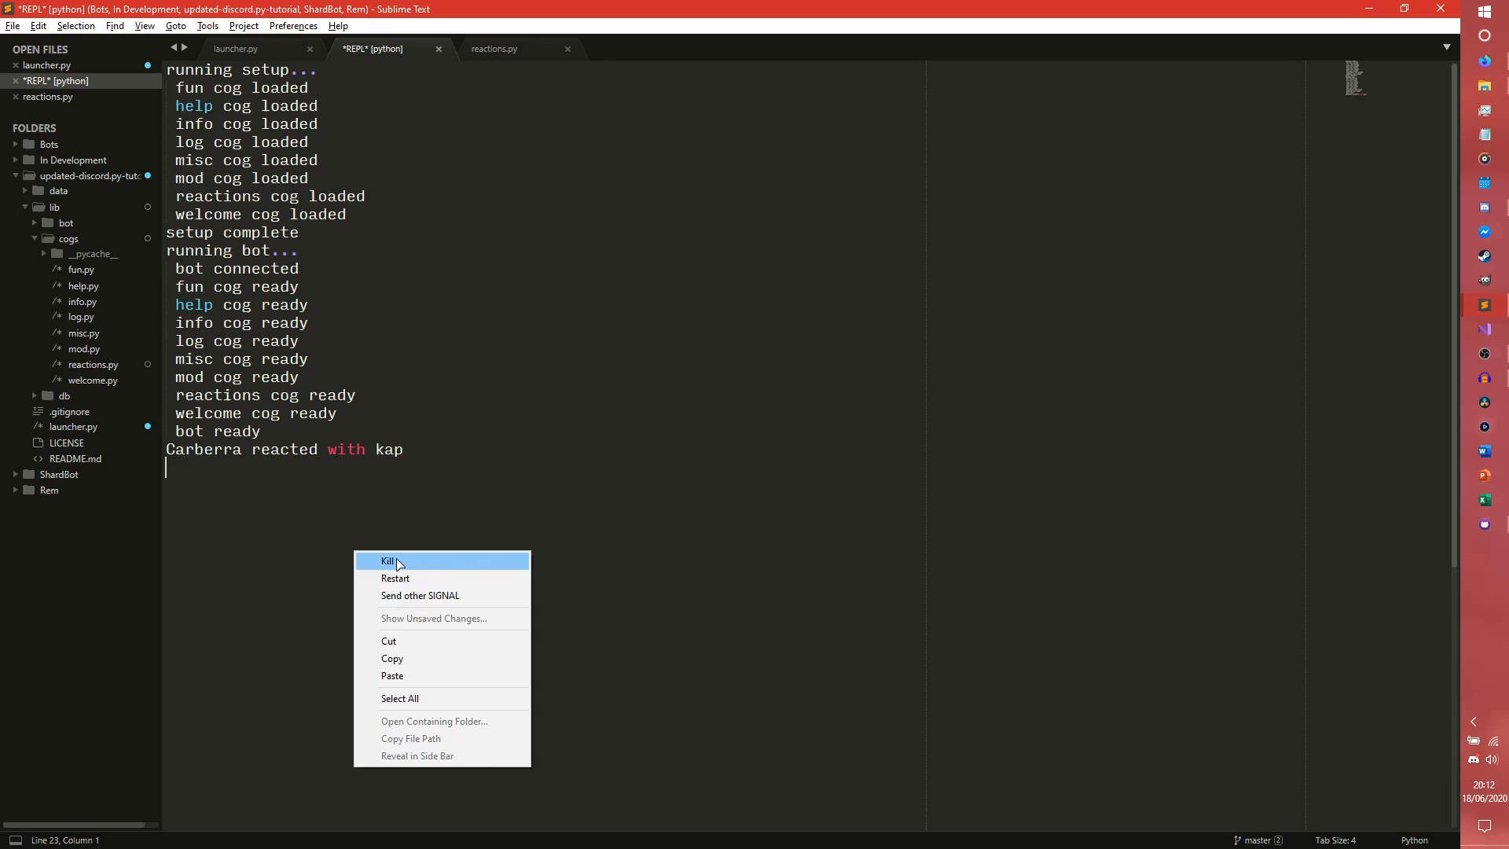
- Stop the bot and make on_reaction_remove print "removed their reaction of {reaction.emoji.name}", then save
left_click(386, 561)
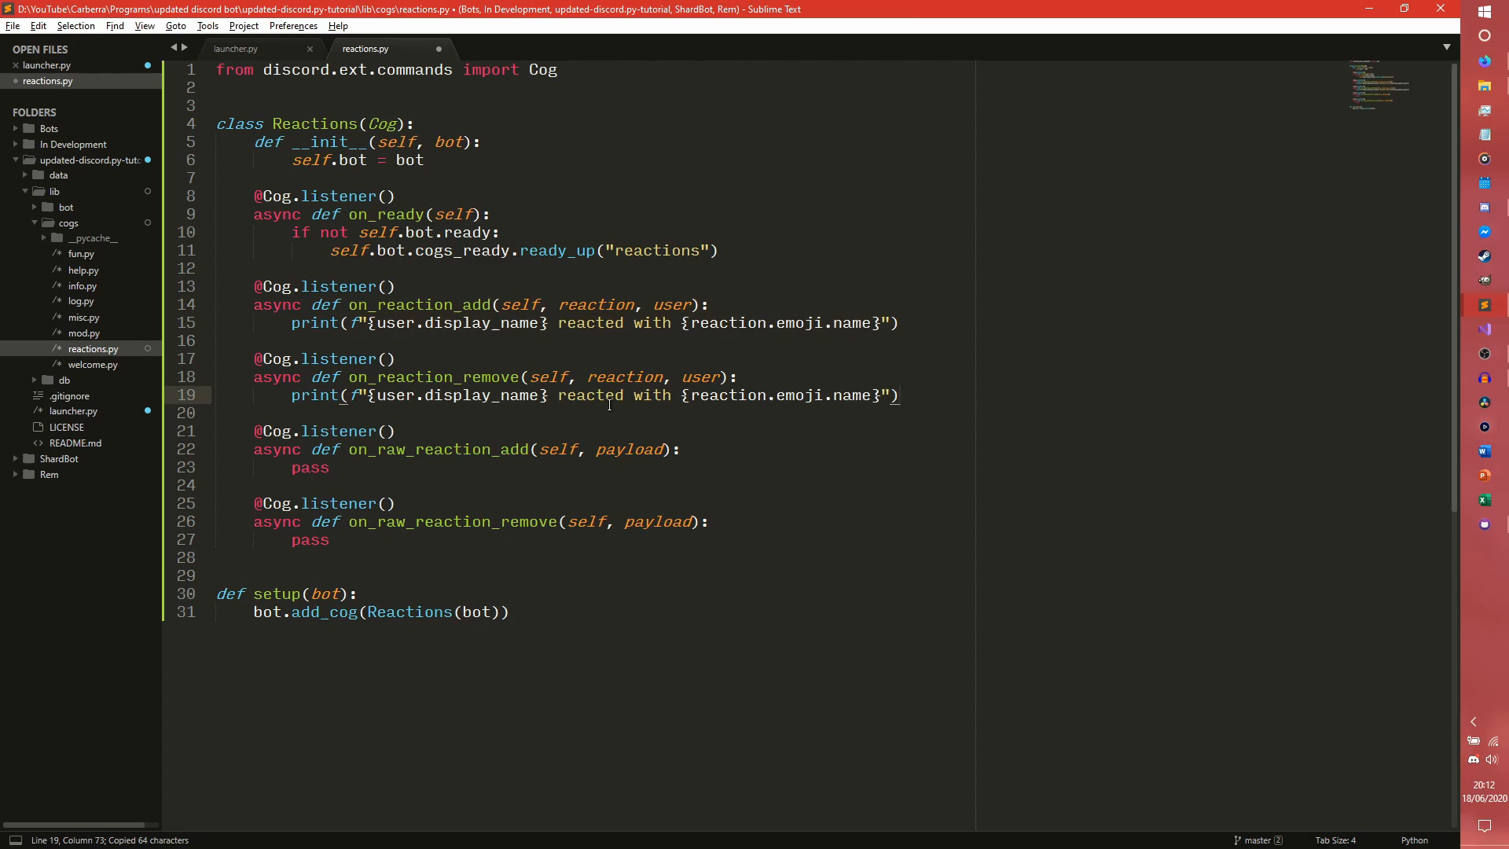
left_click(556, 396)
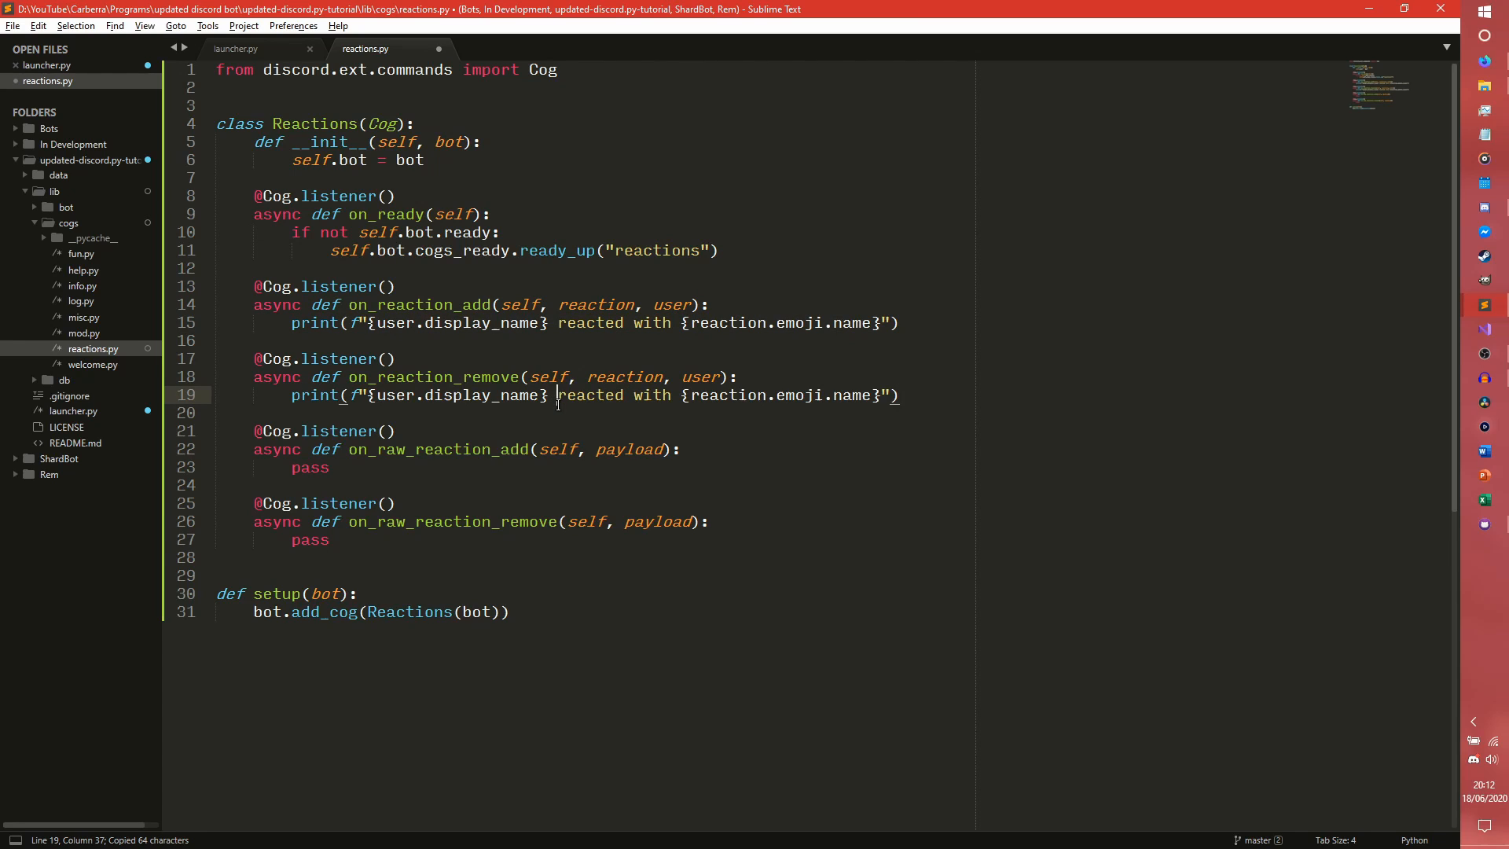
type("removed their re")
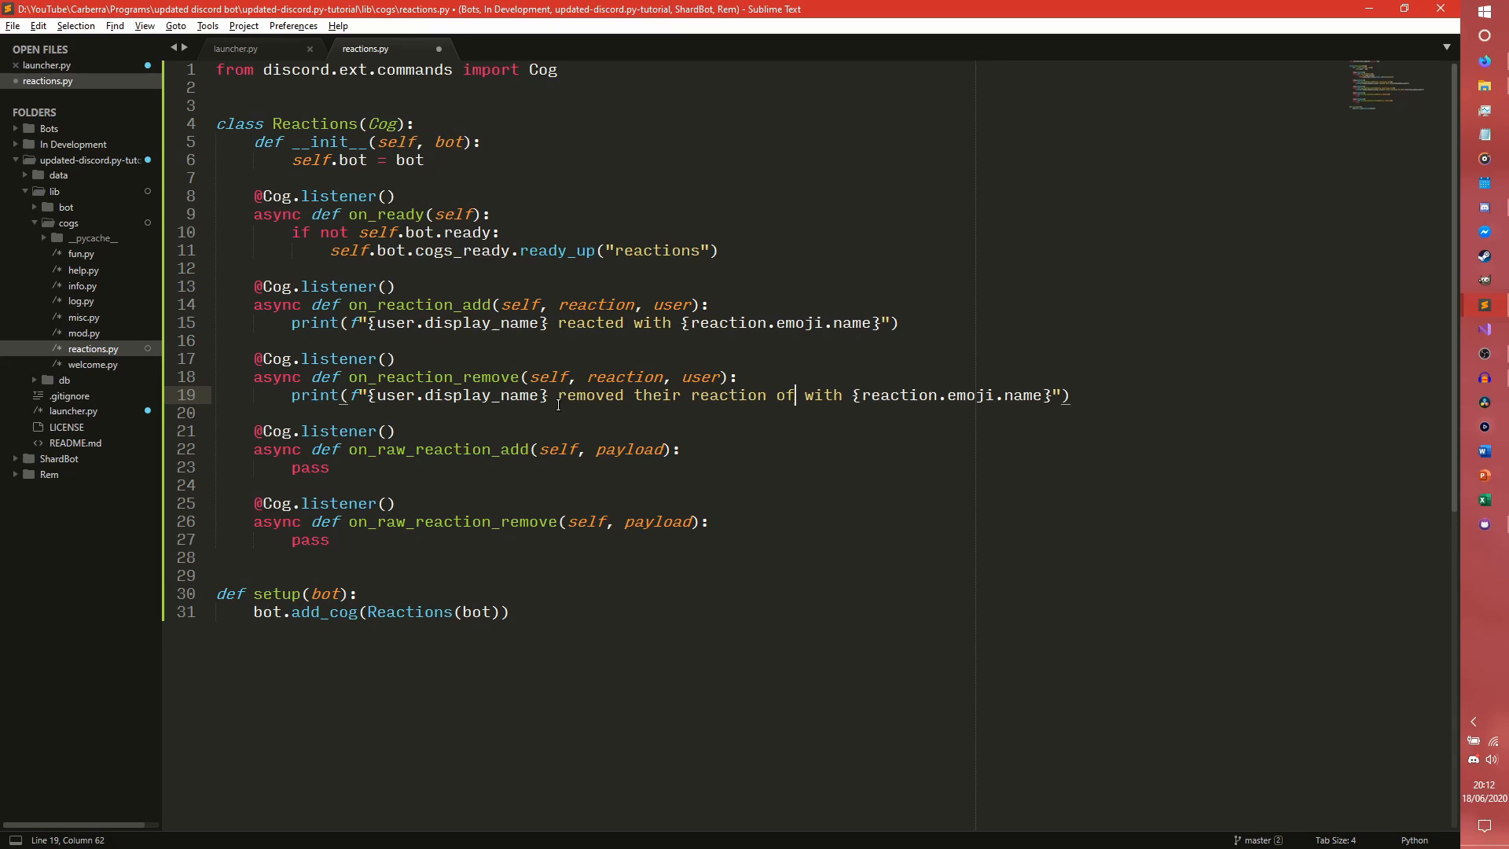
key("Delete")
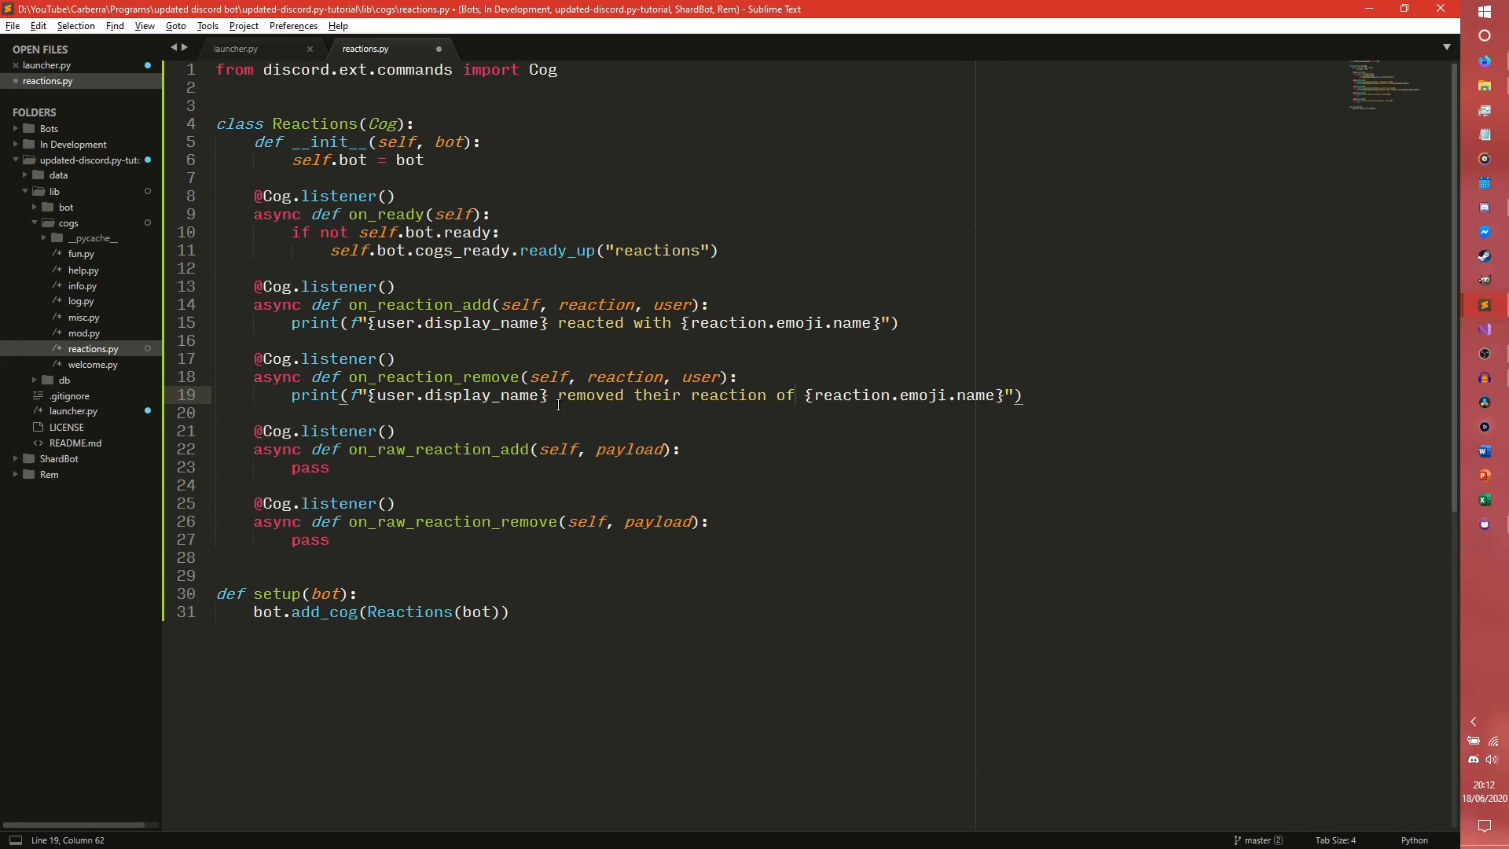
key("ctrl+s")
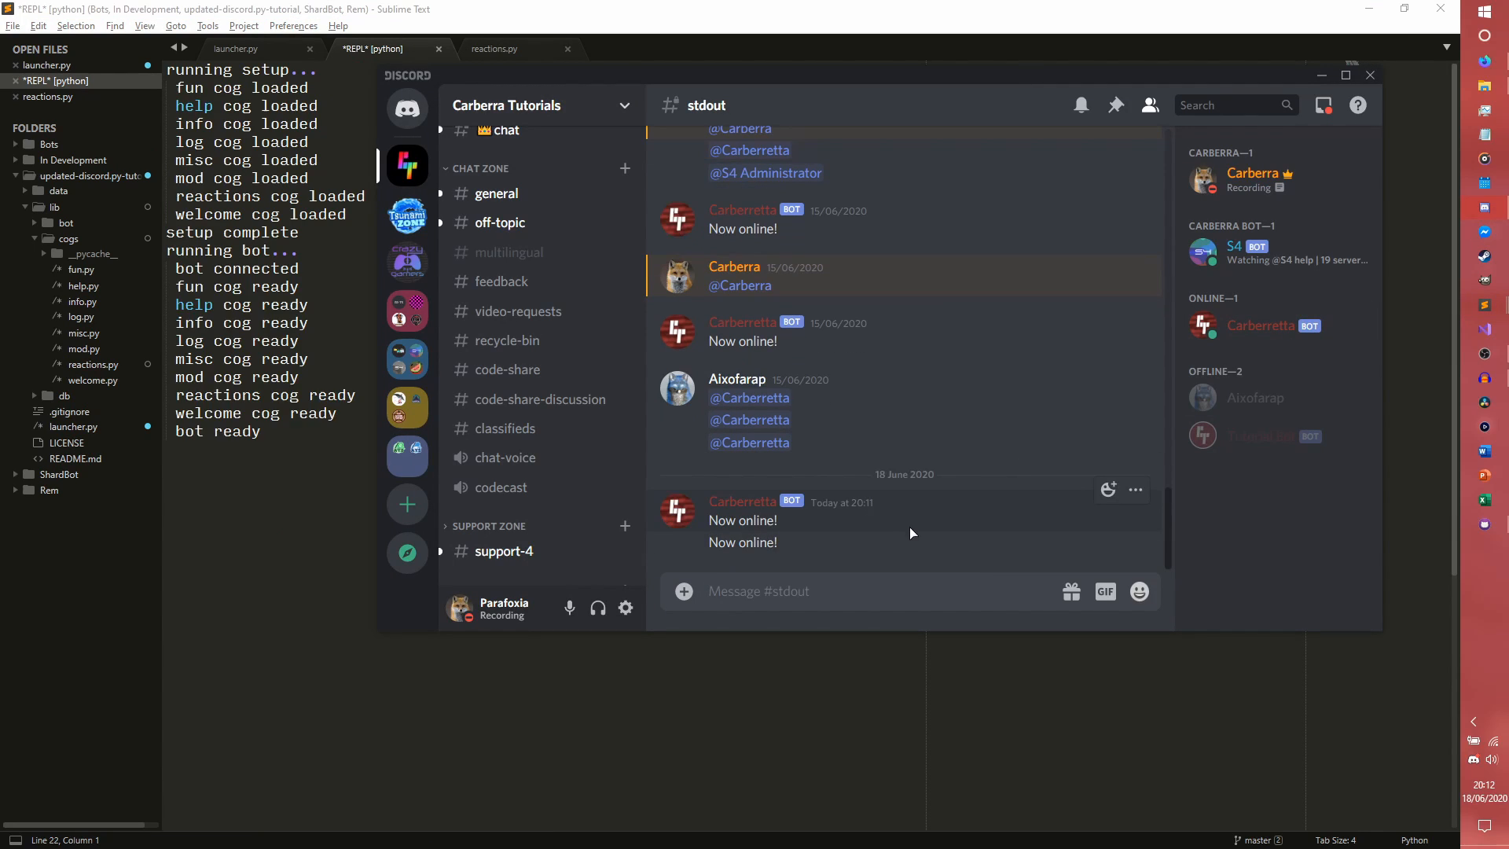
mouse_move(1124, 445)
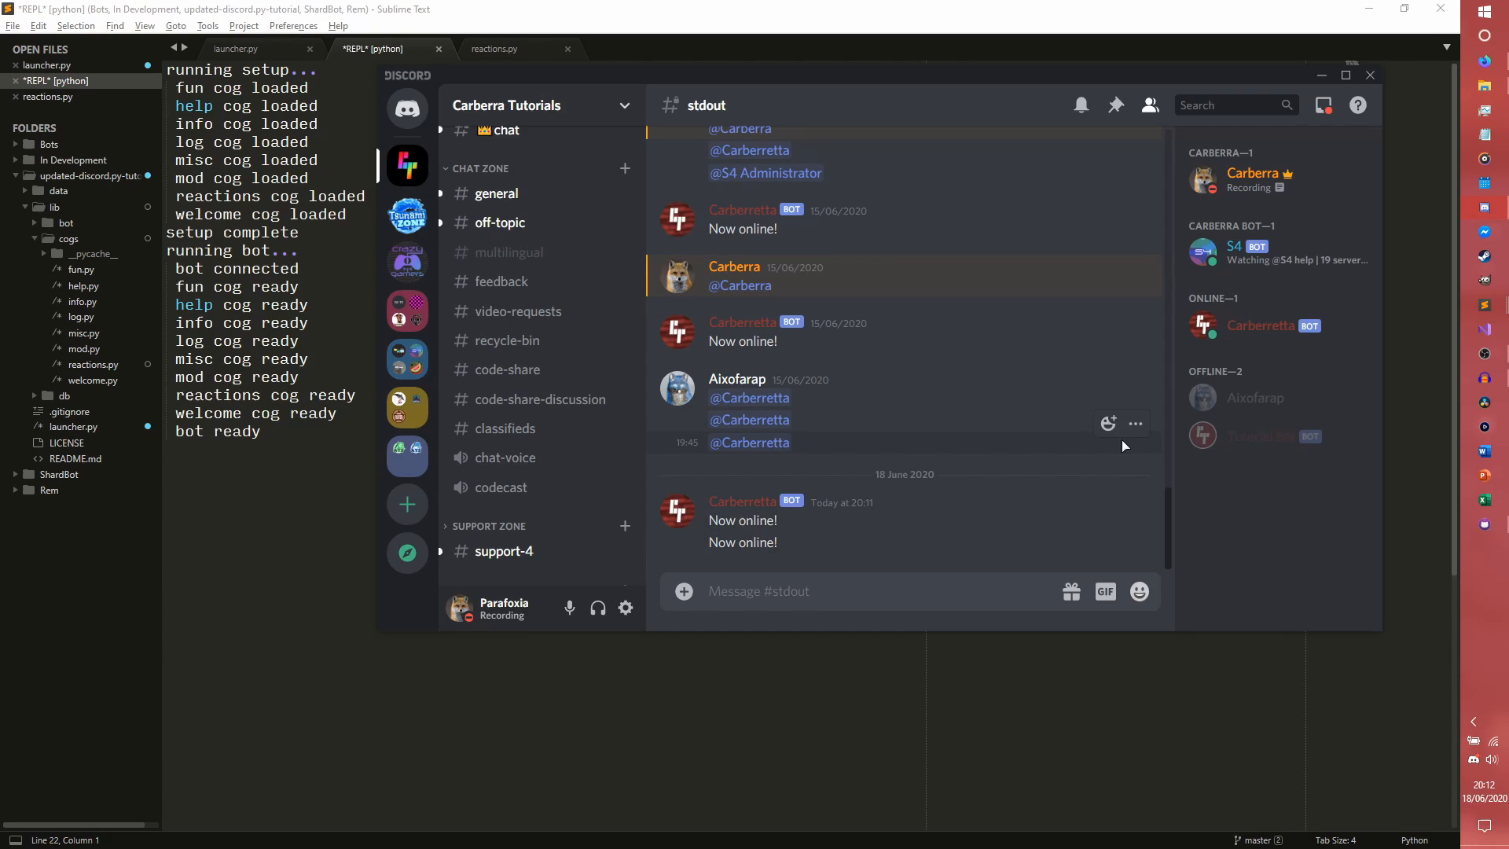
- React to the Now online! message with thonk and check the REPL logs the reaction and its removal
scroll("down", 3)
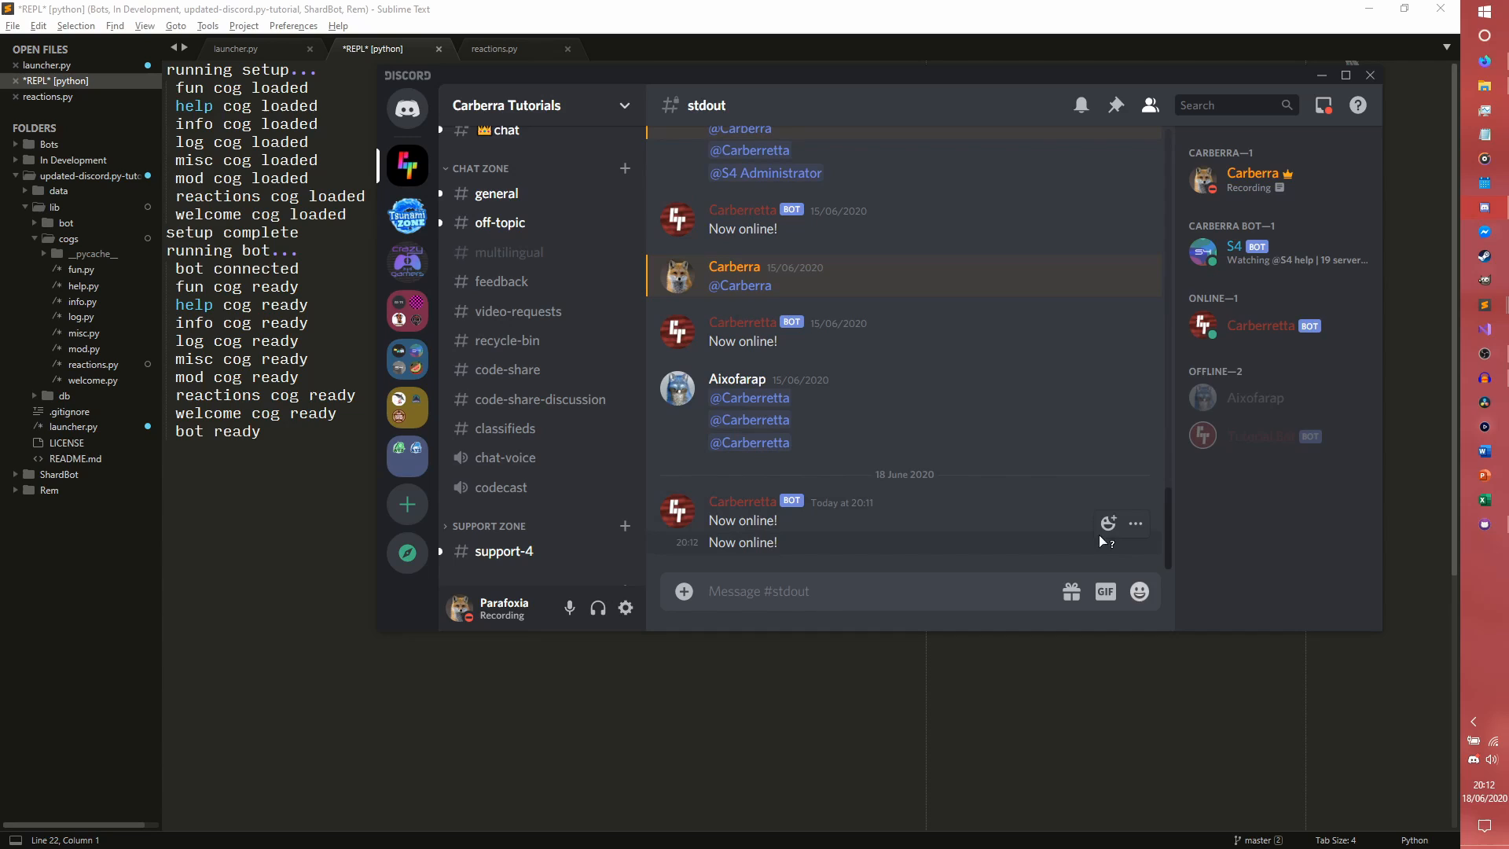
left_click(1108, 521)
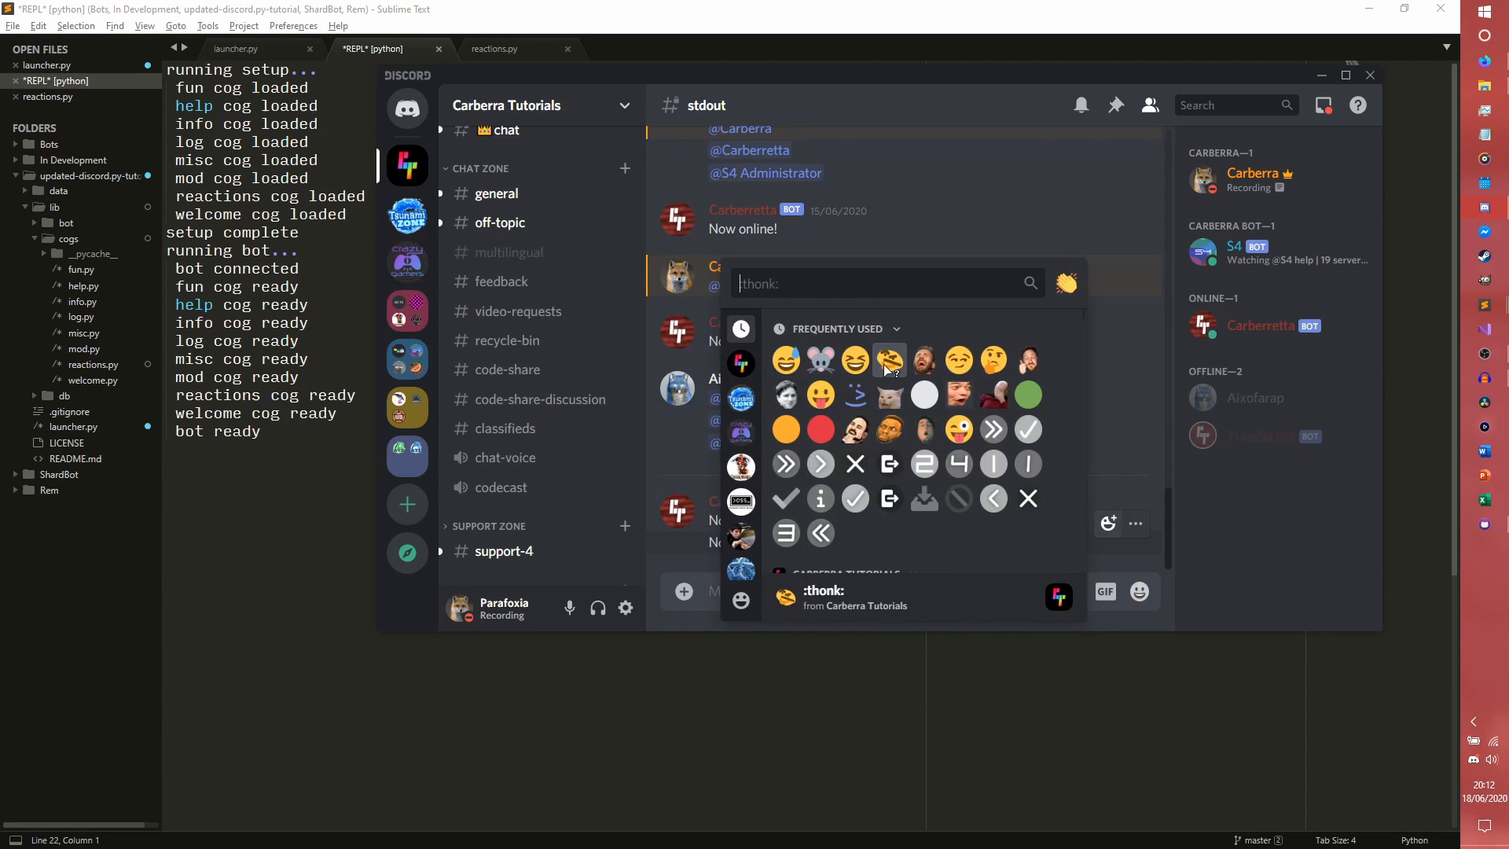
left_click(889, 360)
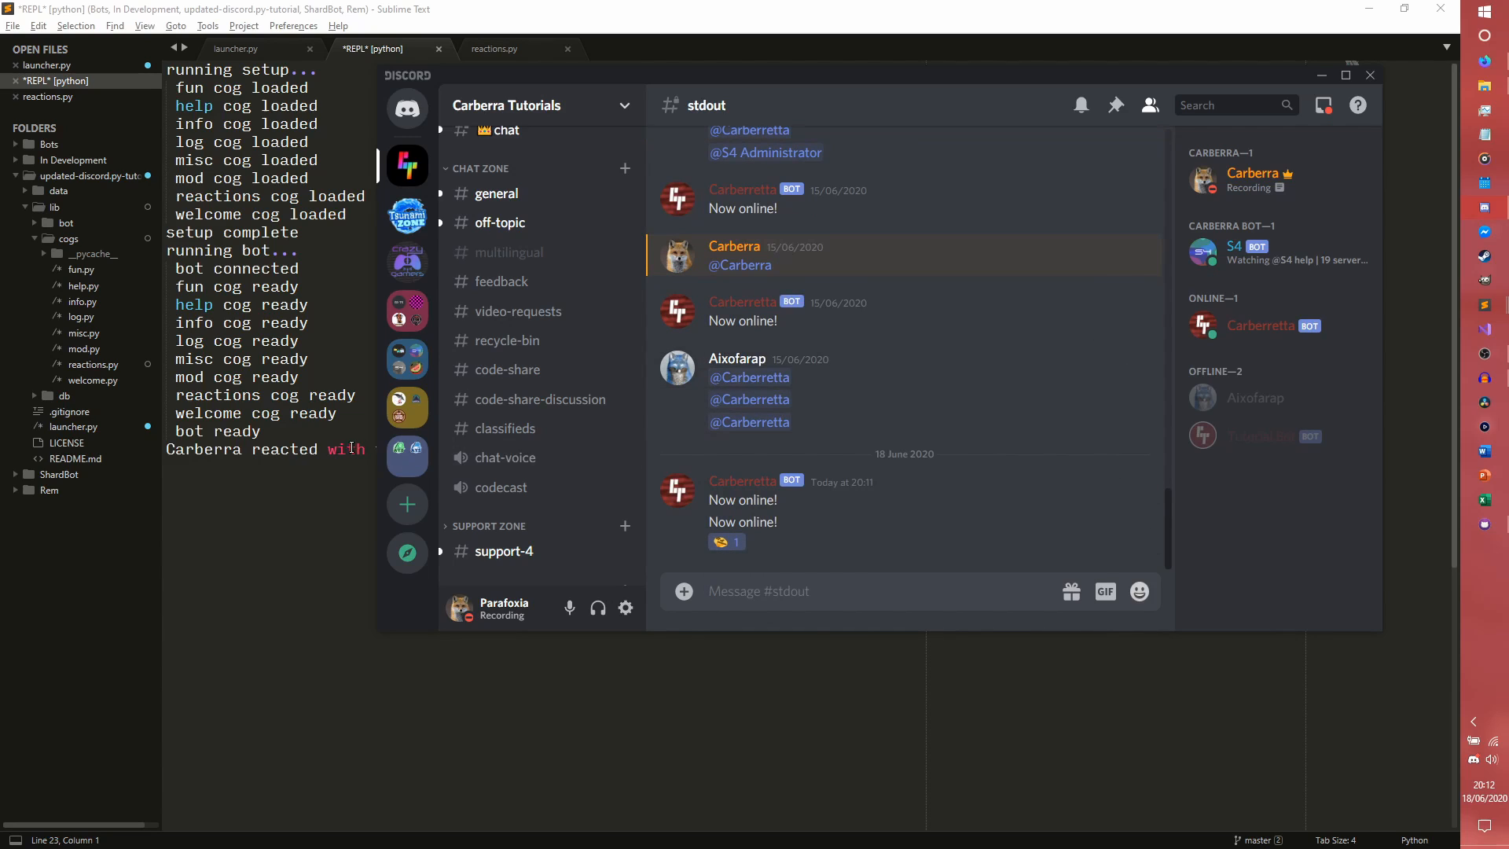
mouse_move(693, 502)
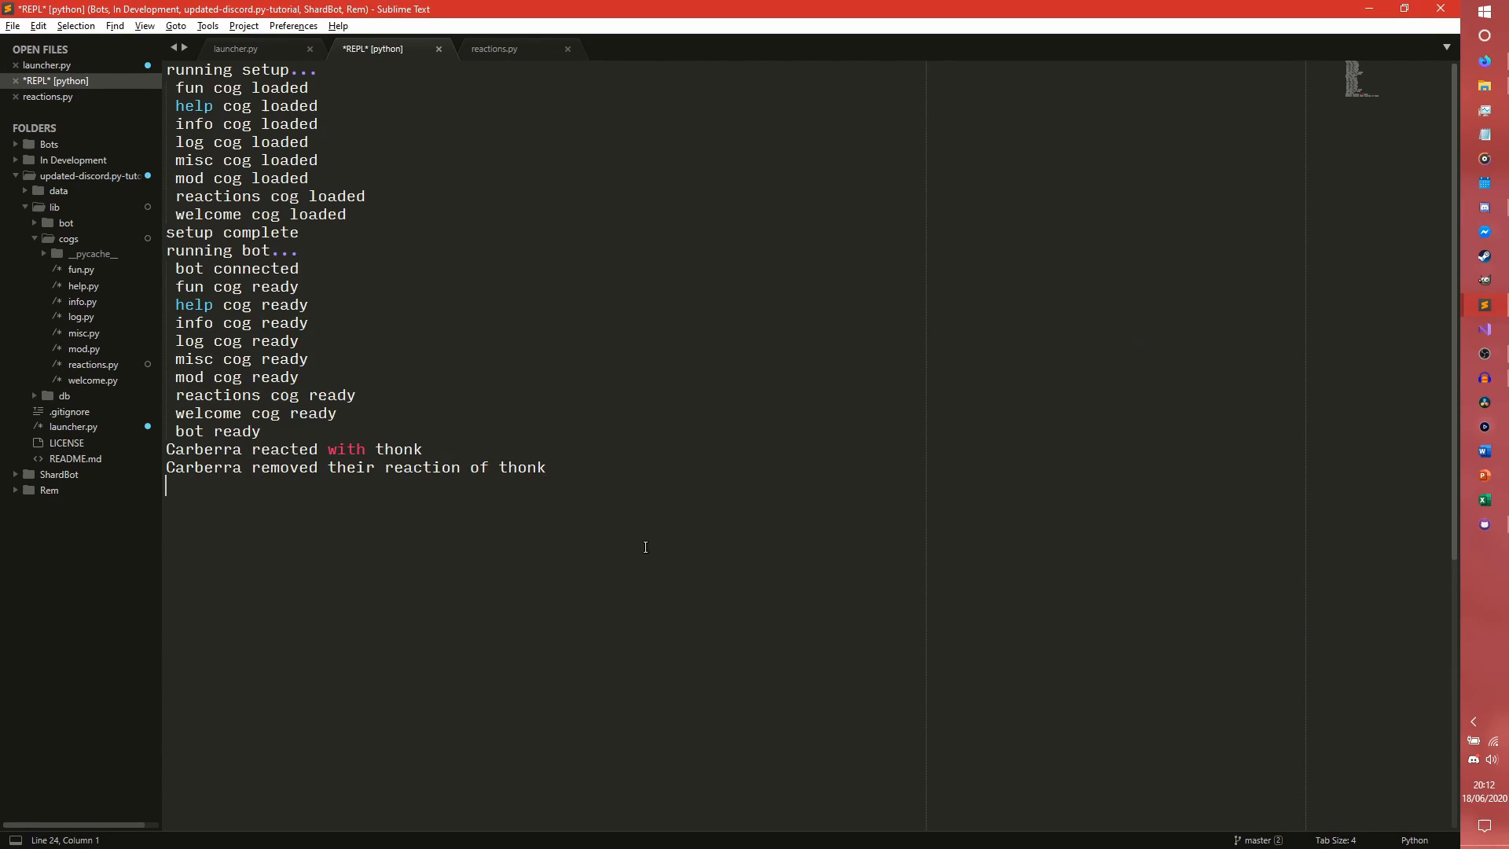
right_click(648, 556)
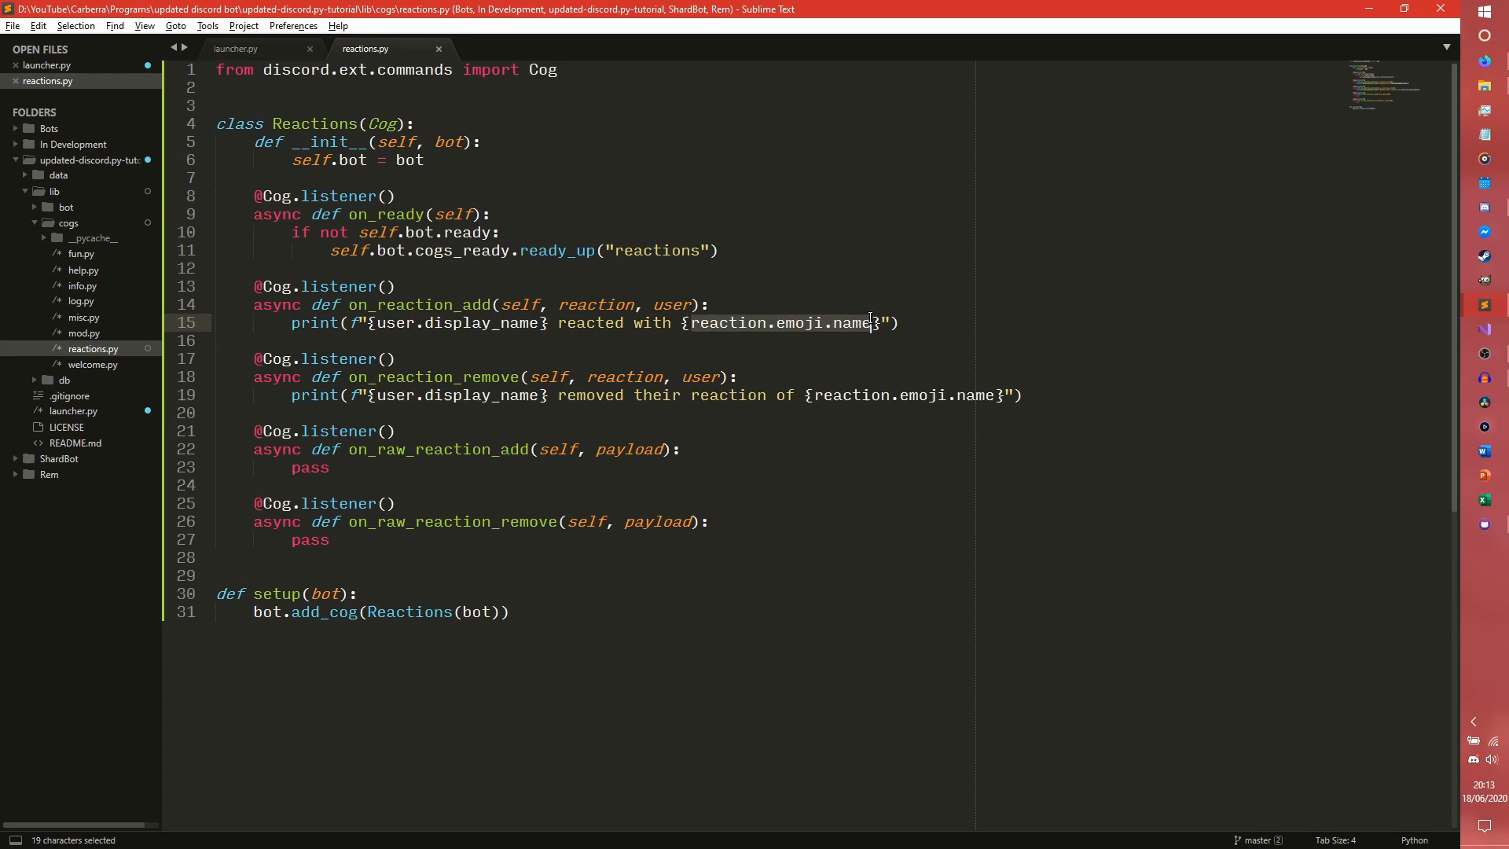
mouse_move(722, 324)
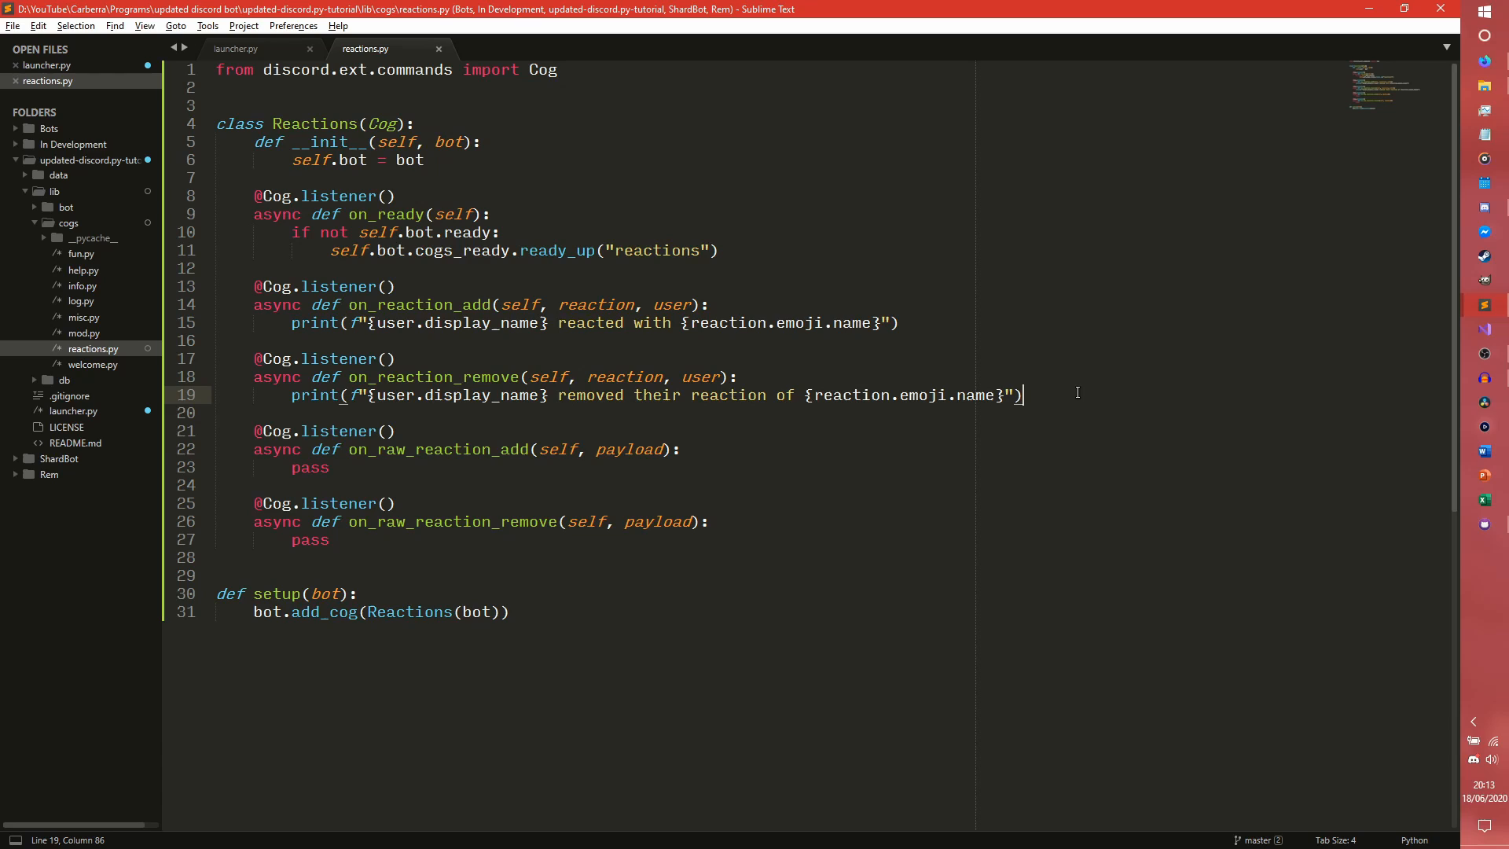
- Scroll to the raw listeners in reactions.py and select the pass in on_raw_reaction_add
scroll("down", 3)
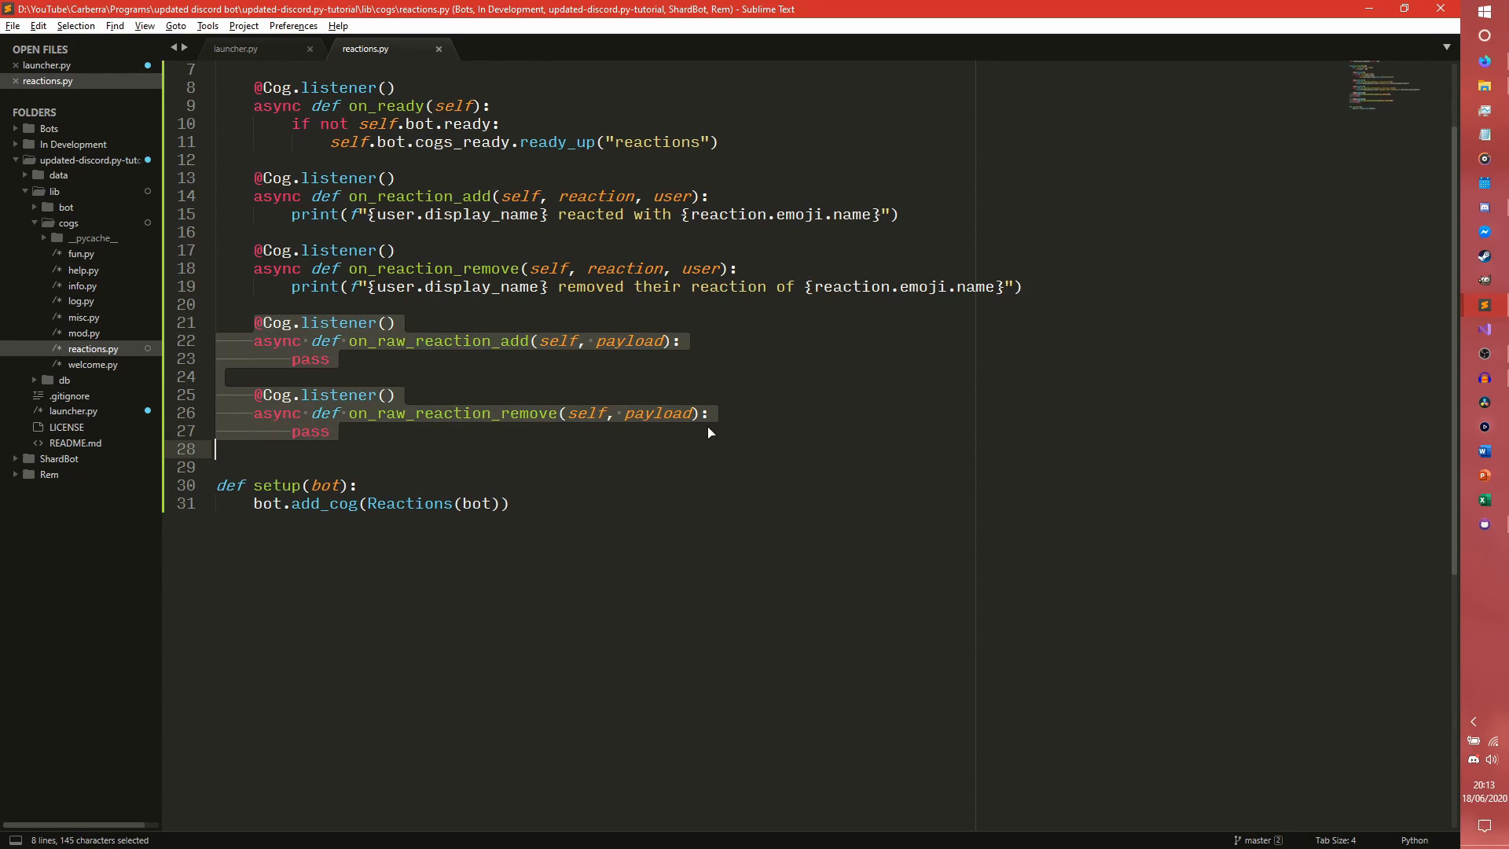
left_click(759, 442)
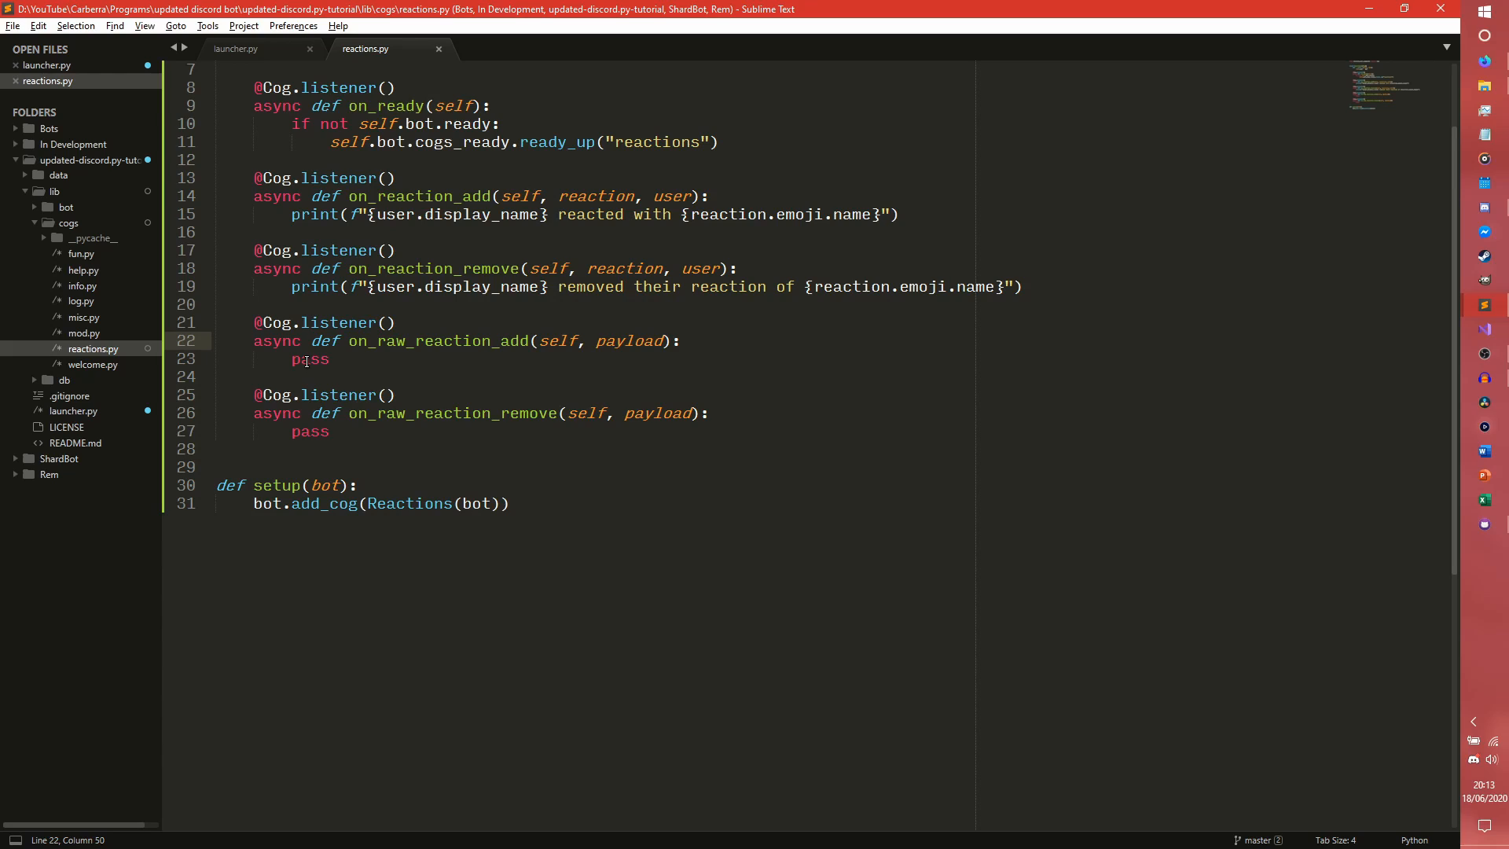
double_click(310, 359)
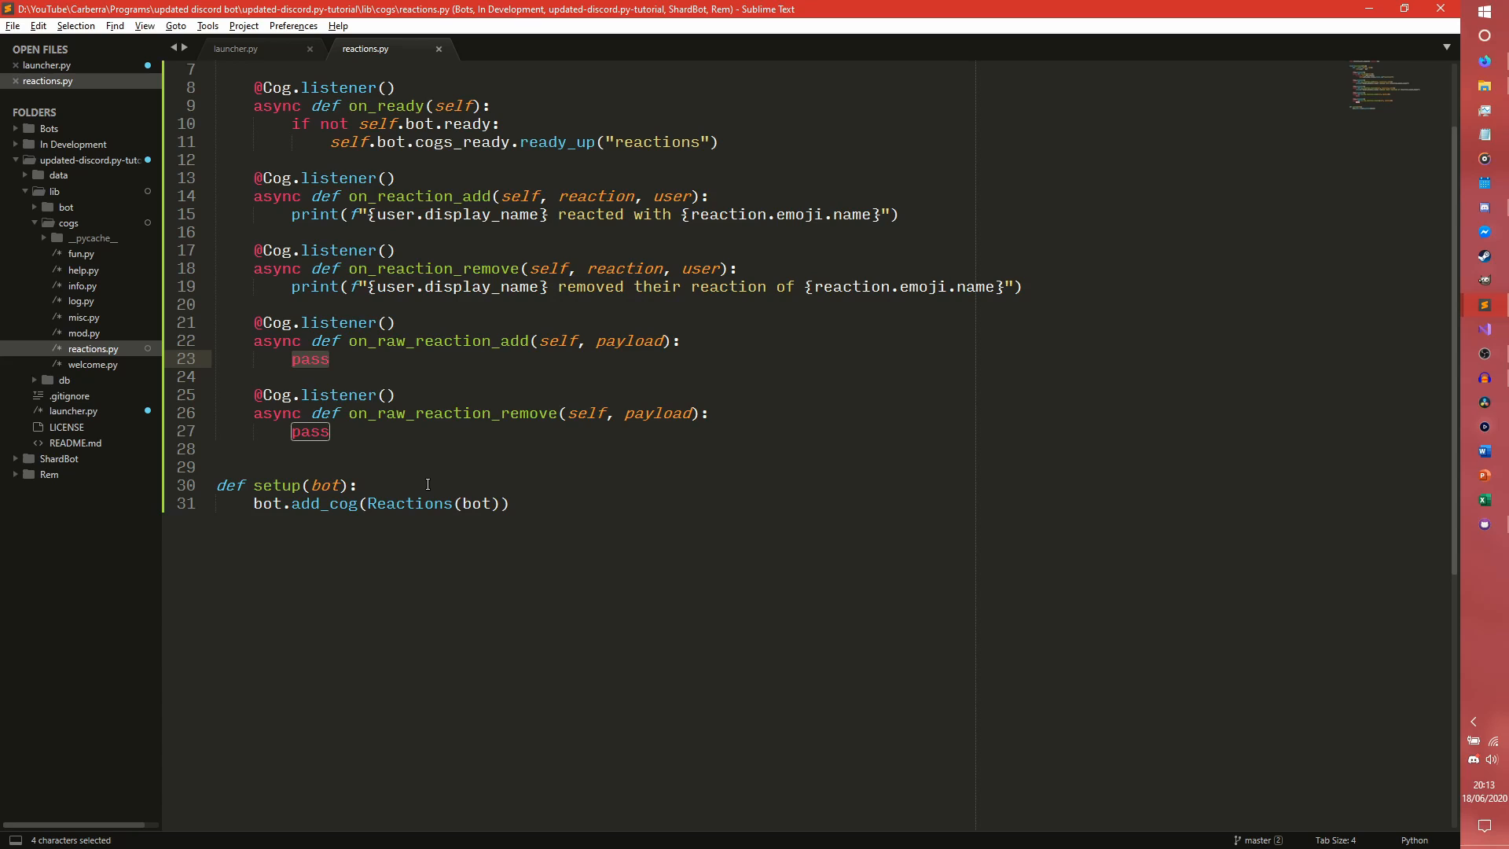
- Start on_raw_reaction_add's print with an f-string inserting payload.member.display_name
type("print(\"\")")
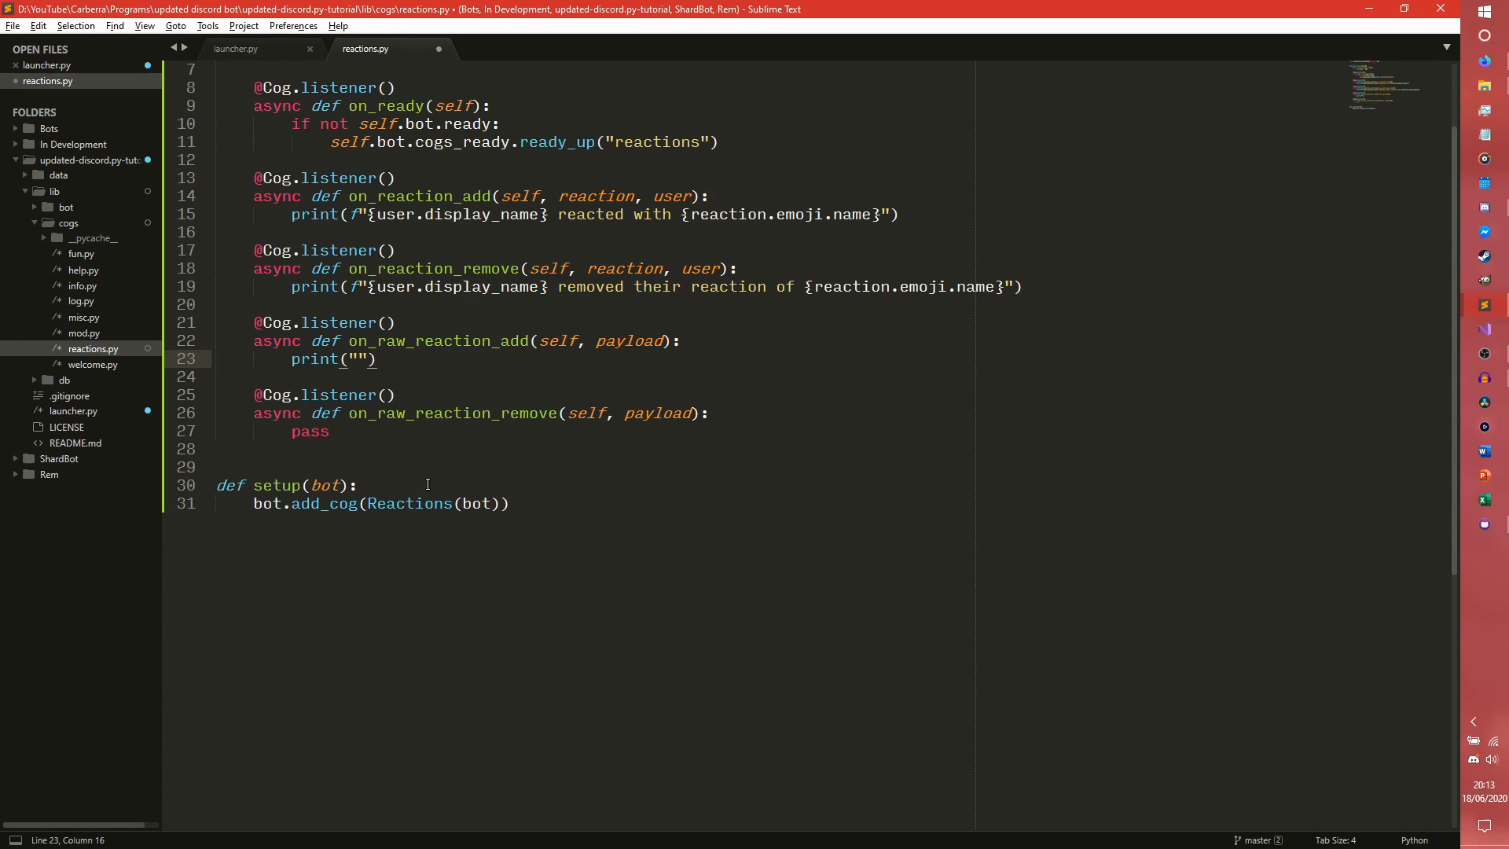
type("{}")
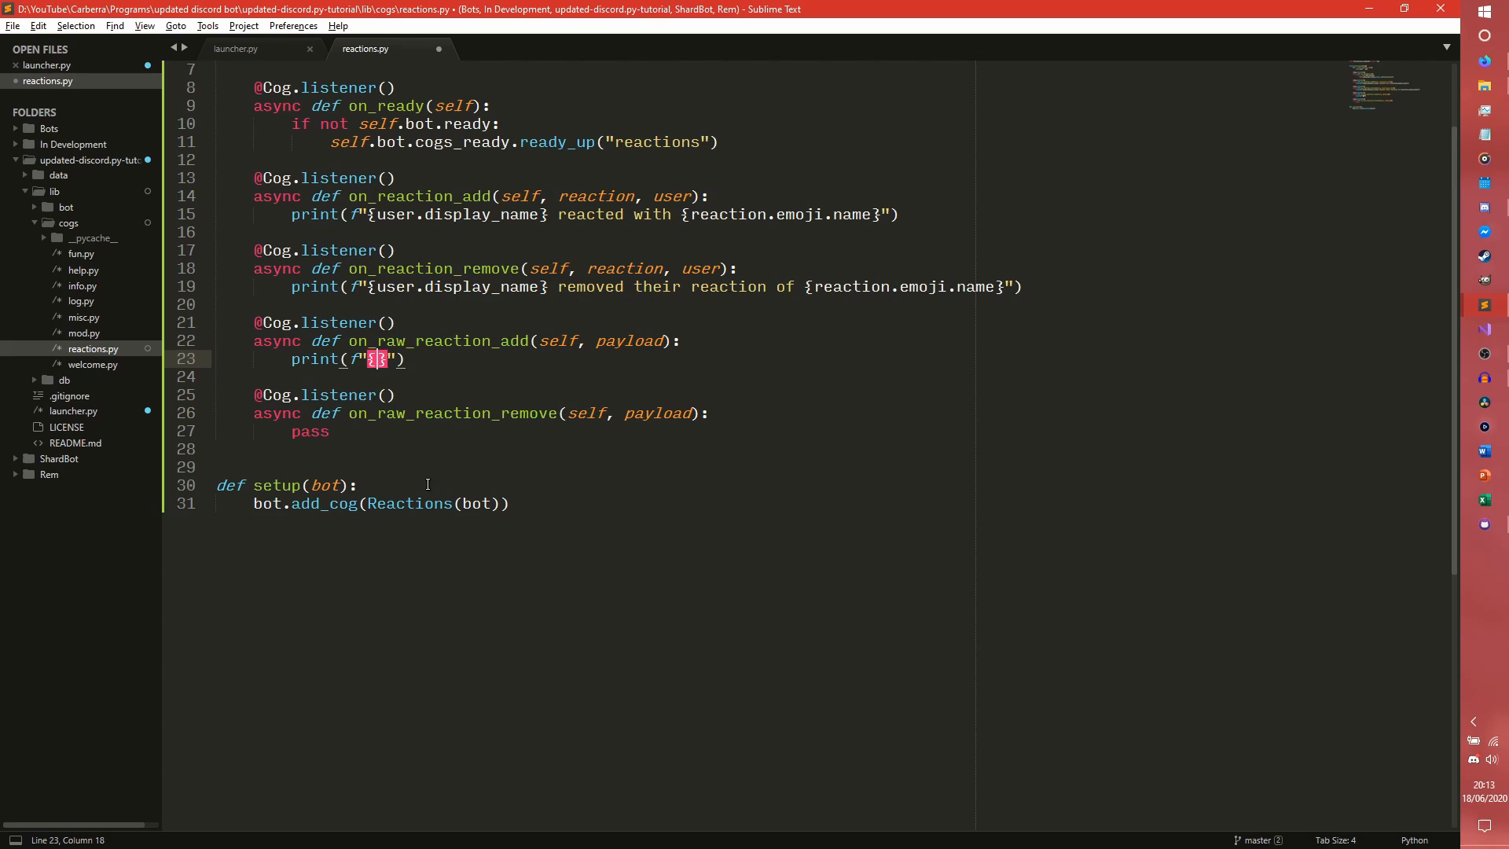
type("payload.")
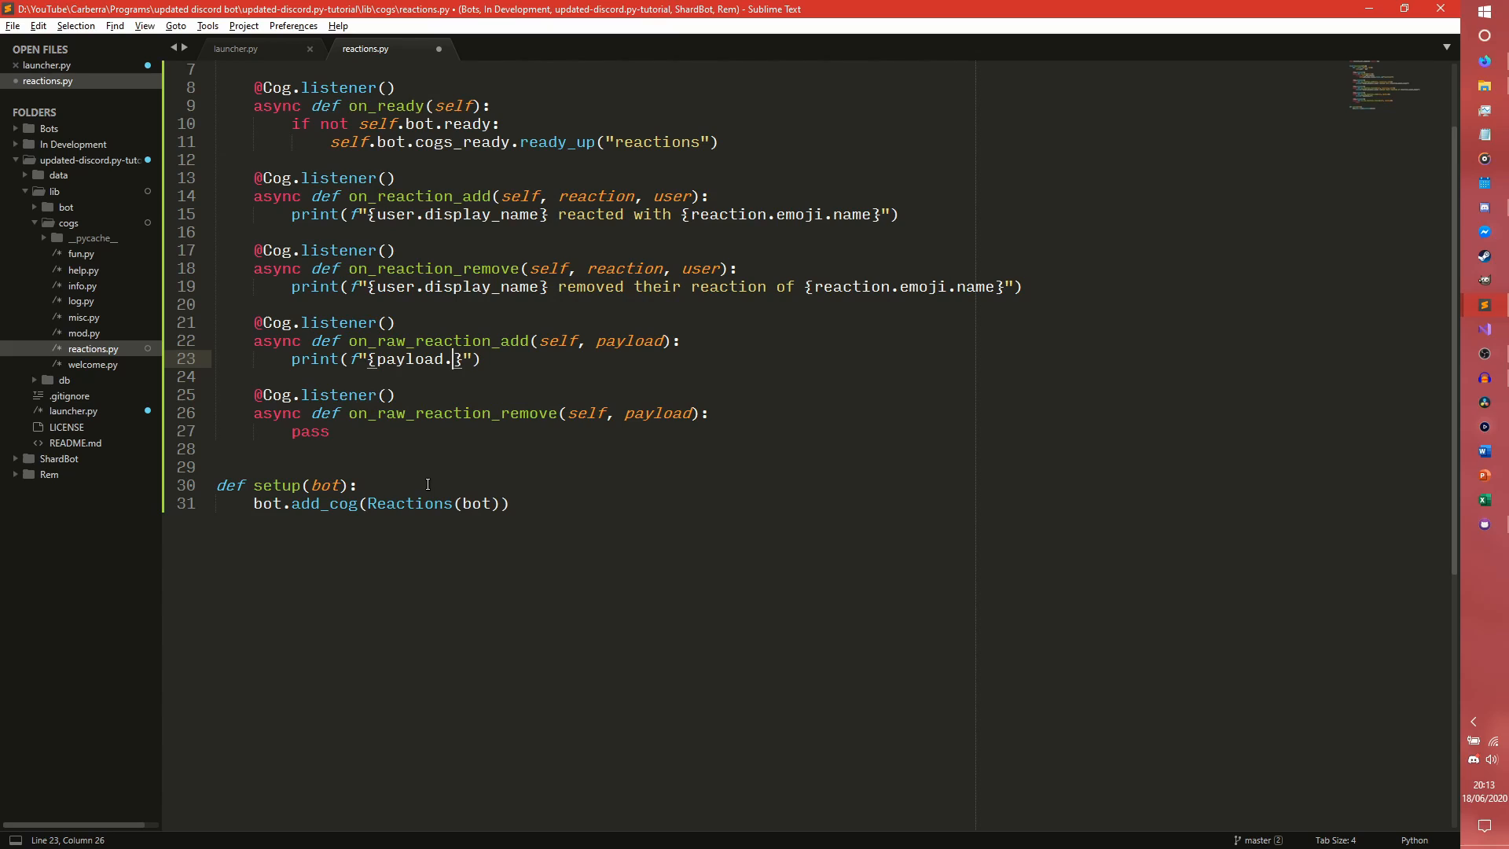
type("member")
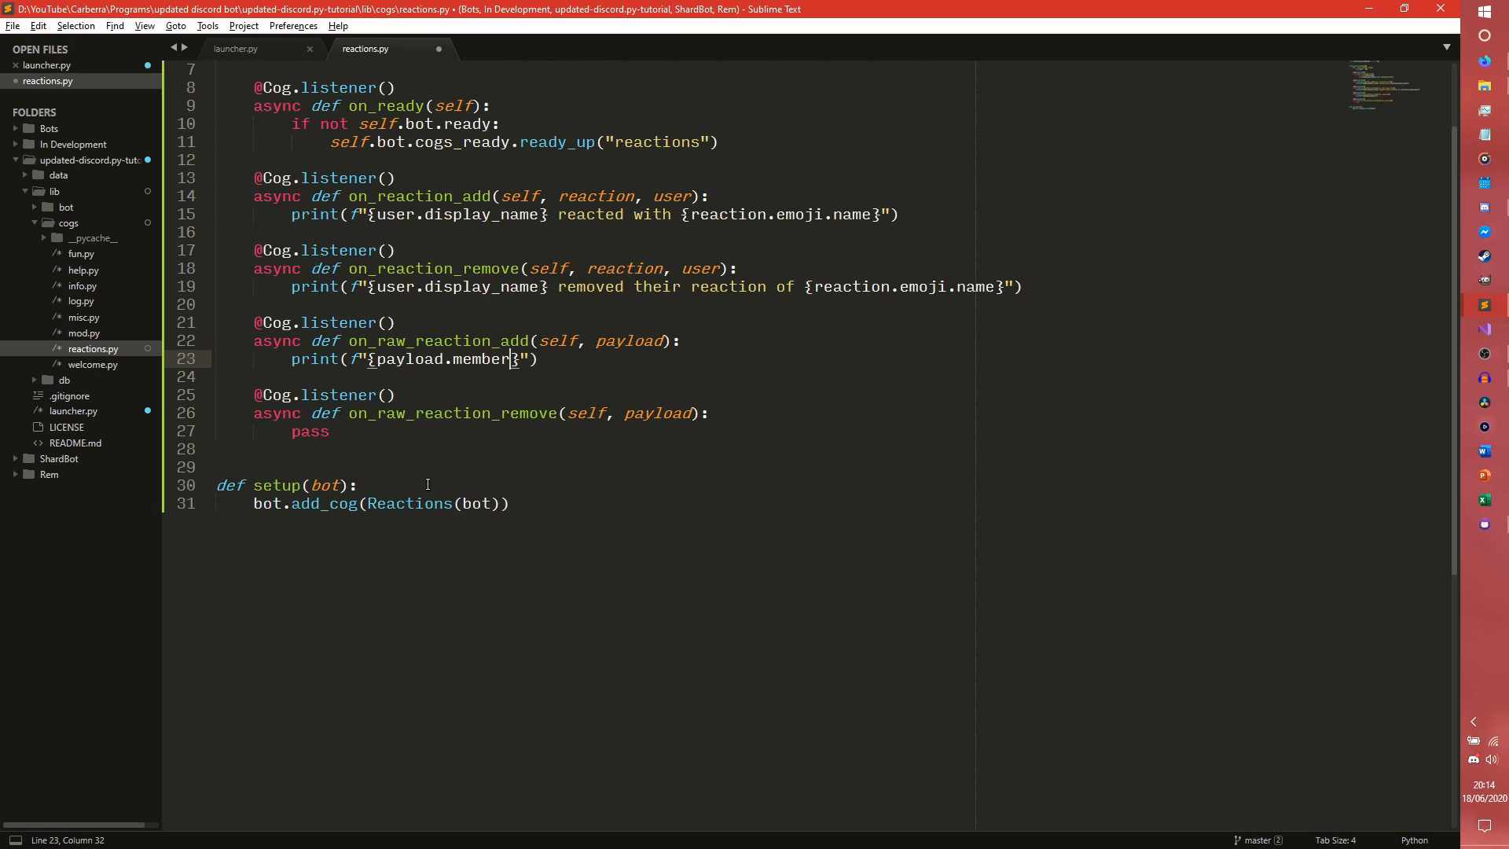
double_click(481, 358)
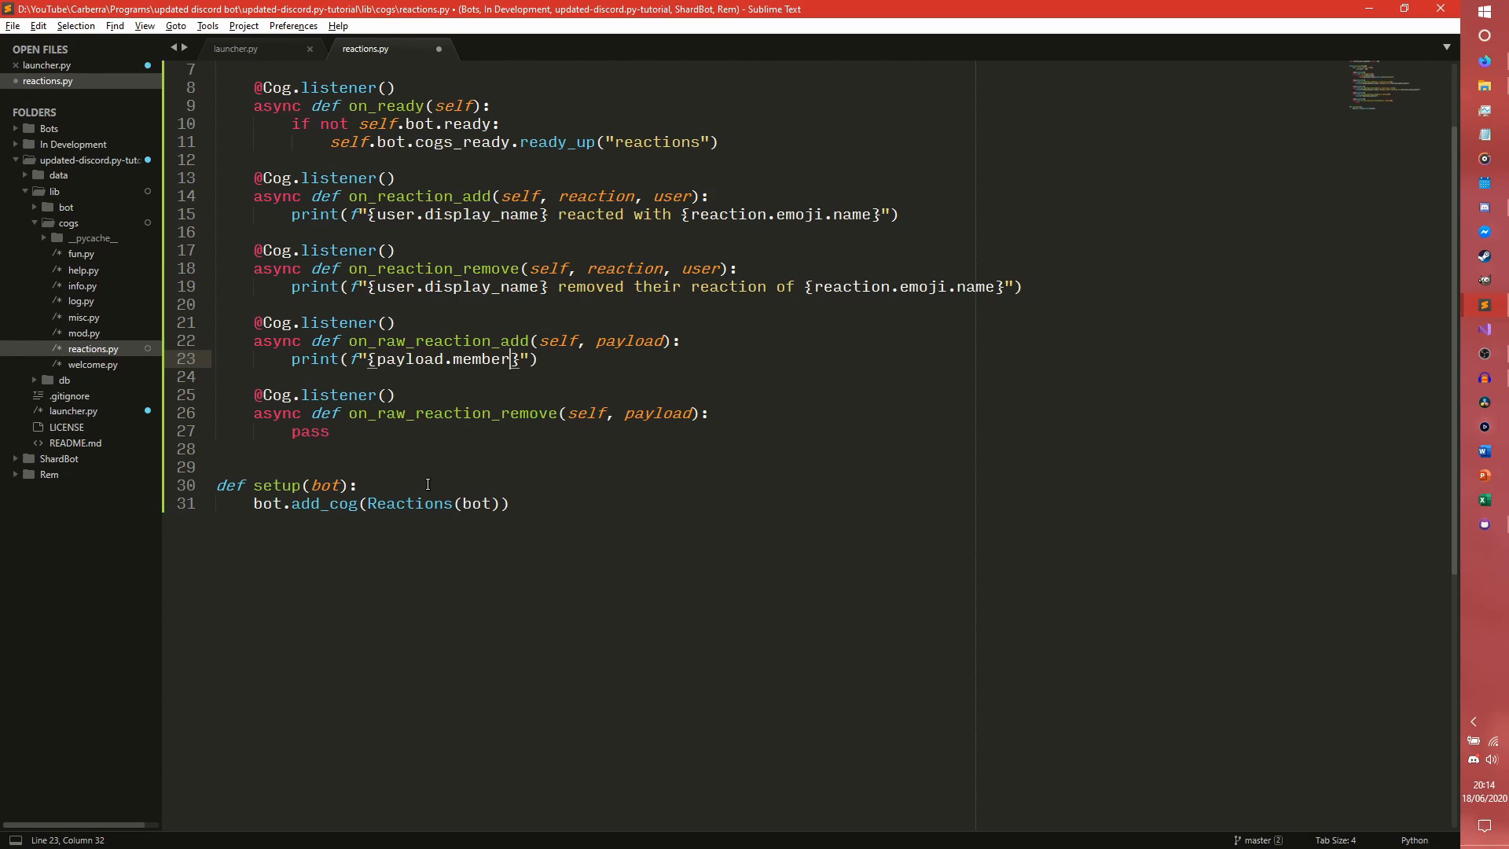
key("right")
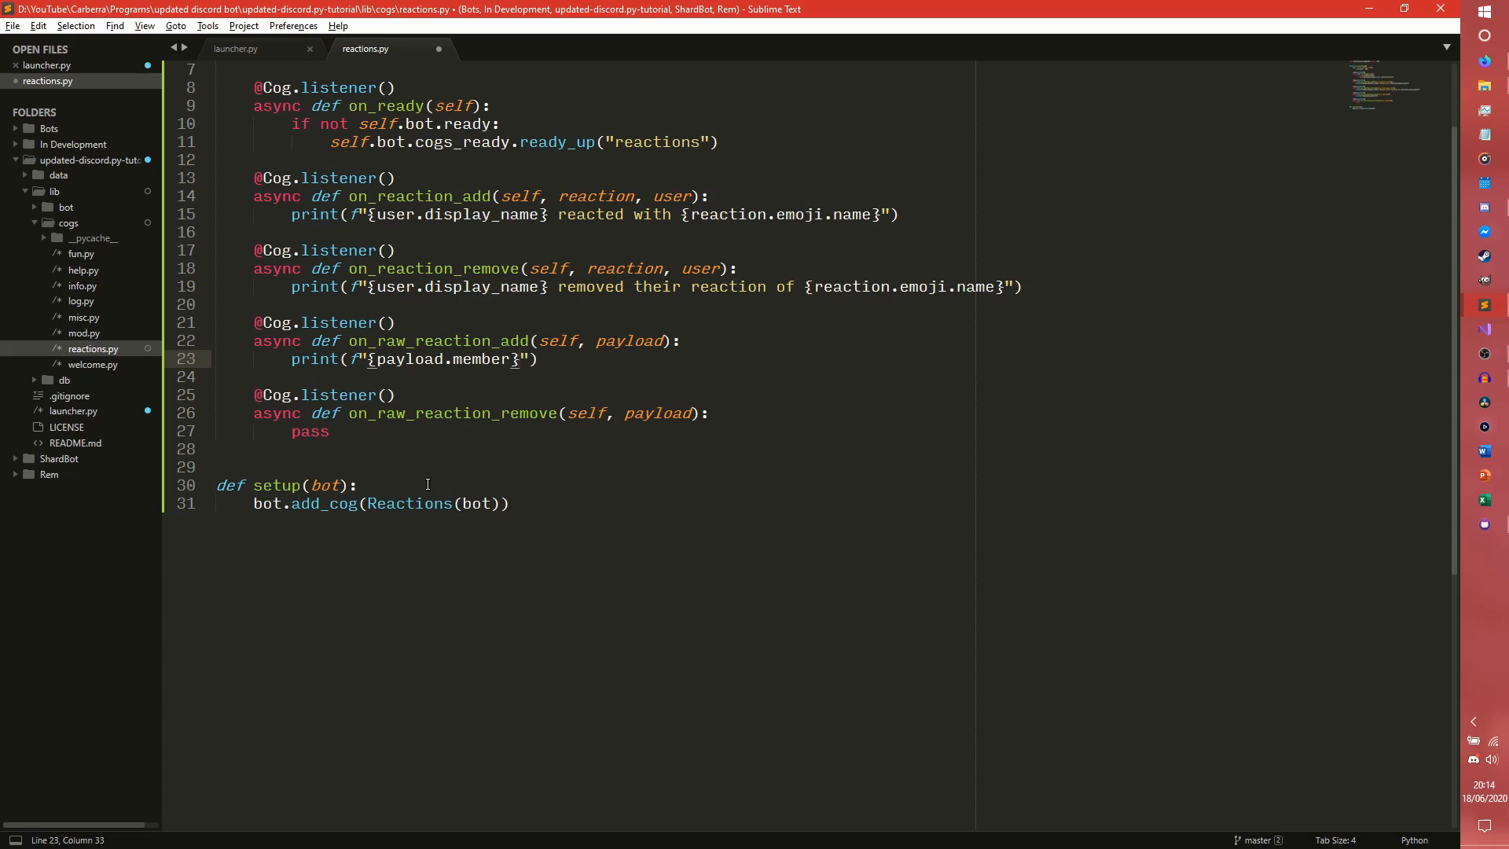
left_click(509, 359)
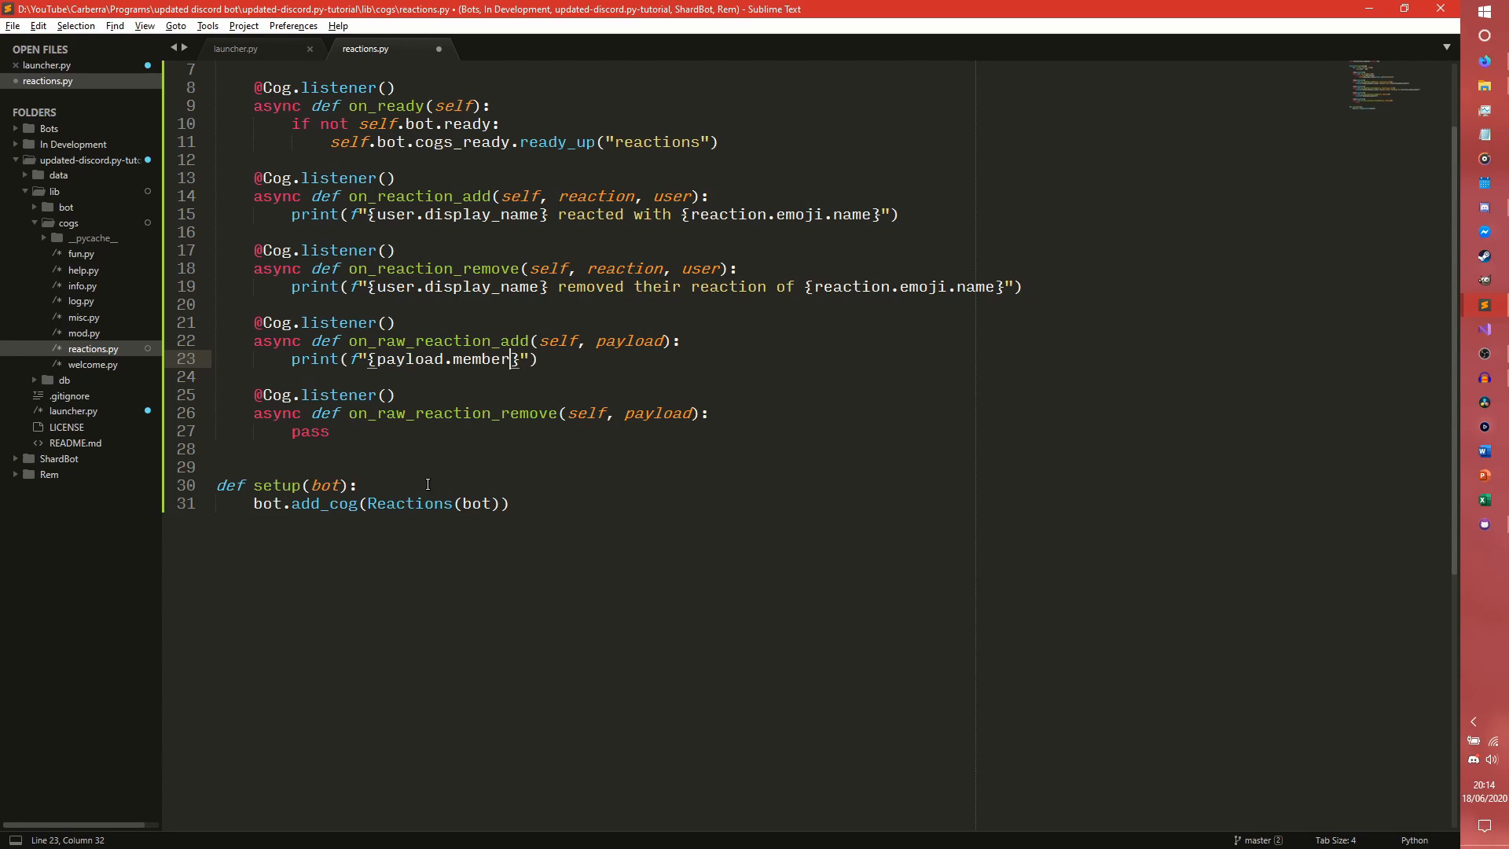
type(".display")
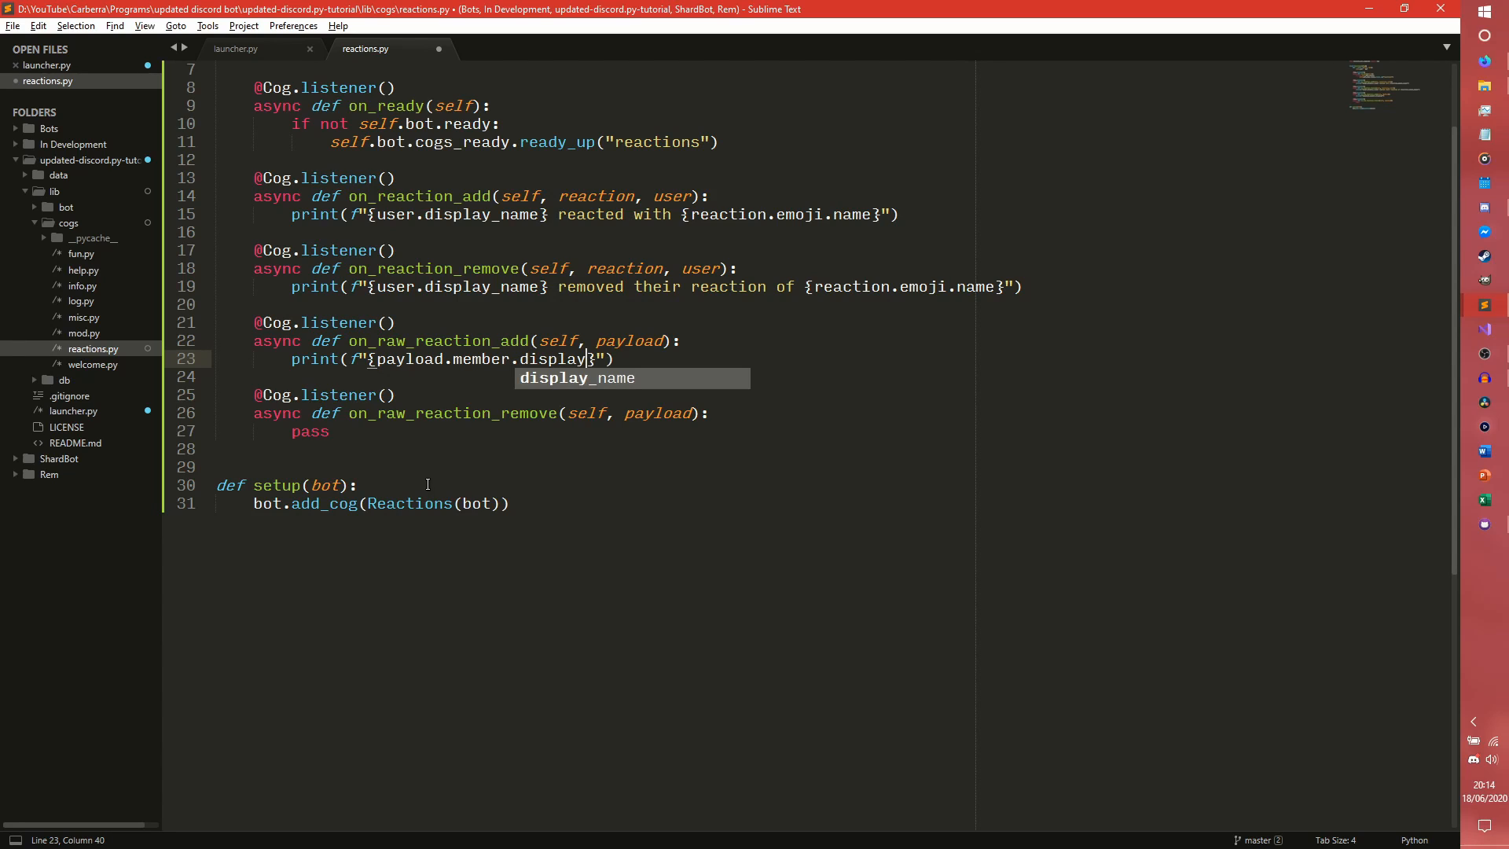
key("Tab")
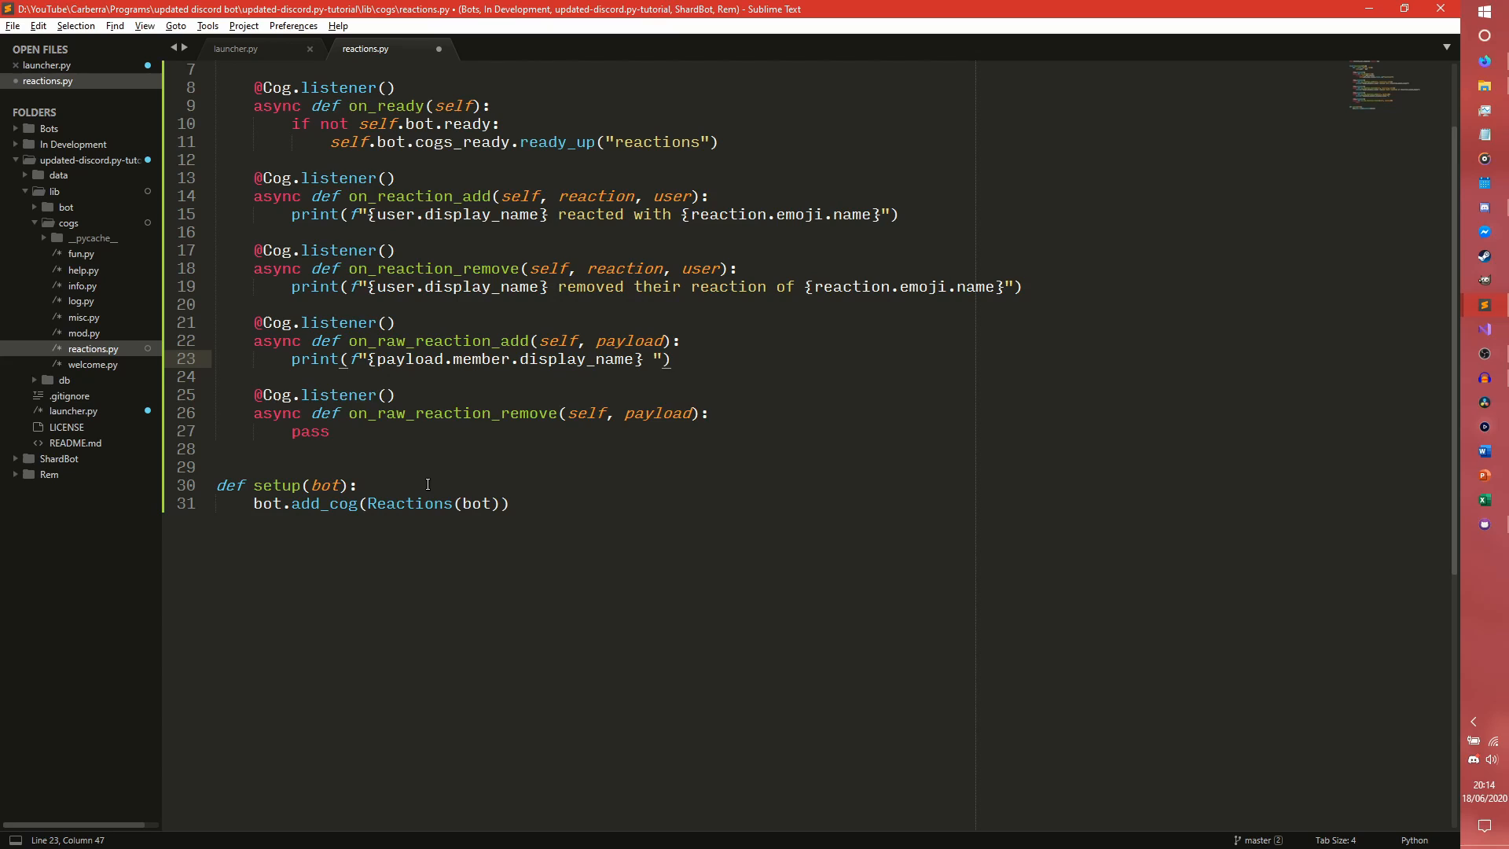
- Finish the message as "[RAW] ... reacted with {payload.emoji.name}"
type("reacted")
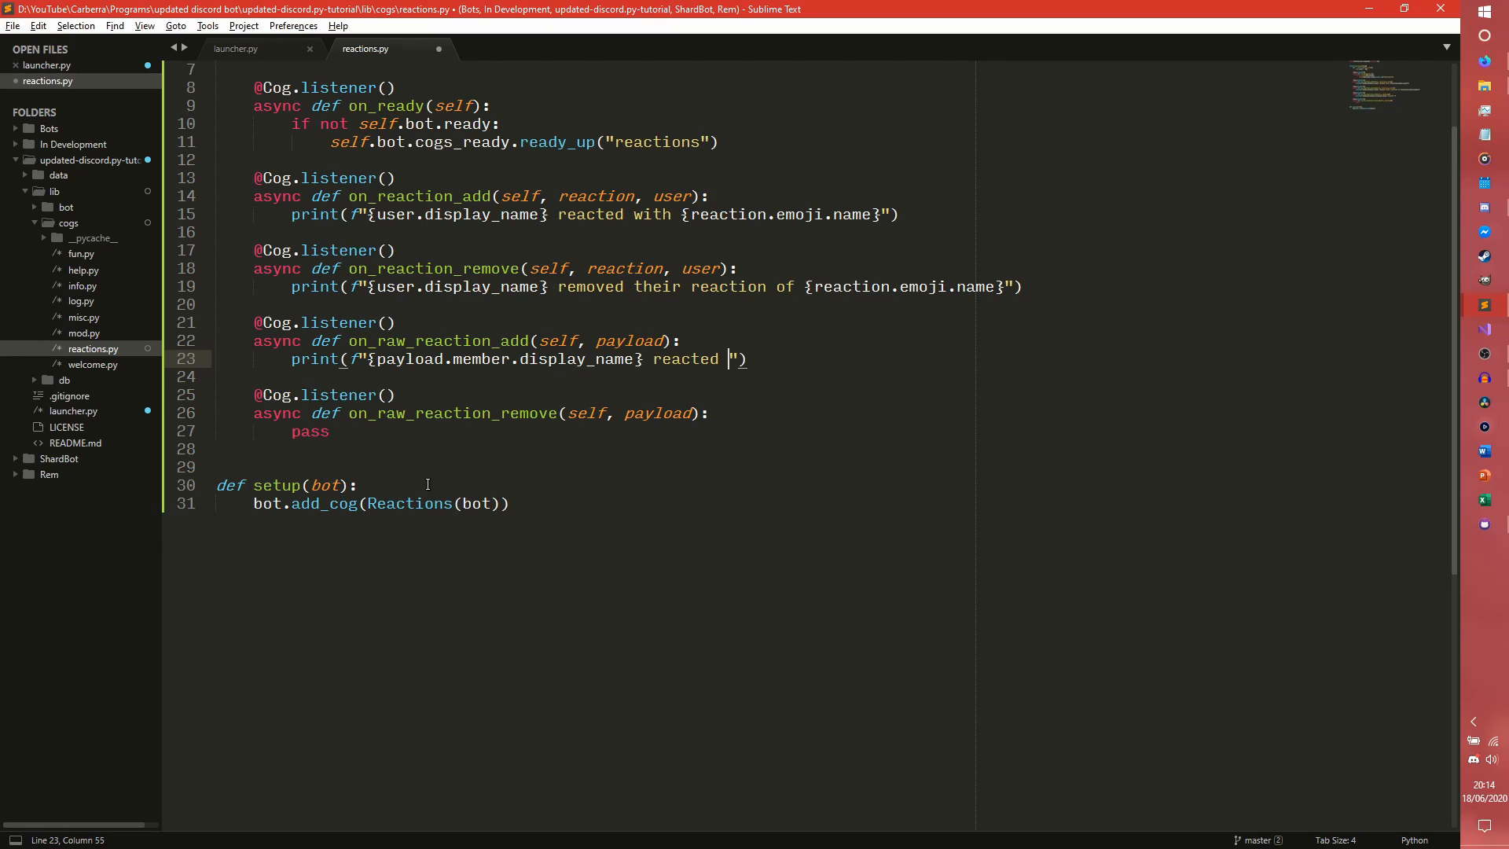
type("(raw")
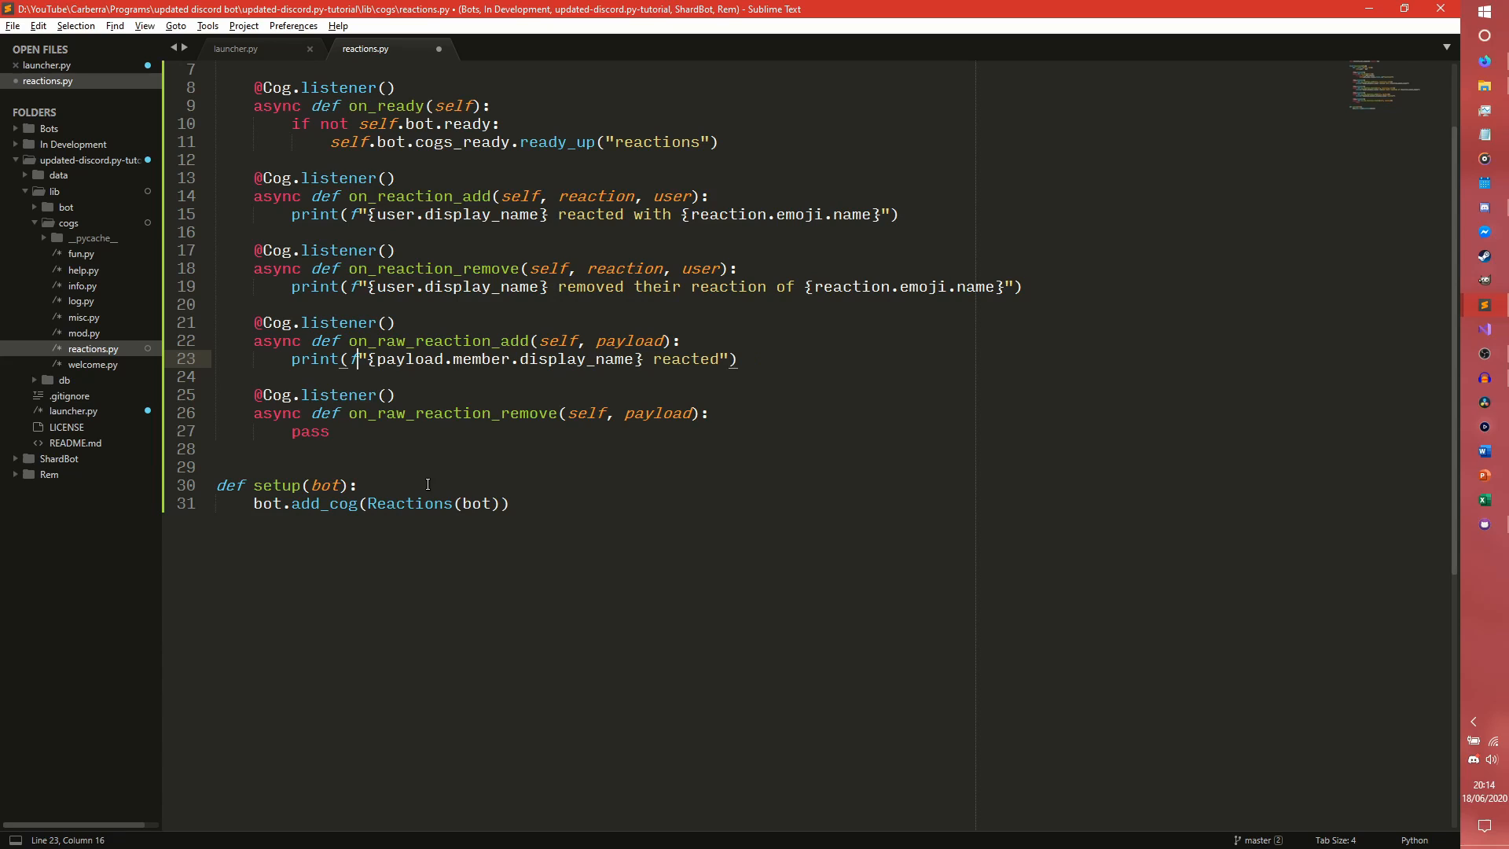
type("[RAW]")
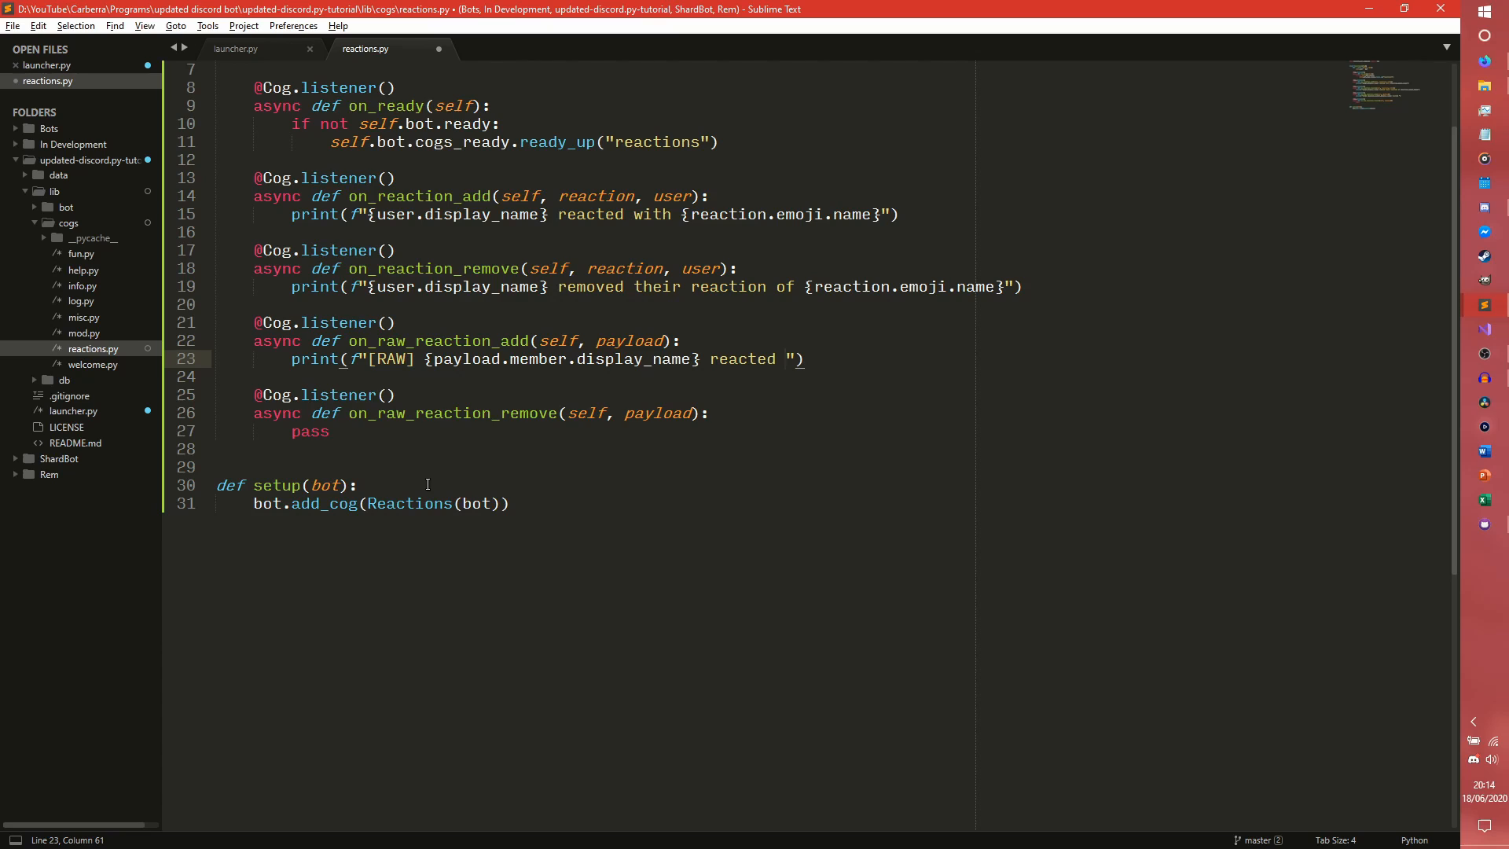
type("with {}")
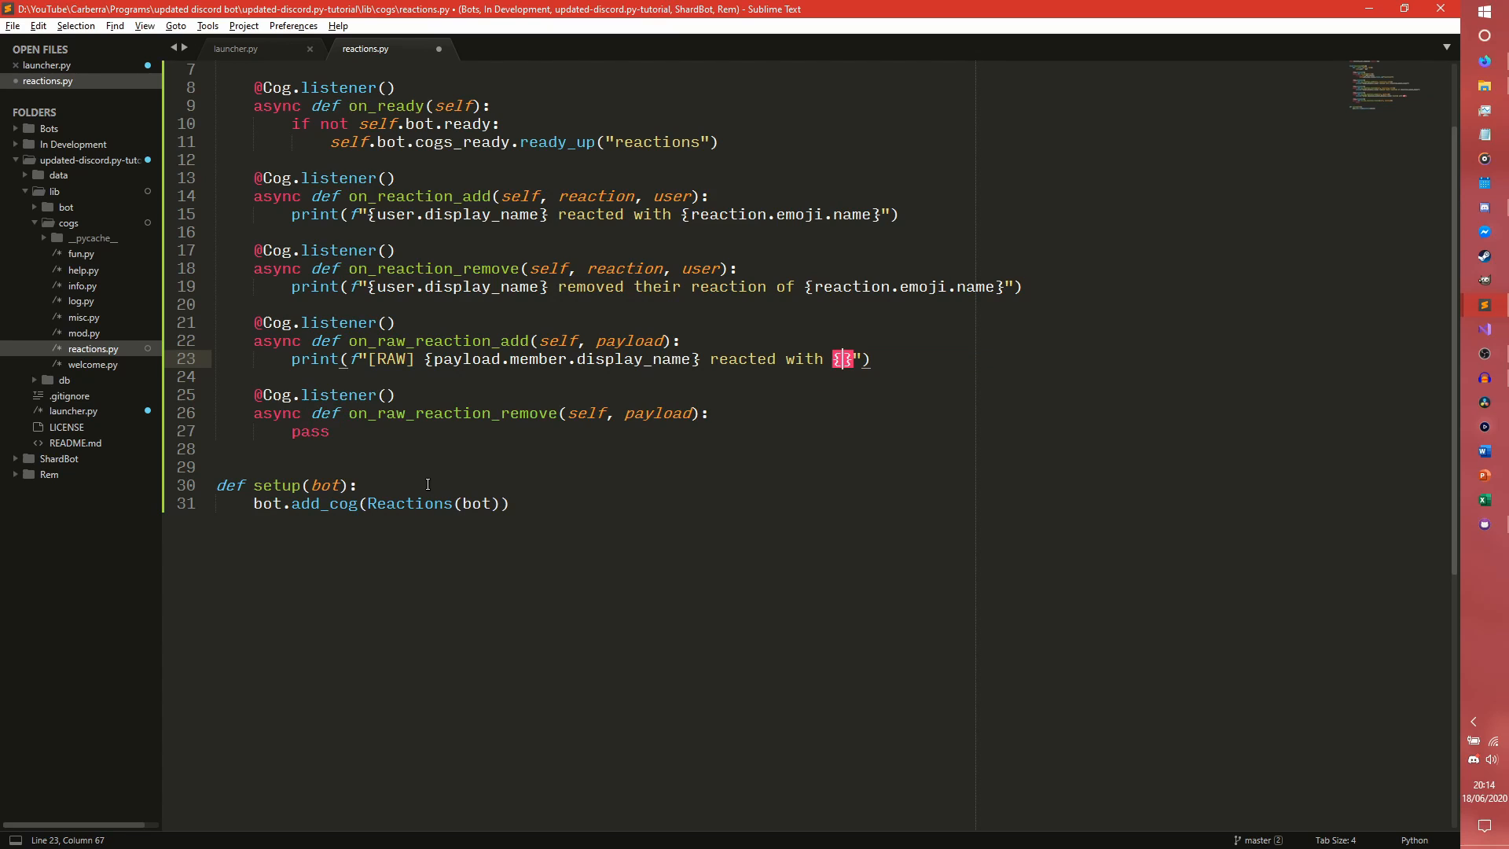
type("payload.reaction")
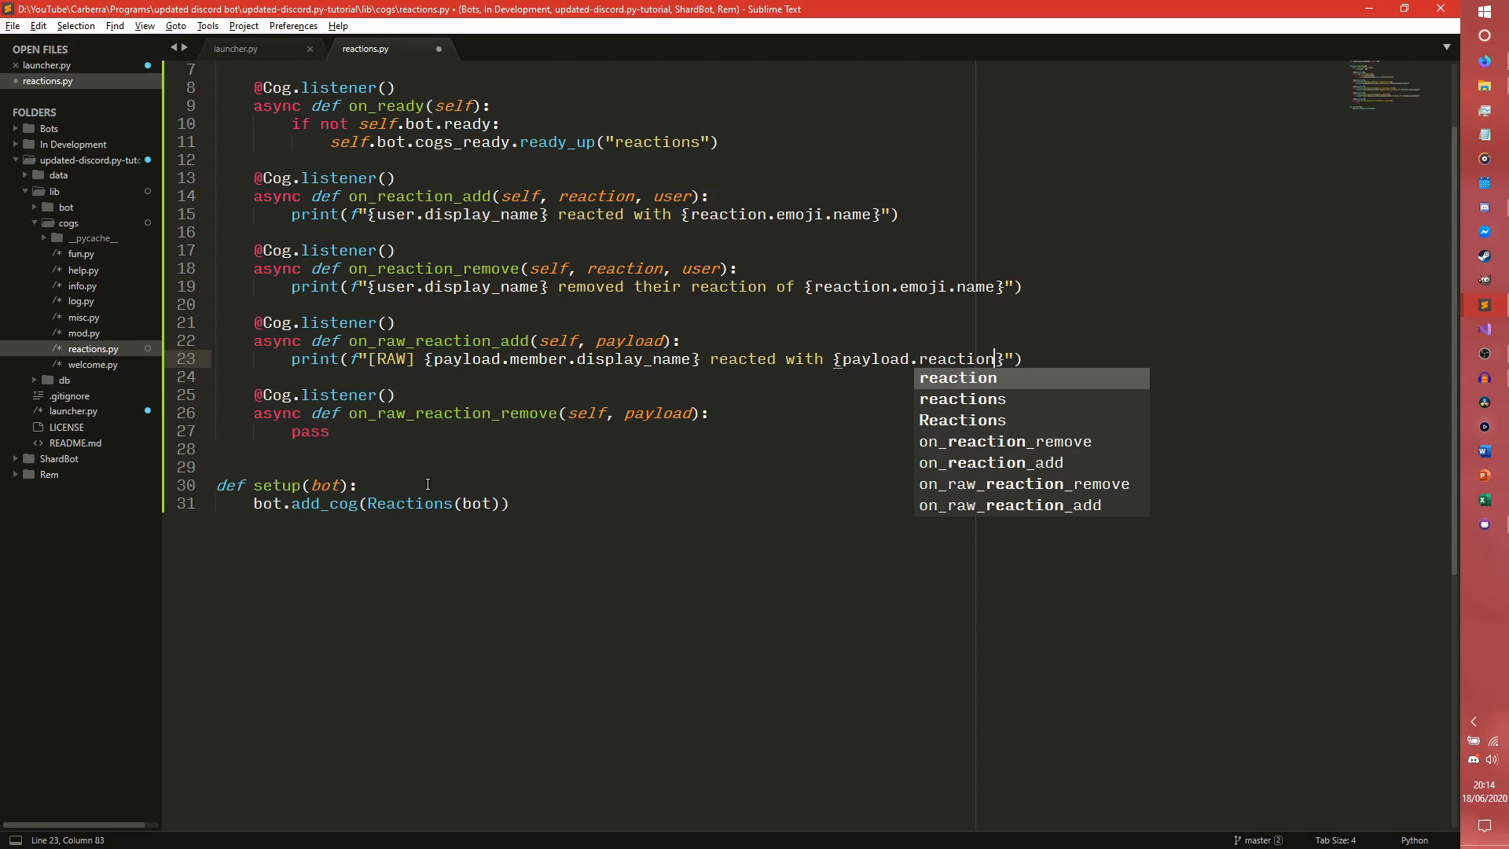
type(".emoji.name")
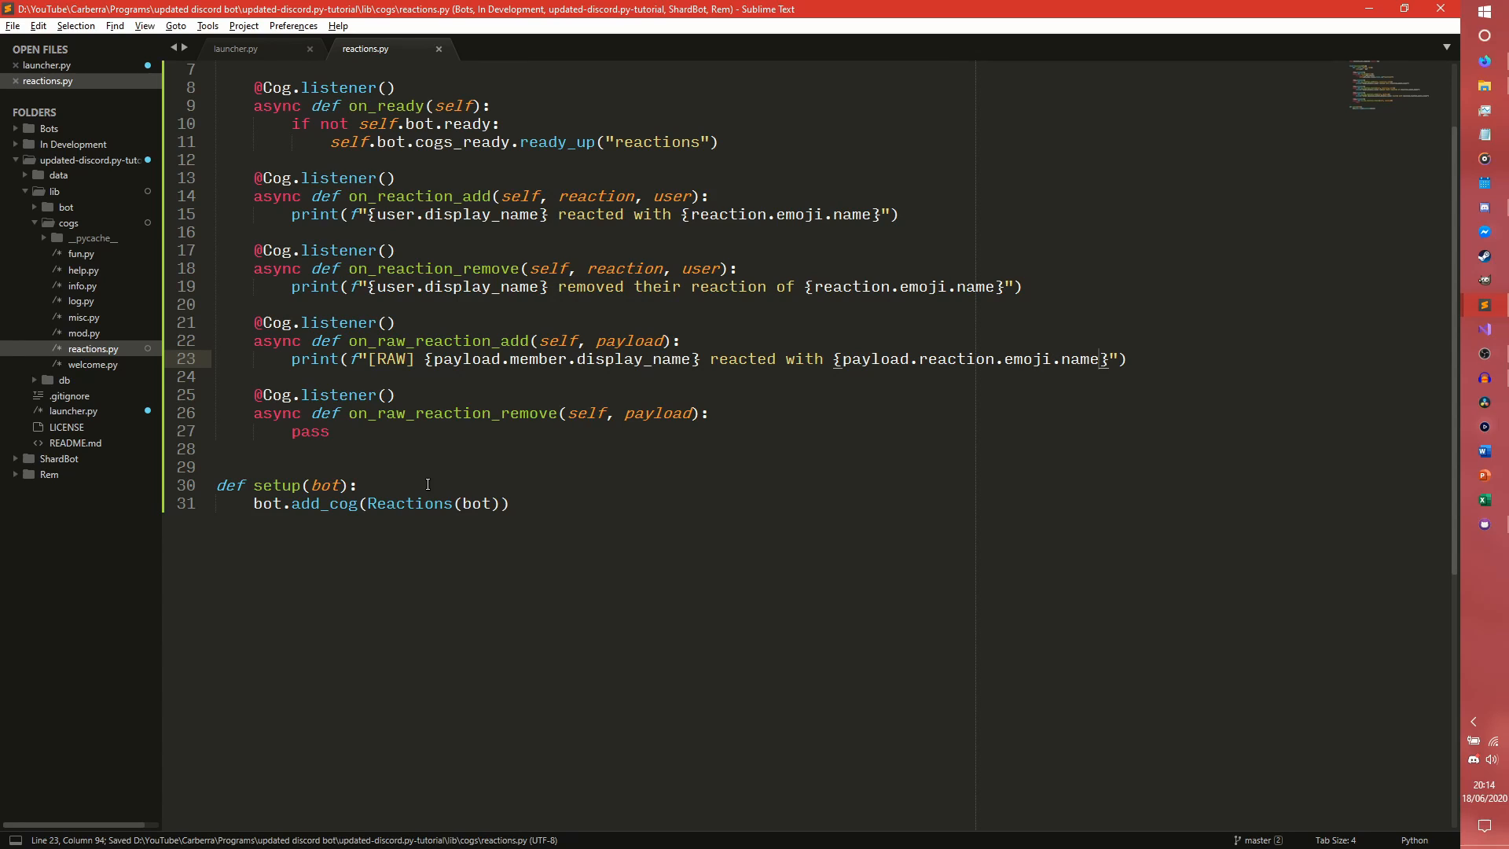
- Restart the bot and react to a message in Discord so the console logs a [RAW] reacted line
left_click(236, 49)
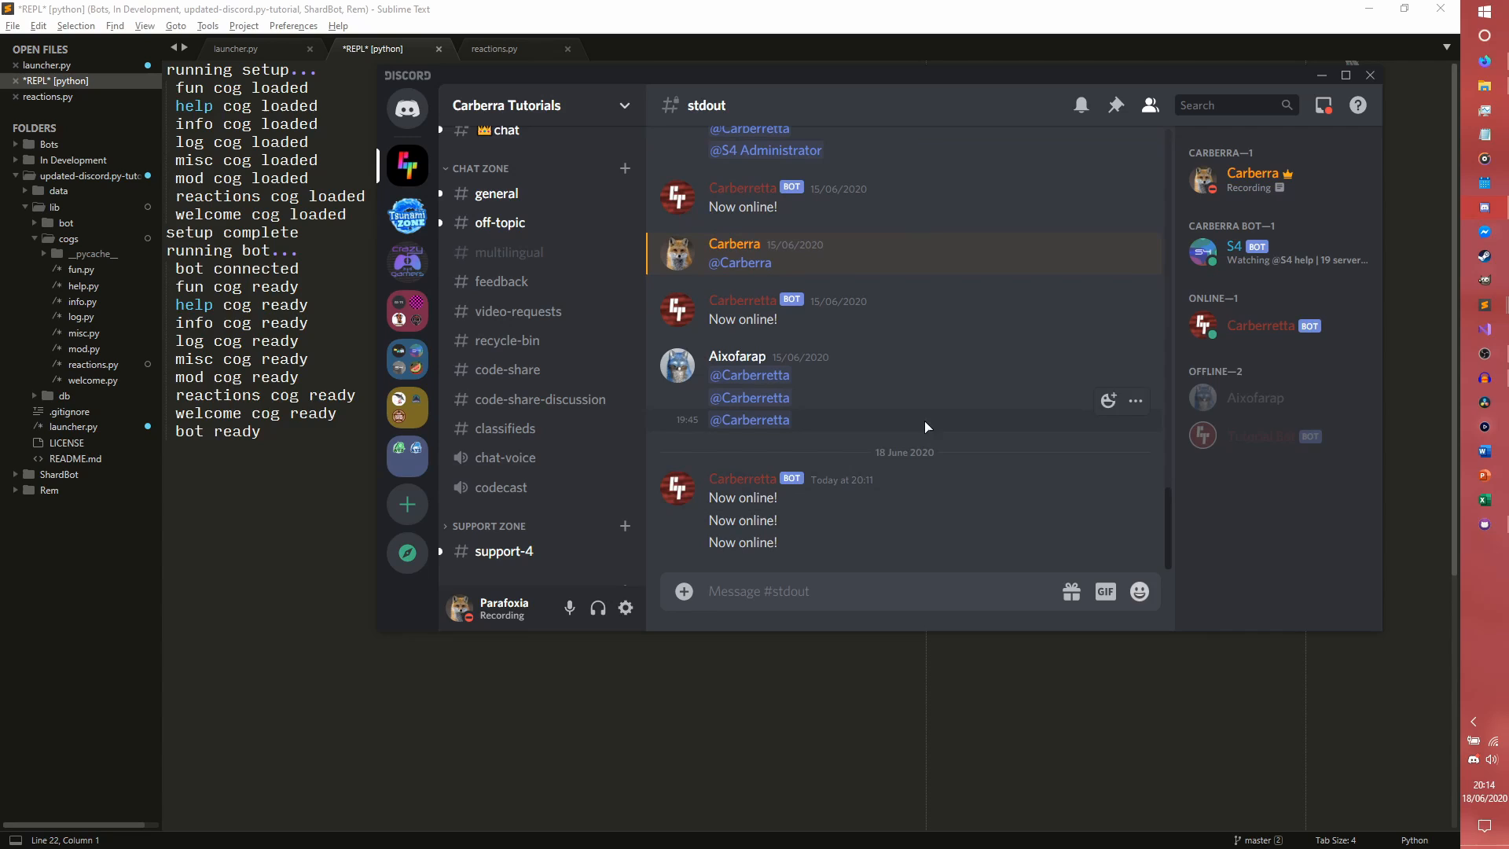
left_click(1138, 591)
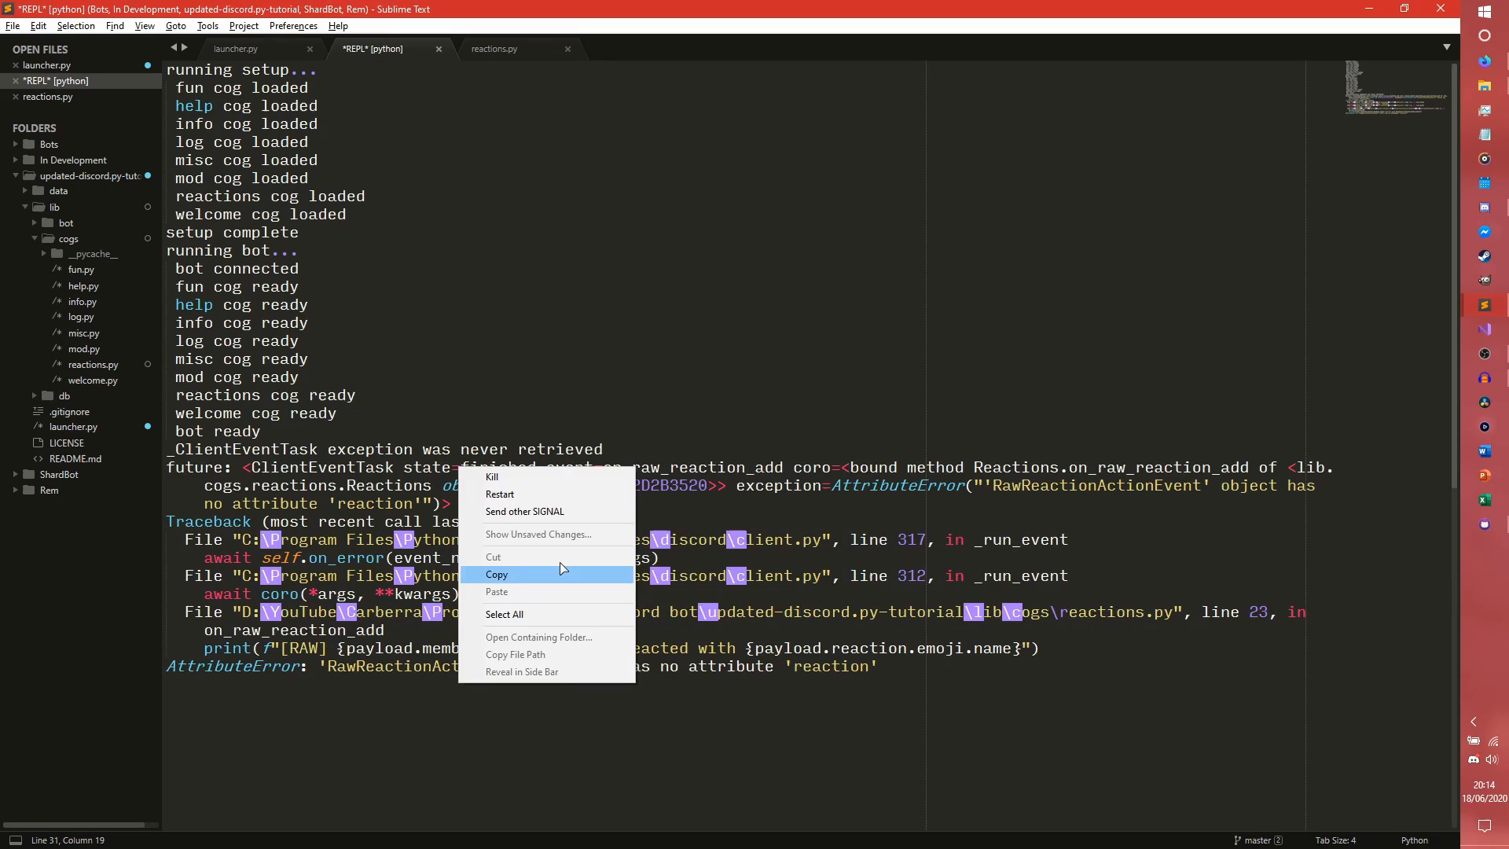
left_click(492, 476)
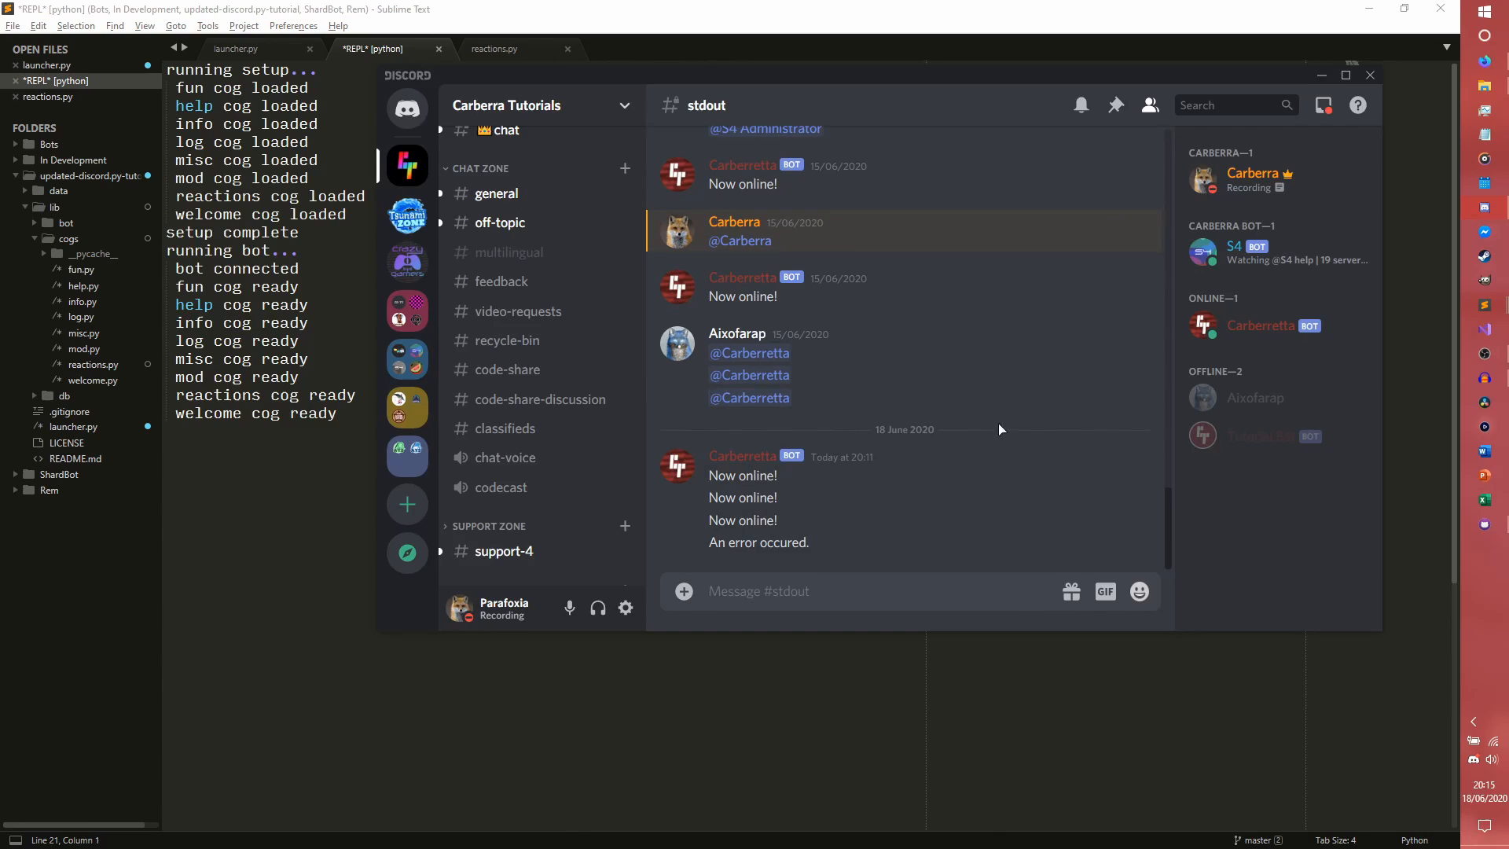
left_click(1138, 591)
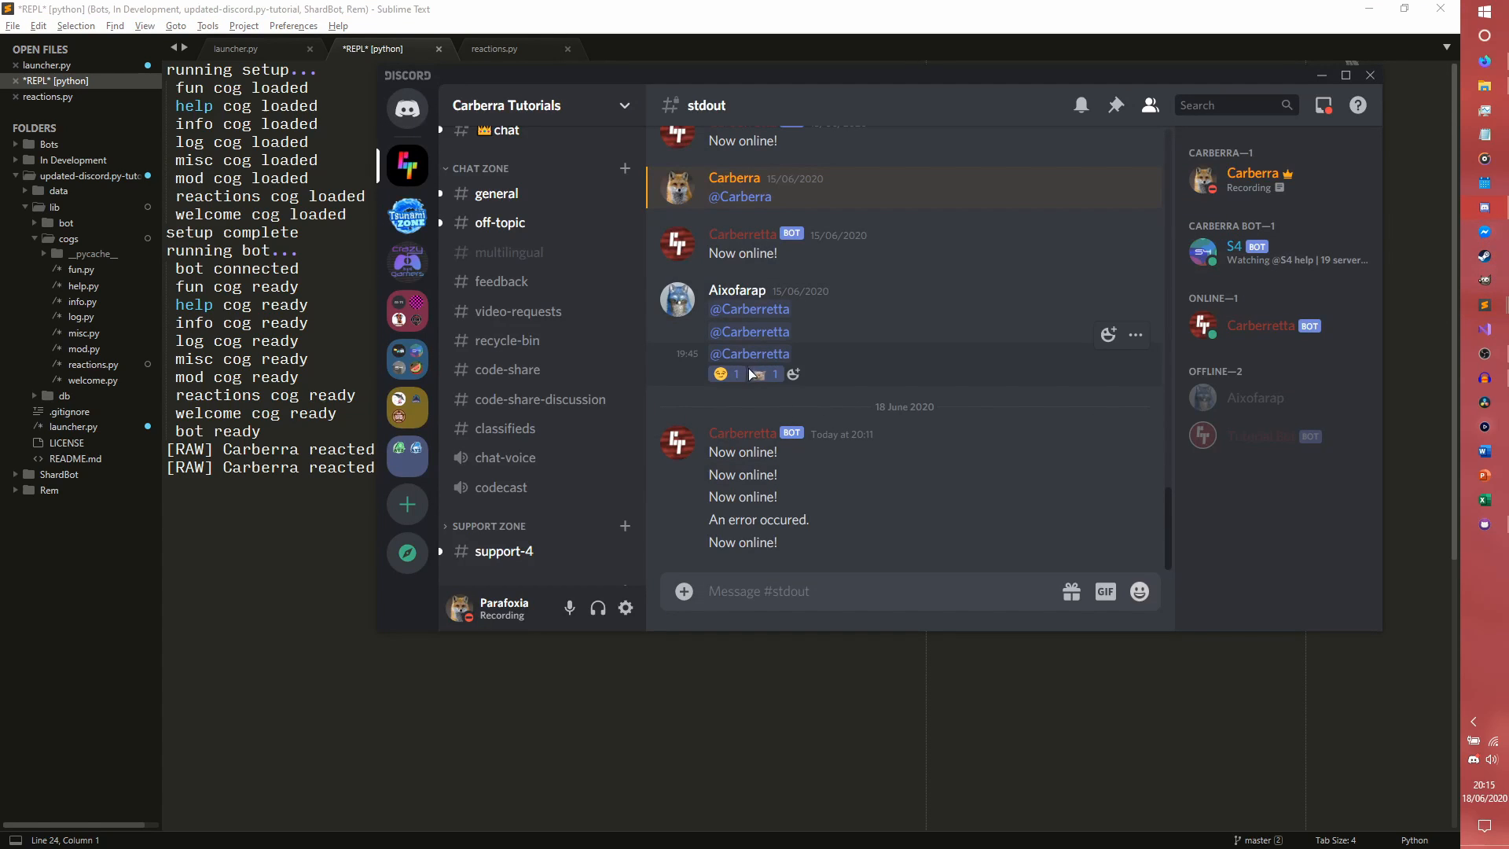
mouse_move(1107, 525)
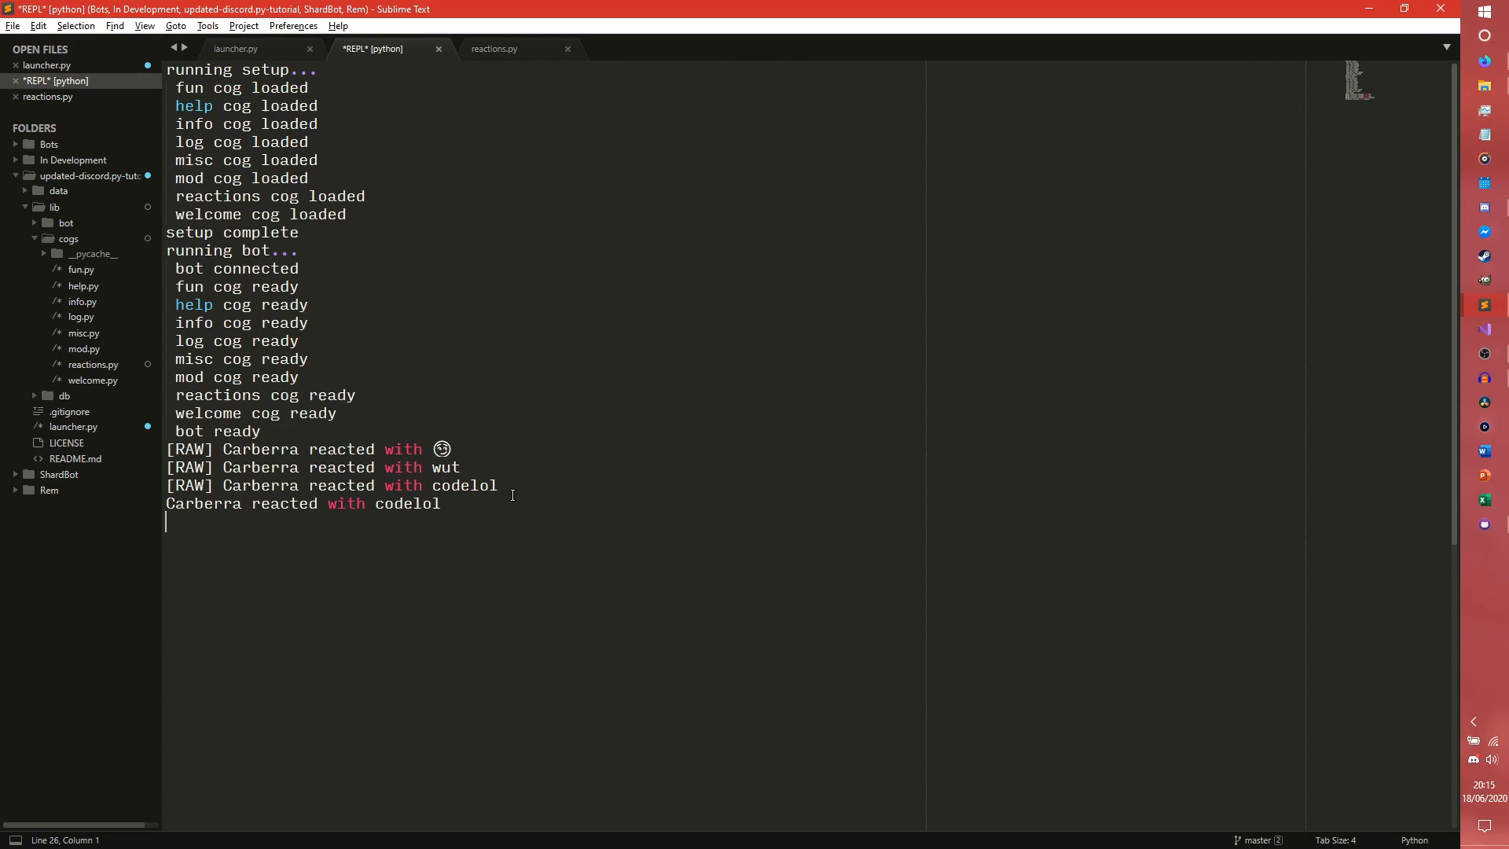
left_click(440, 503)
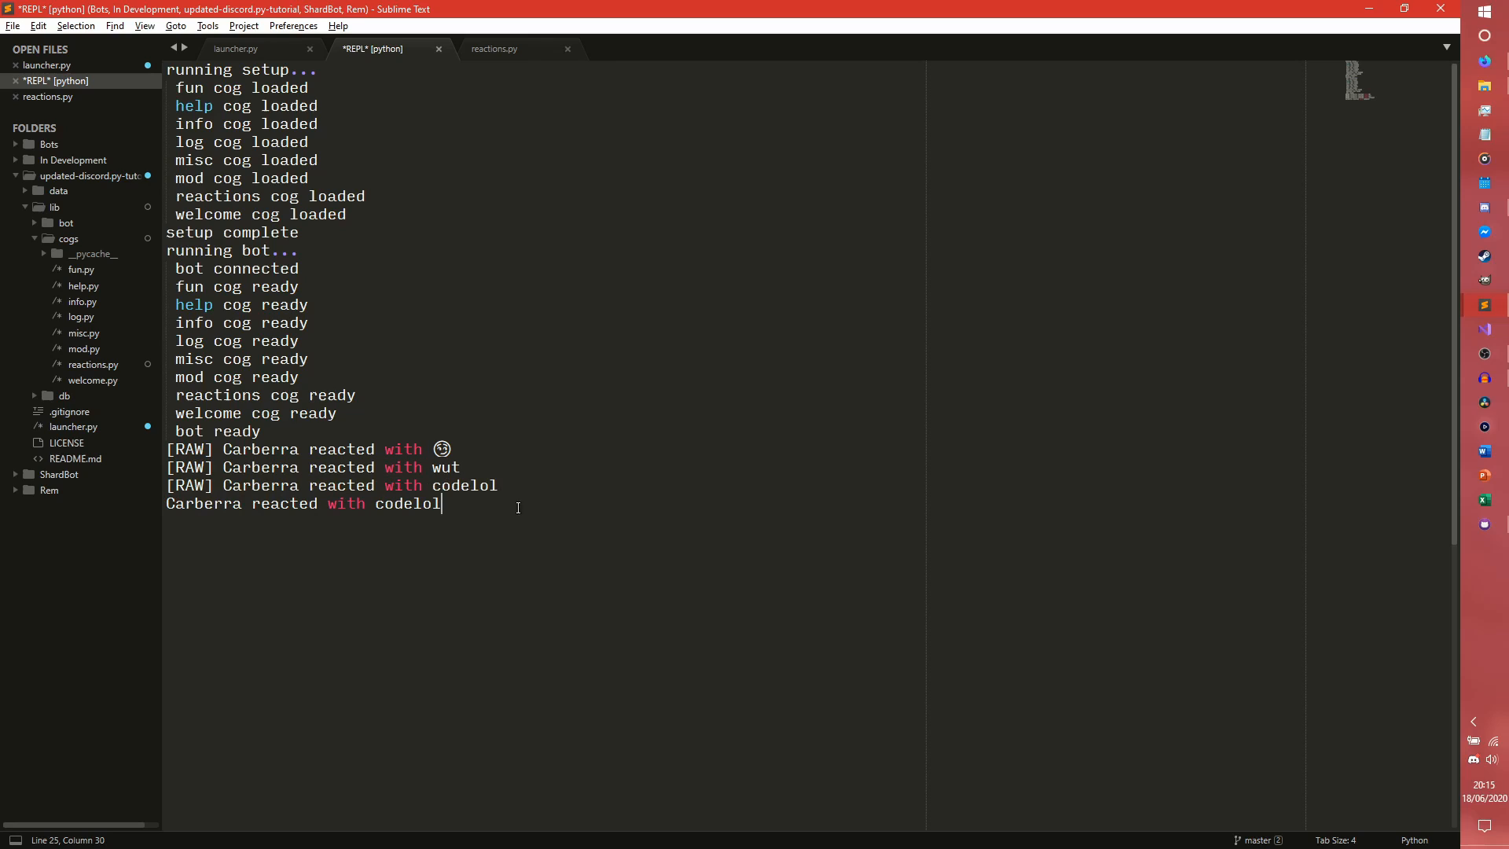
mouse_move(481, 511)
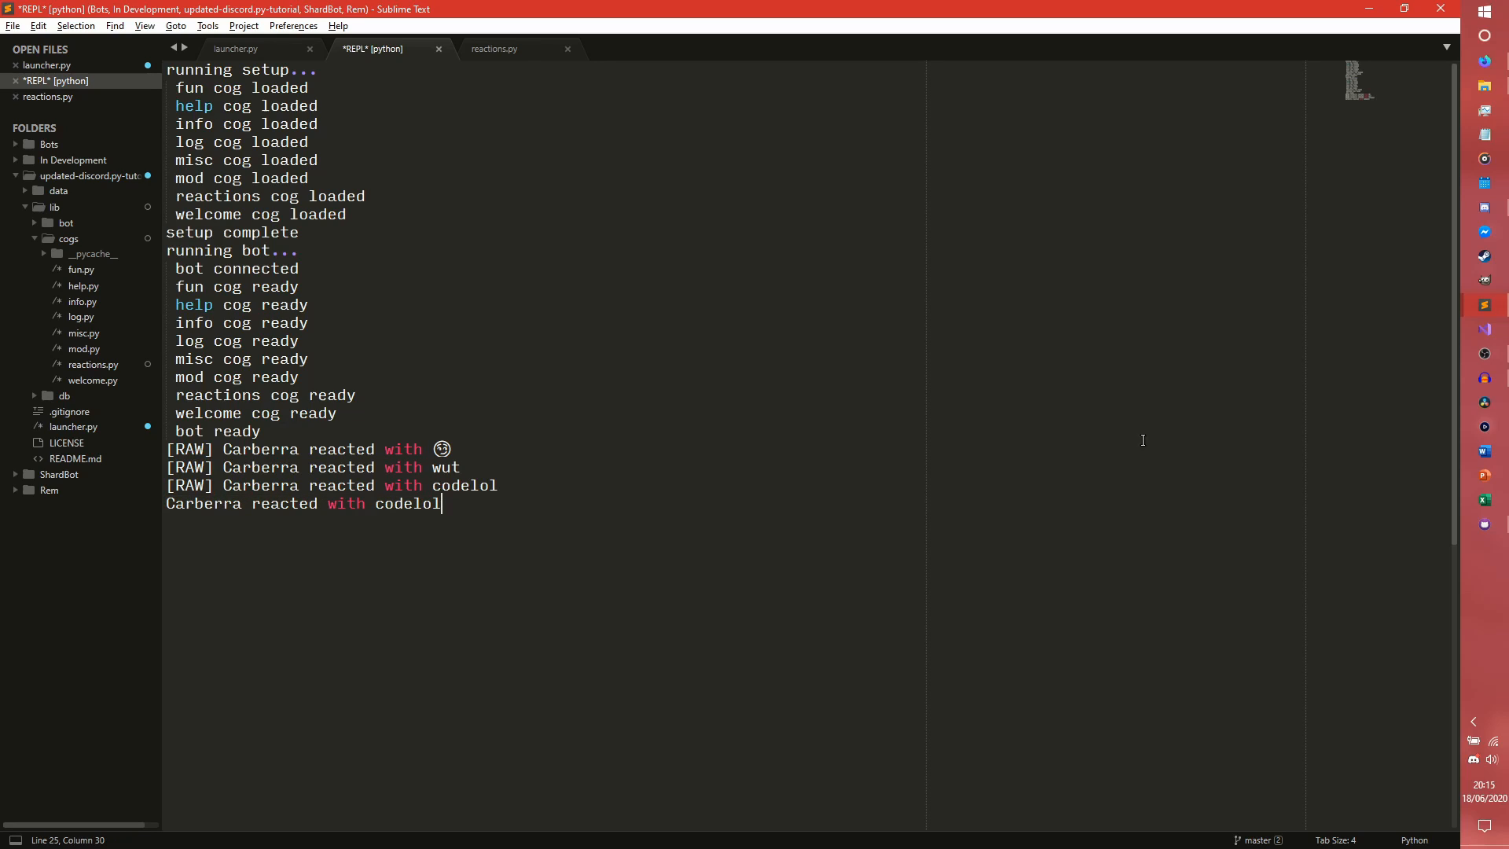
mouse_move(616, 483)
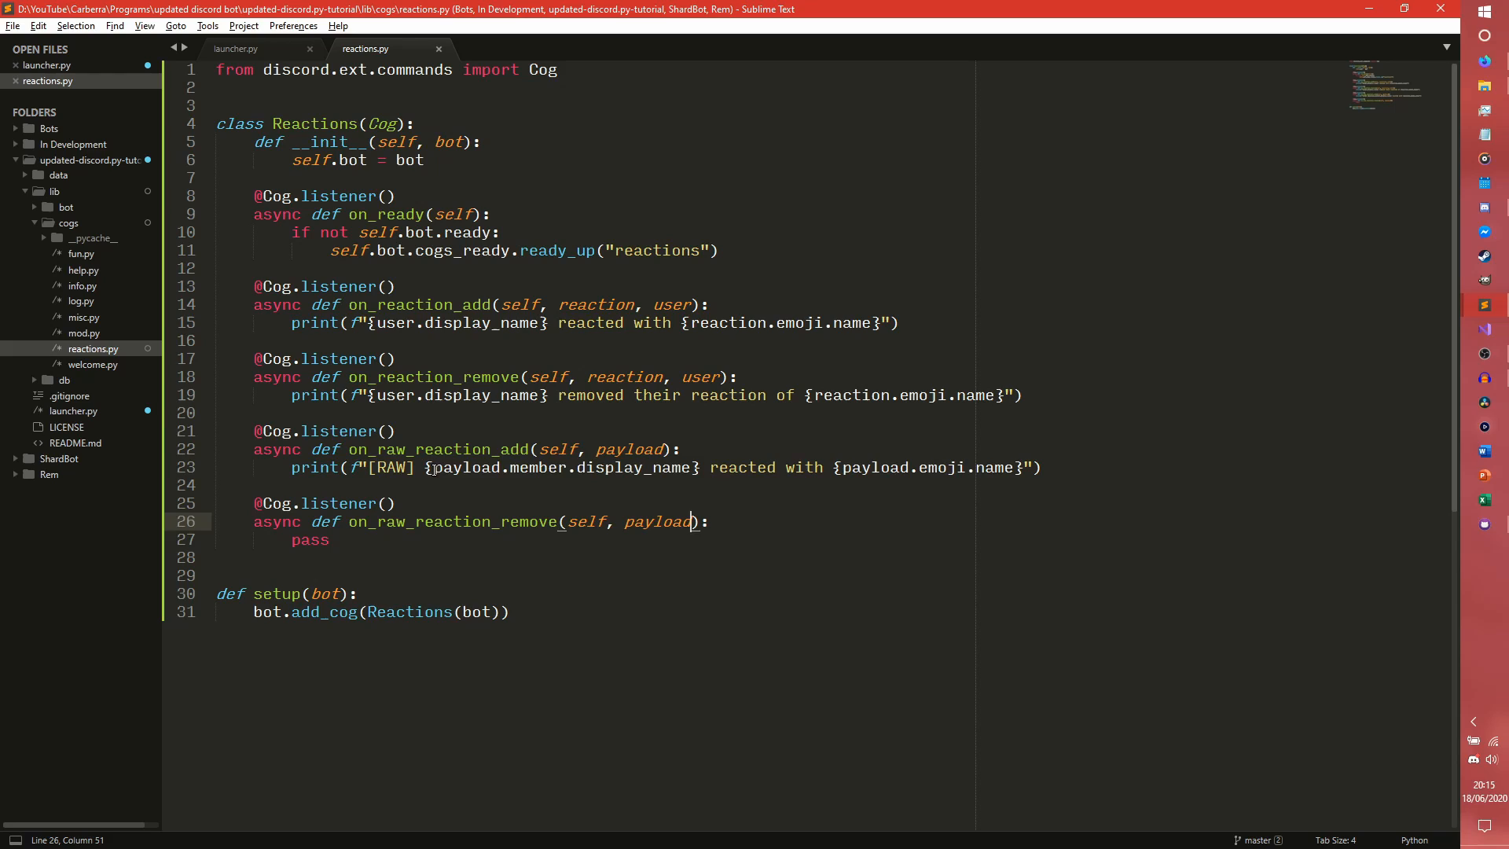
- Replace the raw remove pass with a [RAW] removal print of payload.member.display_name and emoji, save and run the bot
left_click(671, 522)
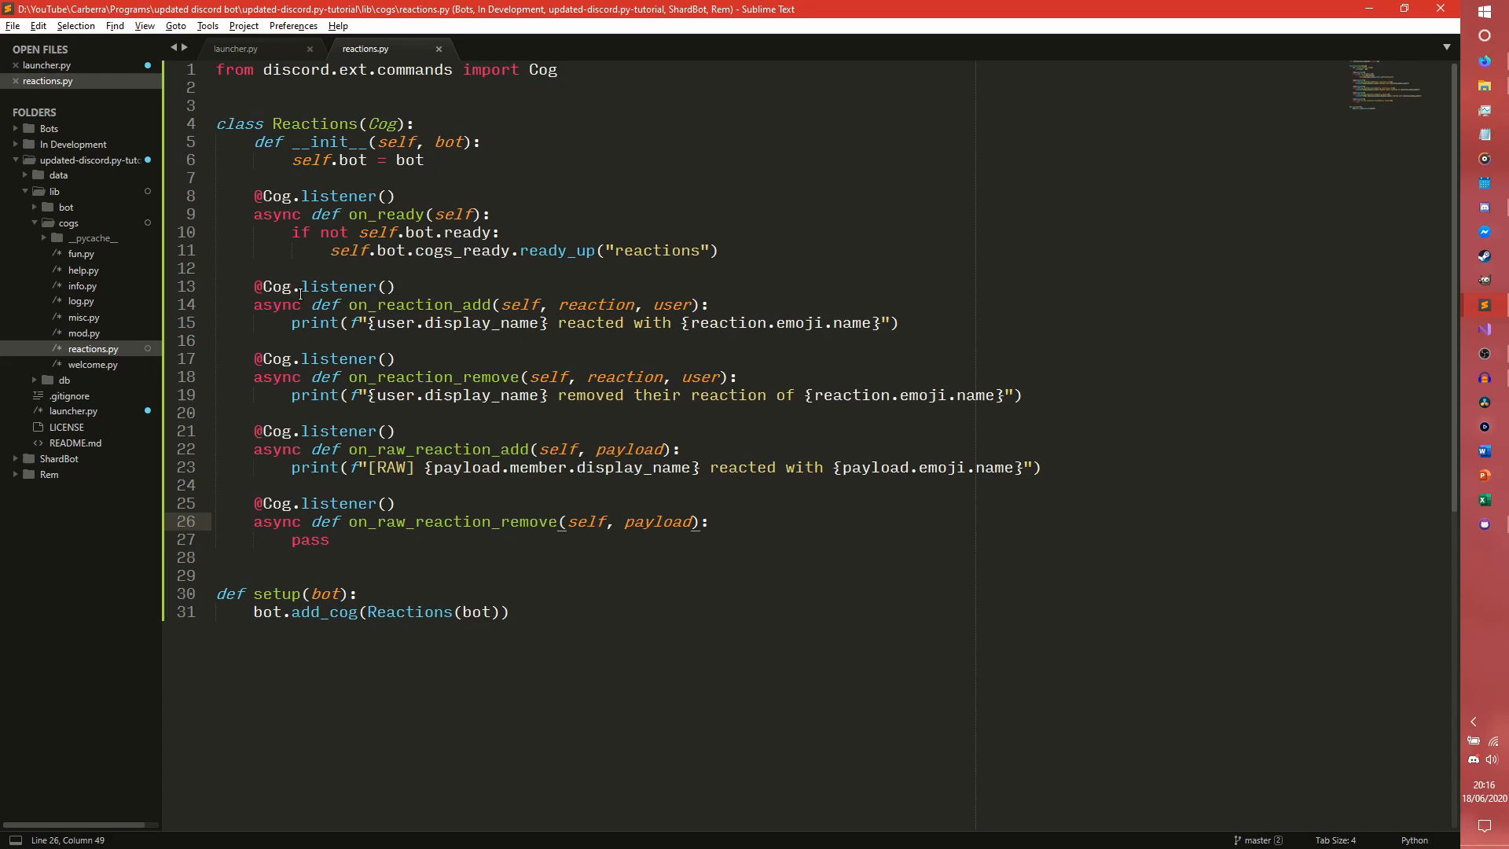
double_click(313, 469)
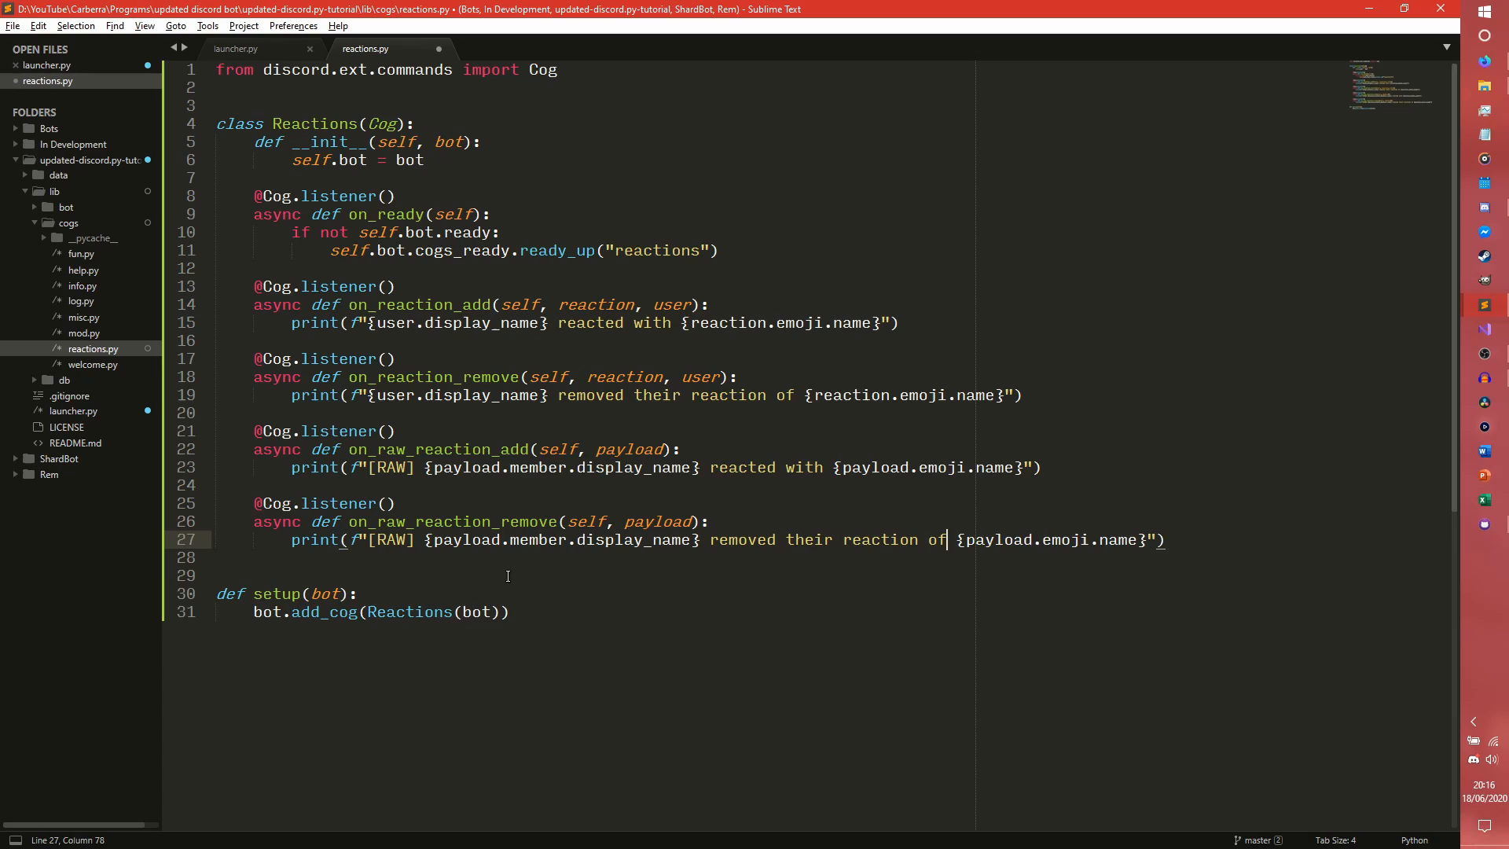
key("ctrl+s")
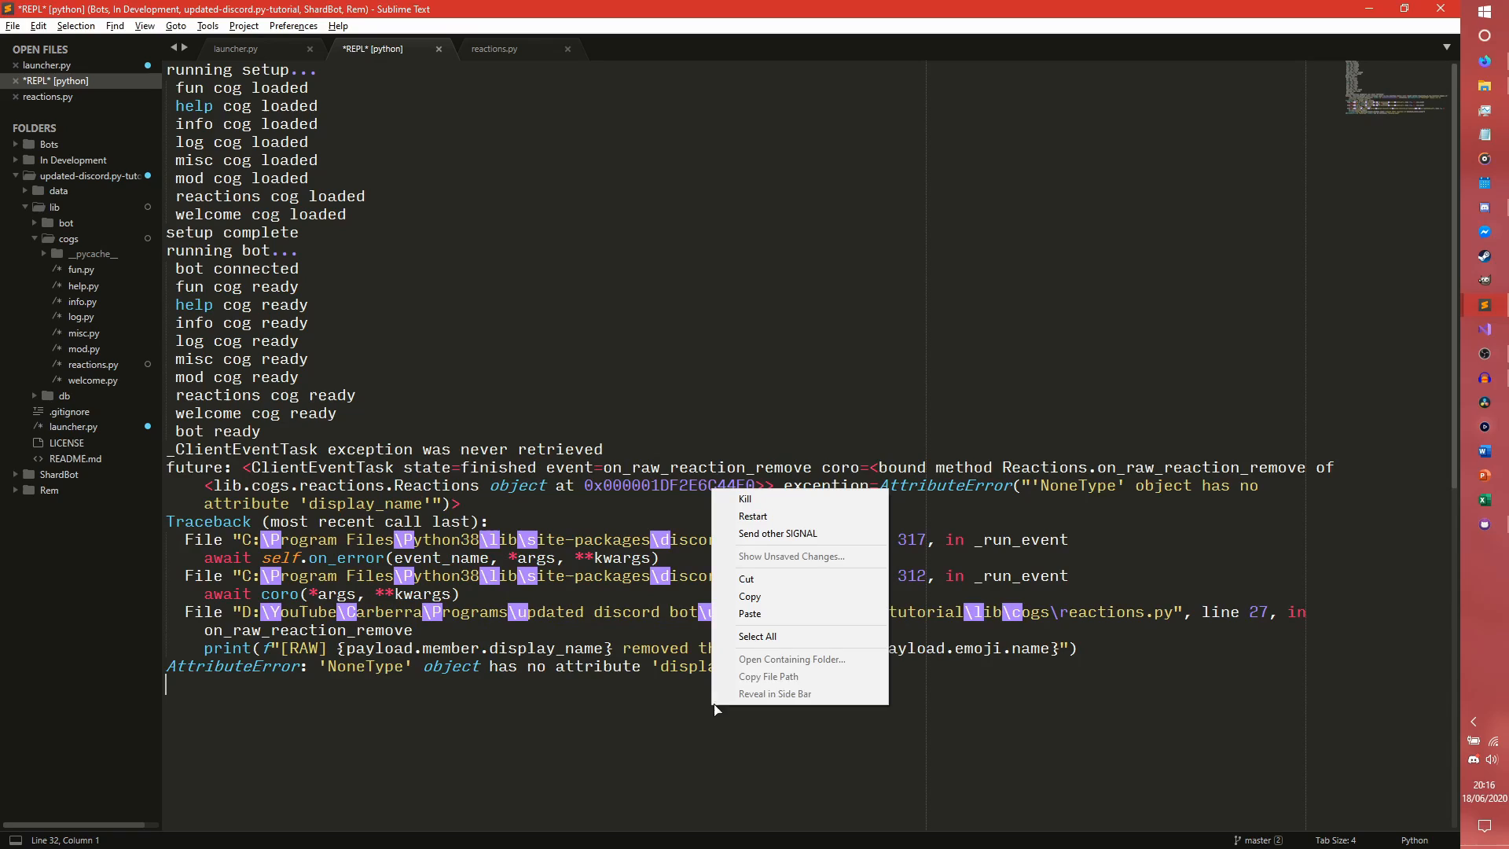
- Stop the bot, rerun with print(repr(payload)) and point out member=None in the removal payload
left_click(744, 498)
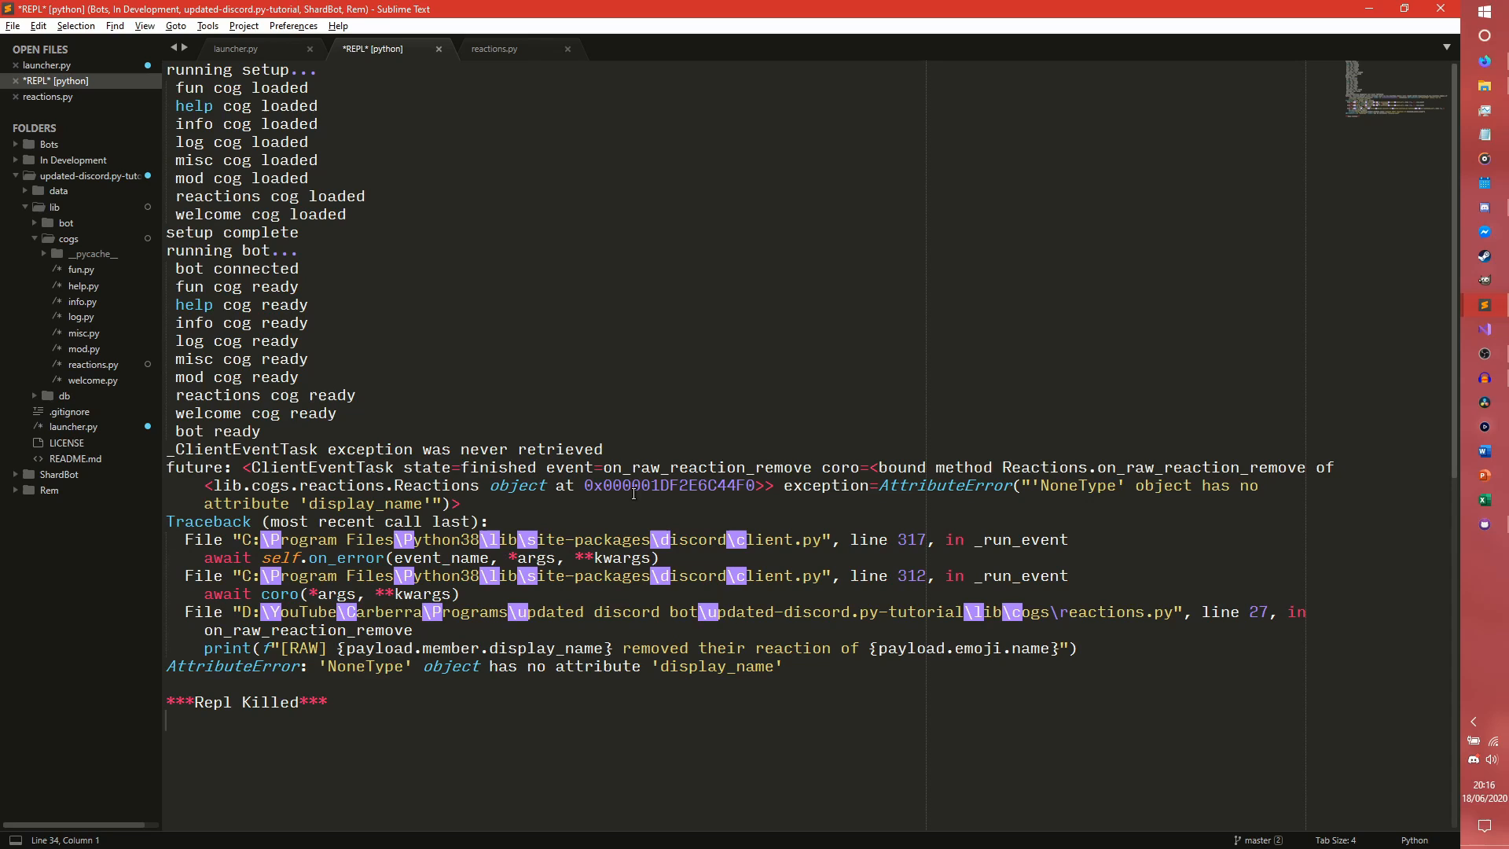
left_click(494, 49)
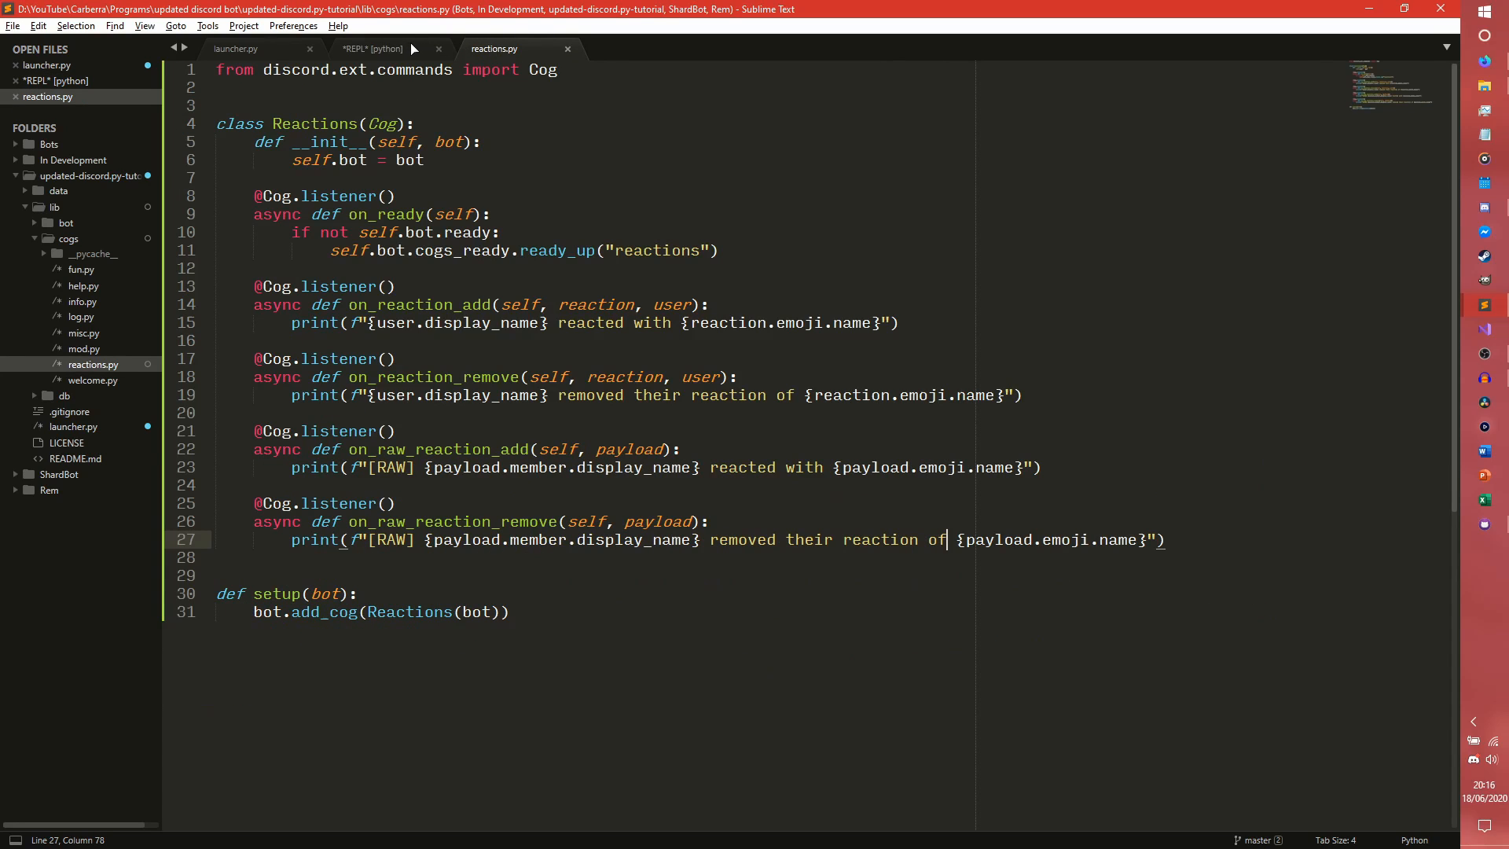
left_click(371, 49)
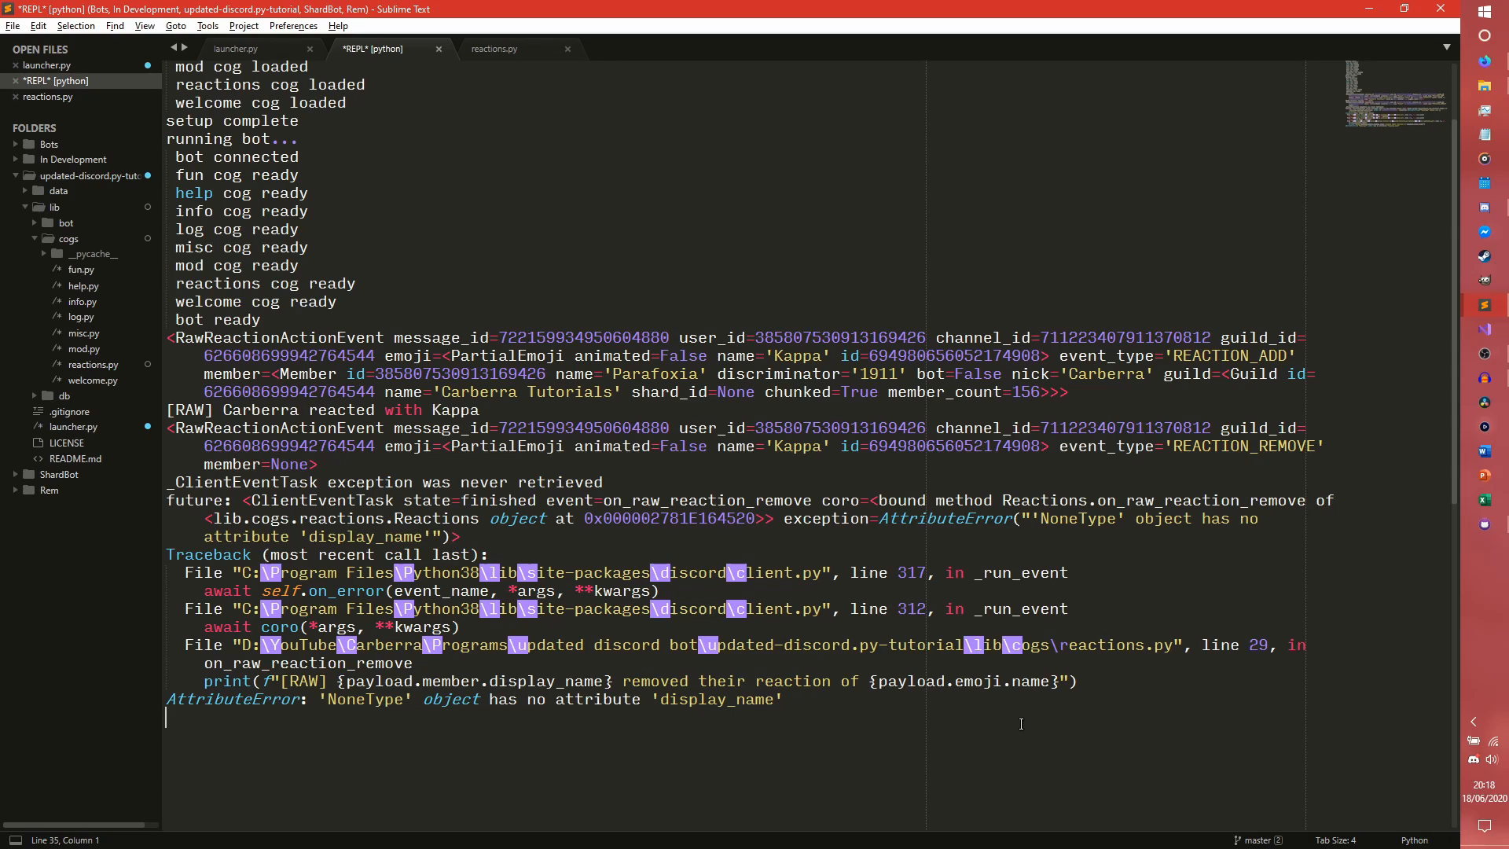
mouse_move(249, 504)
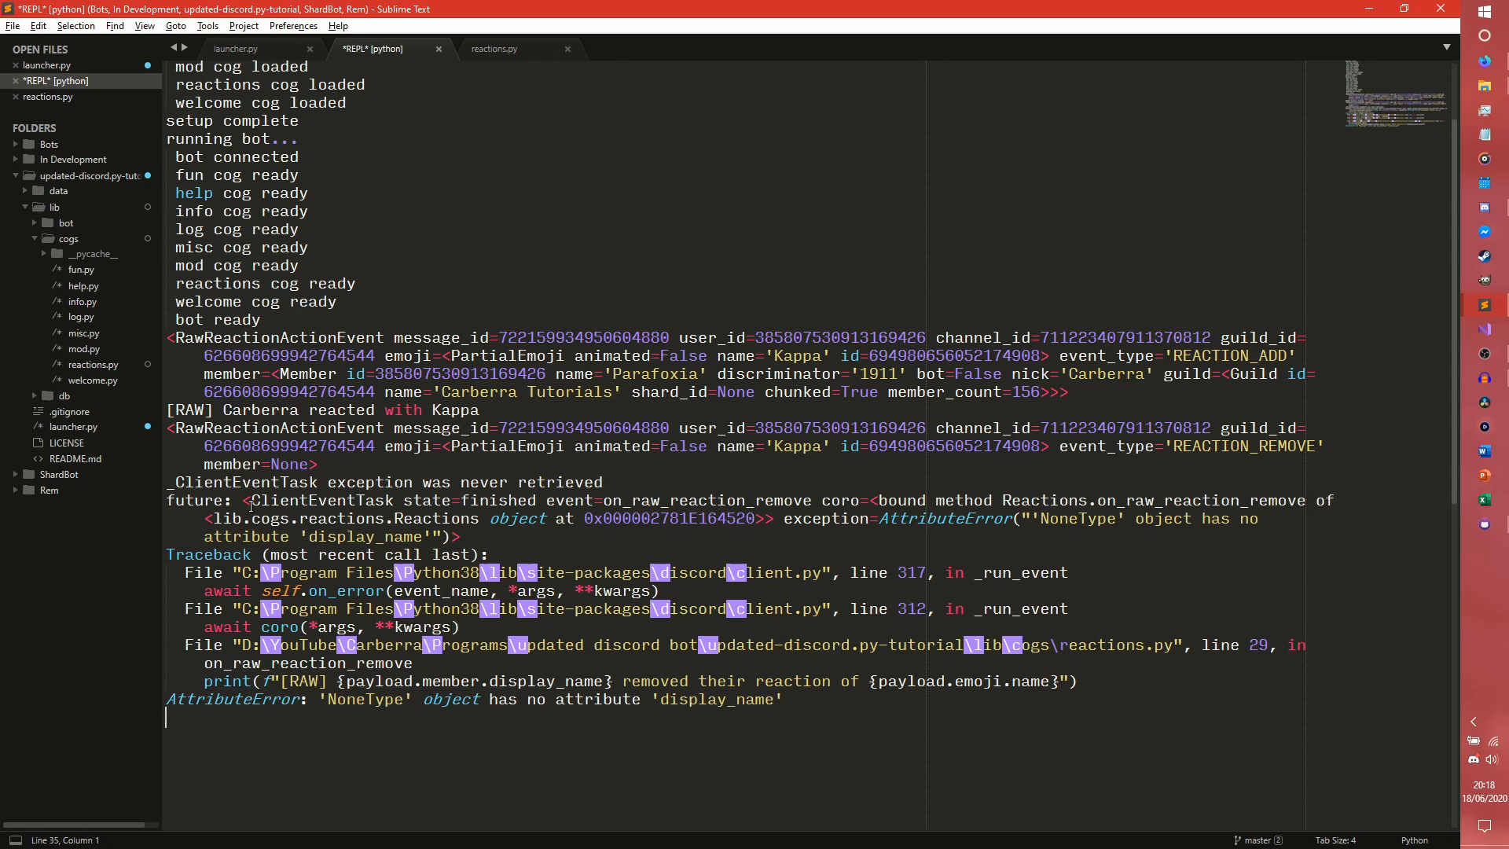
double_click(250, 336)
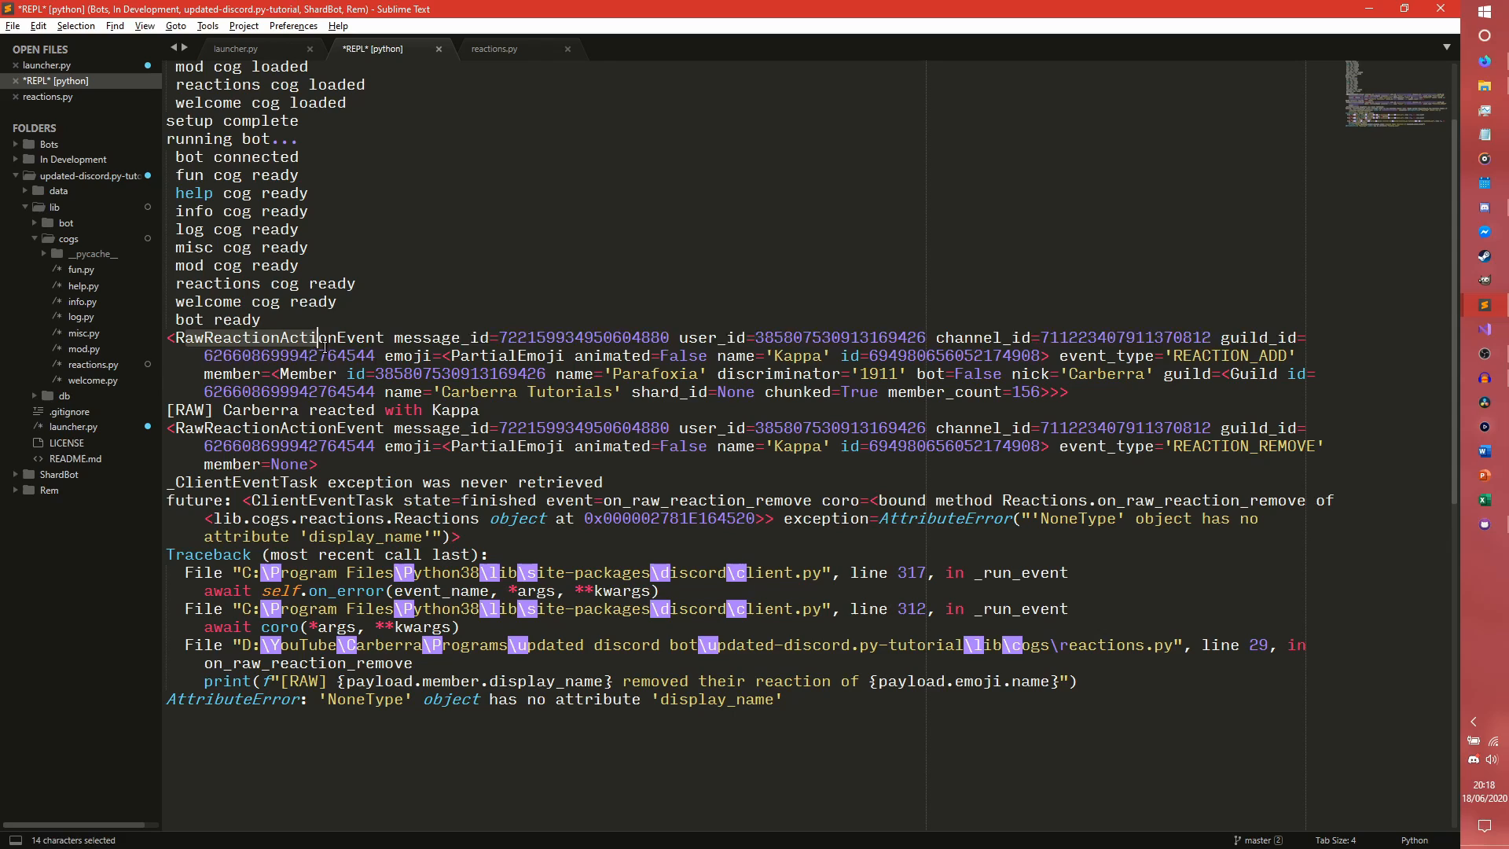
left_click(208, 357)
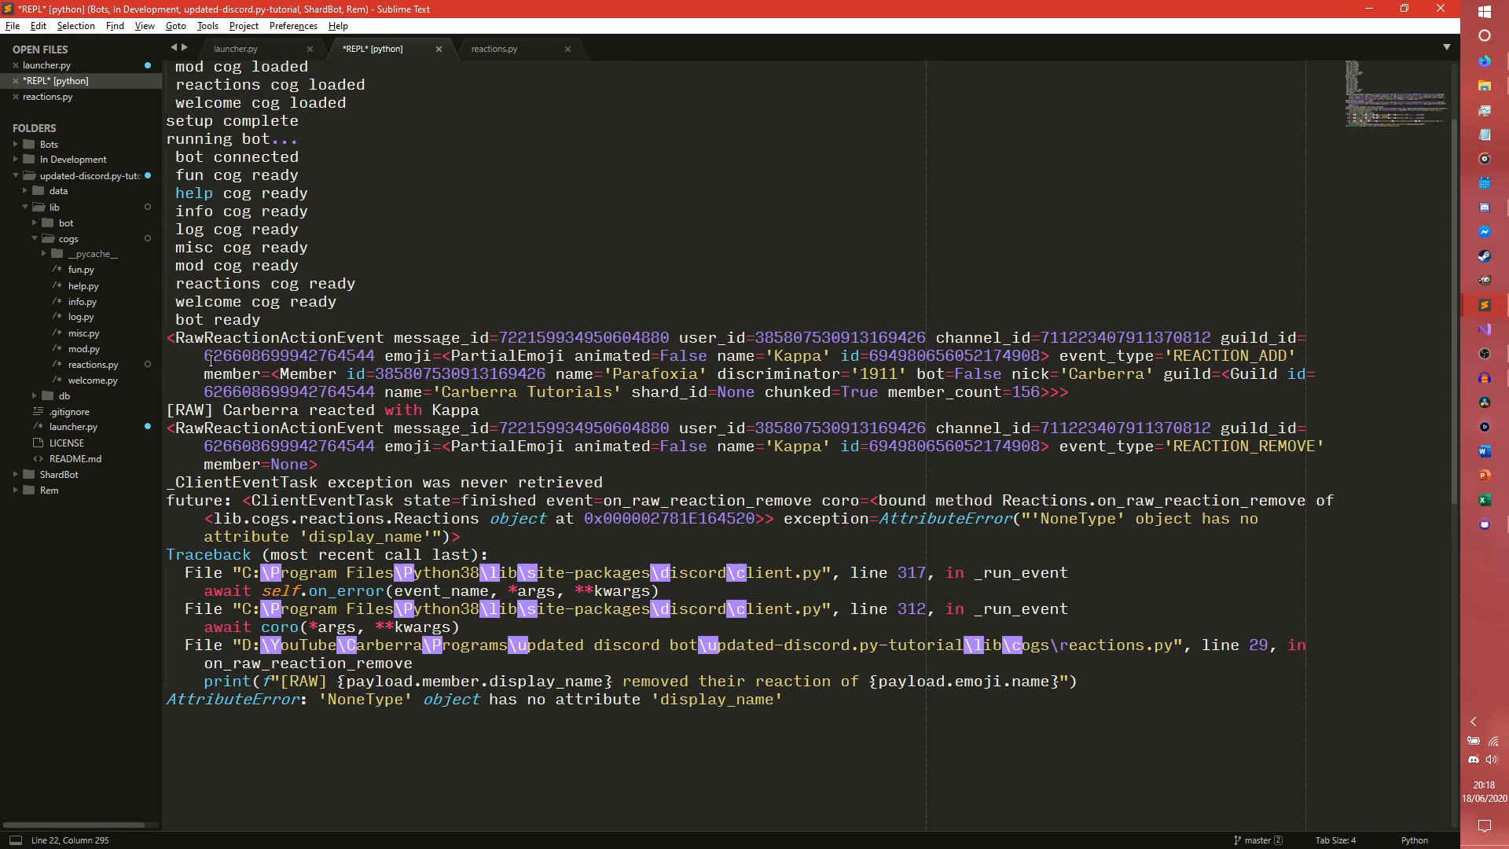
left_click(269, 375)
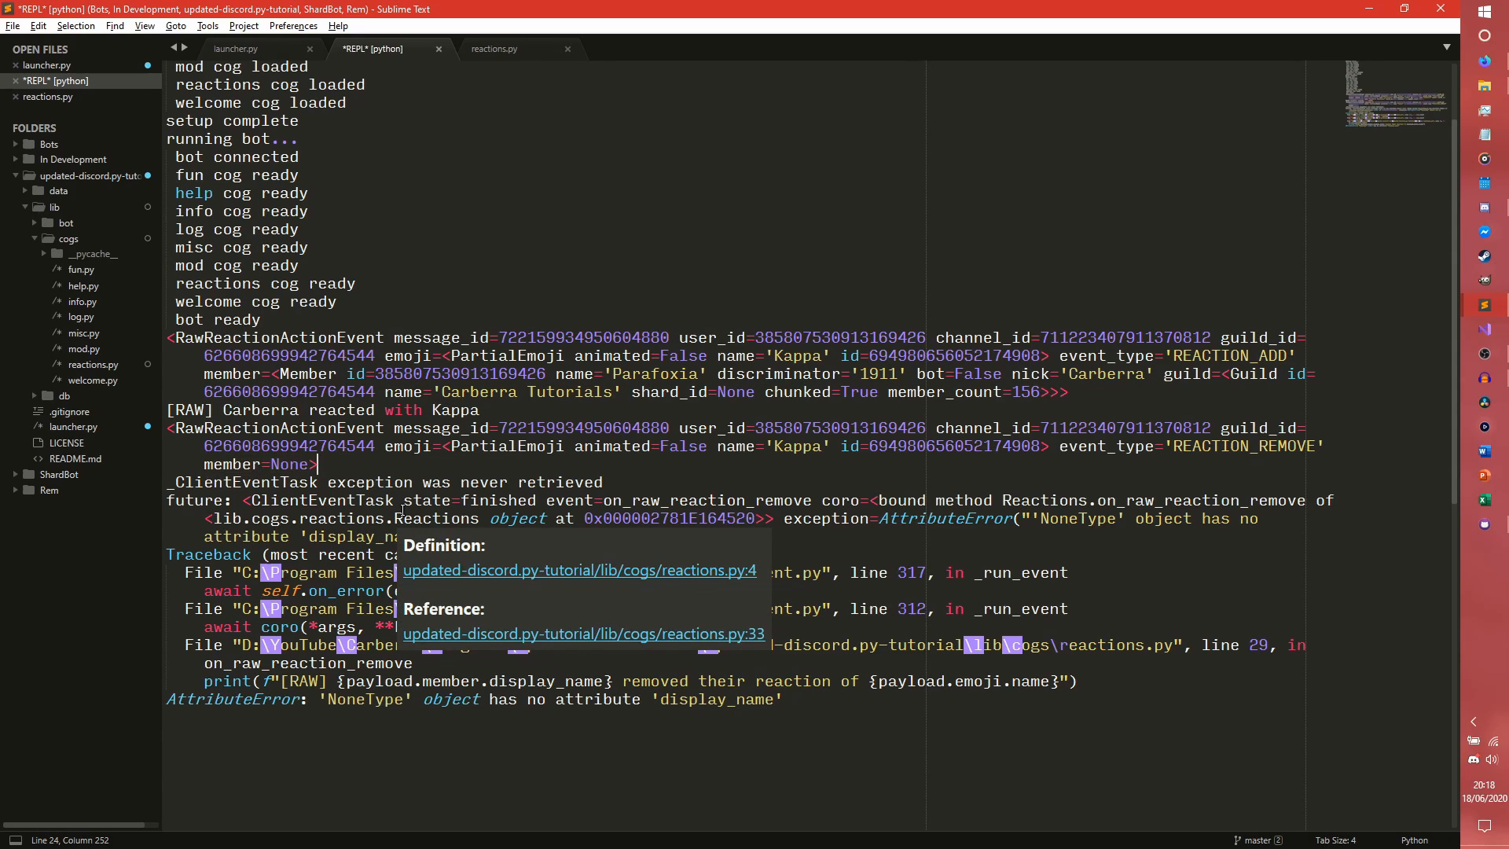
- Kill the running bot session and return to the reactions.py code
right_click(472, 537)
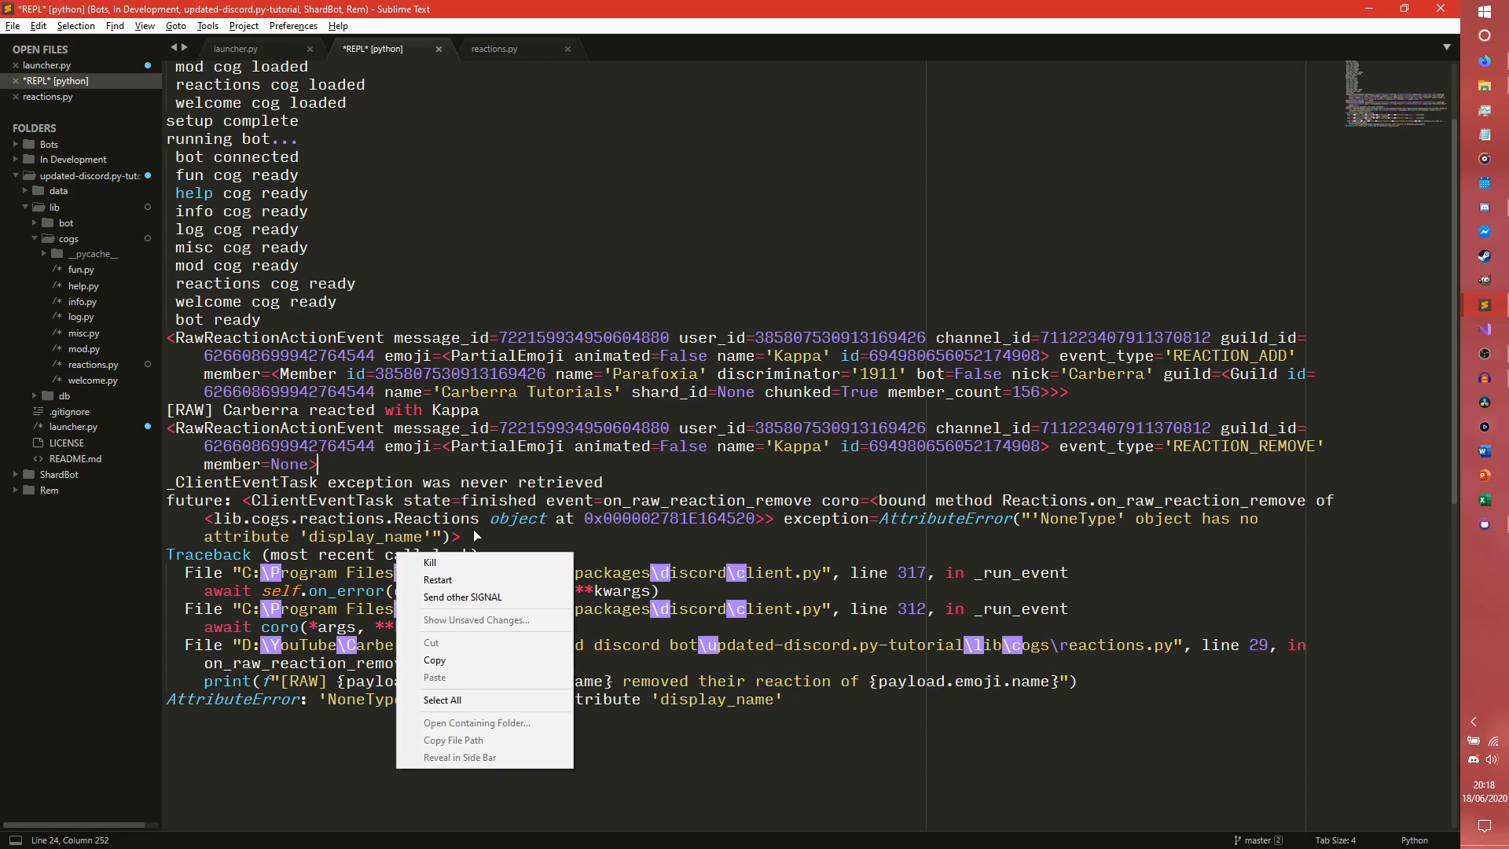
left_click(428, 563)
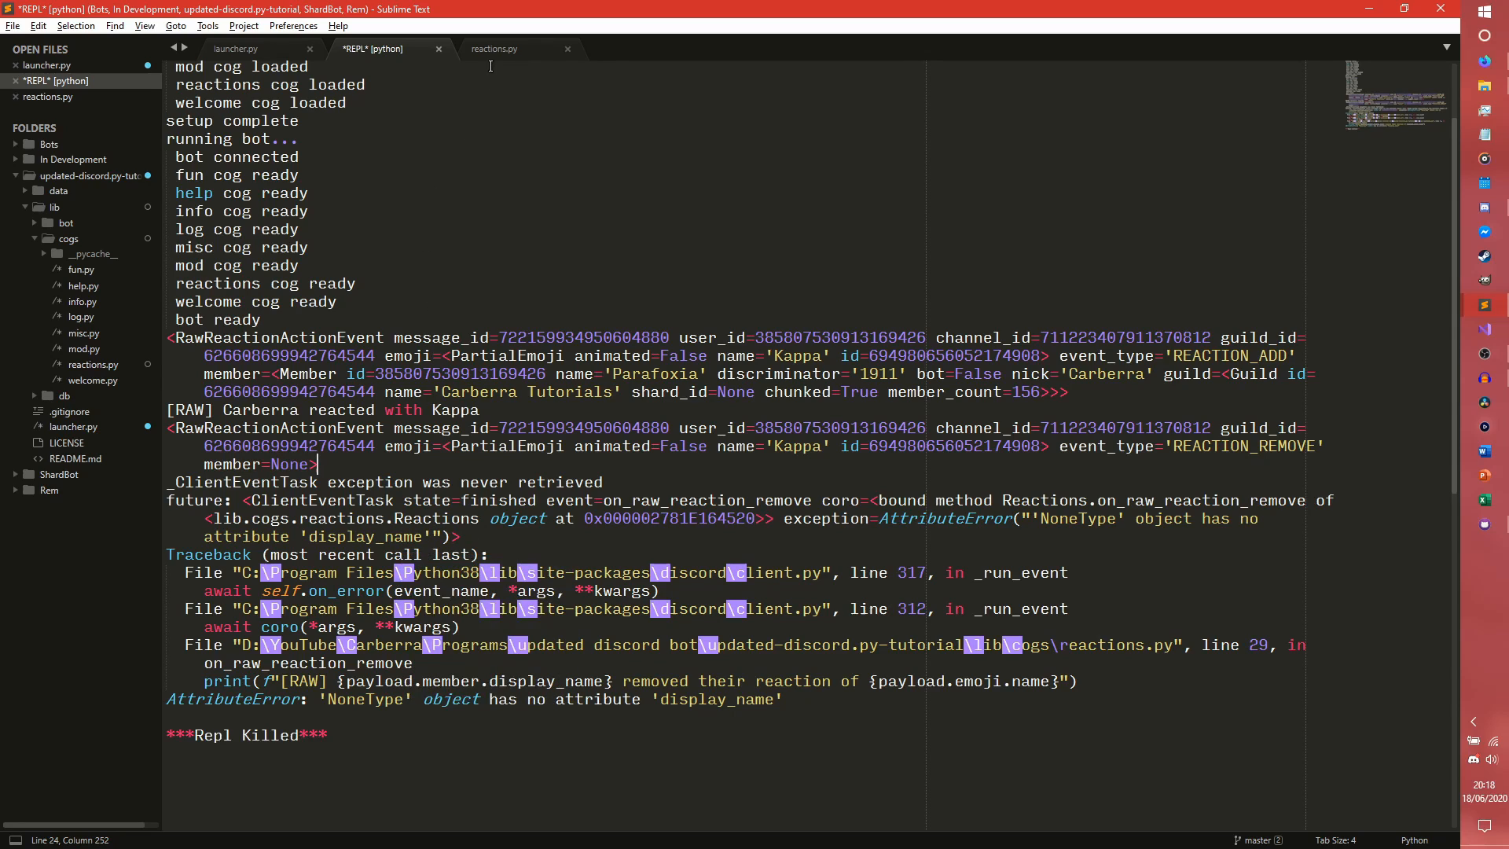
left_click(494, 49)
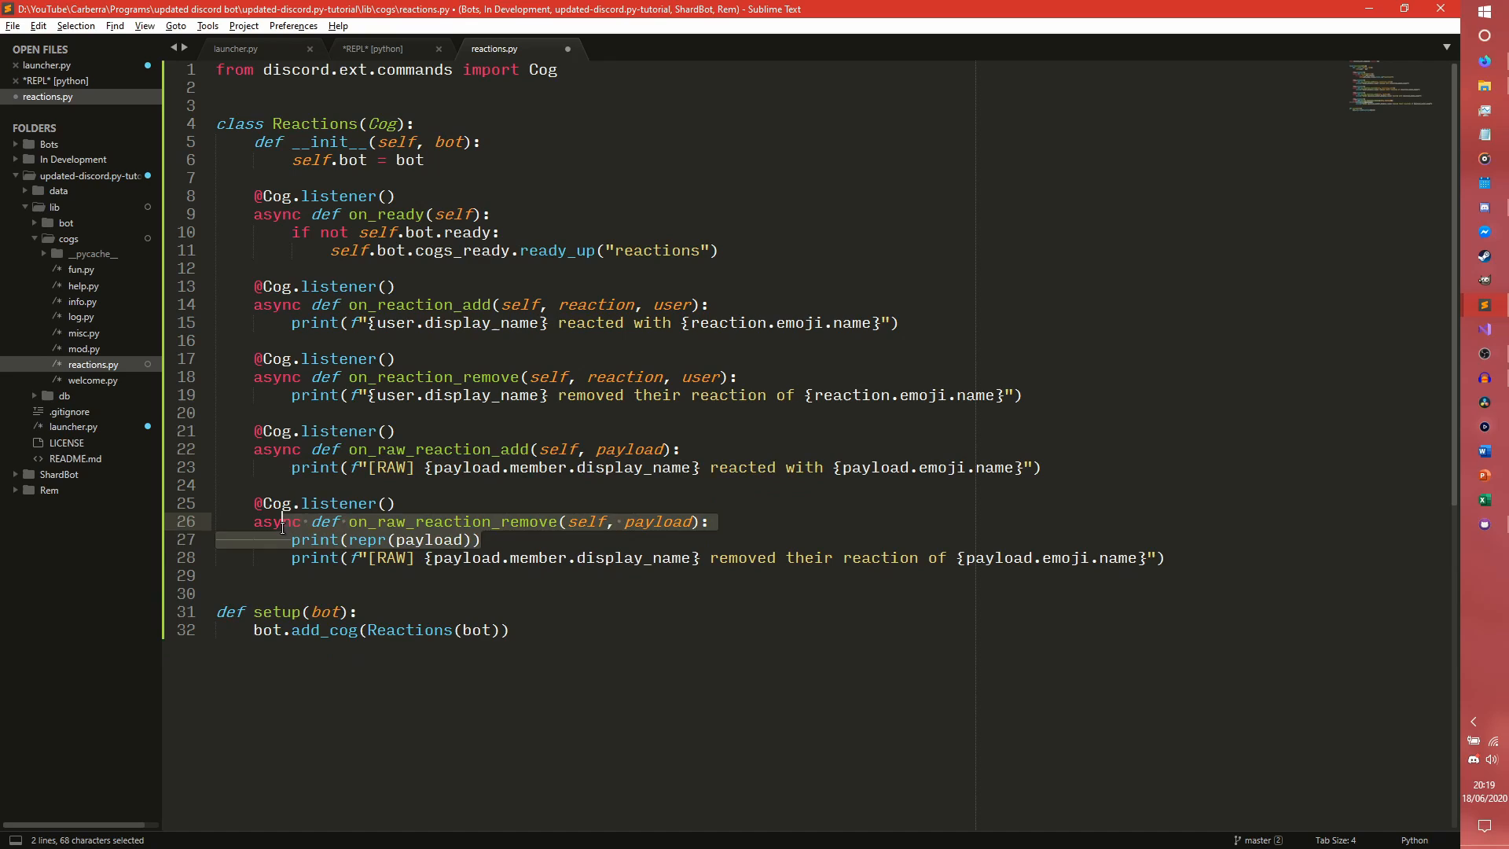
- Write member = self.bot.guild.get_member(payload.user_id) in the raw remove listener
type("member =")
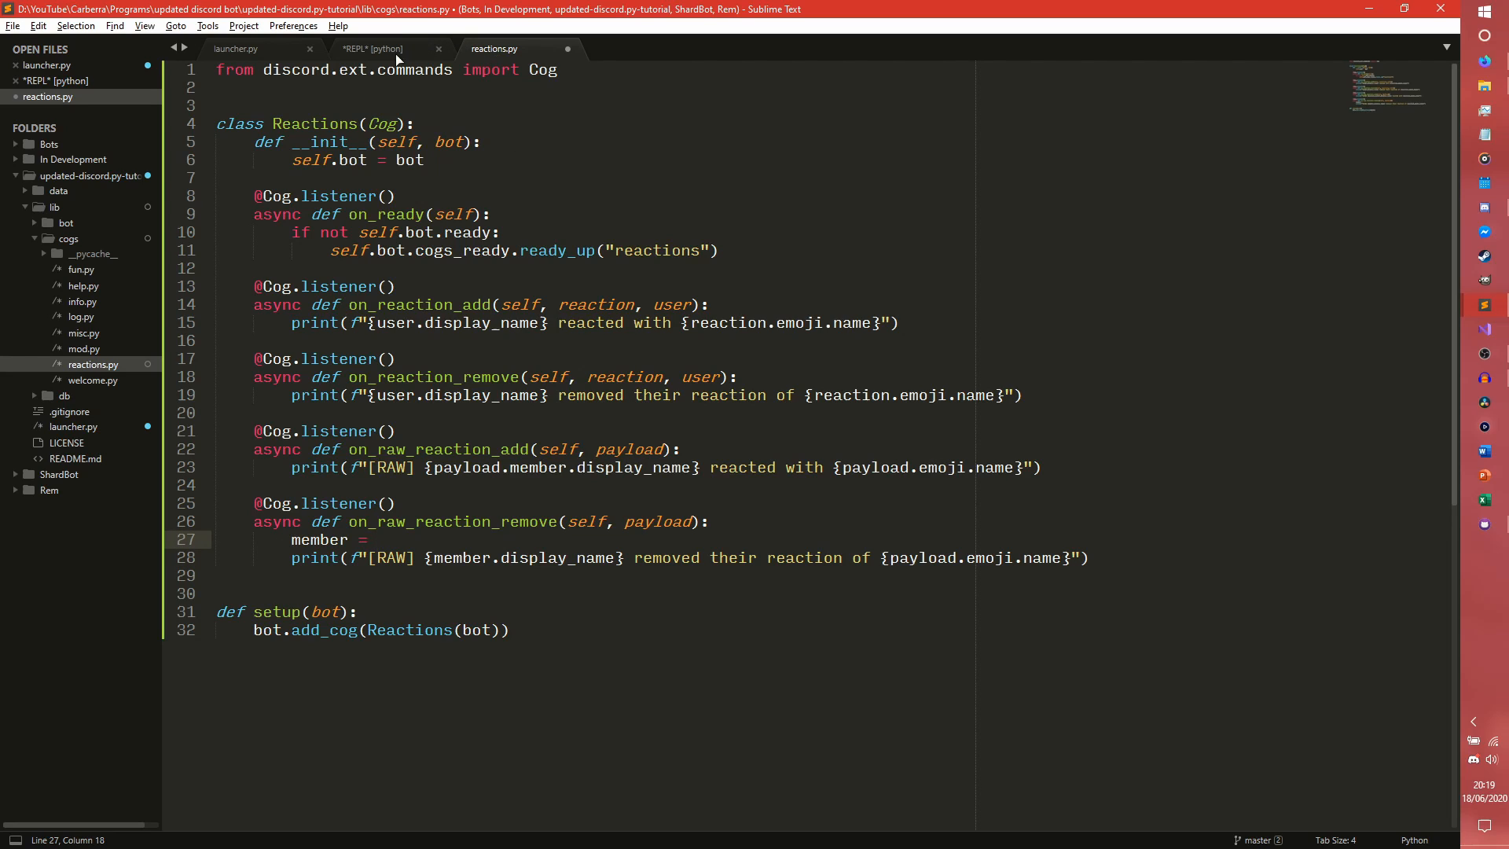
left_click(371, 49)
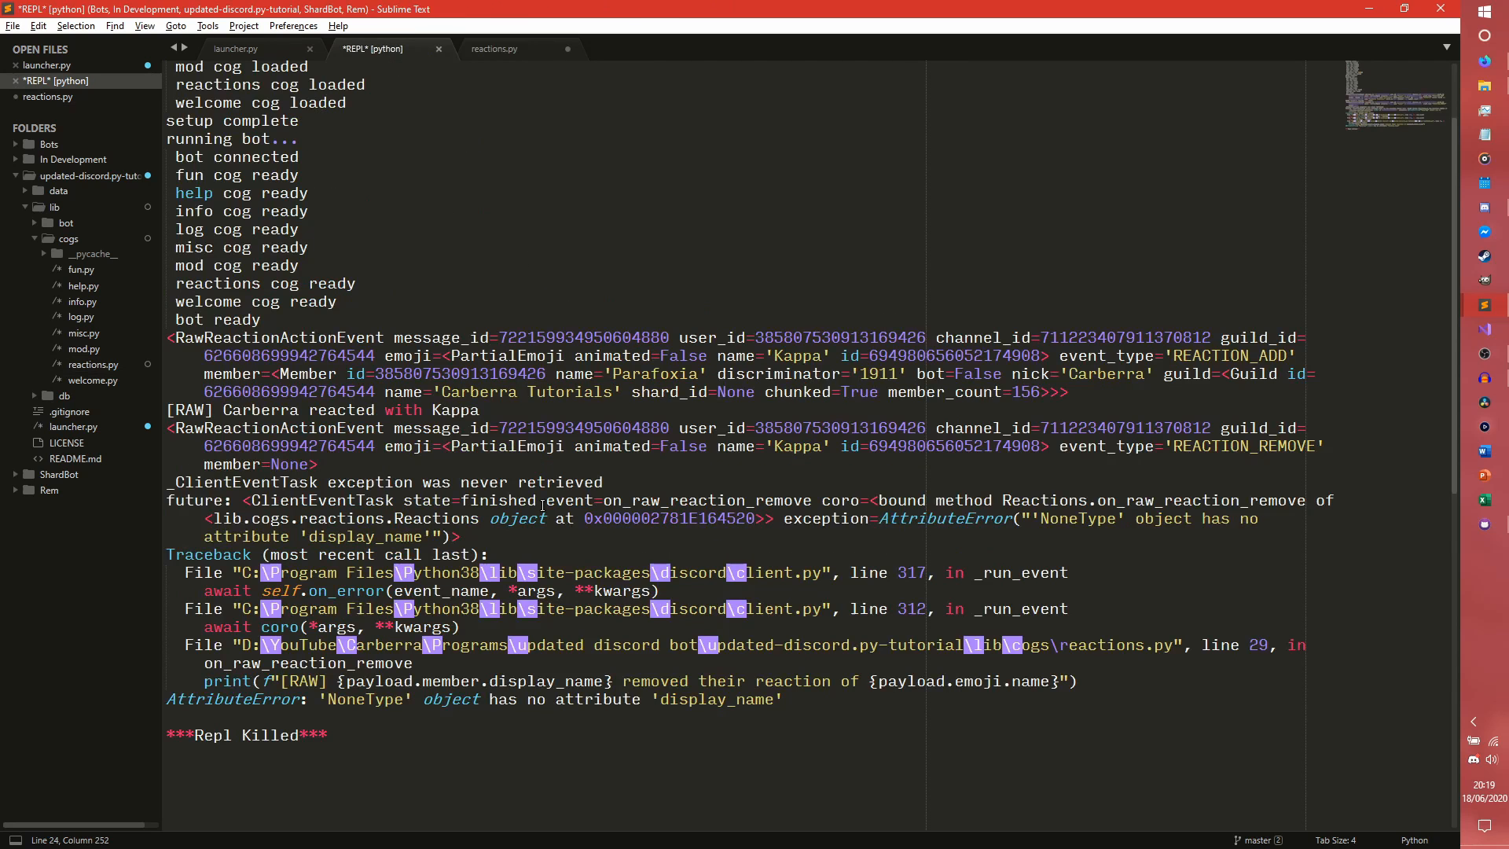
left_click(494, 49)
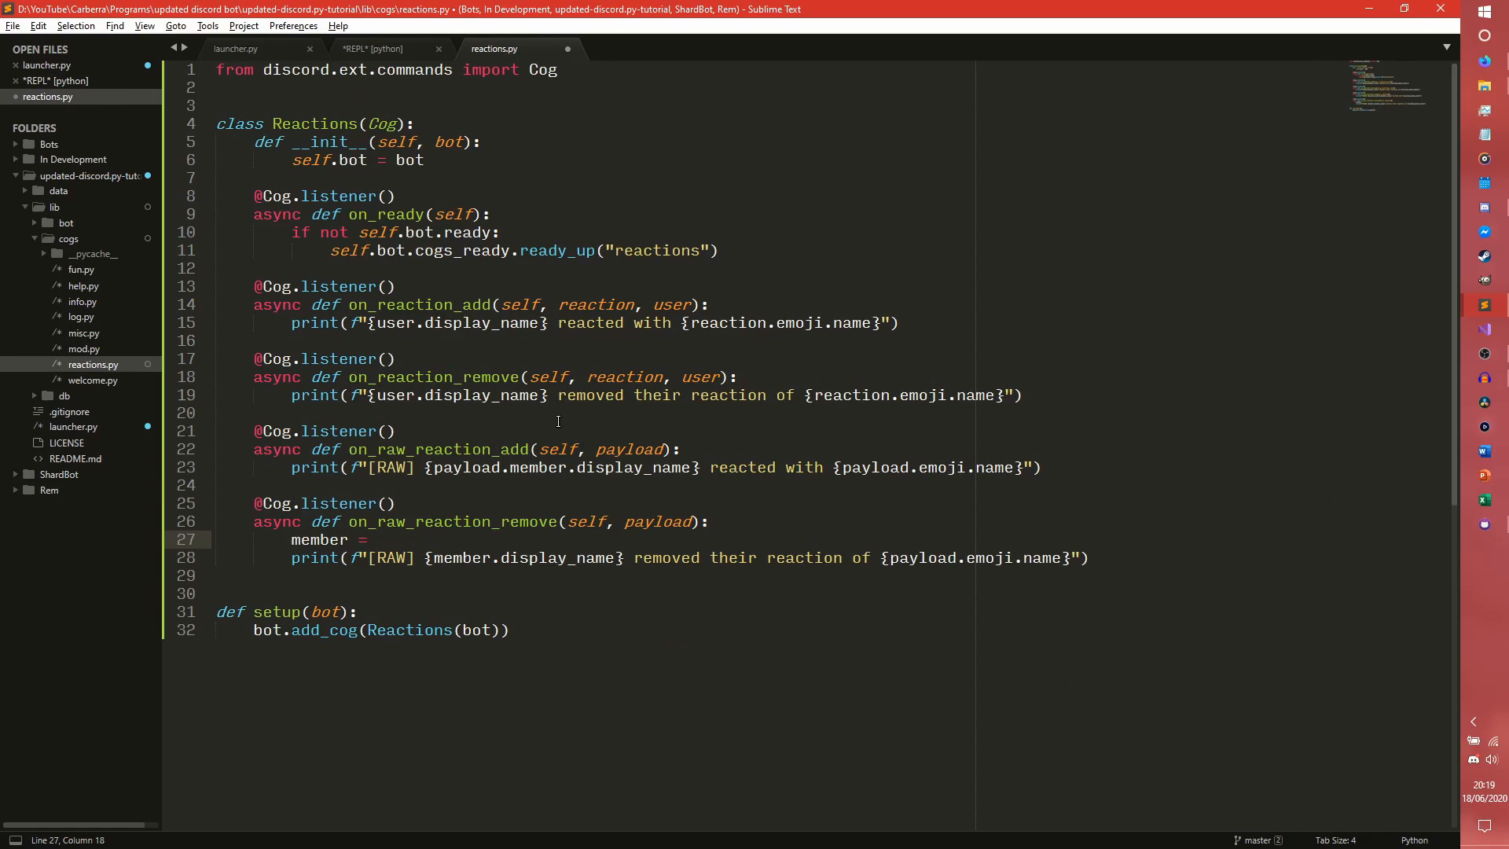
type("self.")
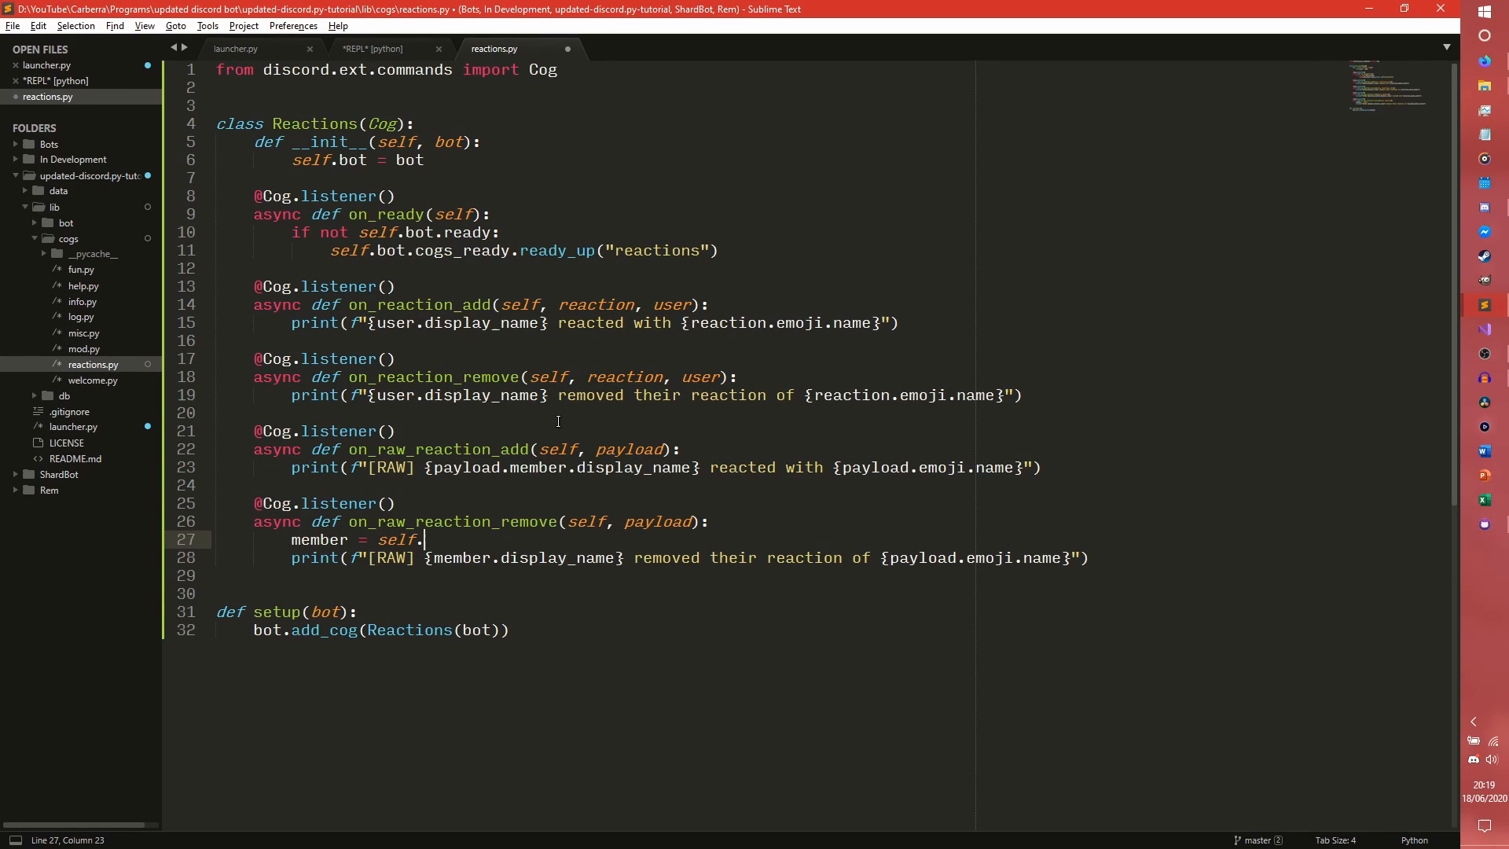
type("bot.guio")
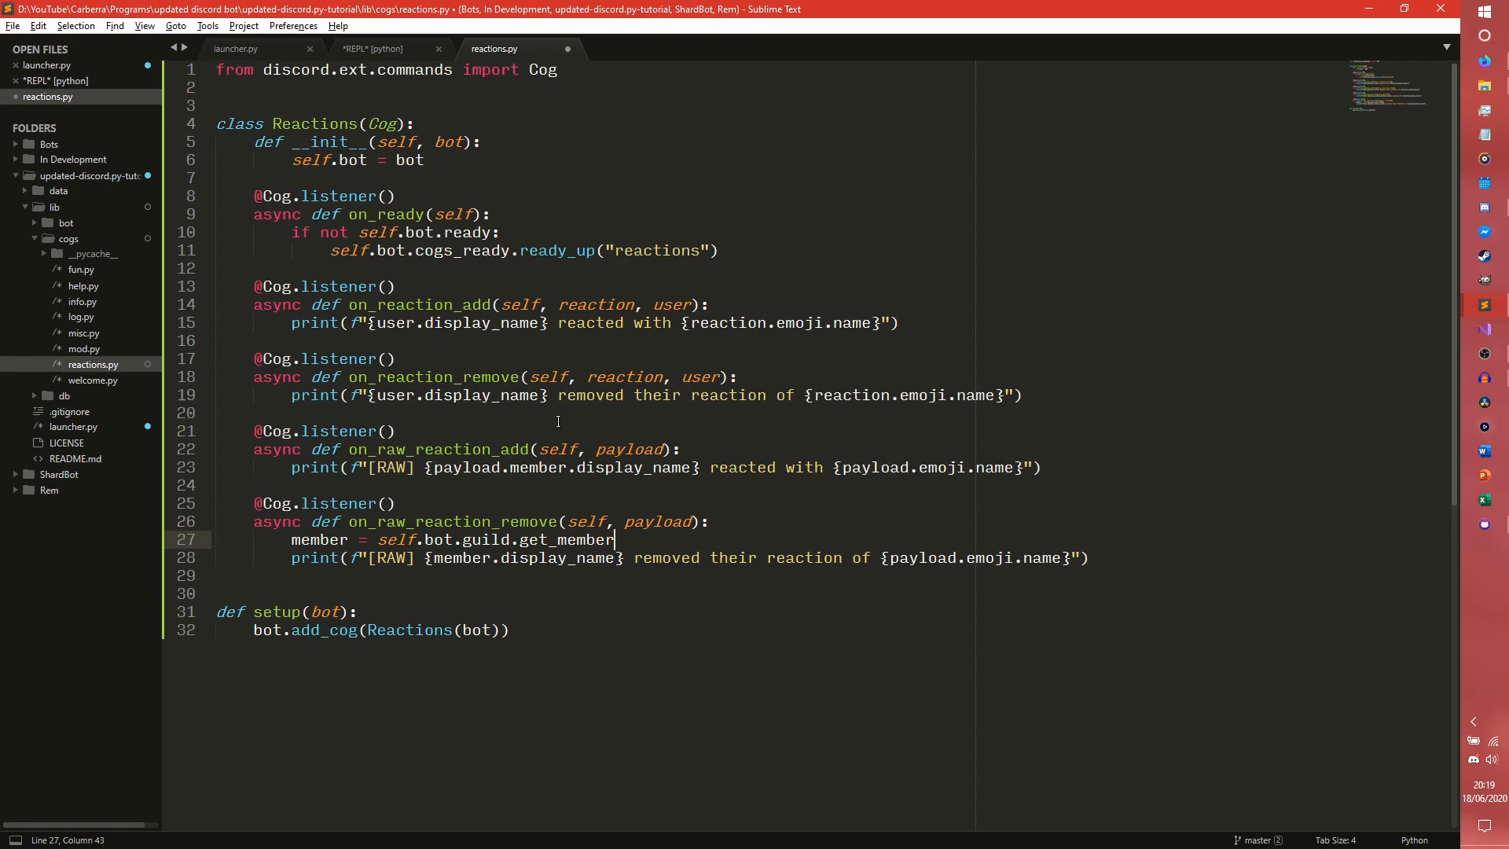
type("(payload)")
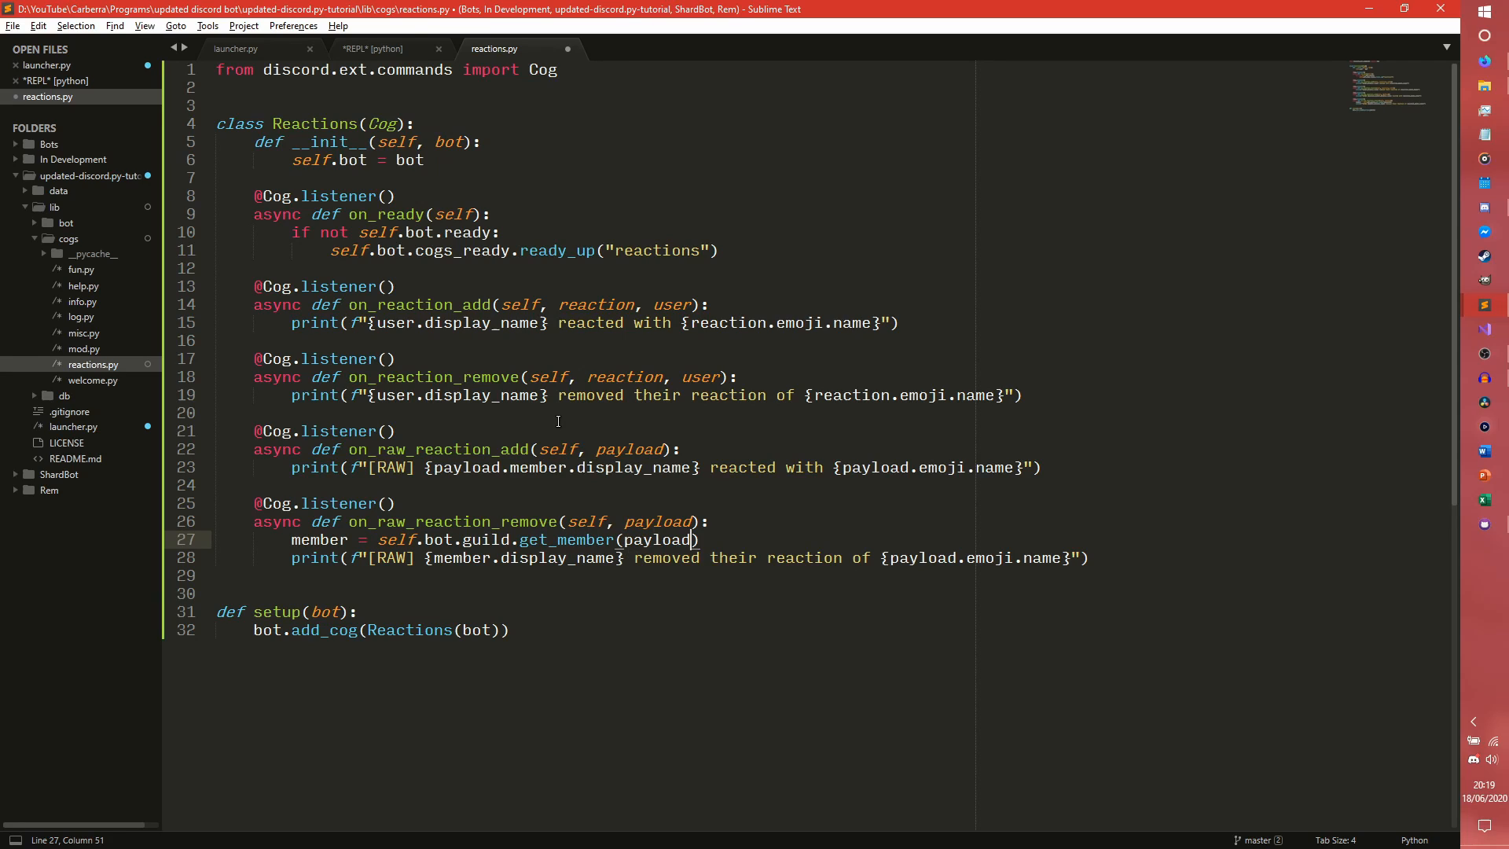
type(".user_")
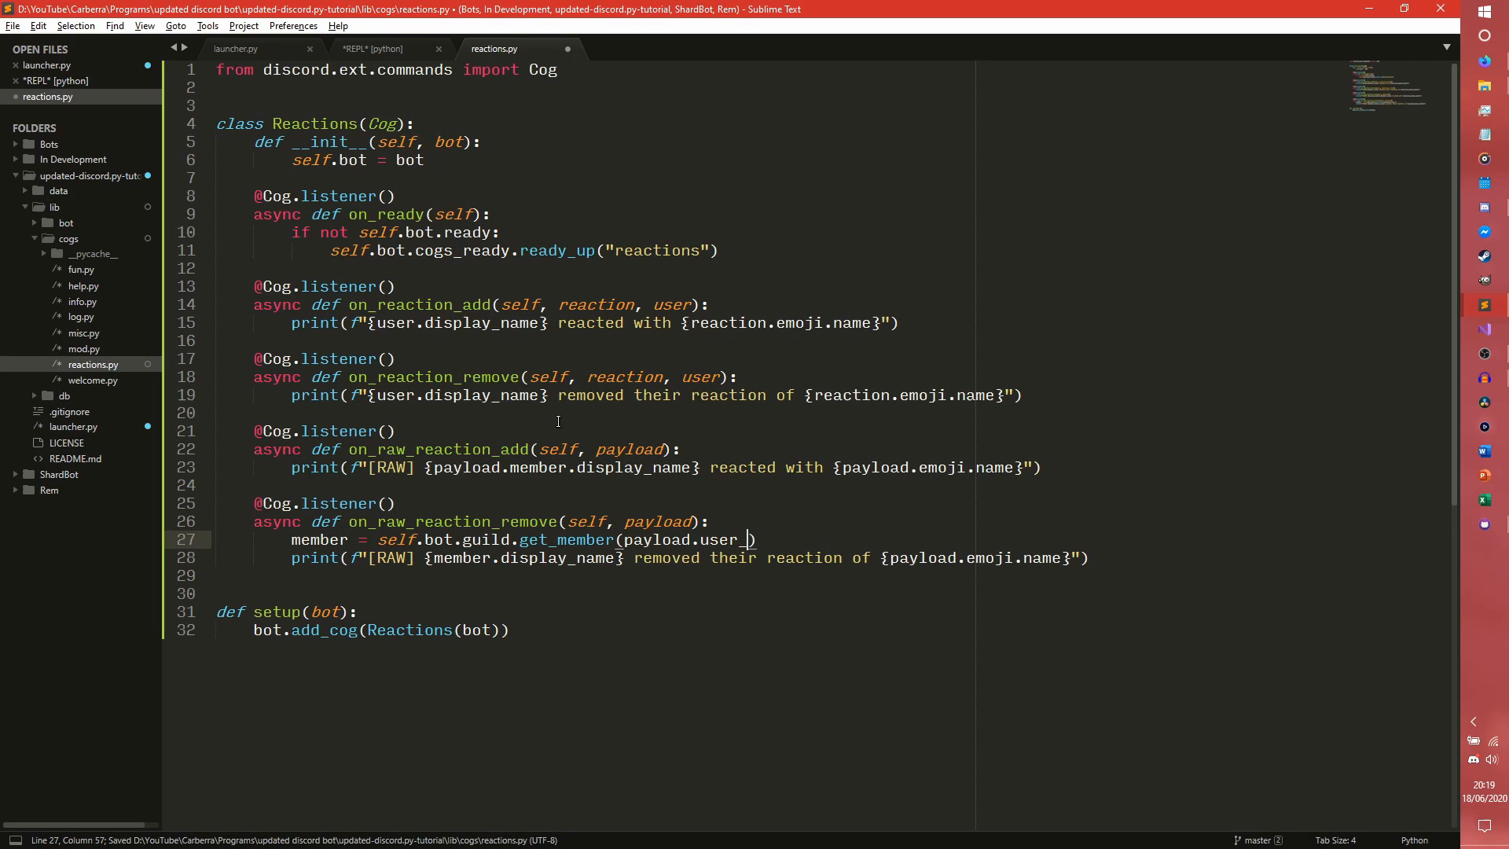
type("id")
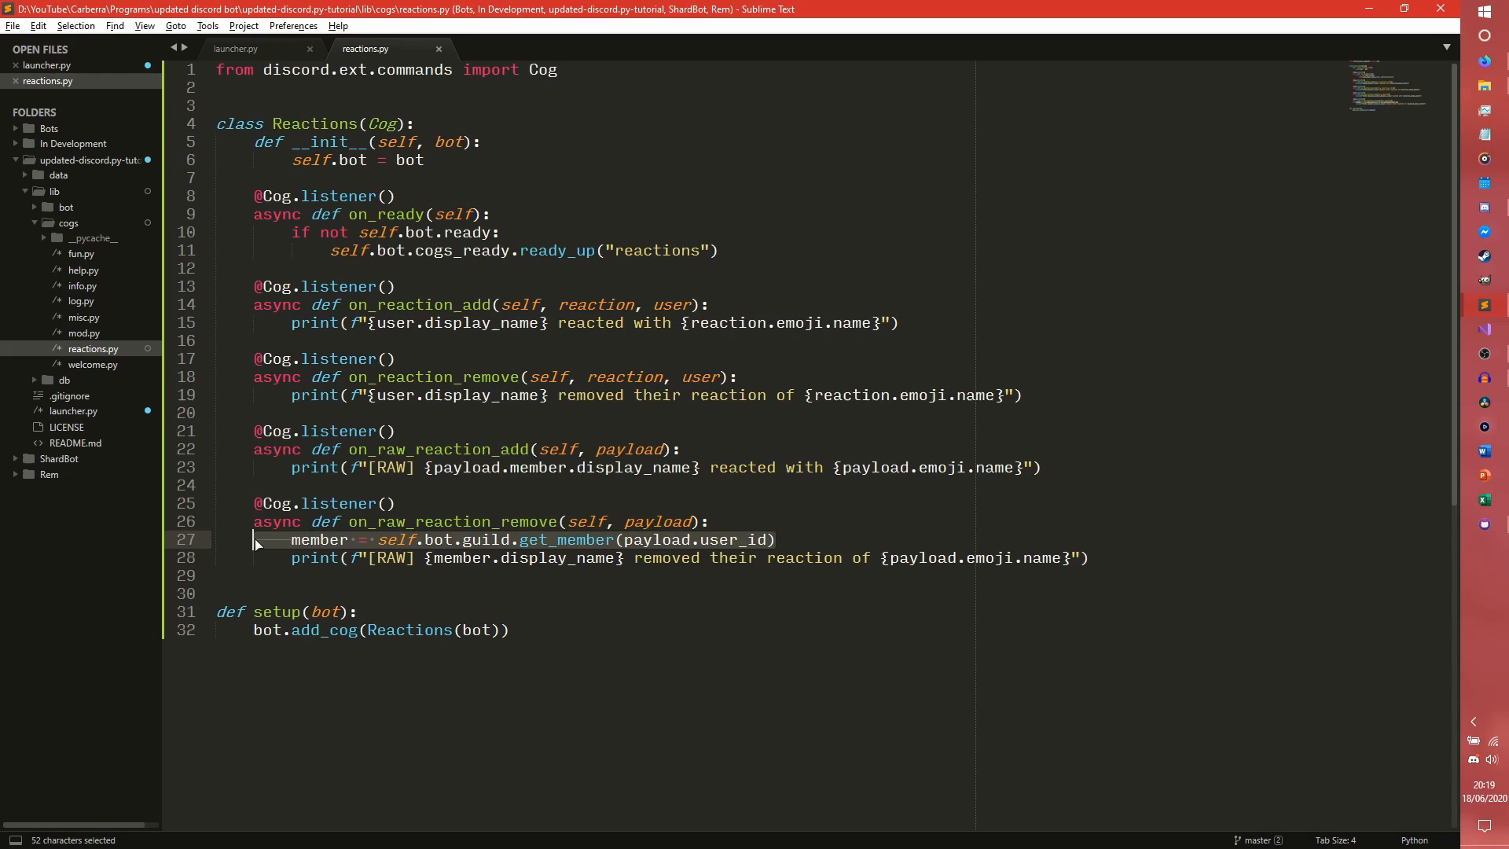
- Change the print to use member.display_name instead of the payload repr
left_click(294, 539)
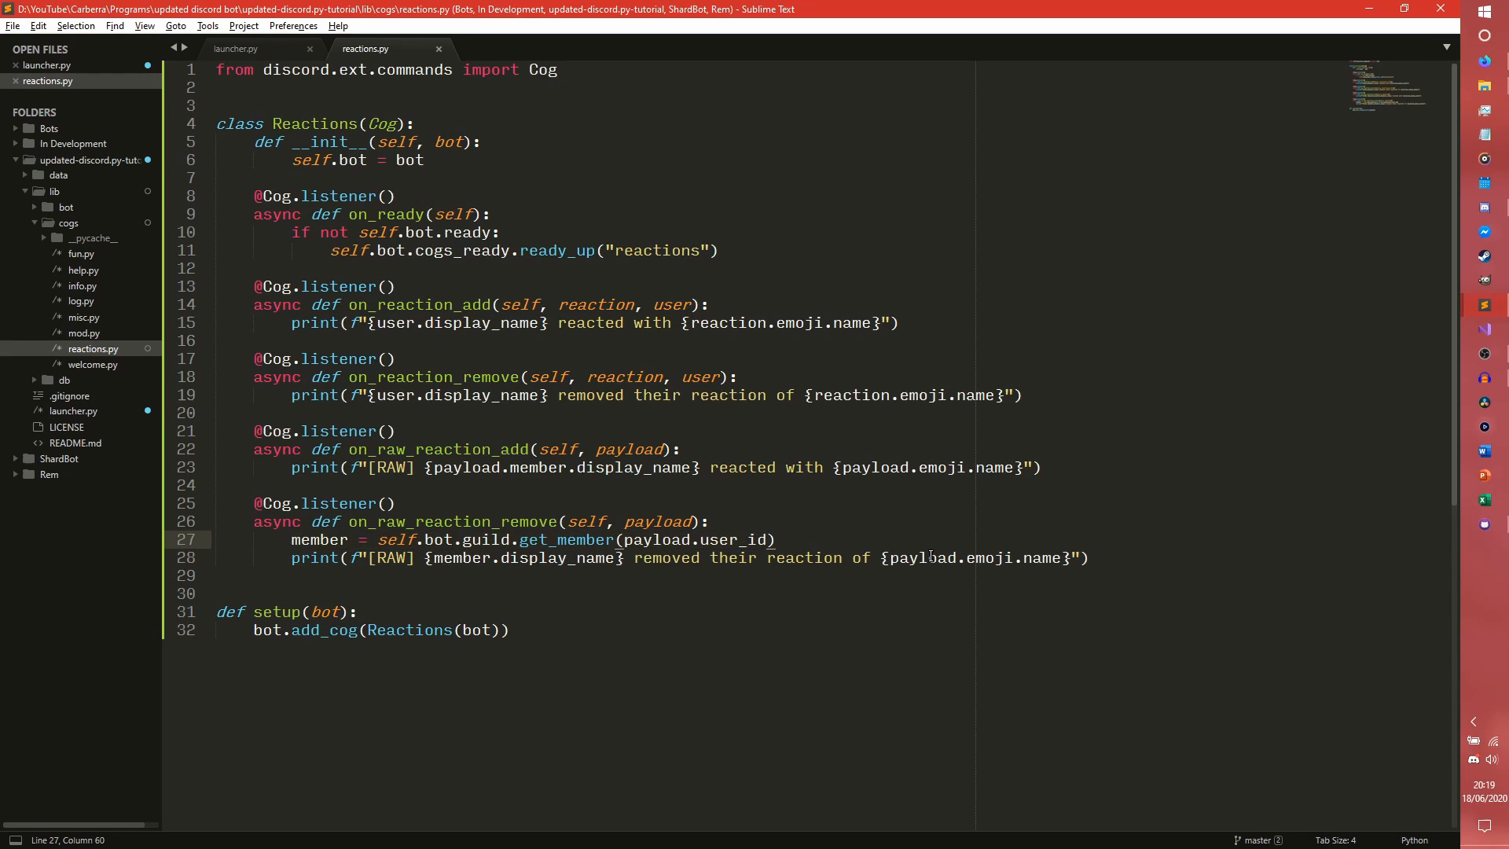
left_click(774, 539)
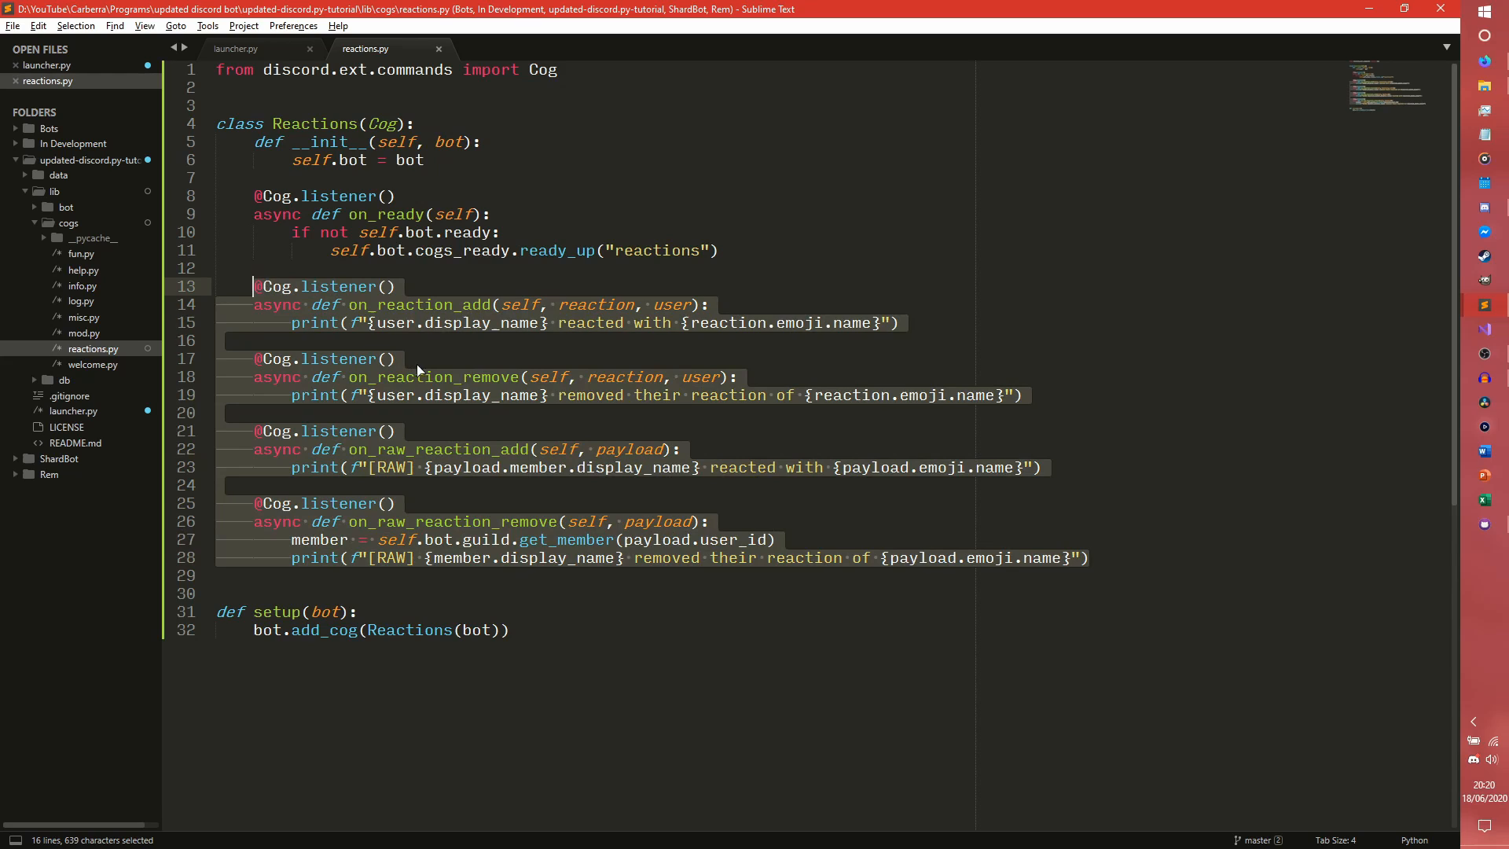
mouse_move(456, 408)
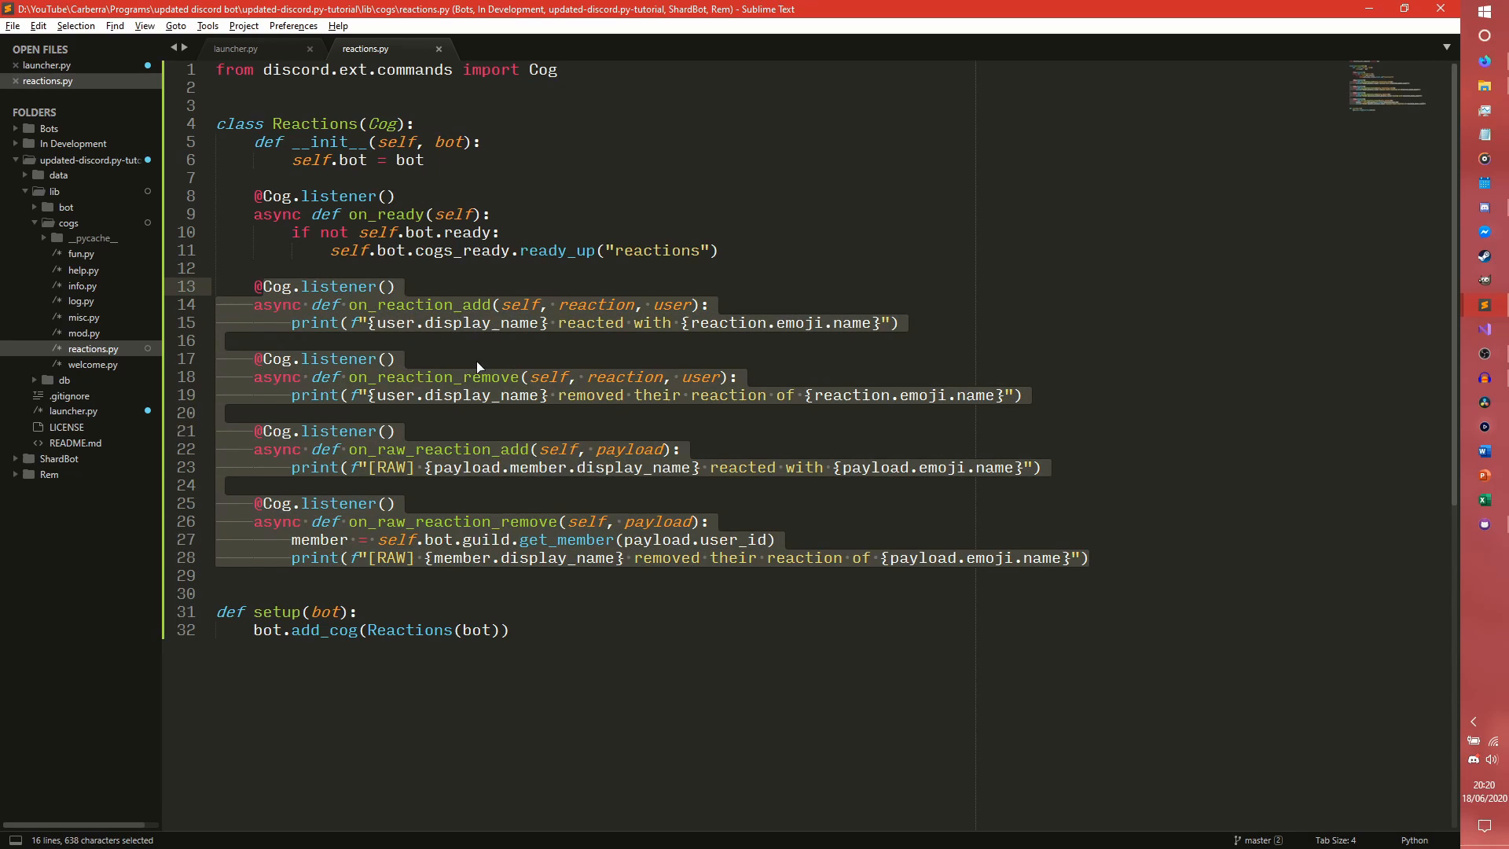
left_click(475, 358)
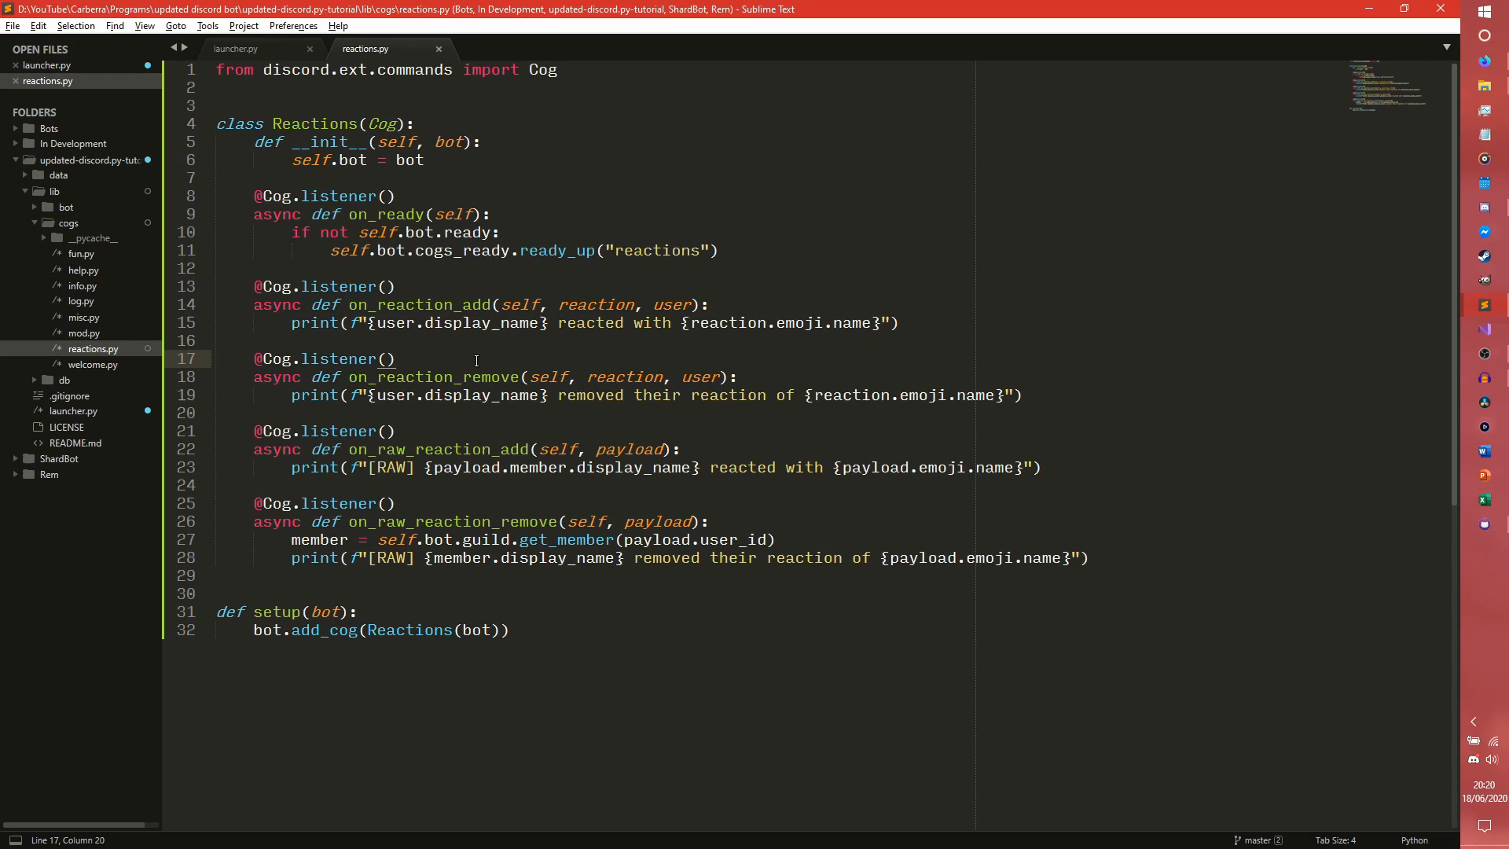
left_click(395, 359)
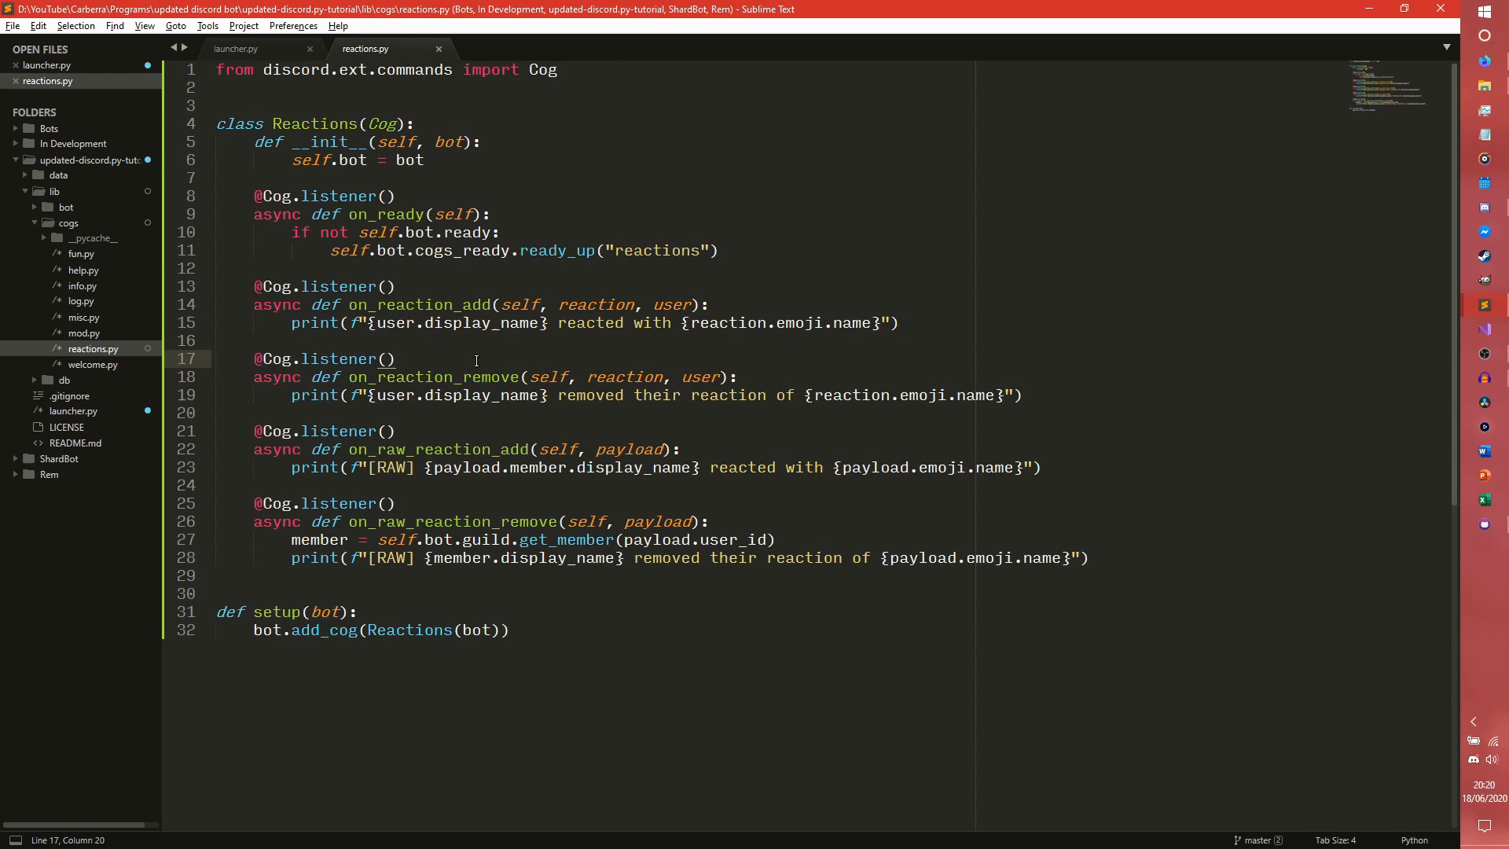
left_click(396, 358)
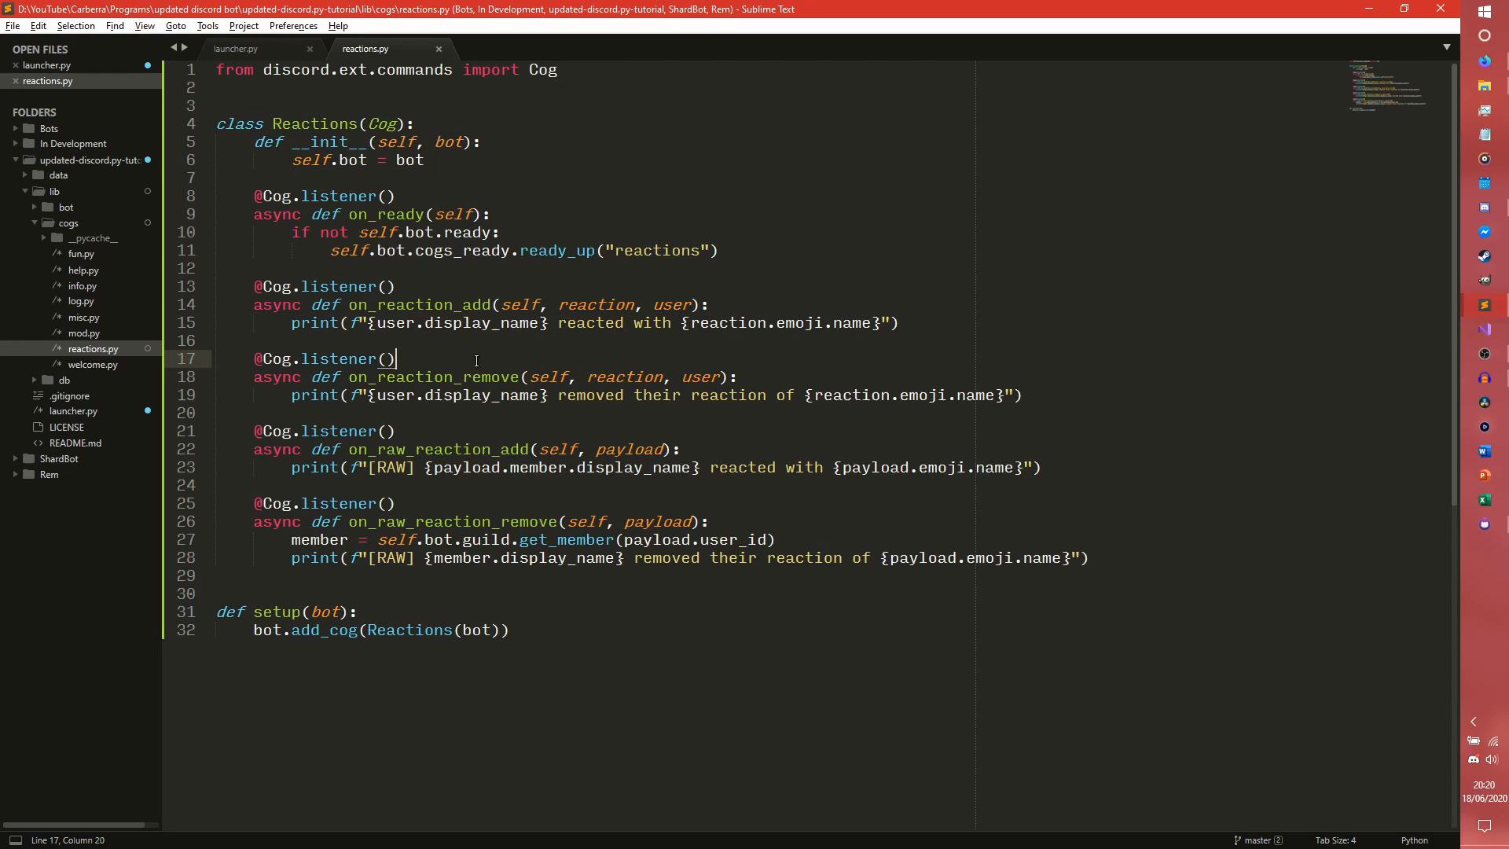